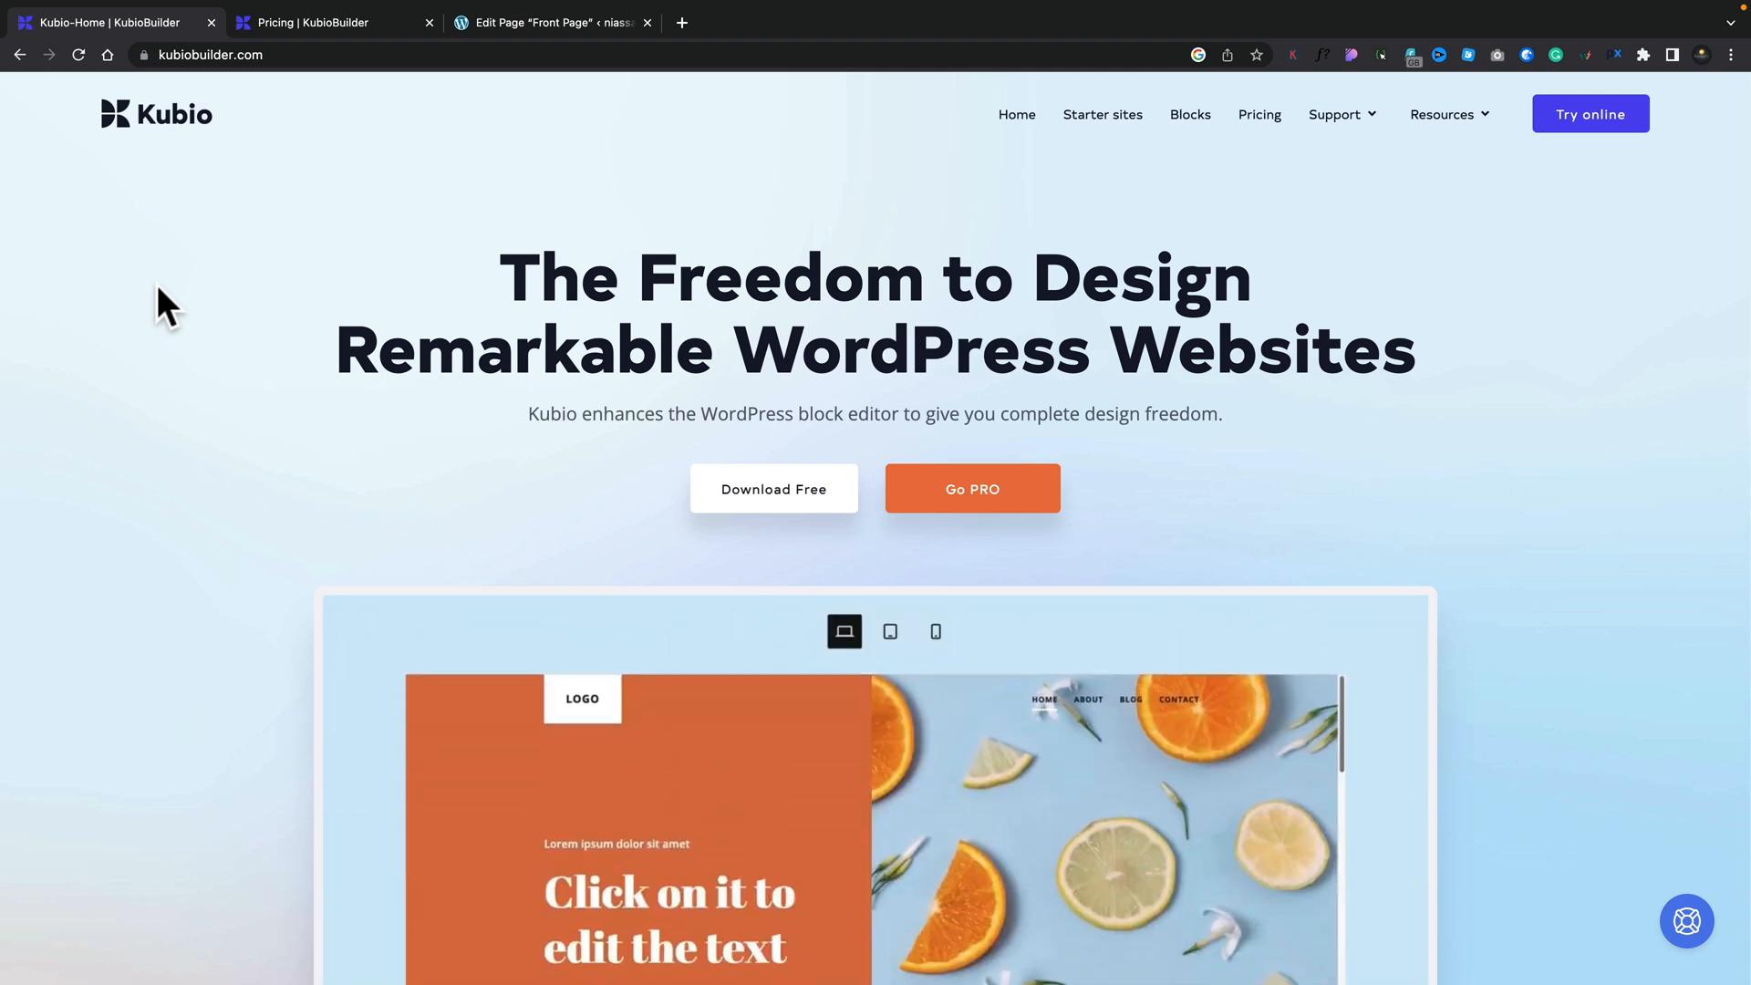
Step: Switch to the WordPress tab showing the test site's admin Dashboard
left_click(549, 22)
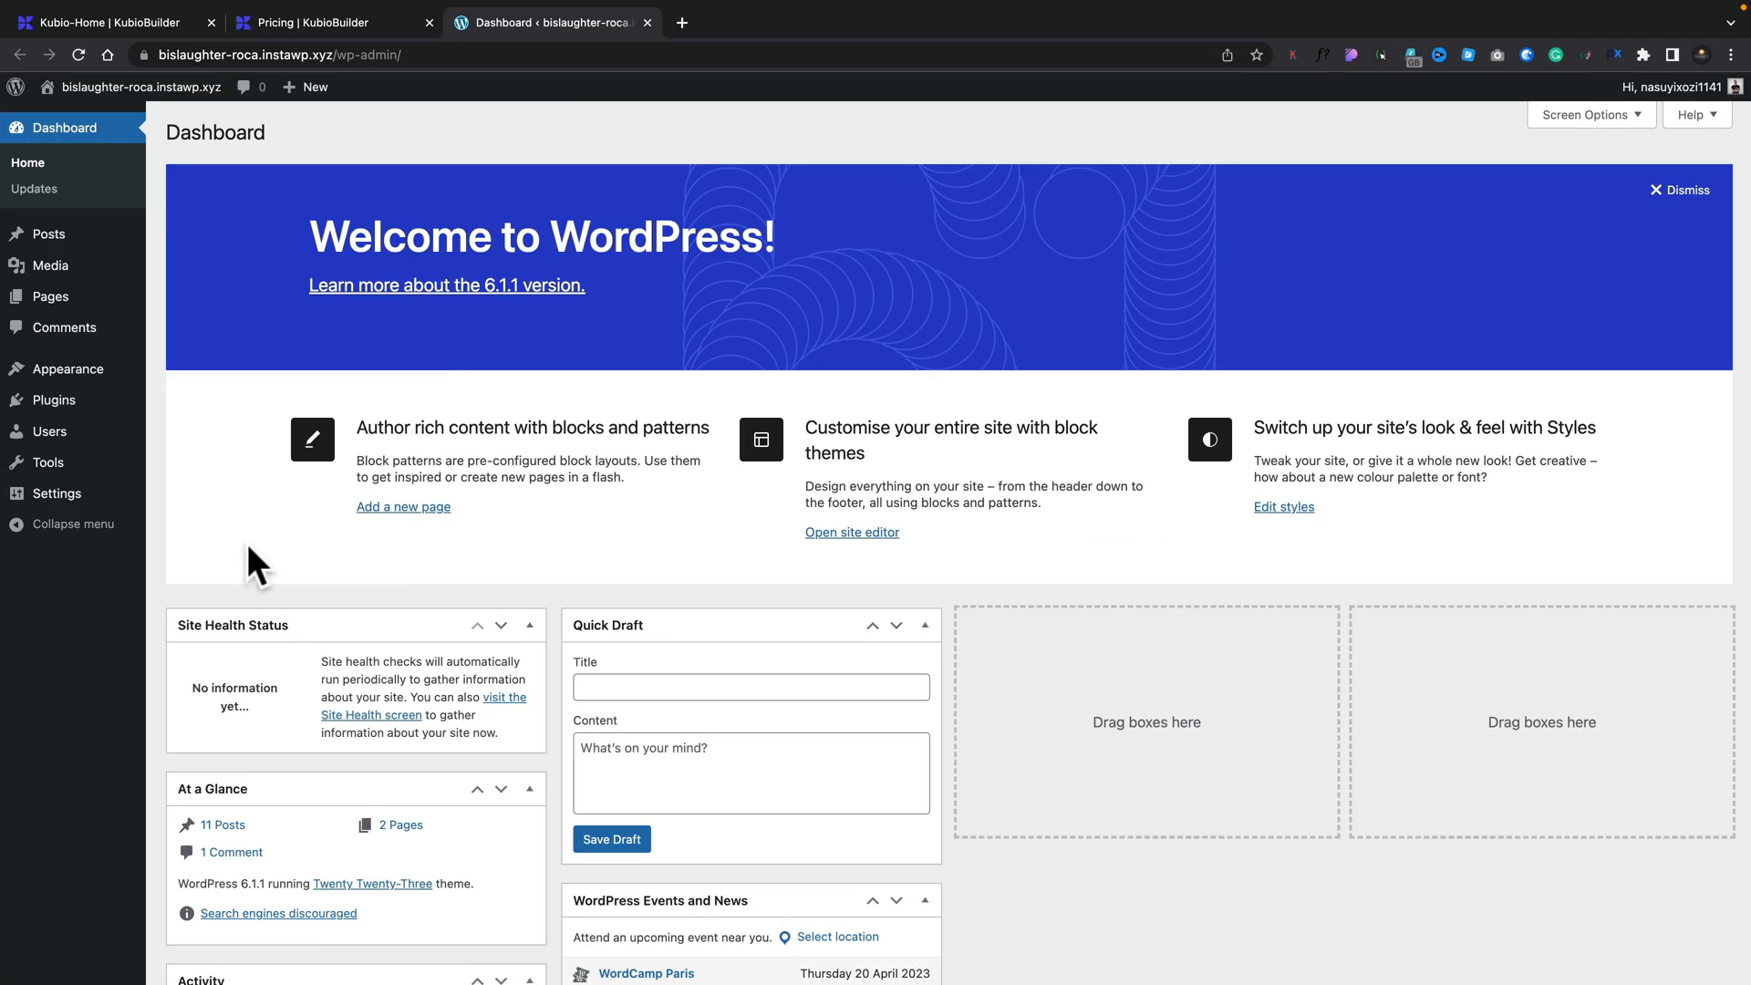
mouse_move(53, 400)
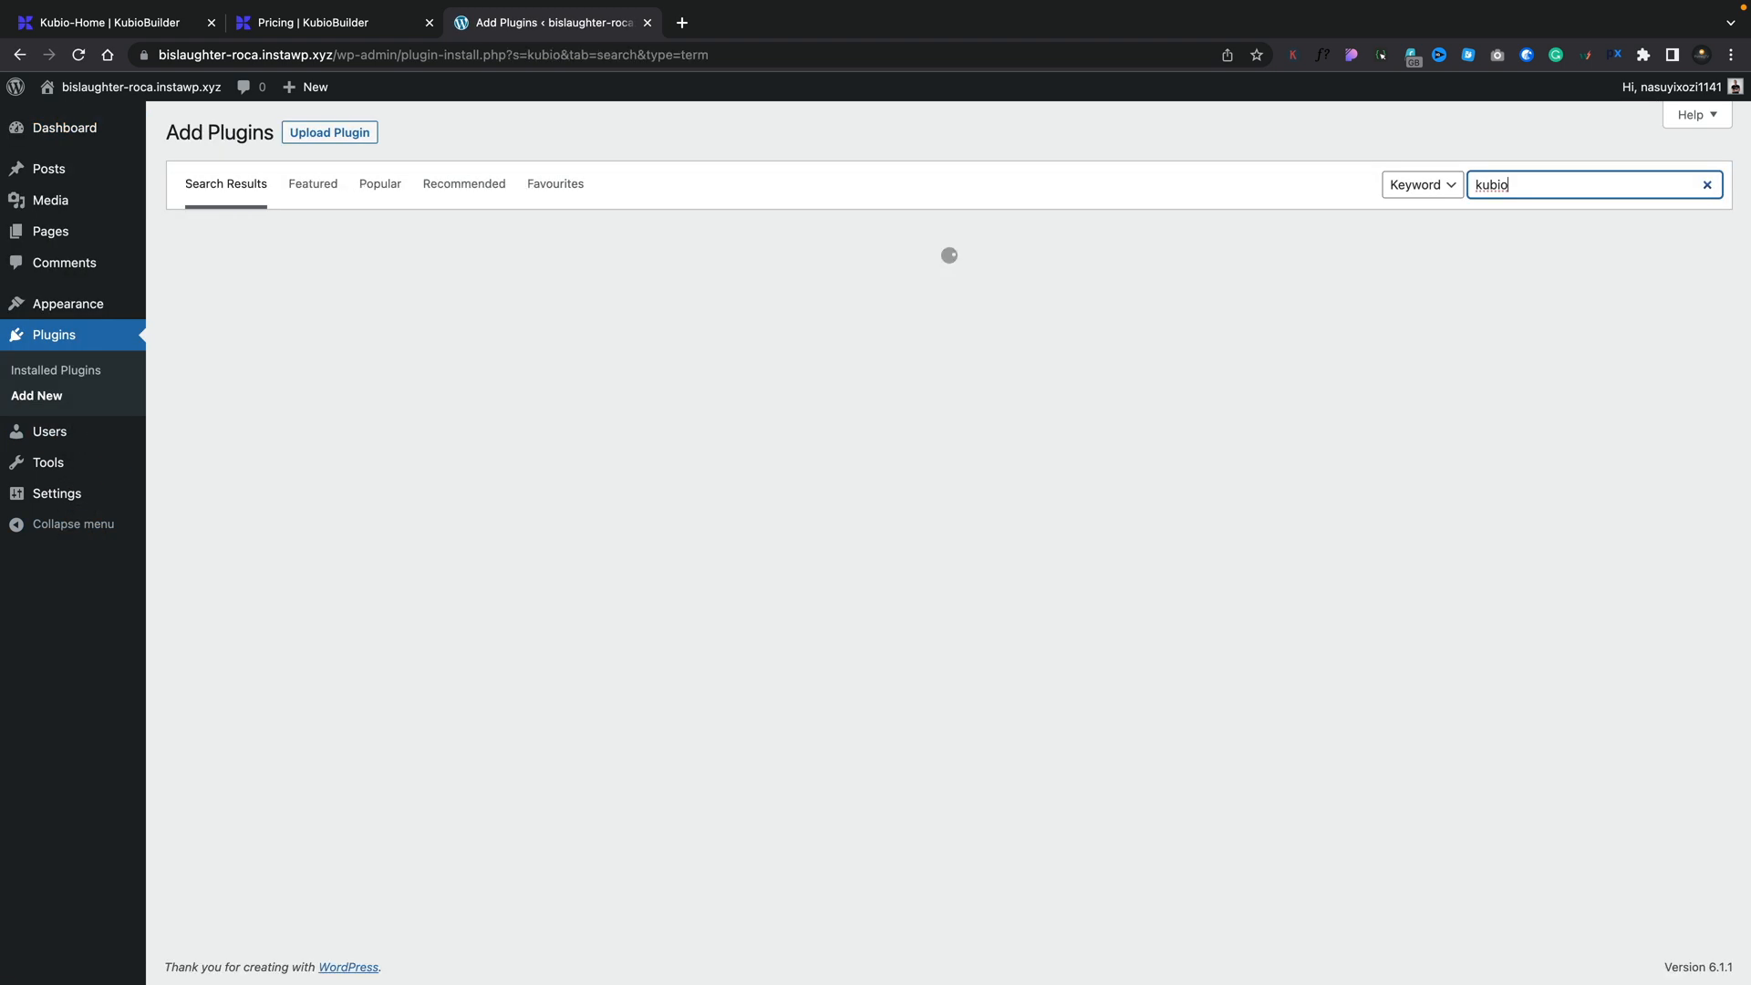
Step: Install and activate Kubio Page Builder, then scroll its Get Started page
left_click(612, 287)
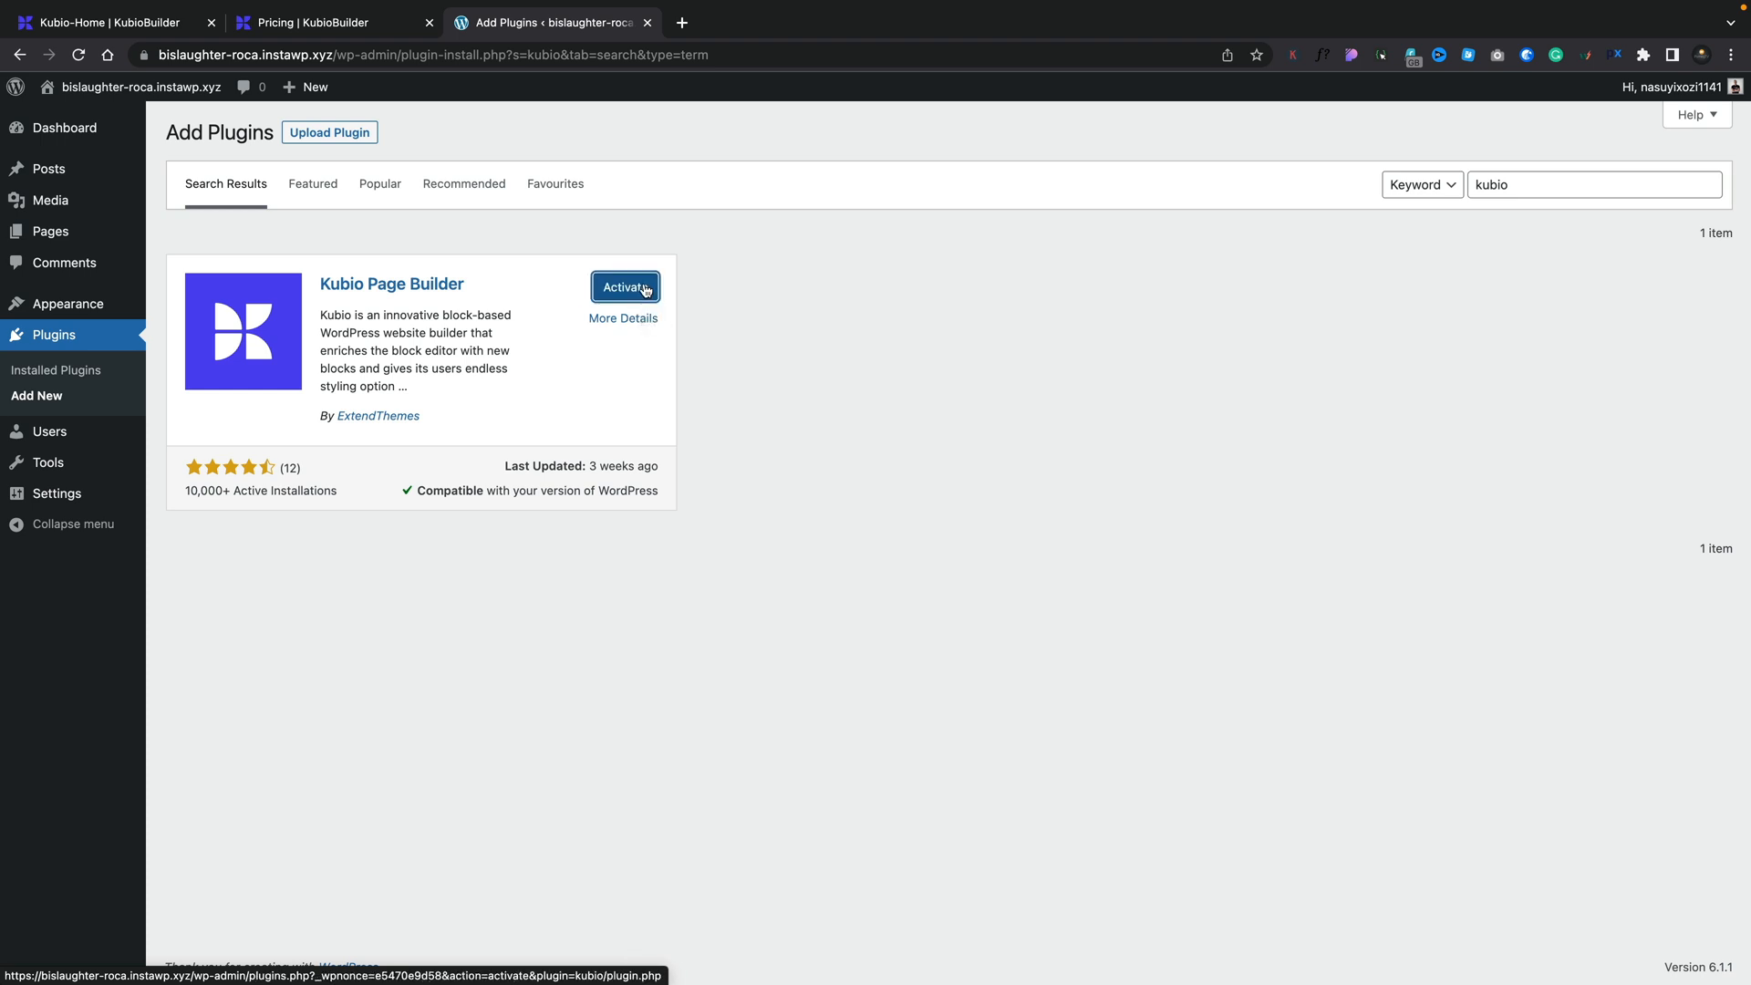
left_click(625, 286)
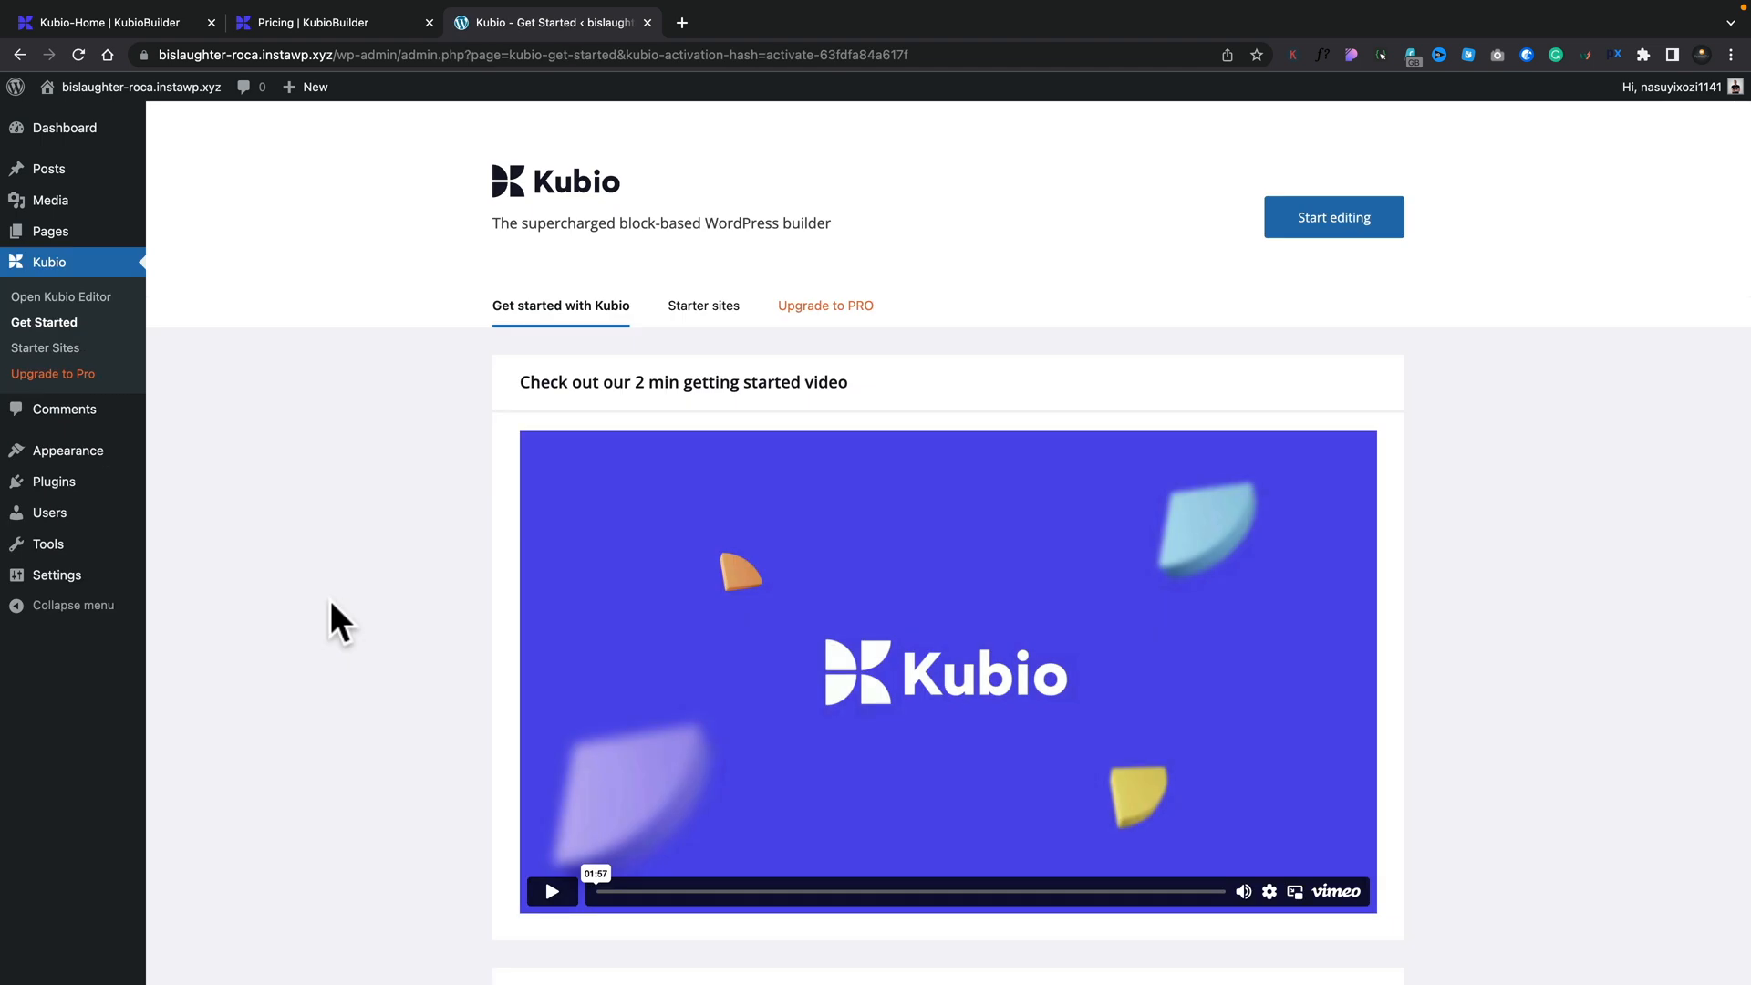
scroll("down", 3)
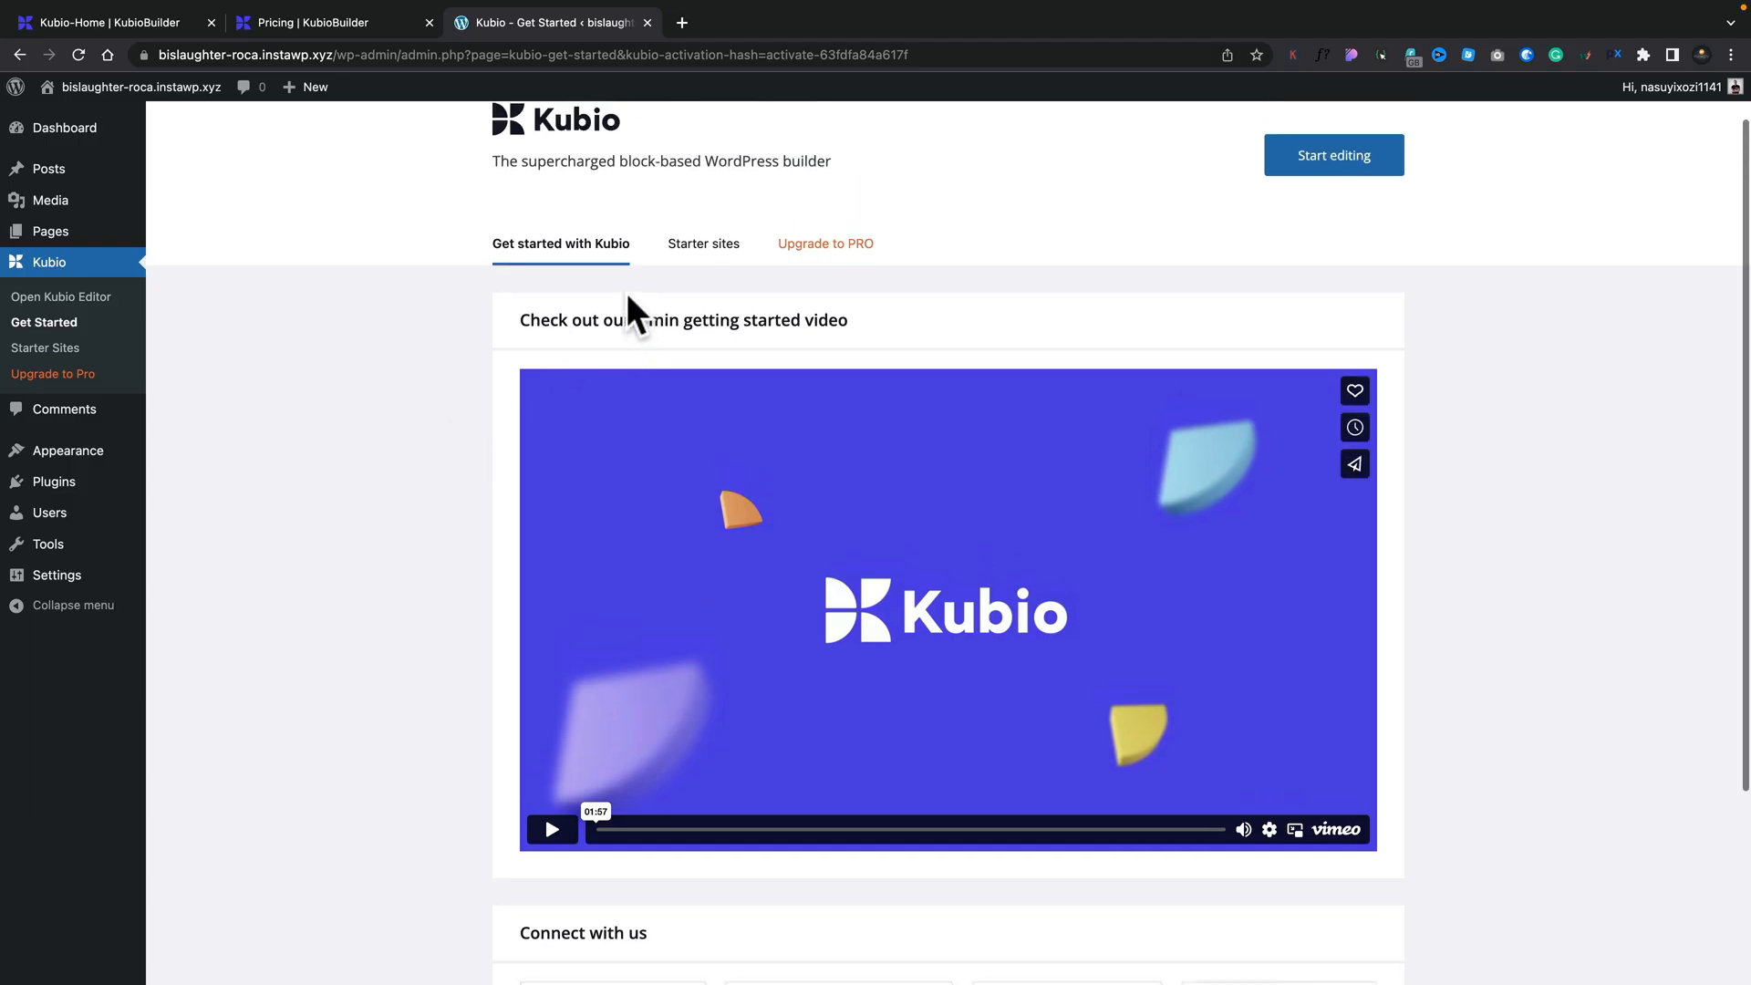
Step: Browse starter sites and scroll through the Creative Agency Free online demo
left_click(704, 243)
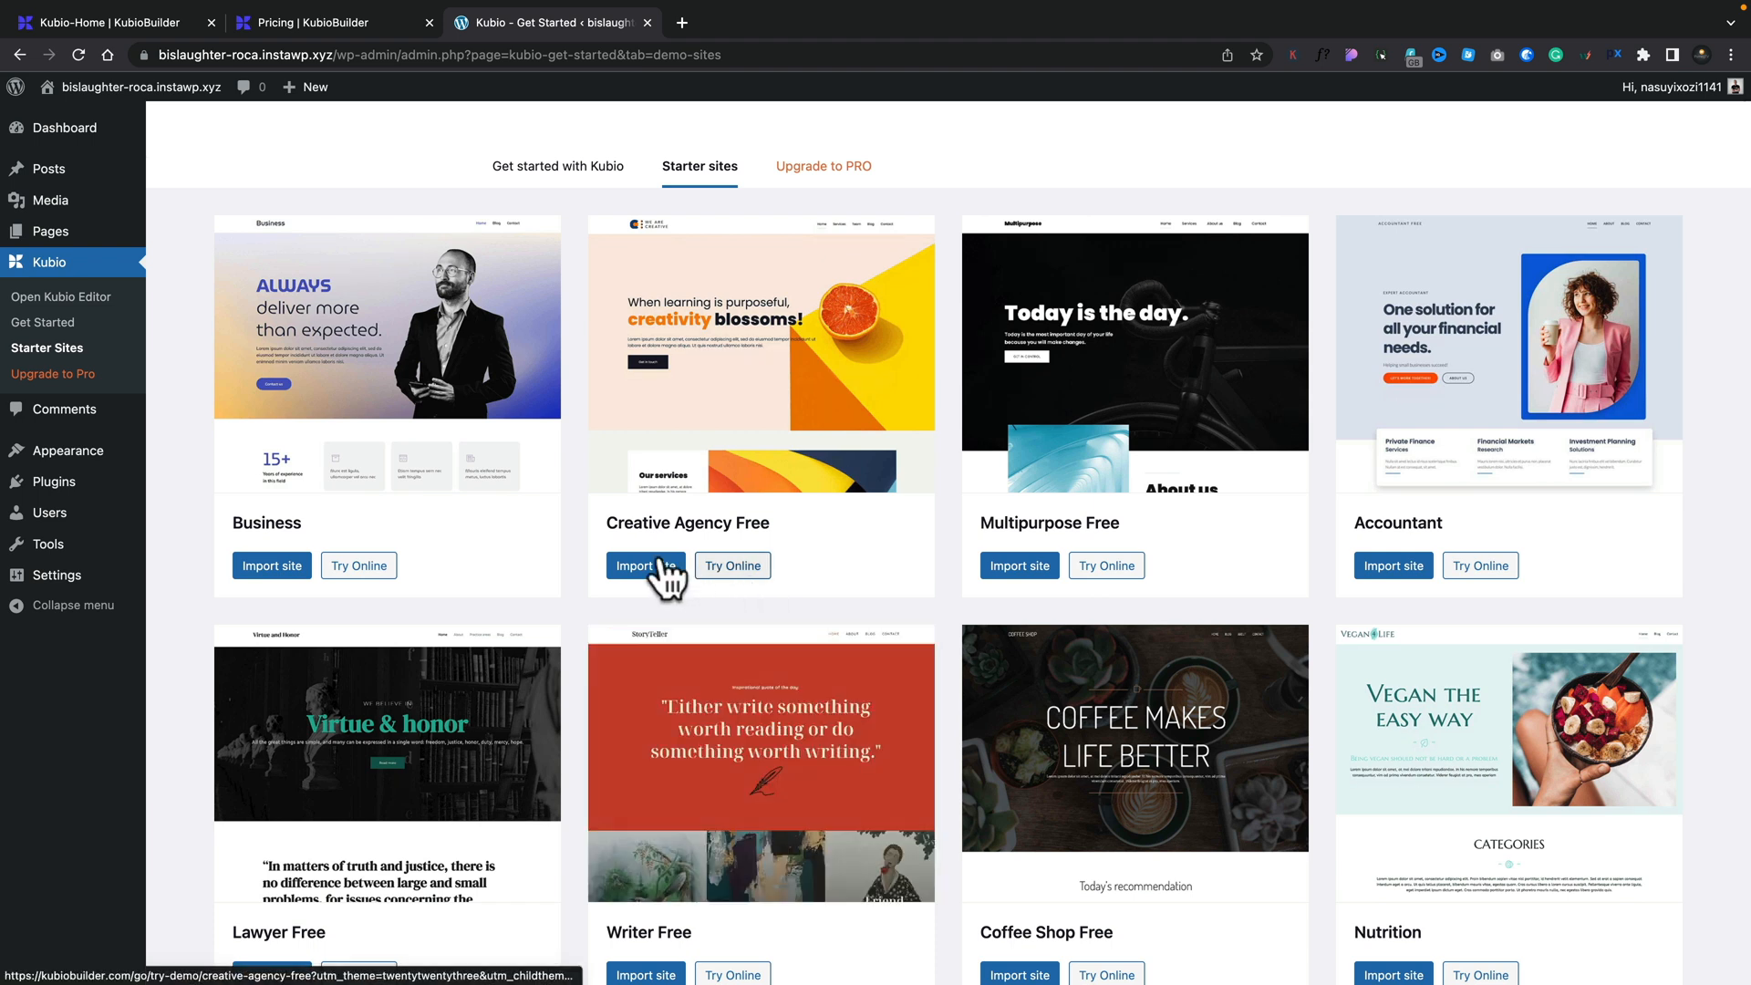
mouse_move(762, 356)
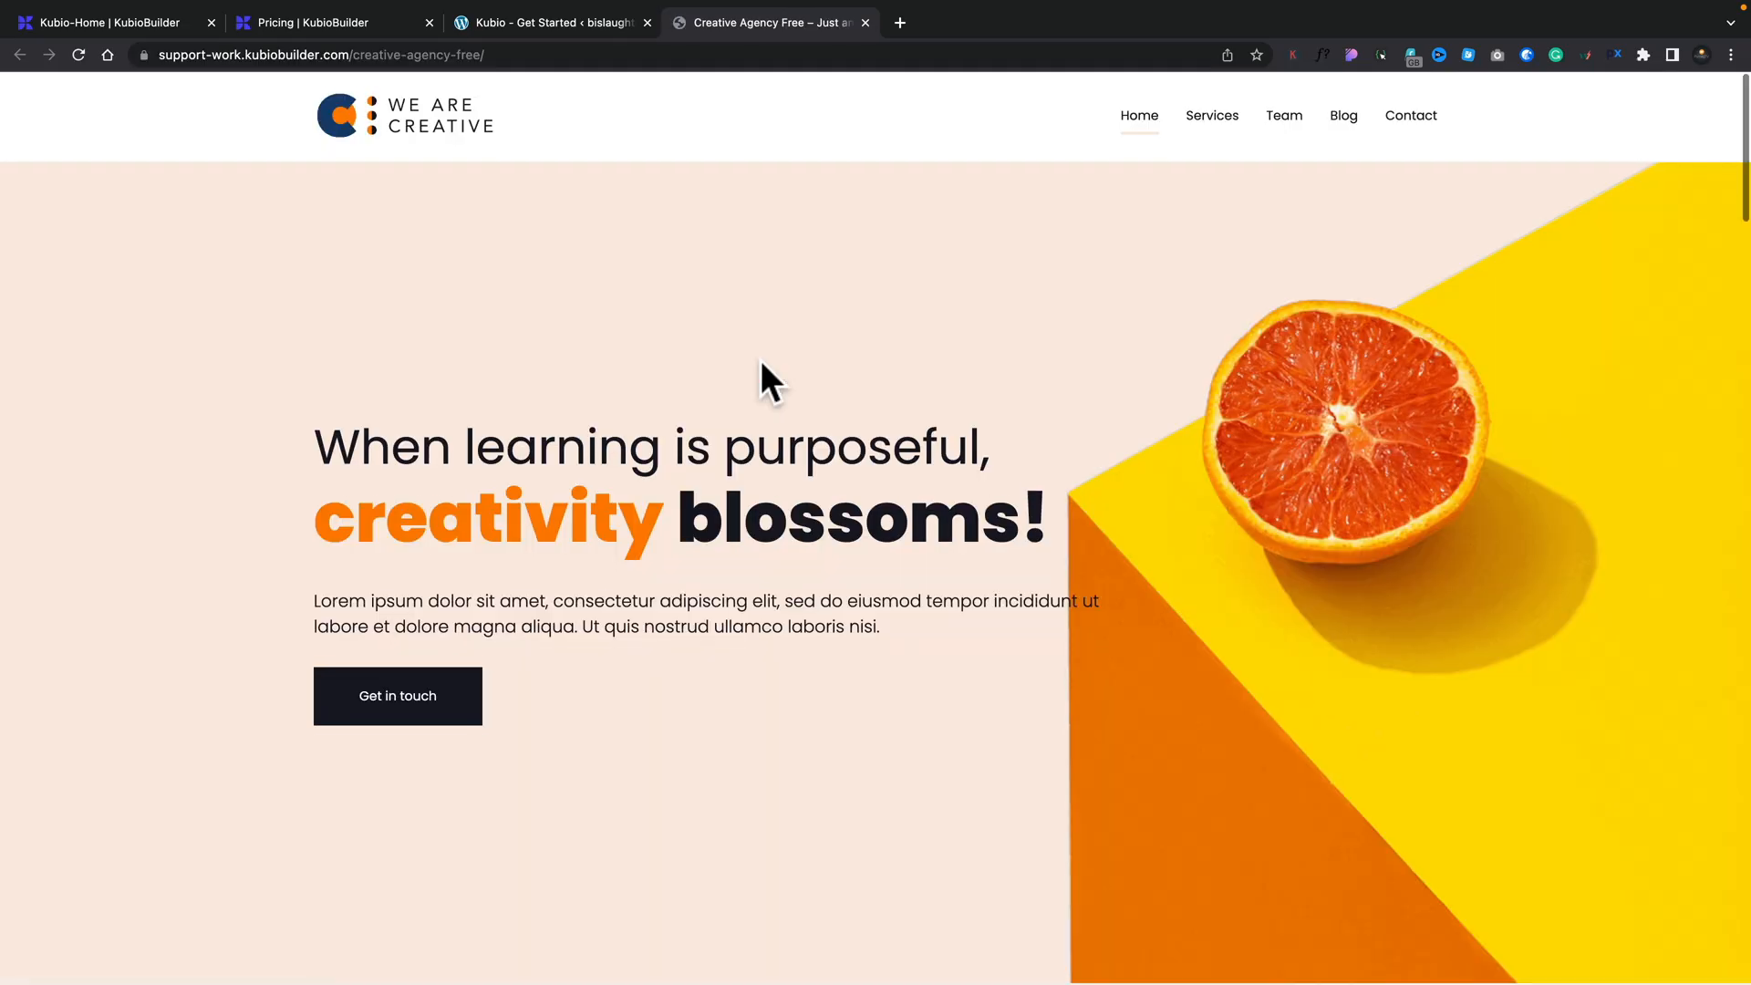
scroll("down", 3)
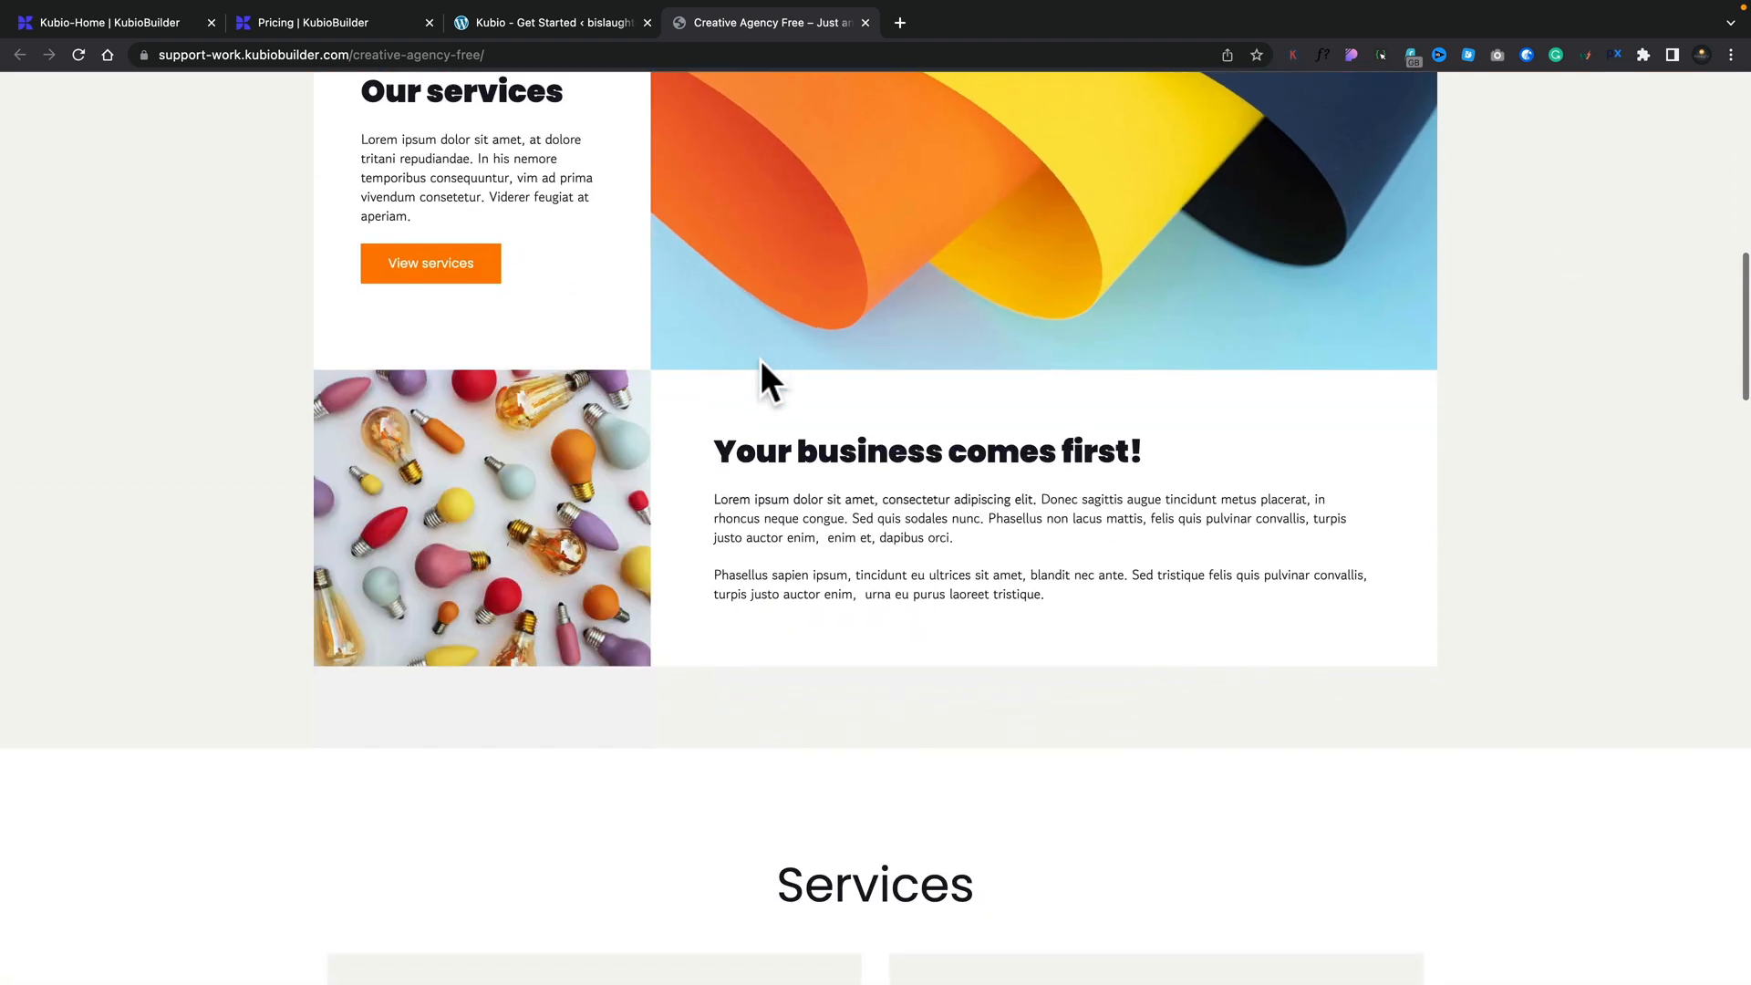
scroll("down", 3)
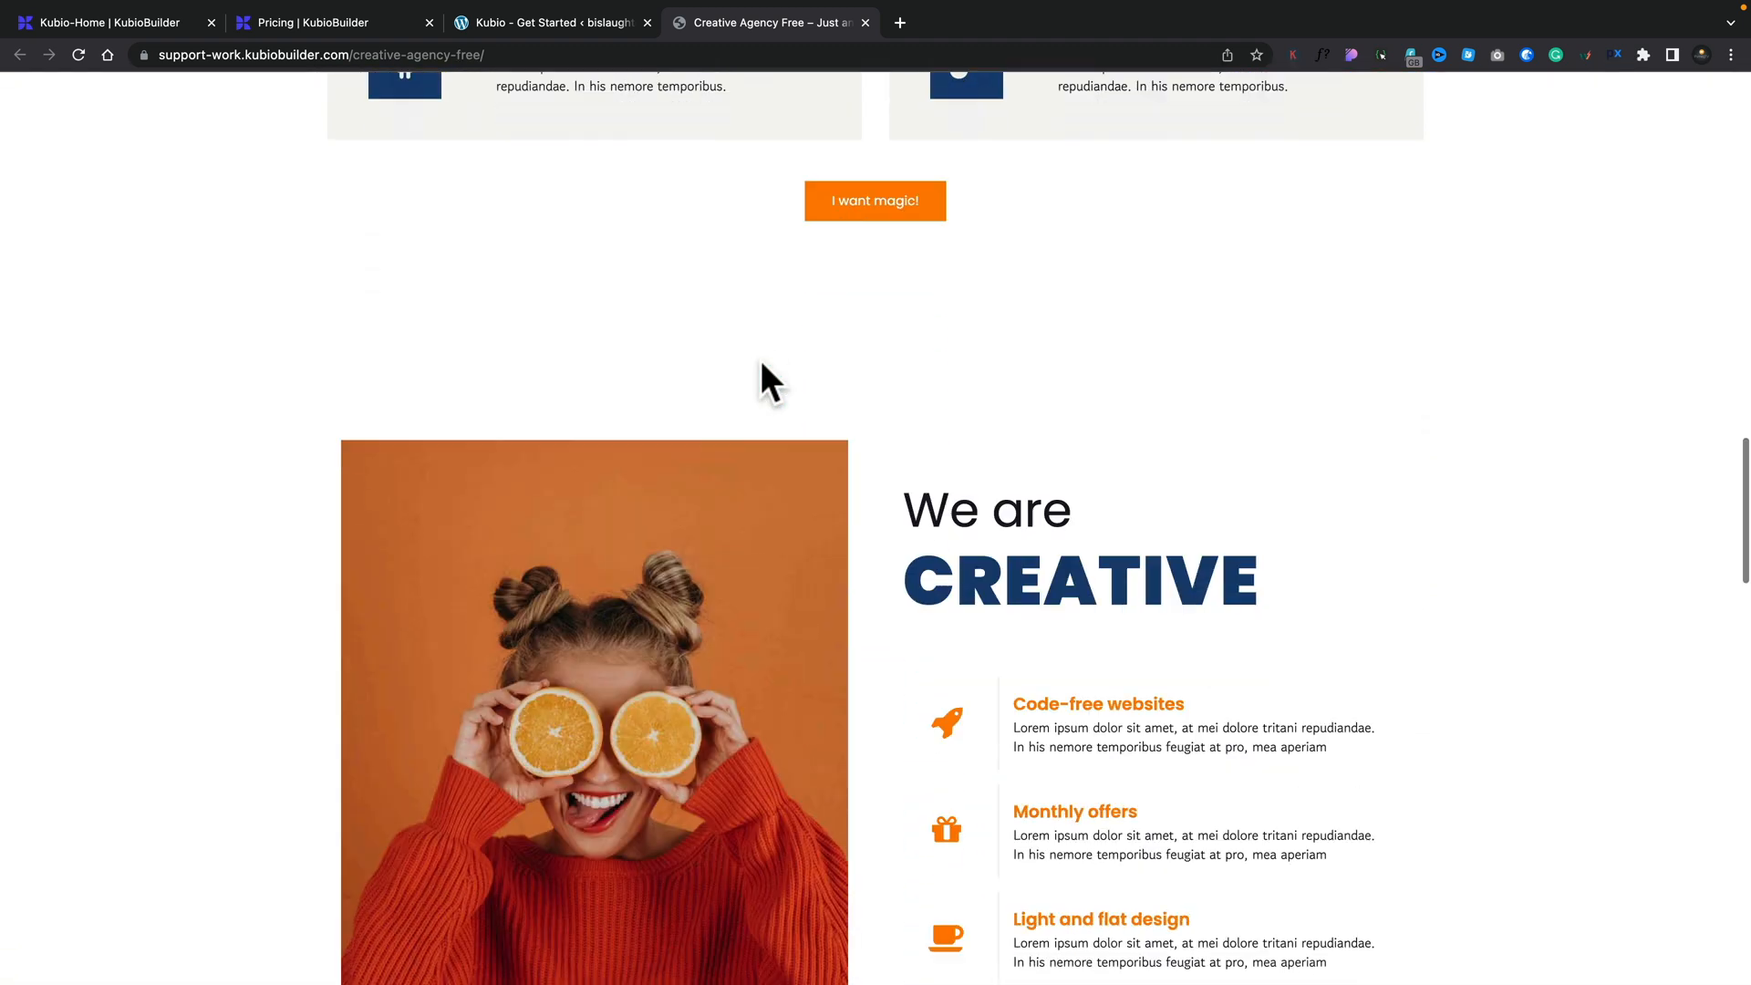
scroll("up", 3)
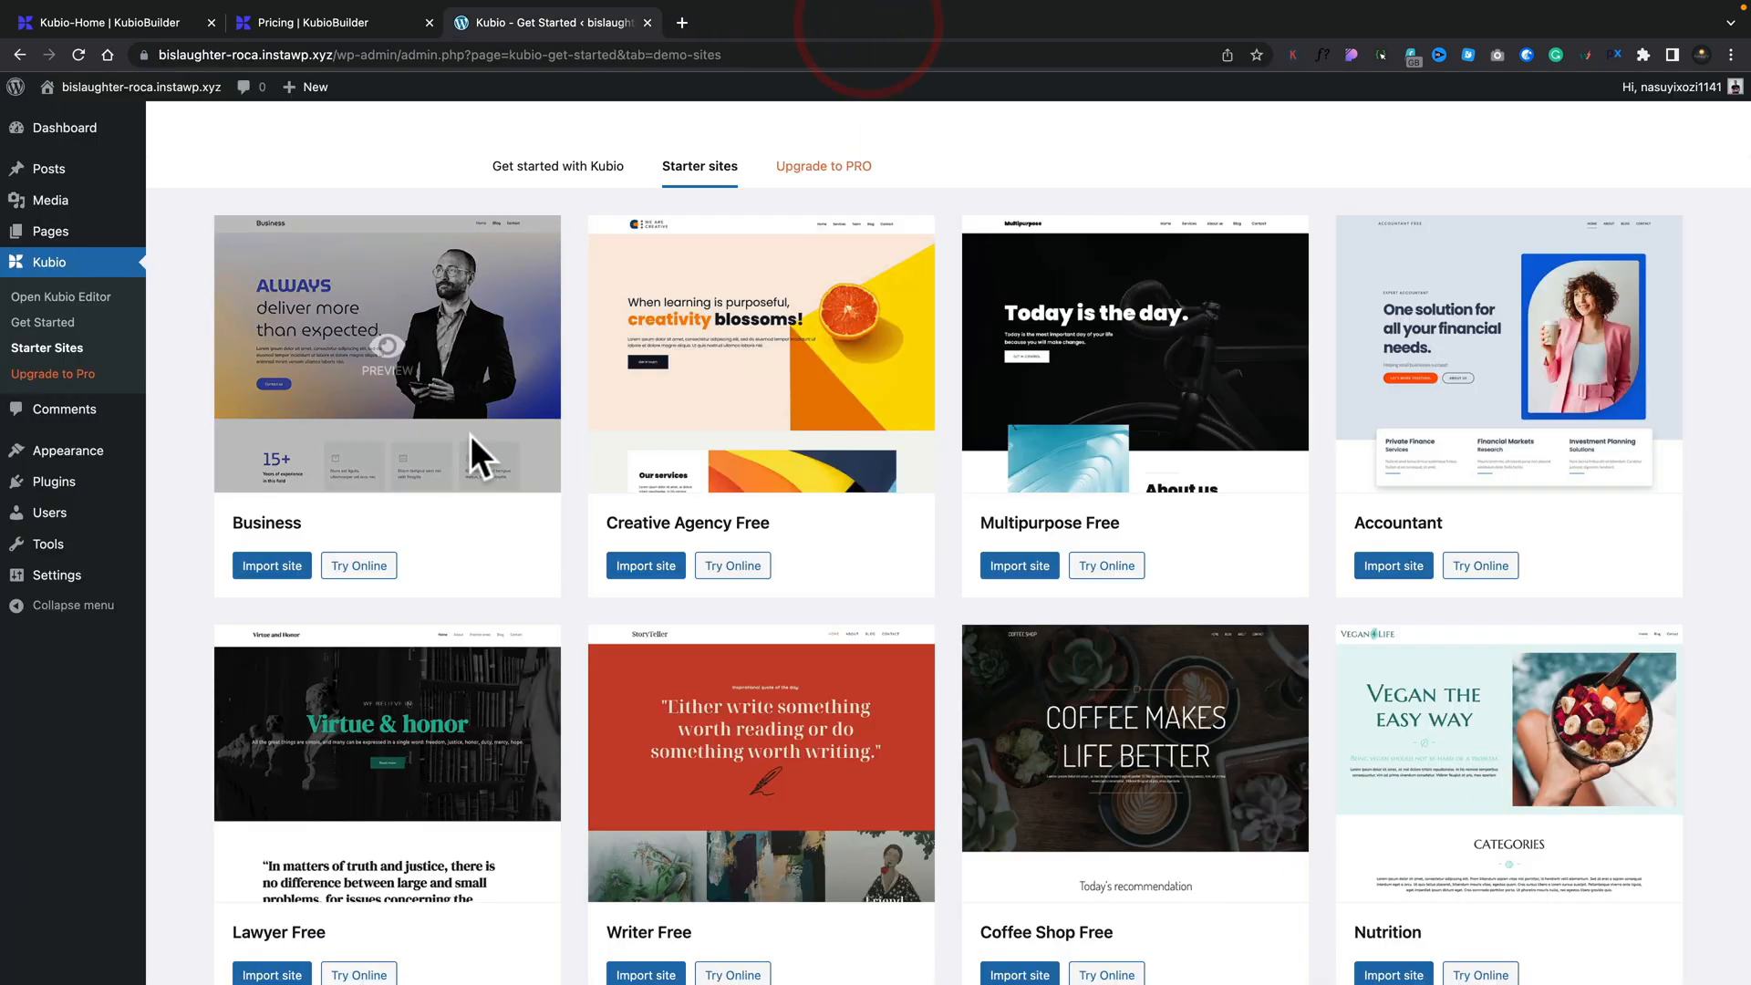
mouse_move(646, 565)
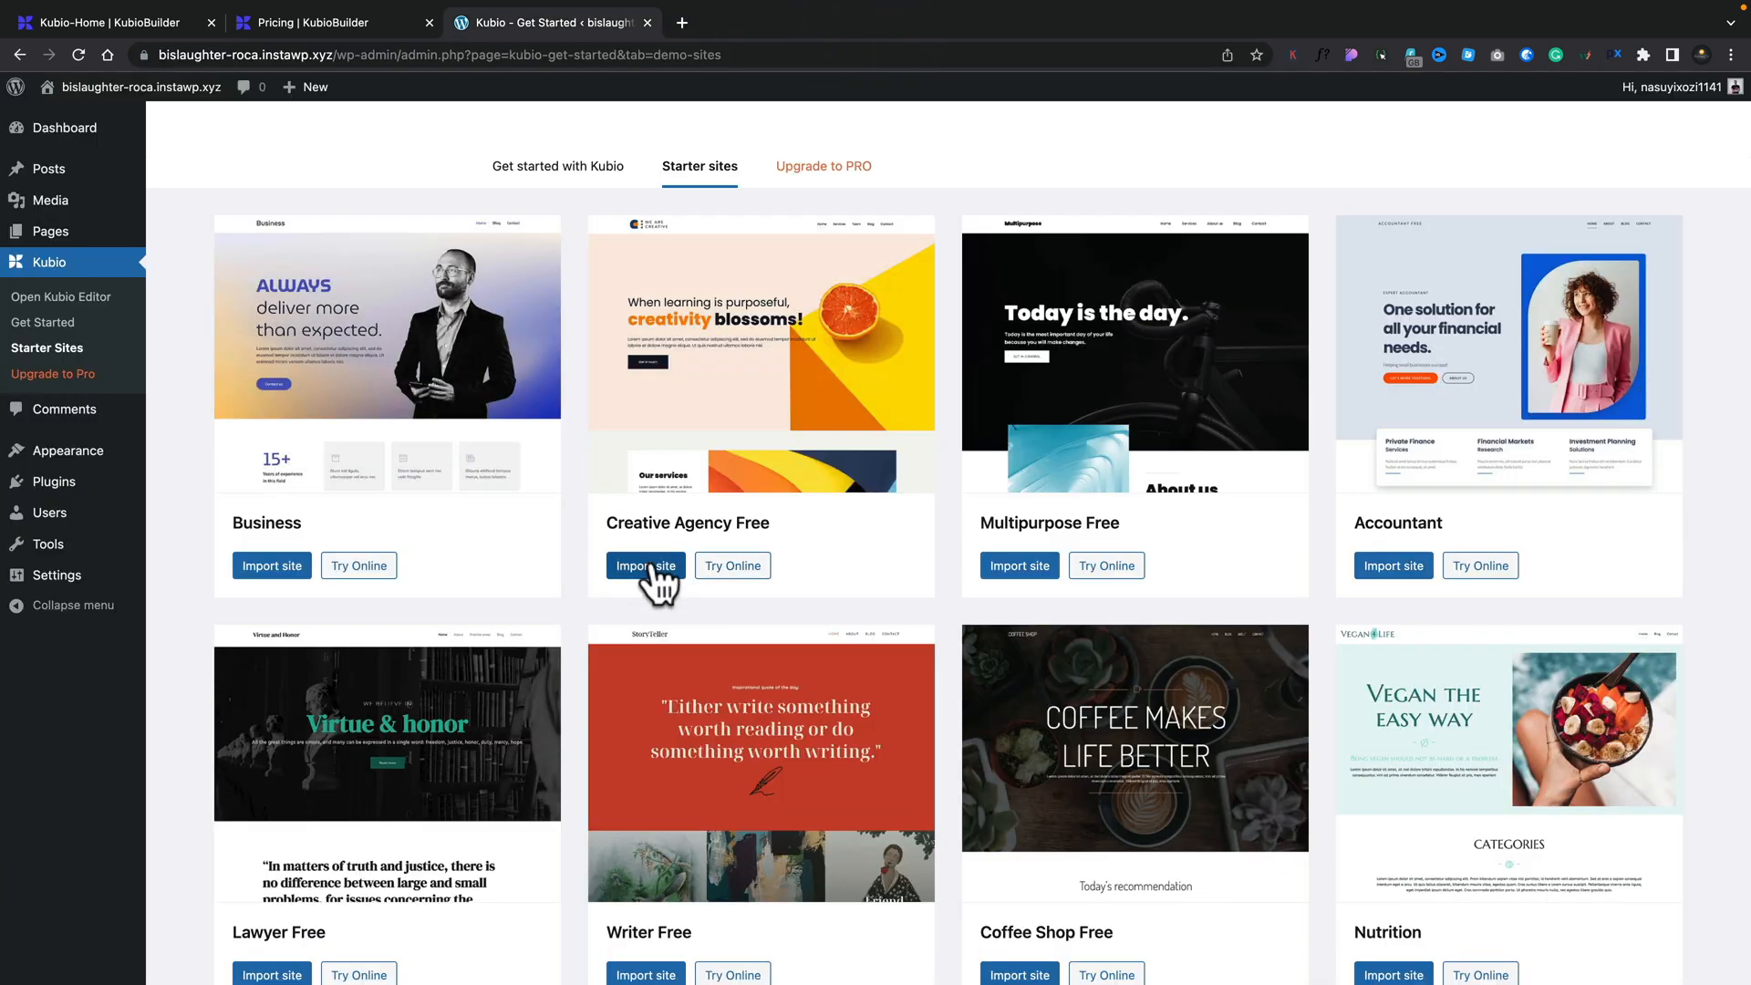
Step: Import Creative Agency Free, then browse the live home and Services pages
left_click(646, 566)
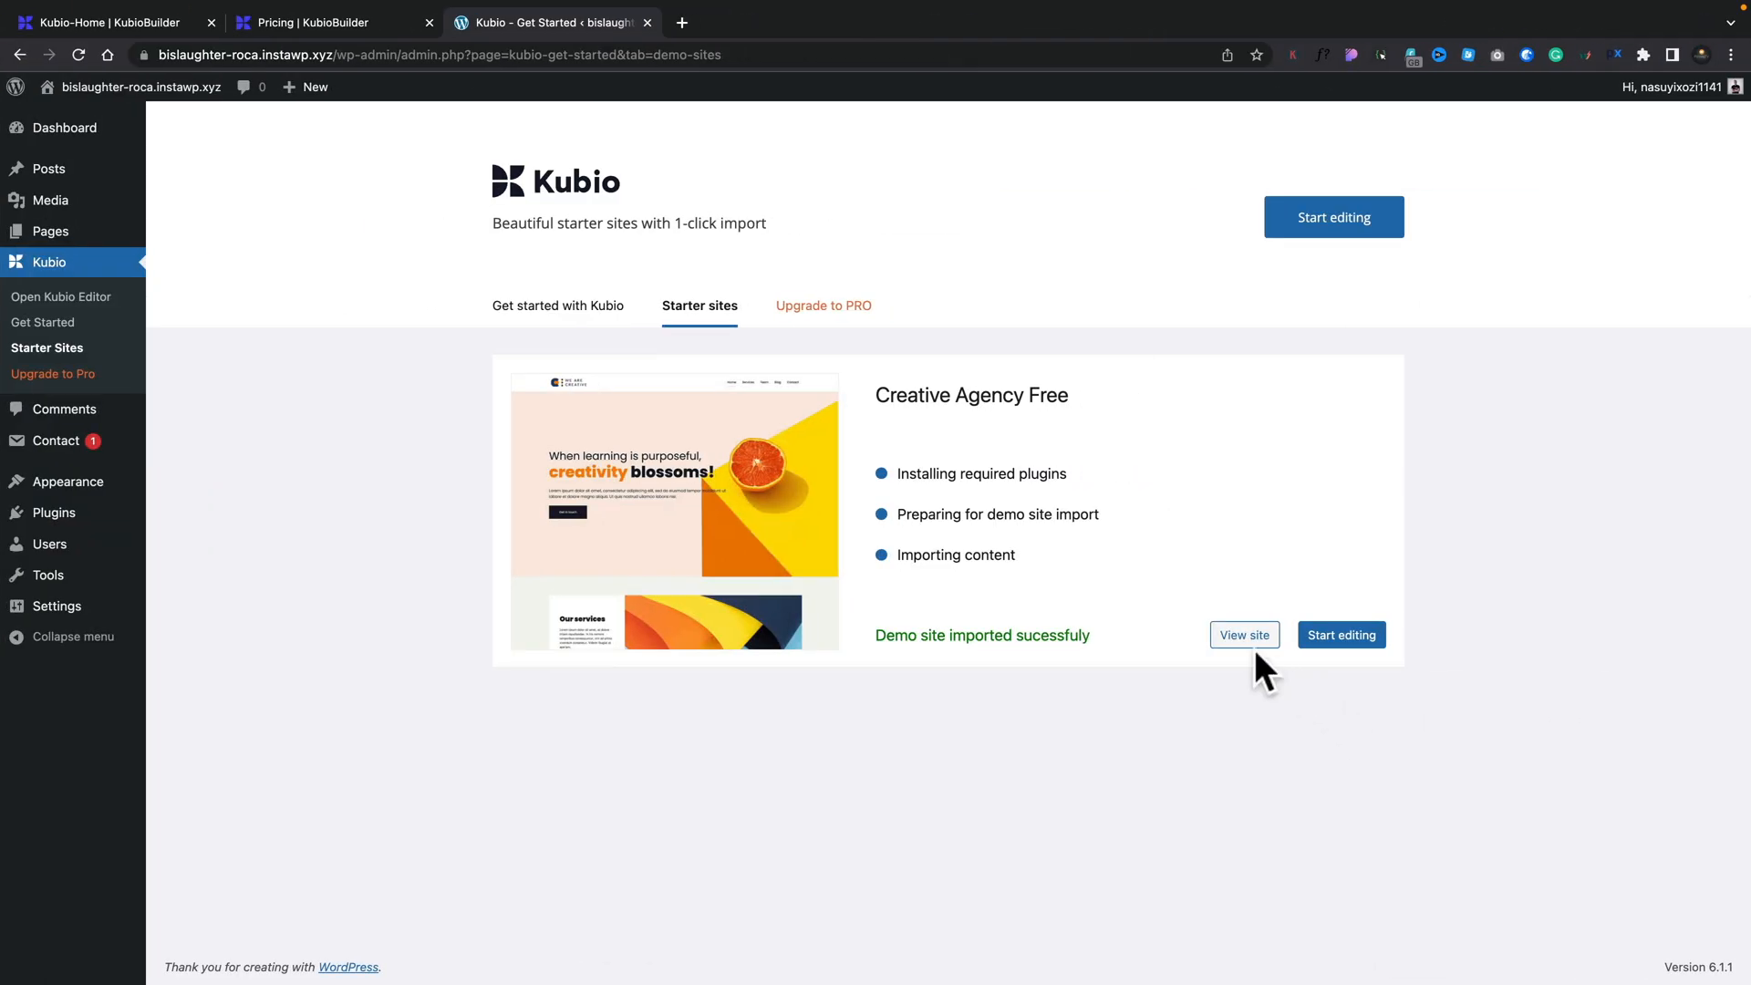
left_click(1245, 635)
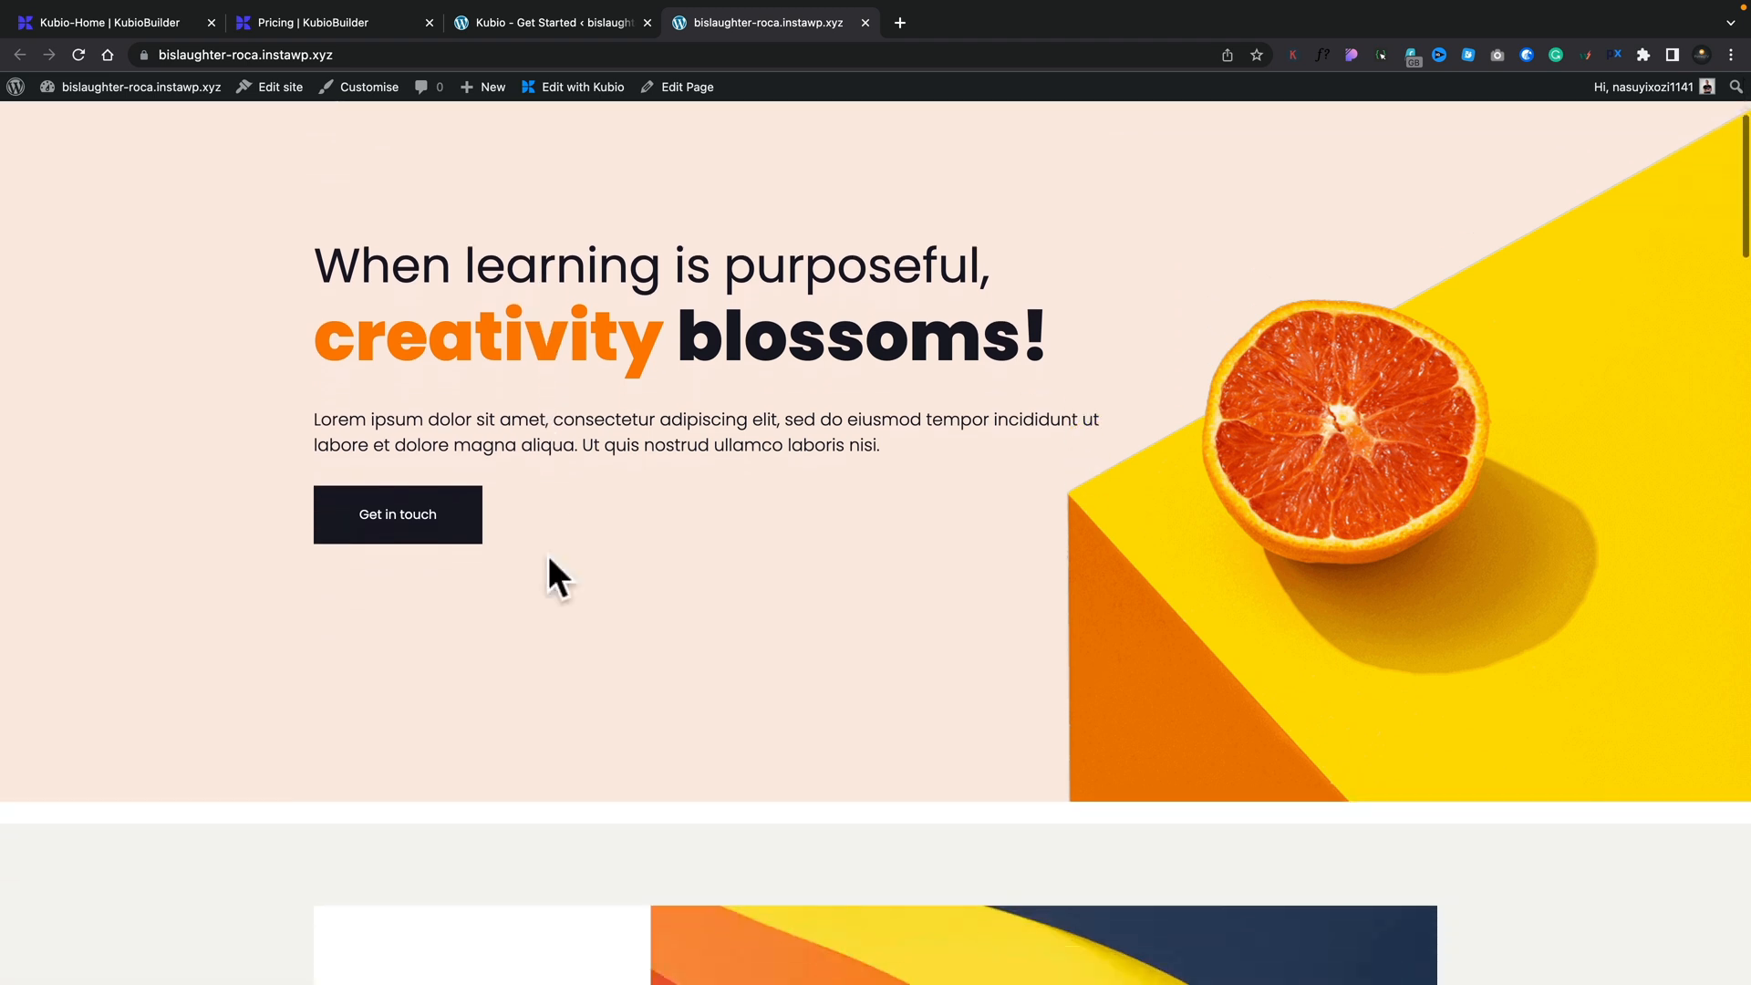
scroll("down", 3)
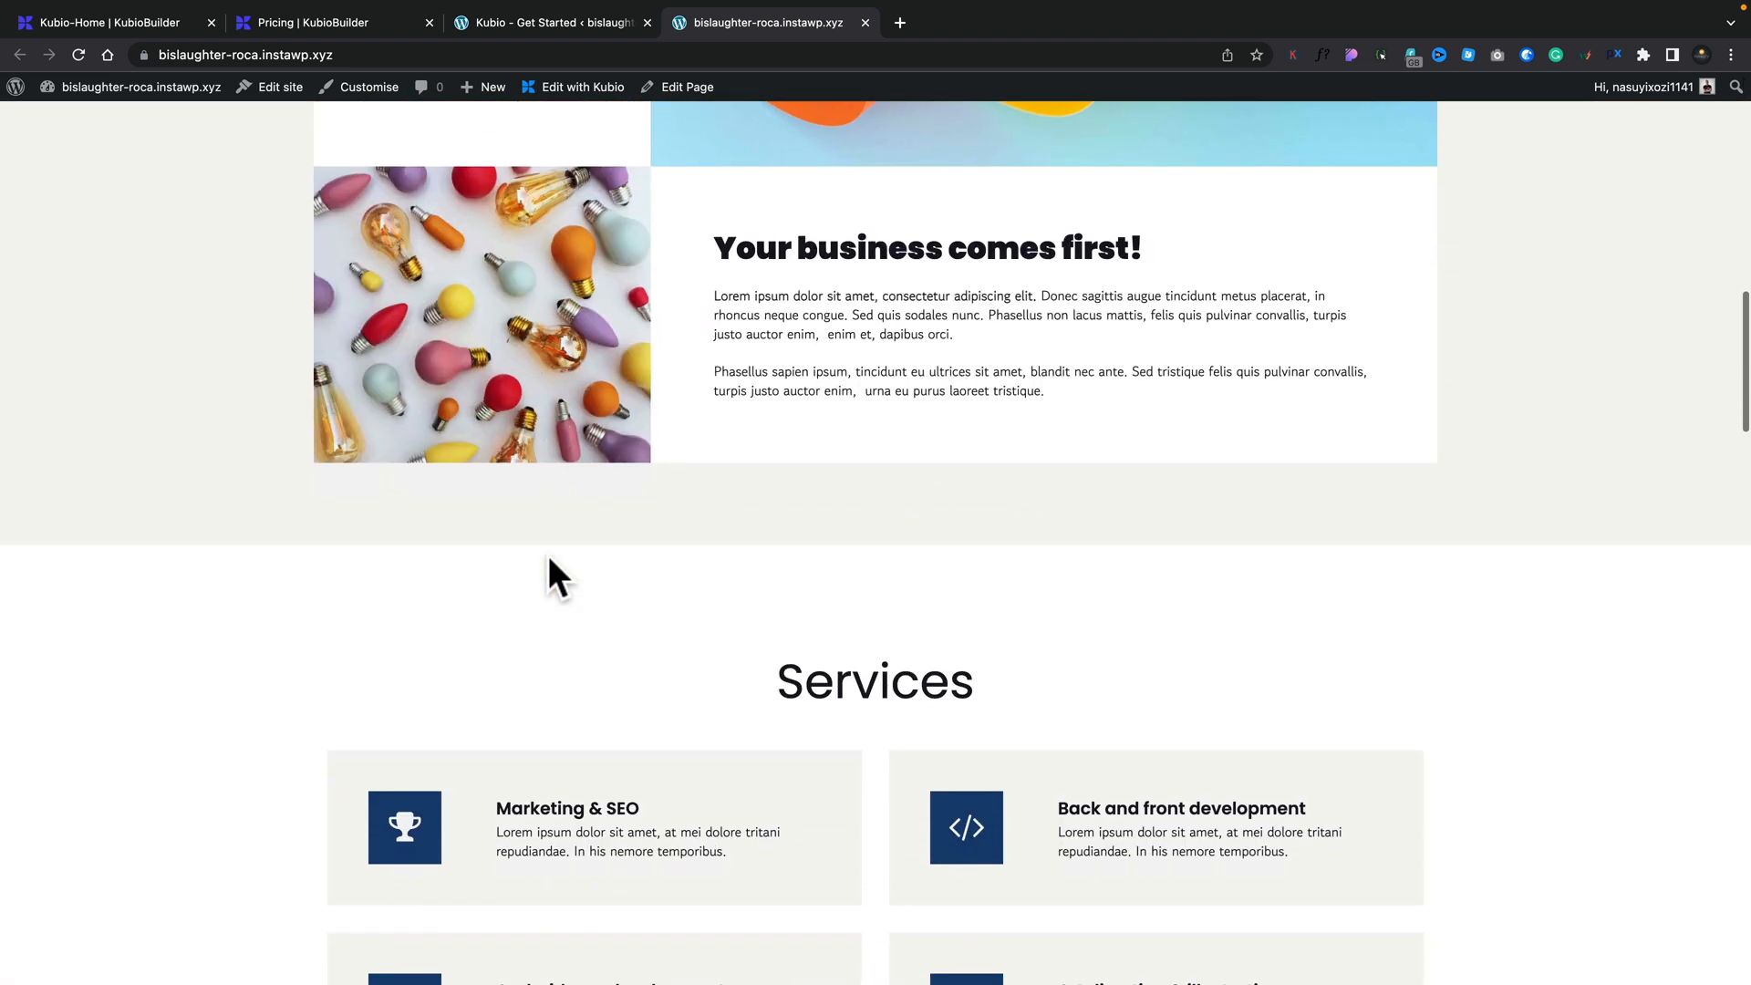
scroll("down", 3)
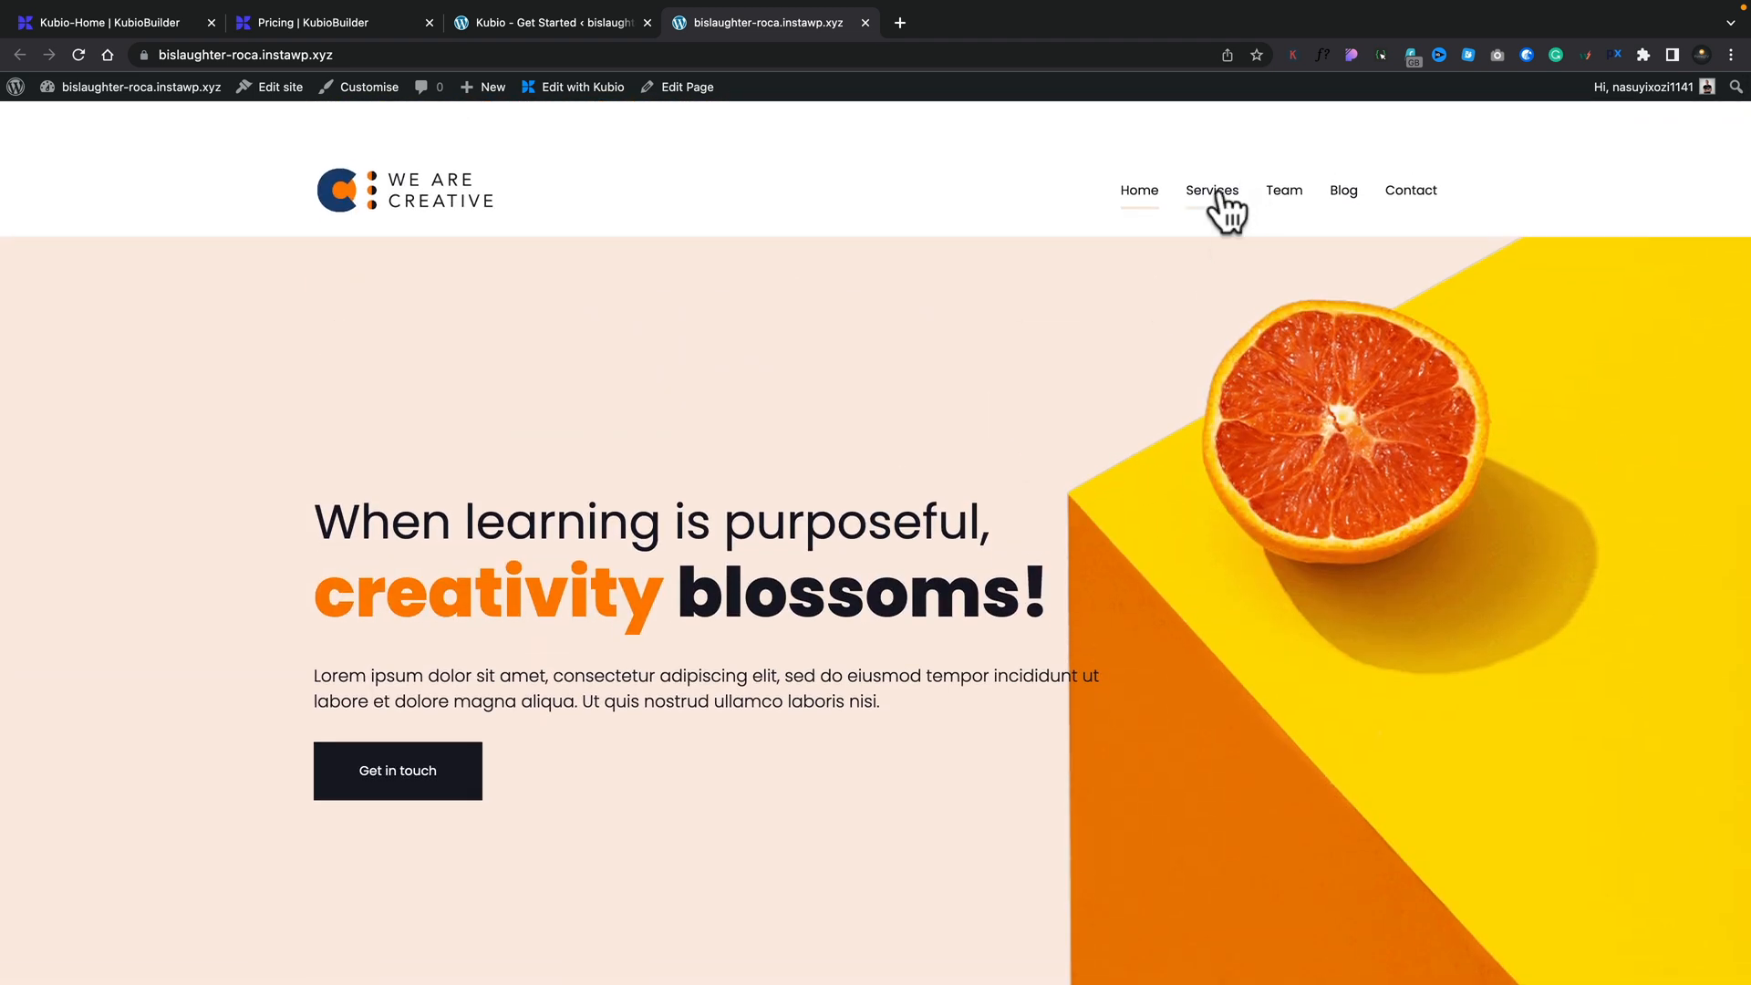
left_click(1212, 190)
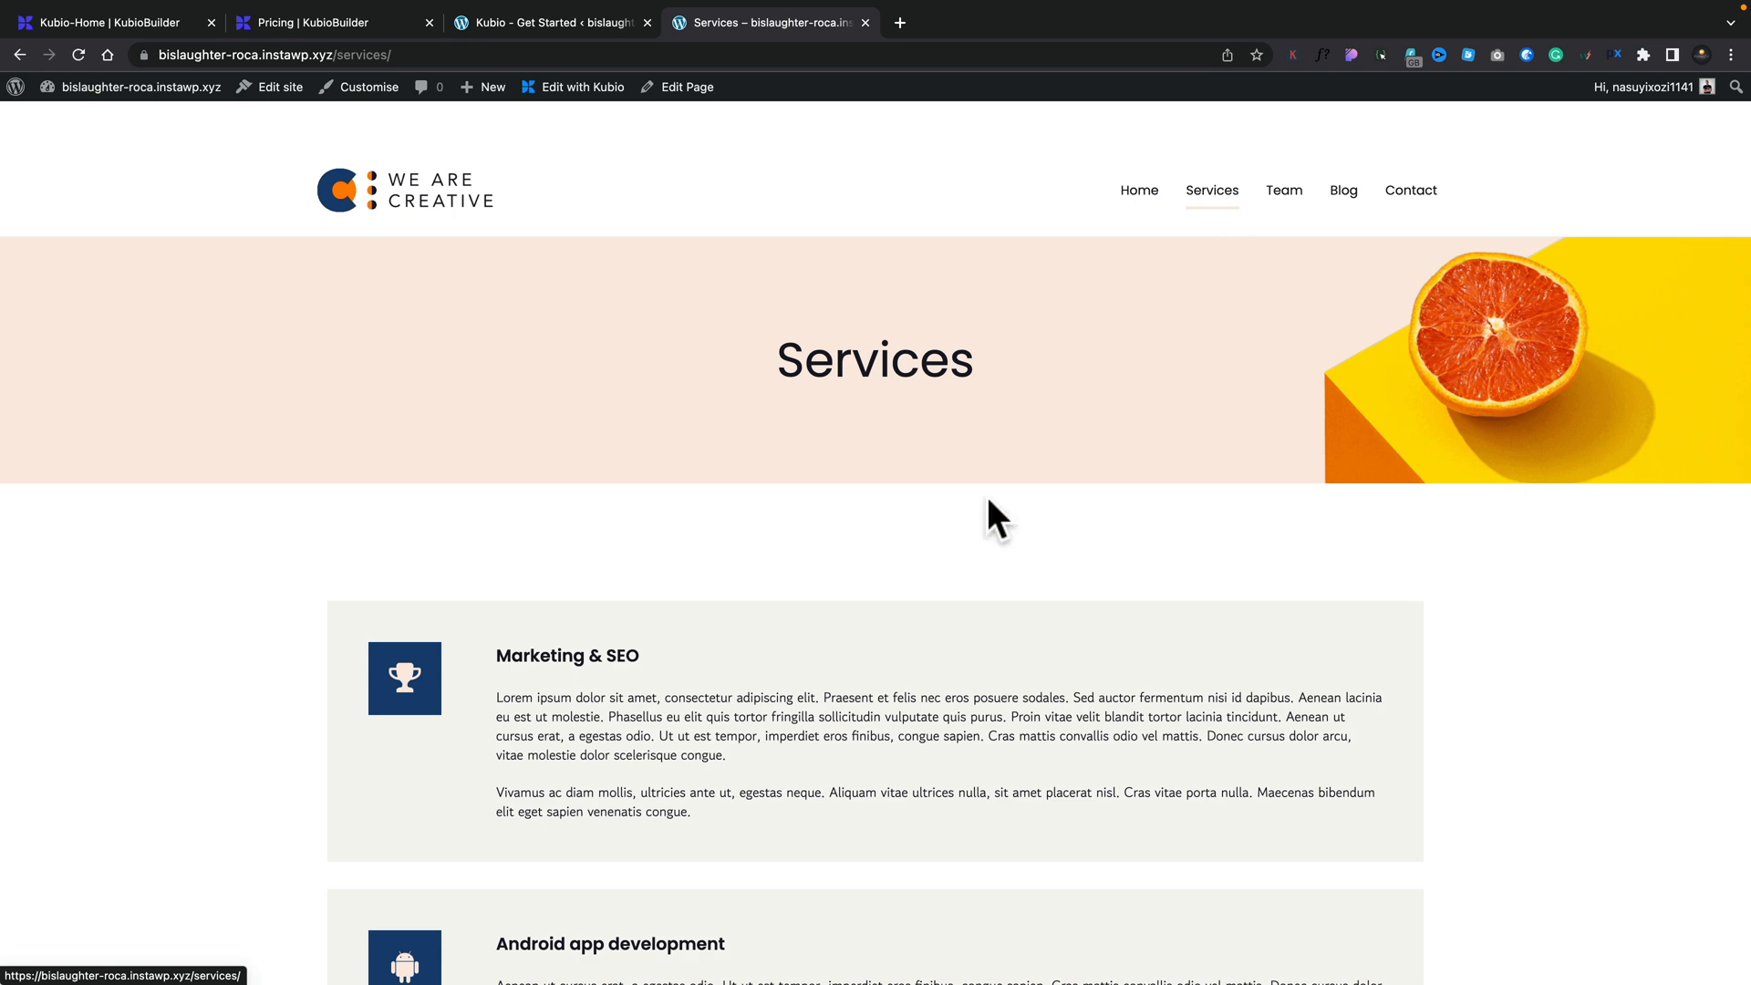
scroll("down", 3)
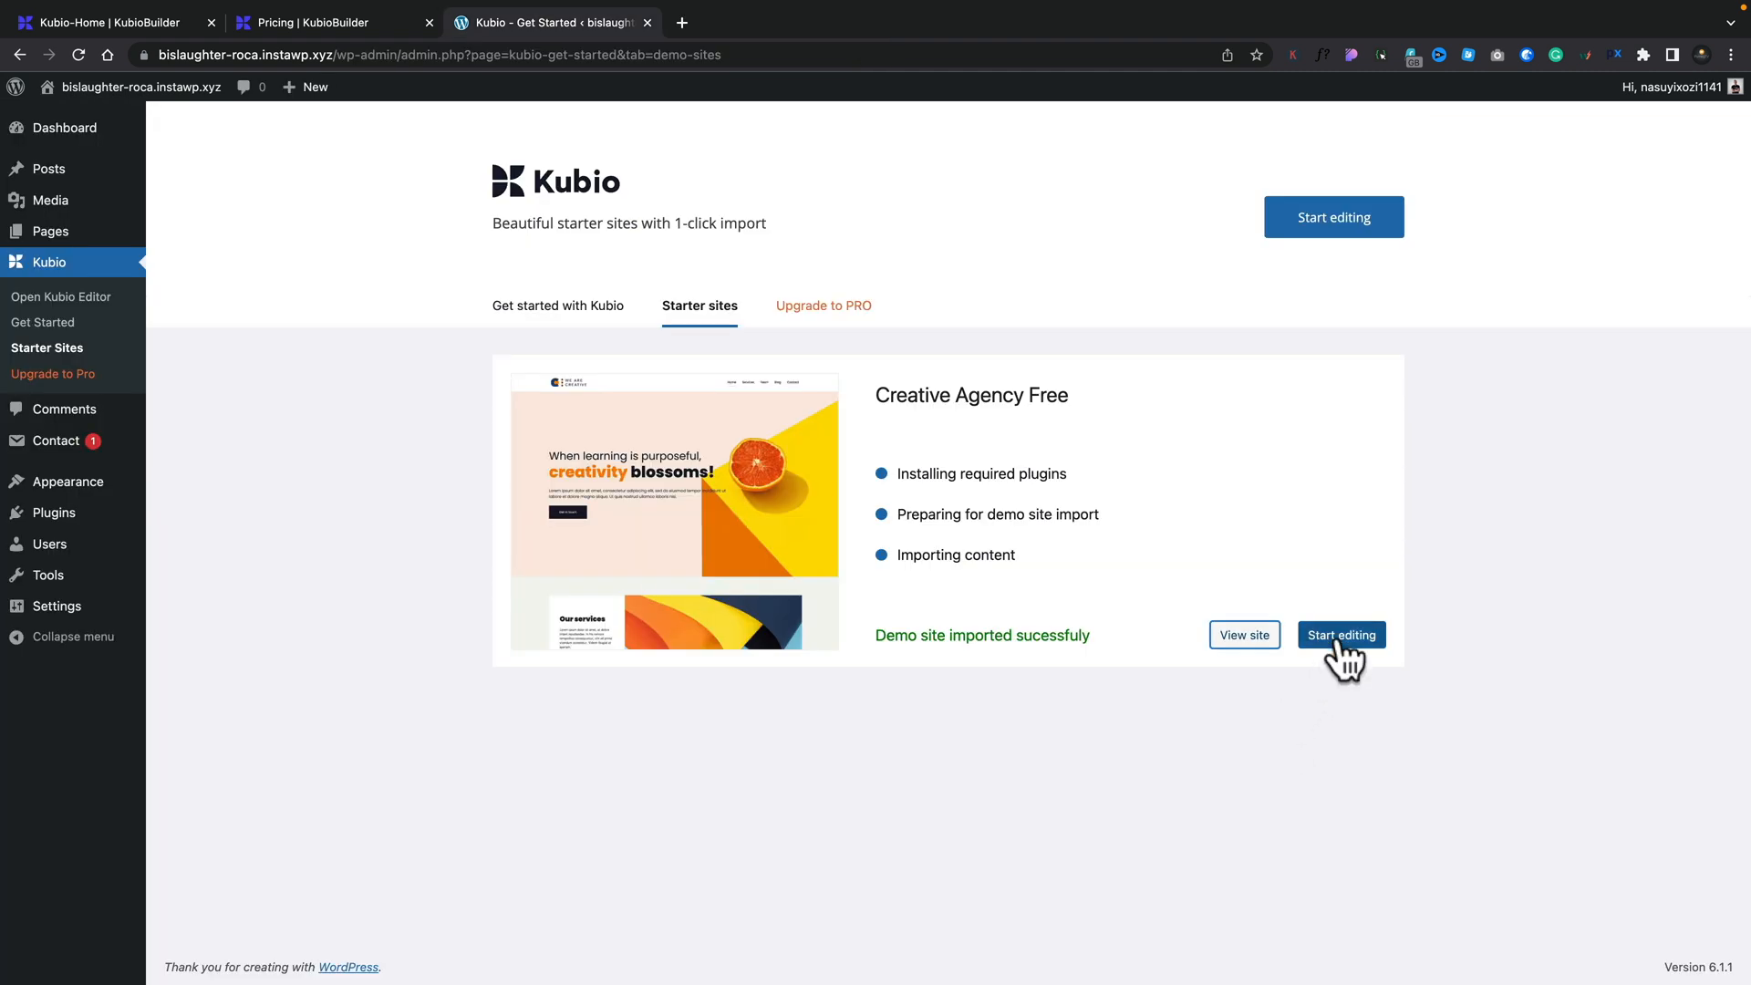
mouse_move(41, 180)
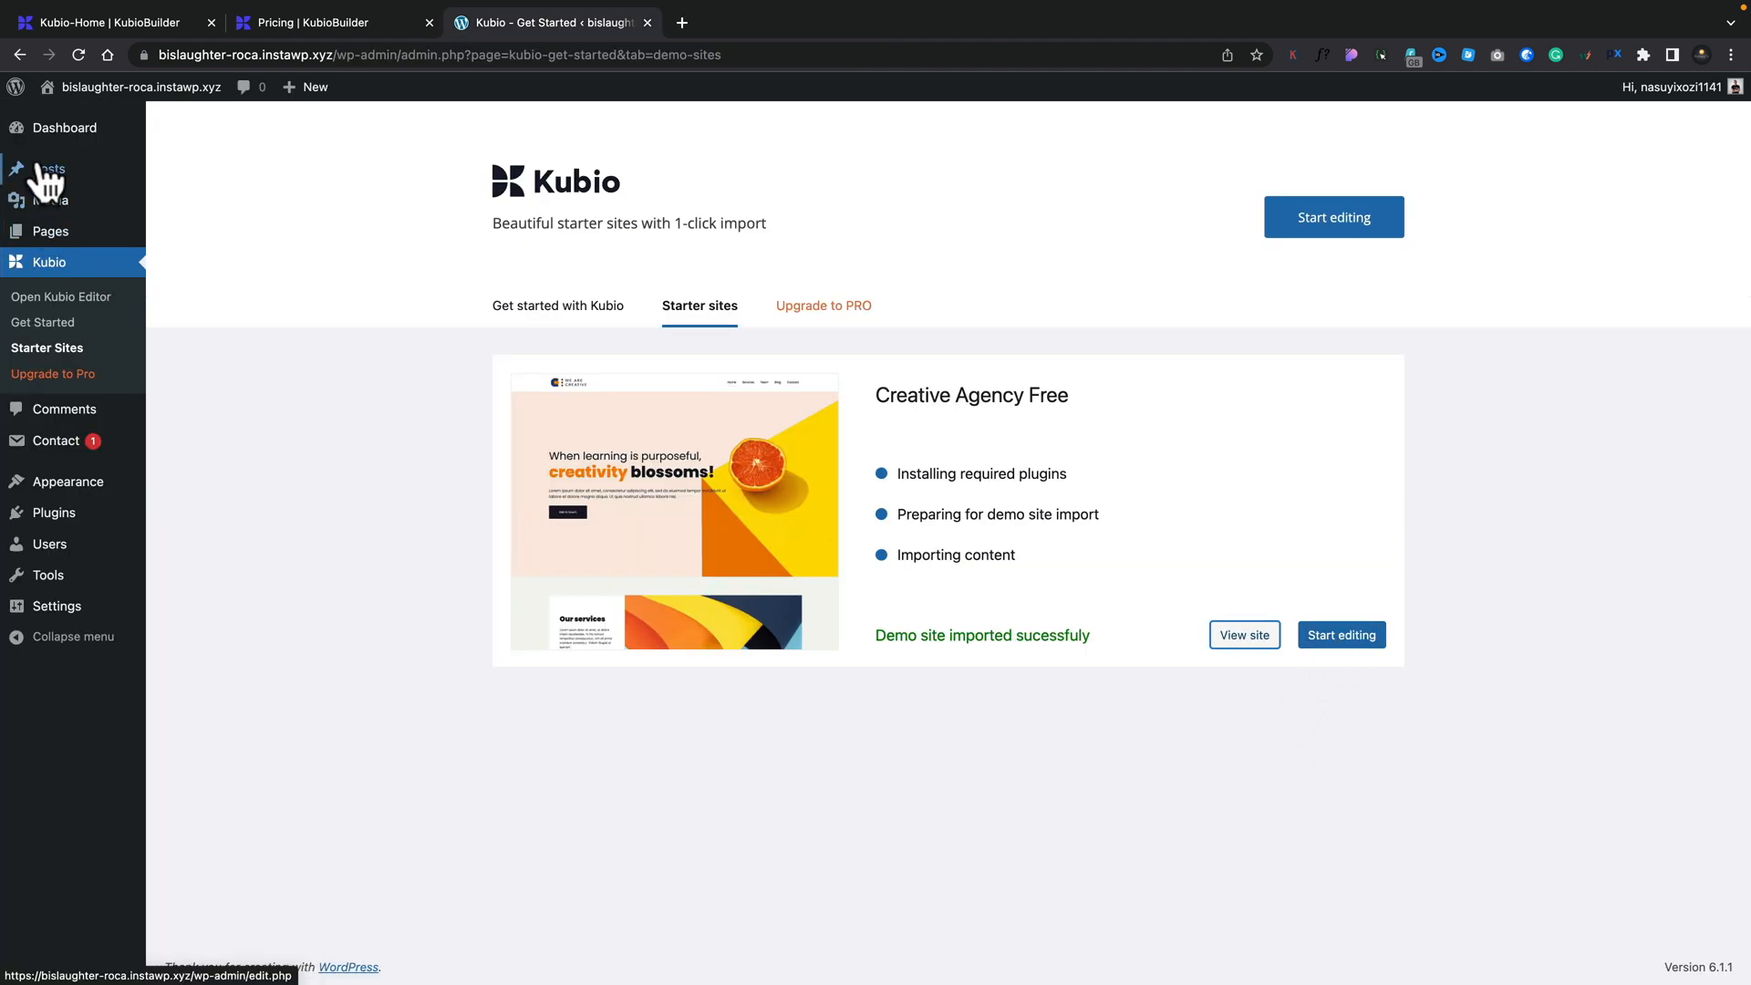
mouse_move(45, 231)
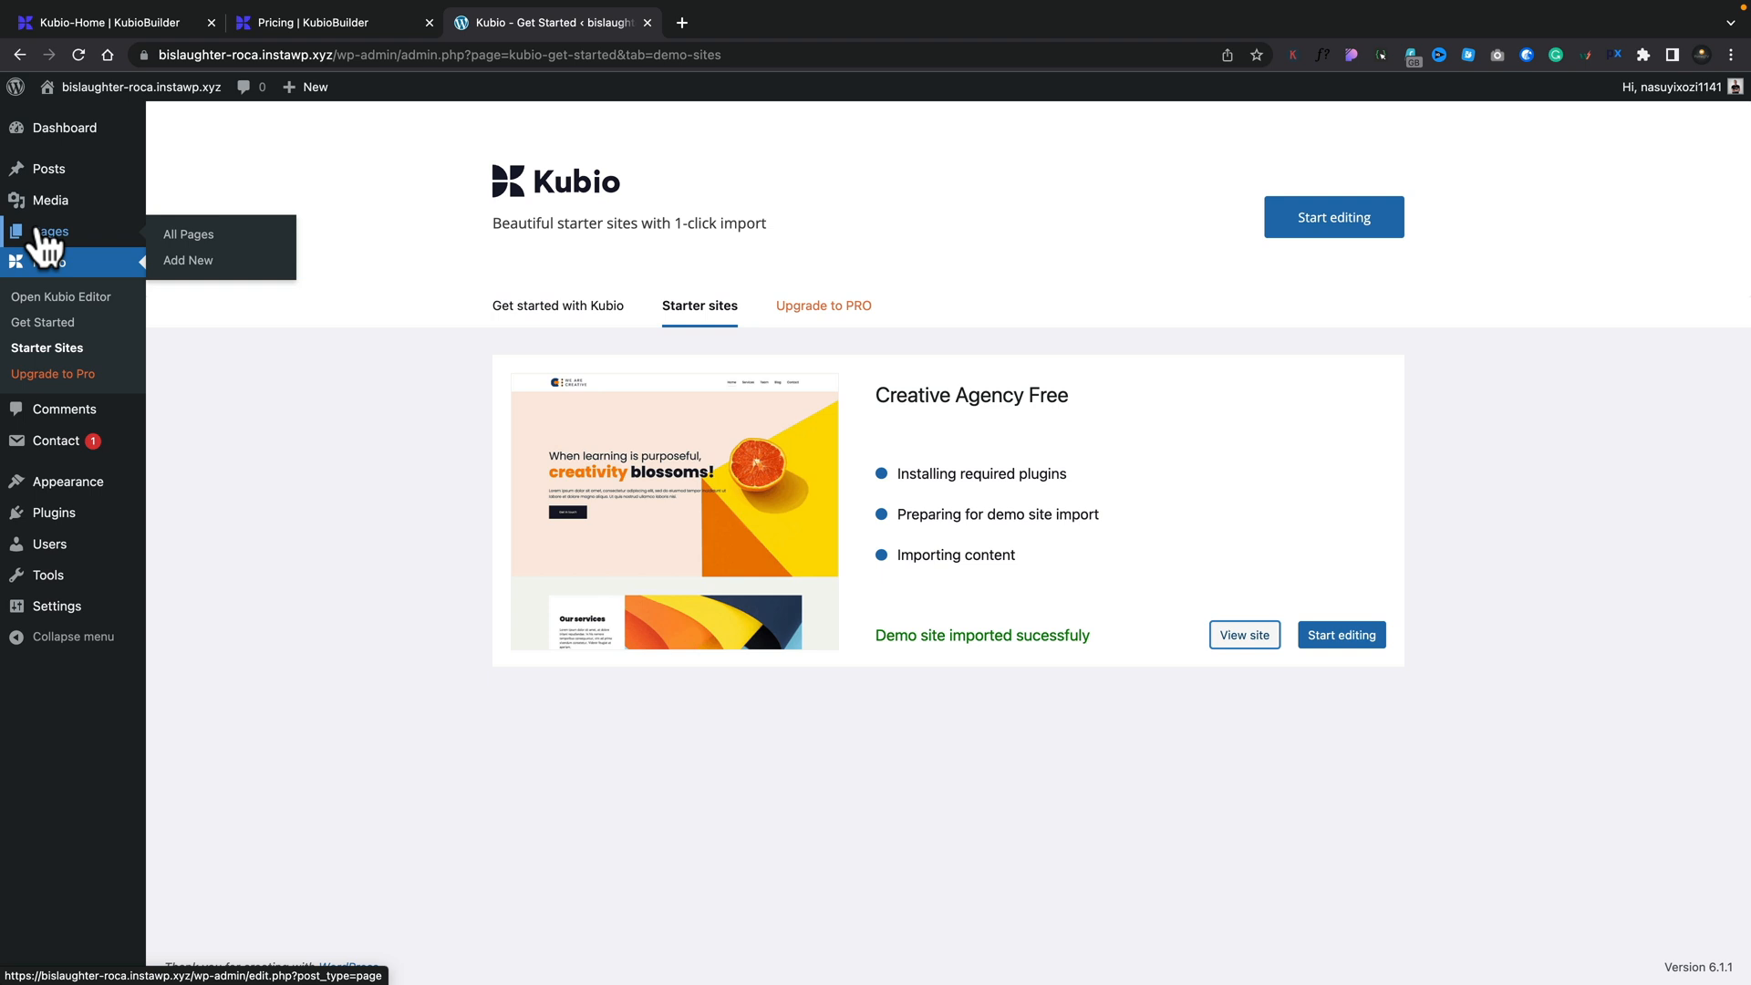
Step: Launch the Kubio editor on the imported Front Page with Start editing
left_click(1342, 634)
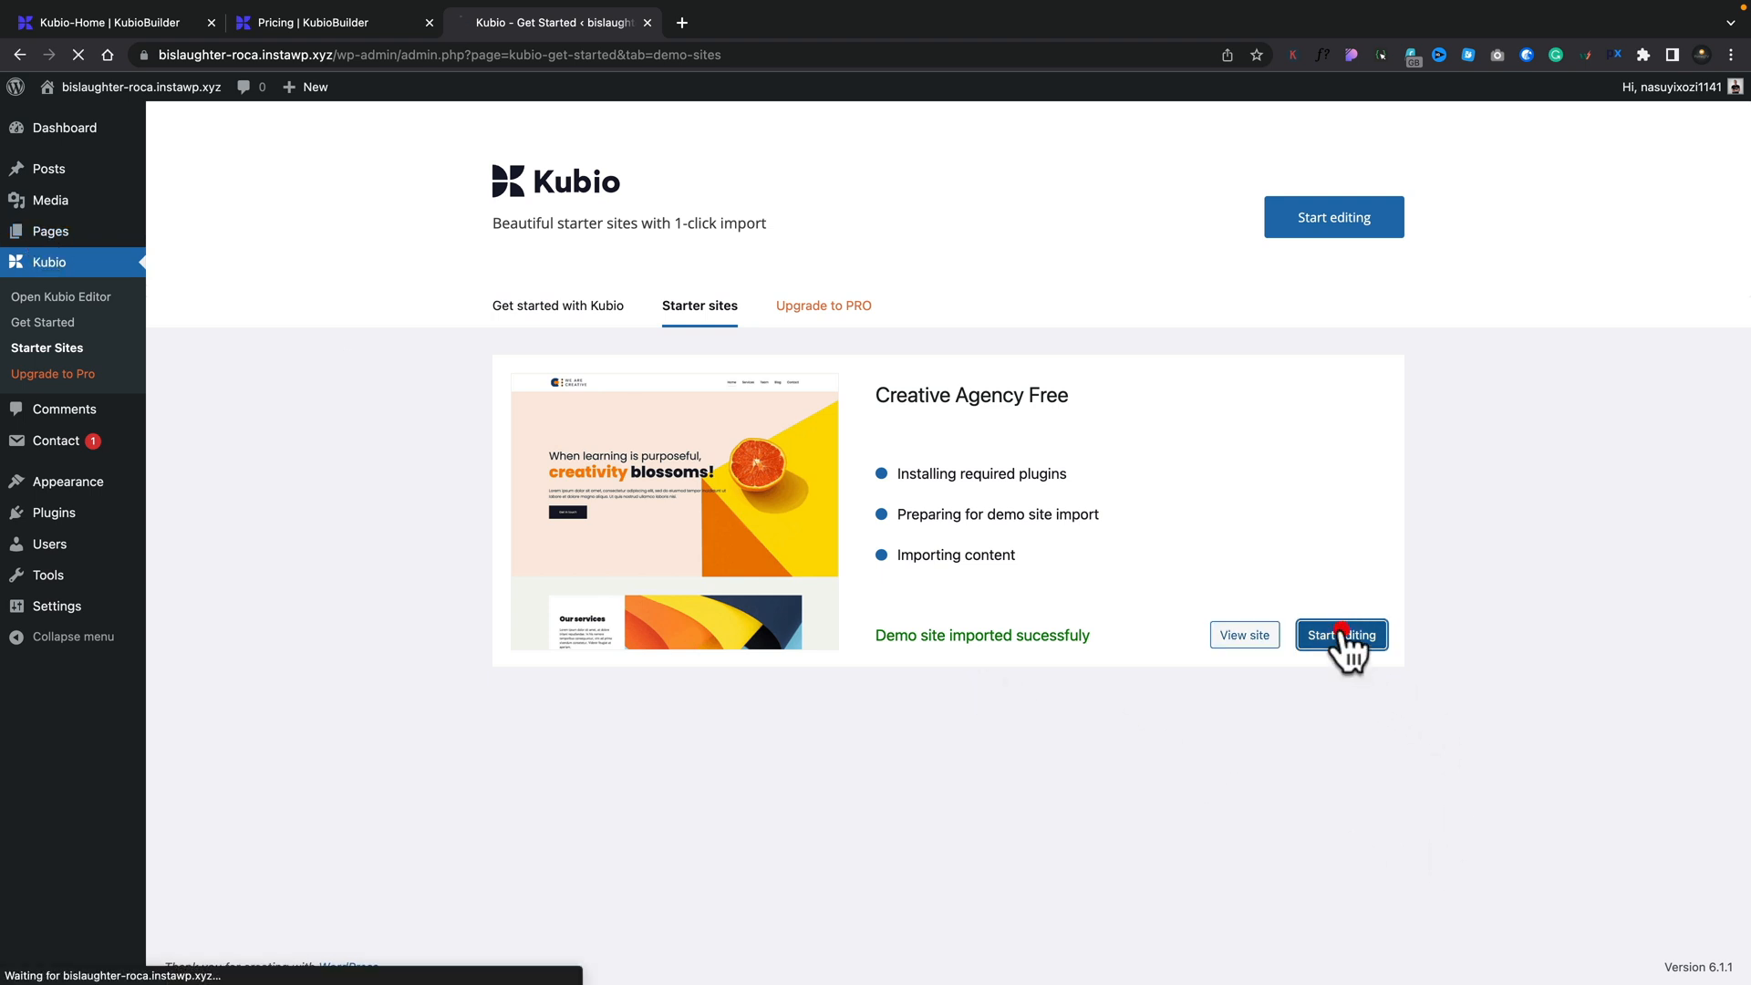
left_click(1341, 635)
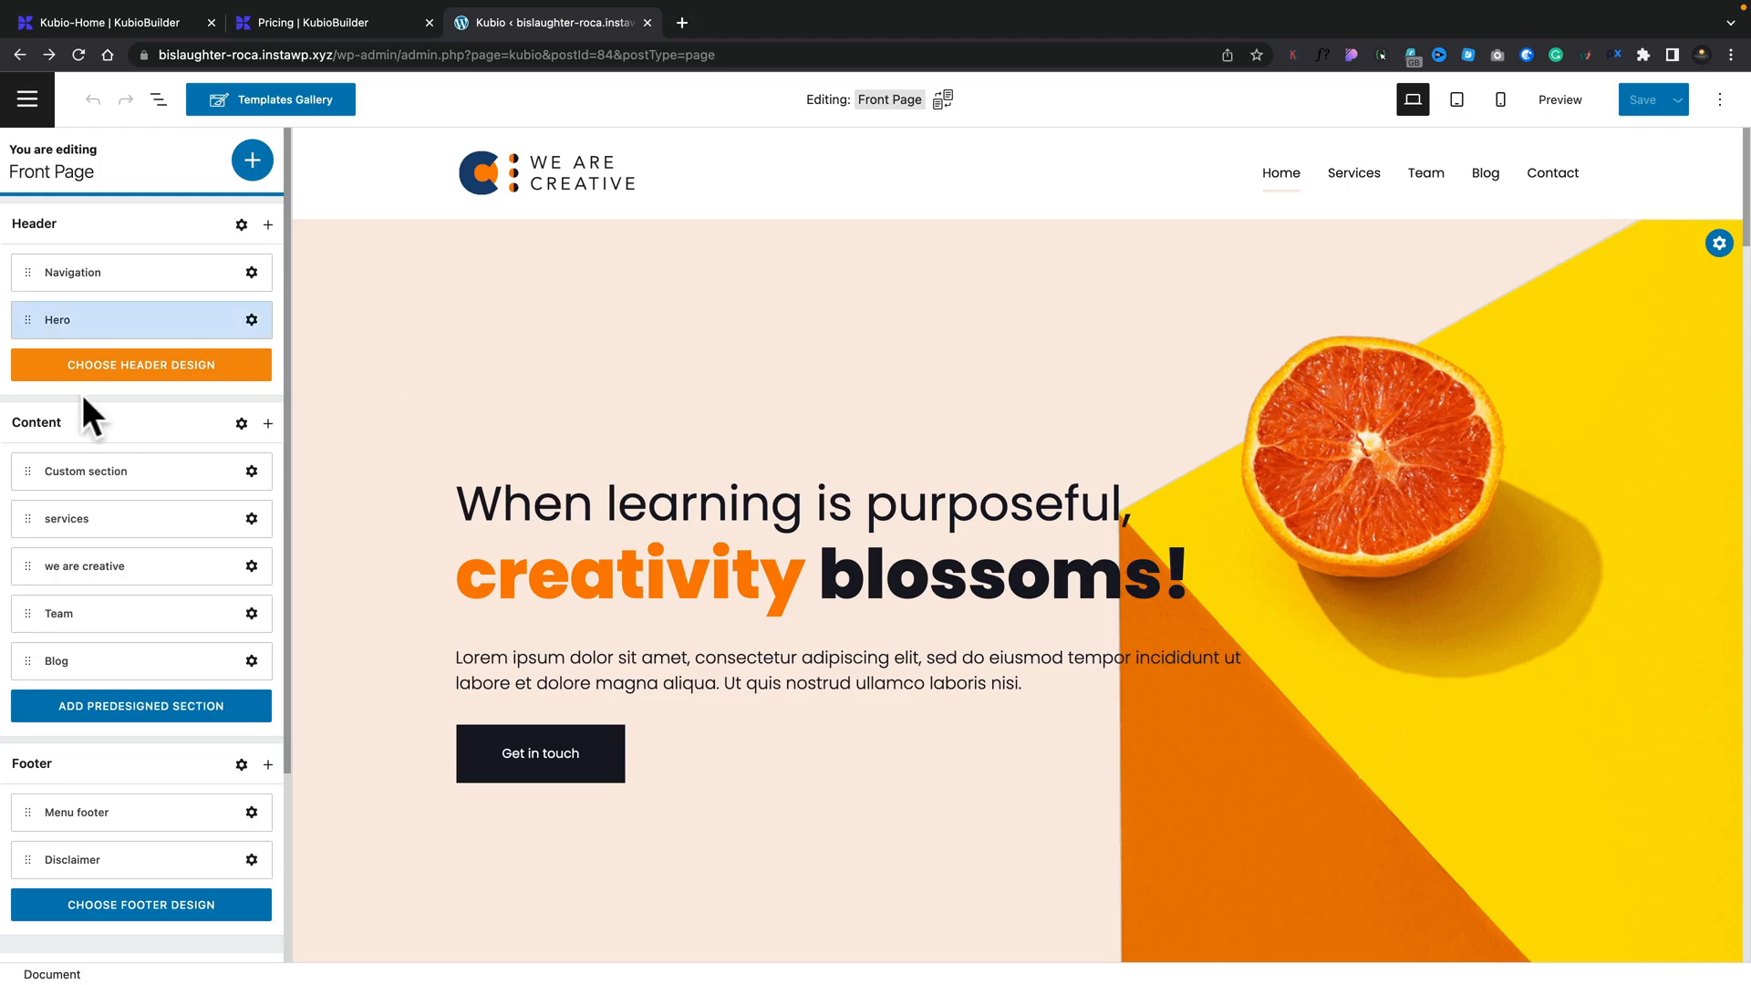
mouse_move(84, 195)
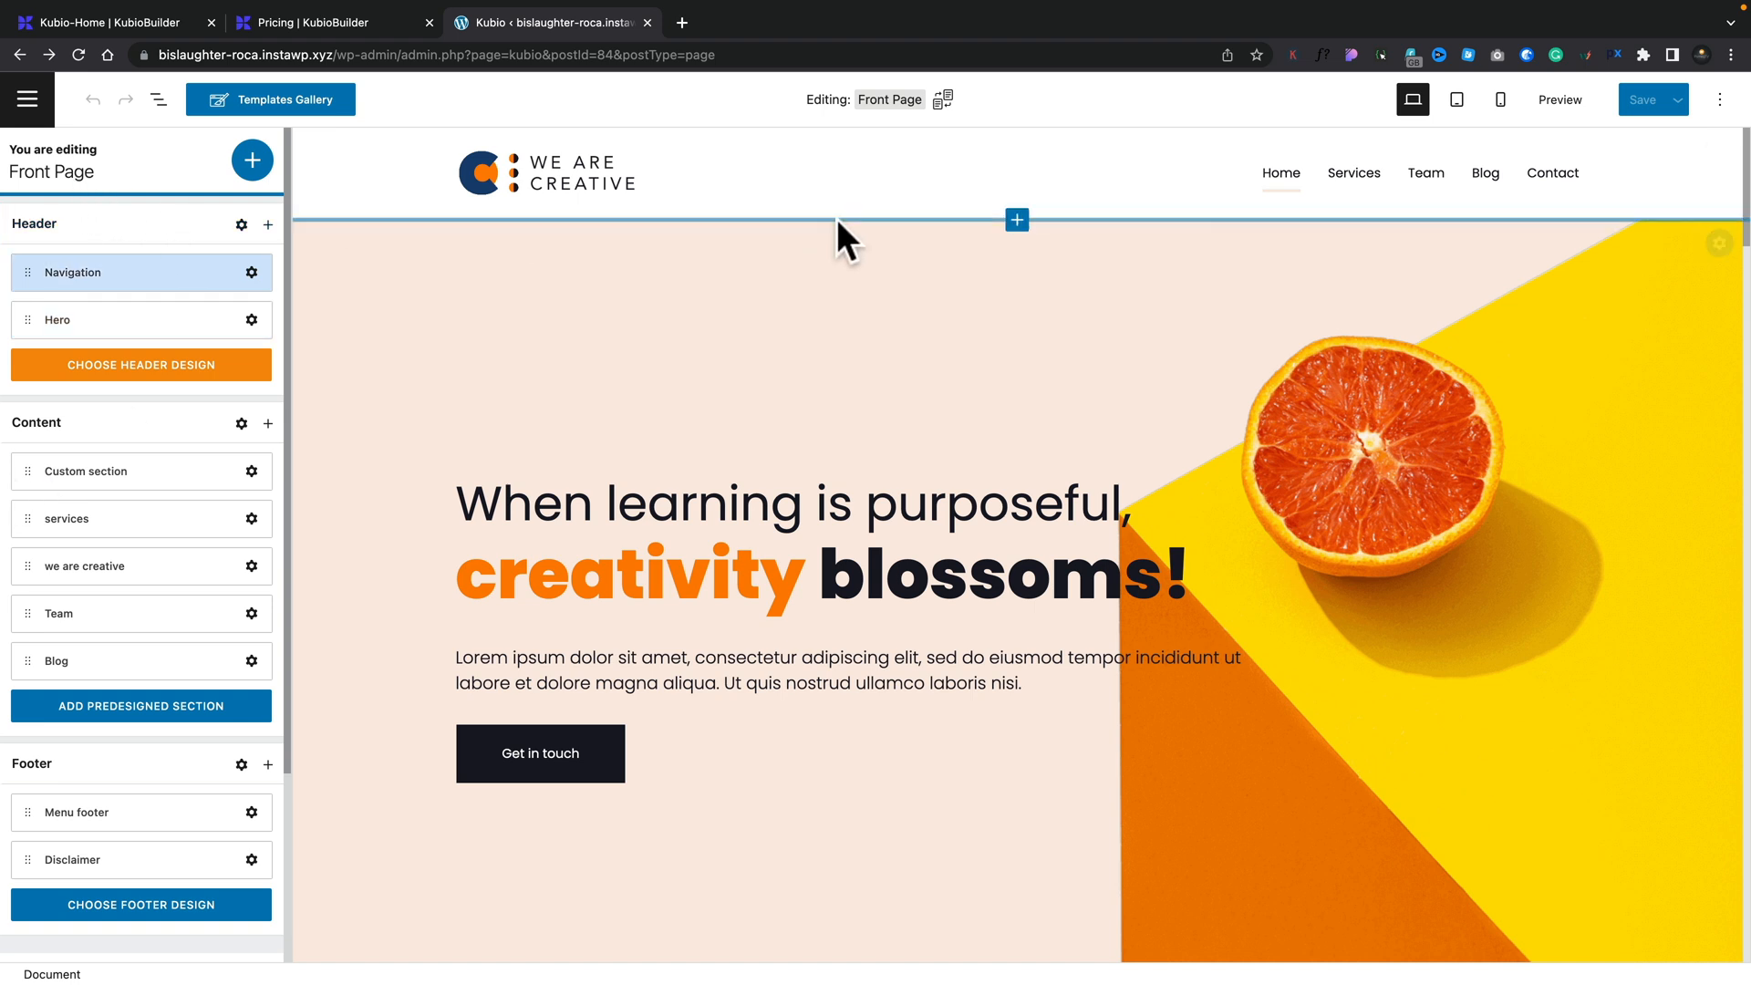
mouse_move(832, 128)
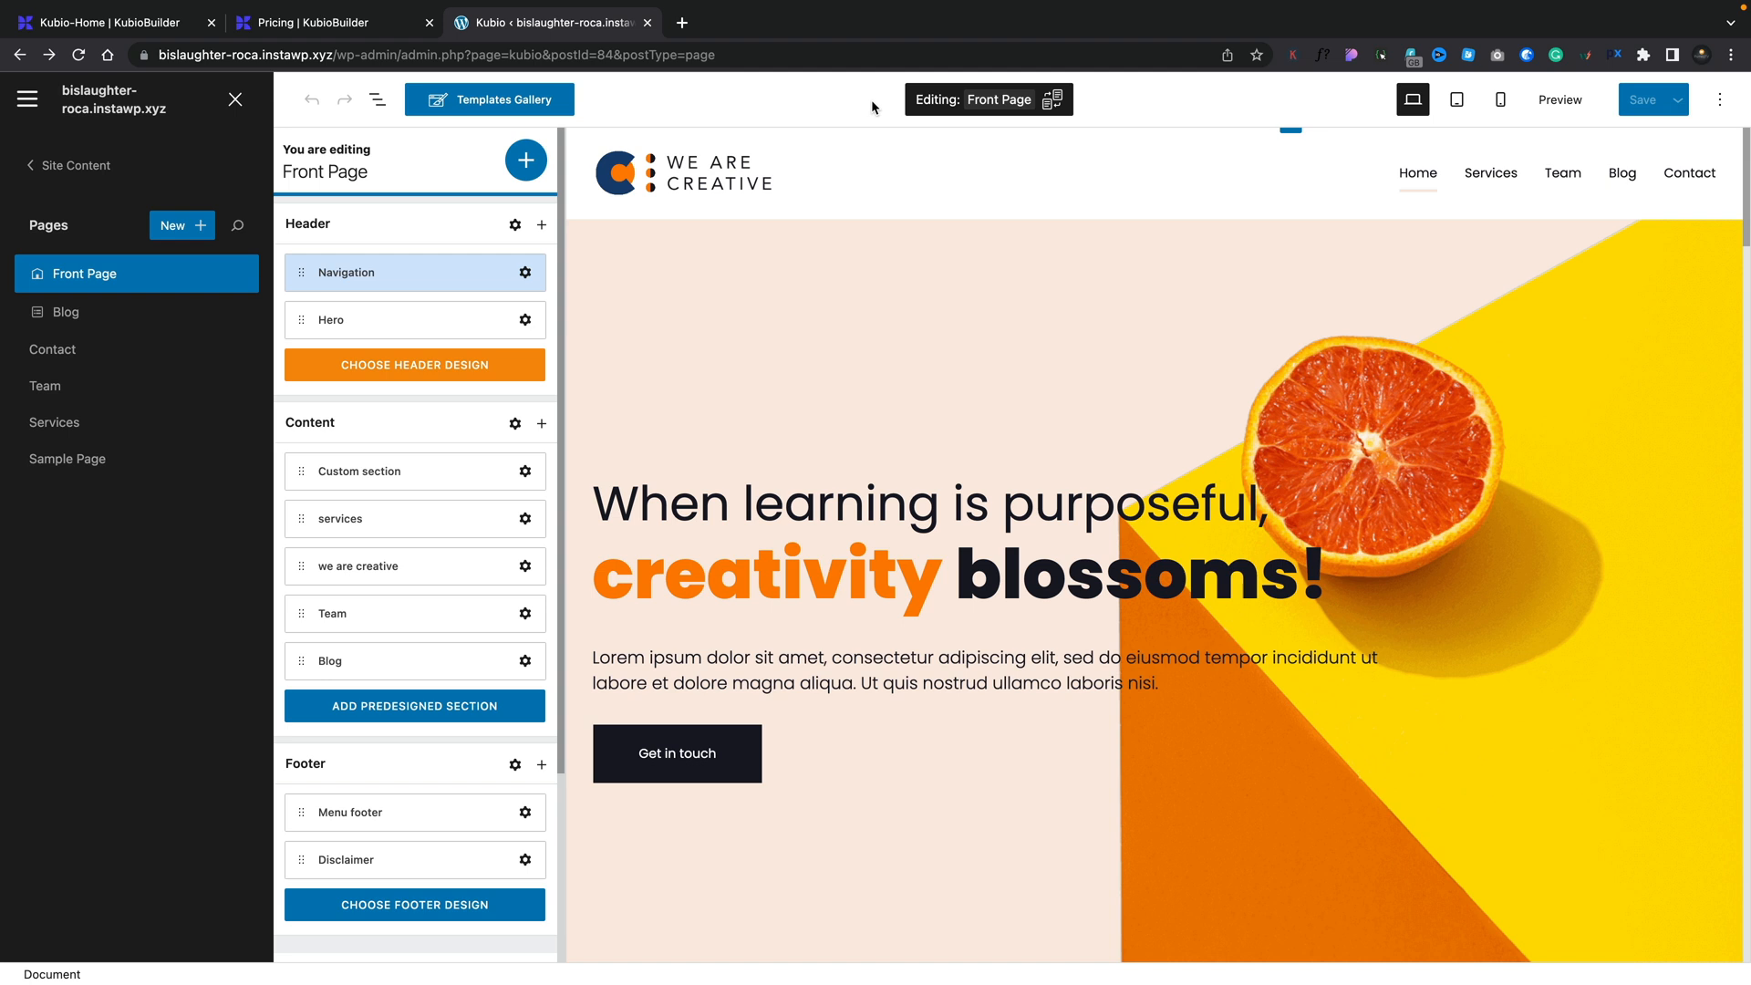
mouse_move(100, 328)
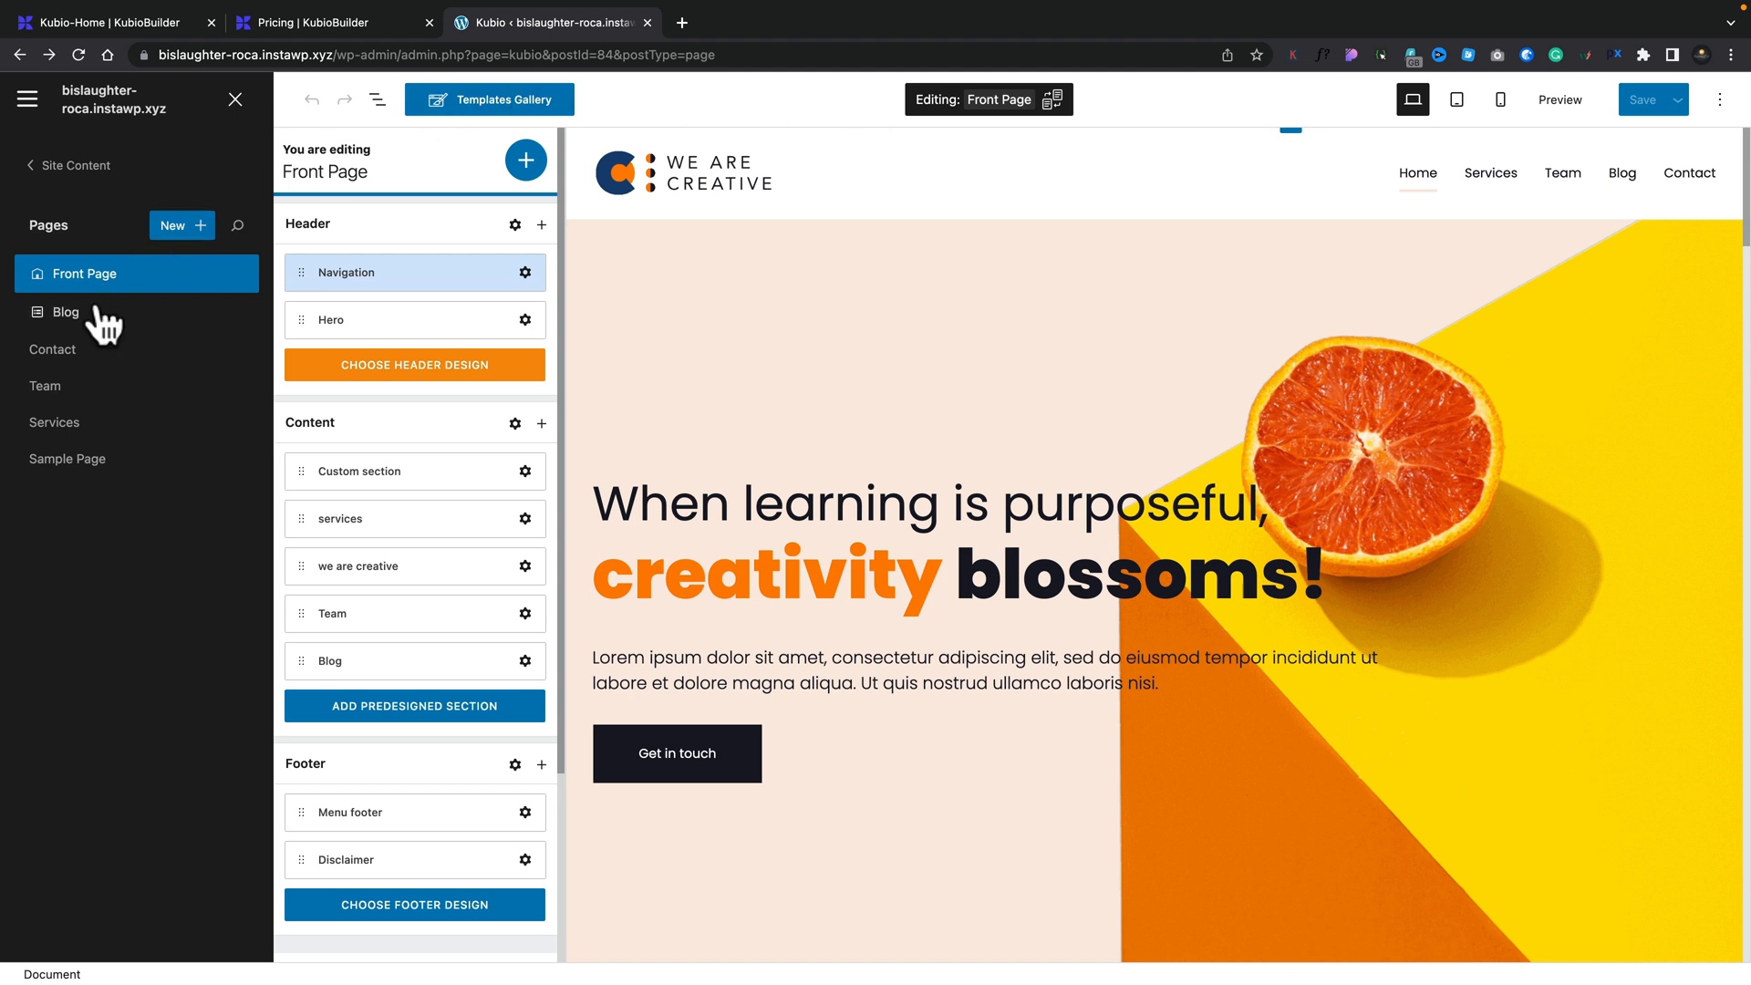
mouse_move(80, 463)
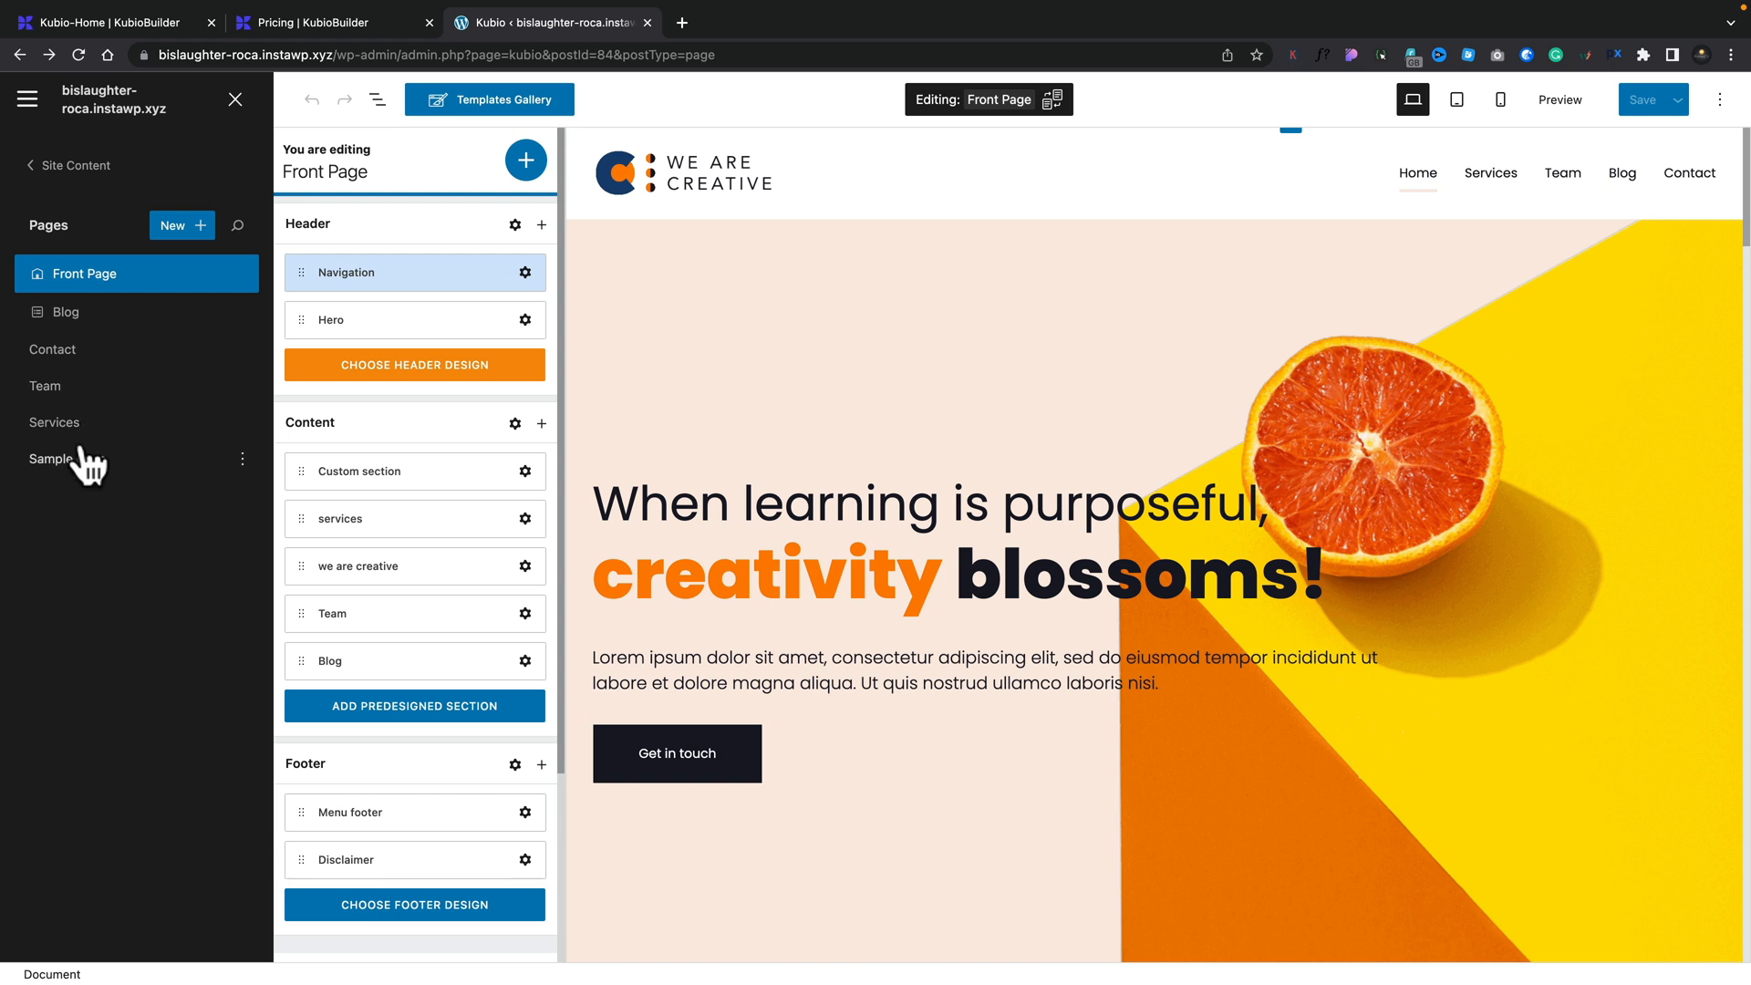
Step: Browse the site templates list, then open Template Parts to show Headers
left_click(68, 165)
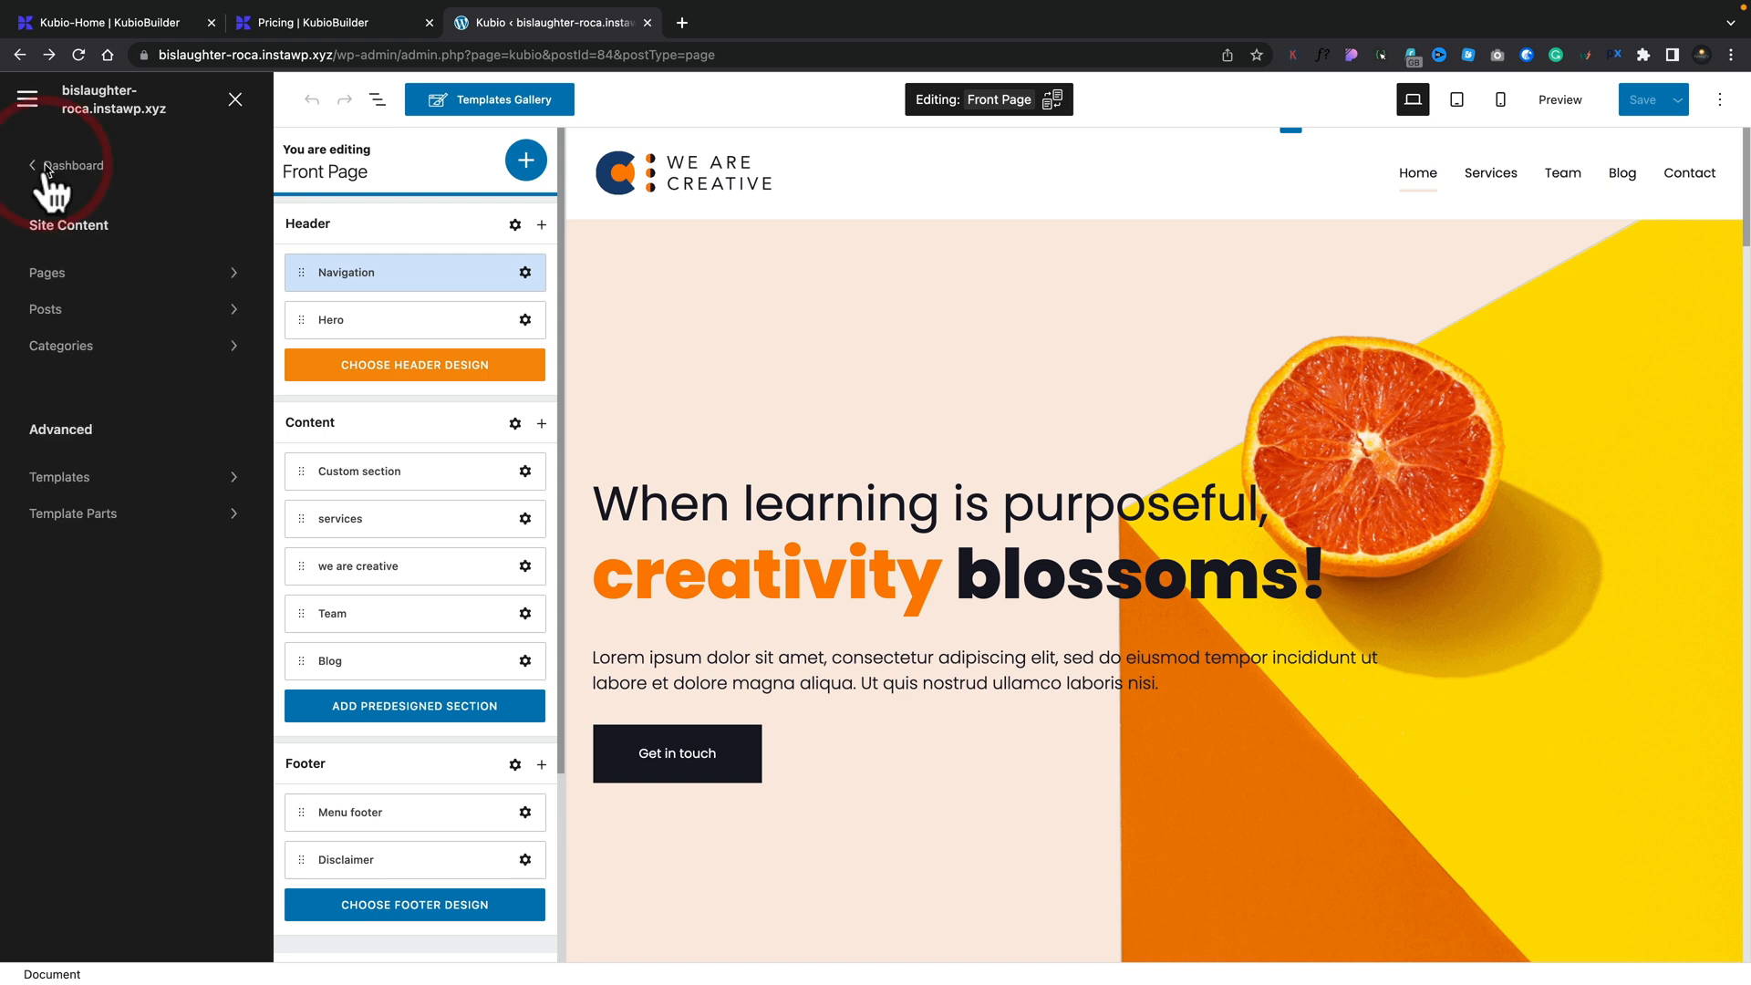
left_click(60, 476)
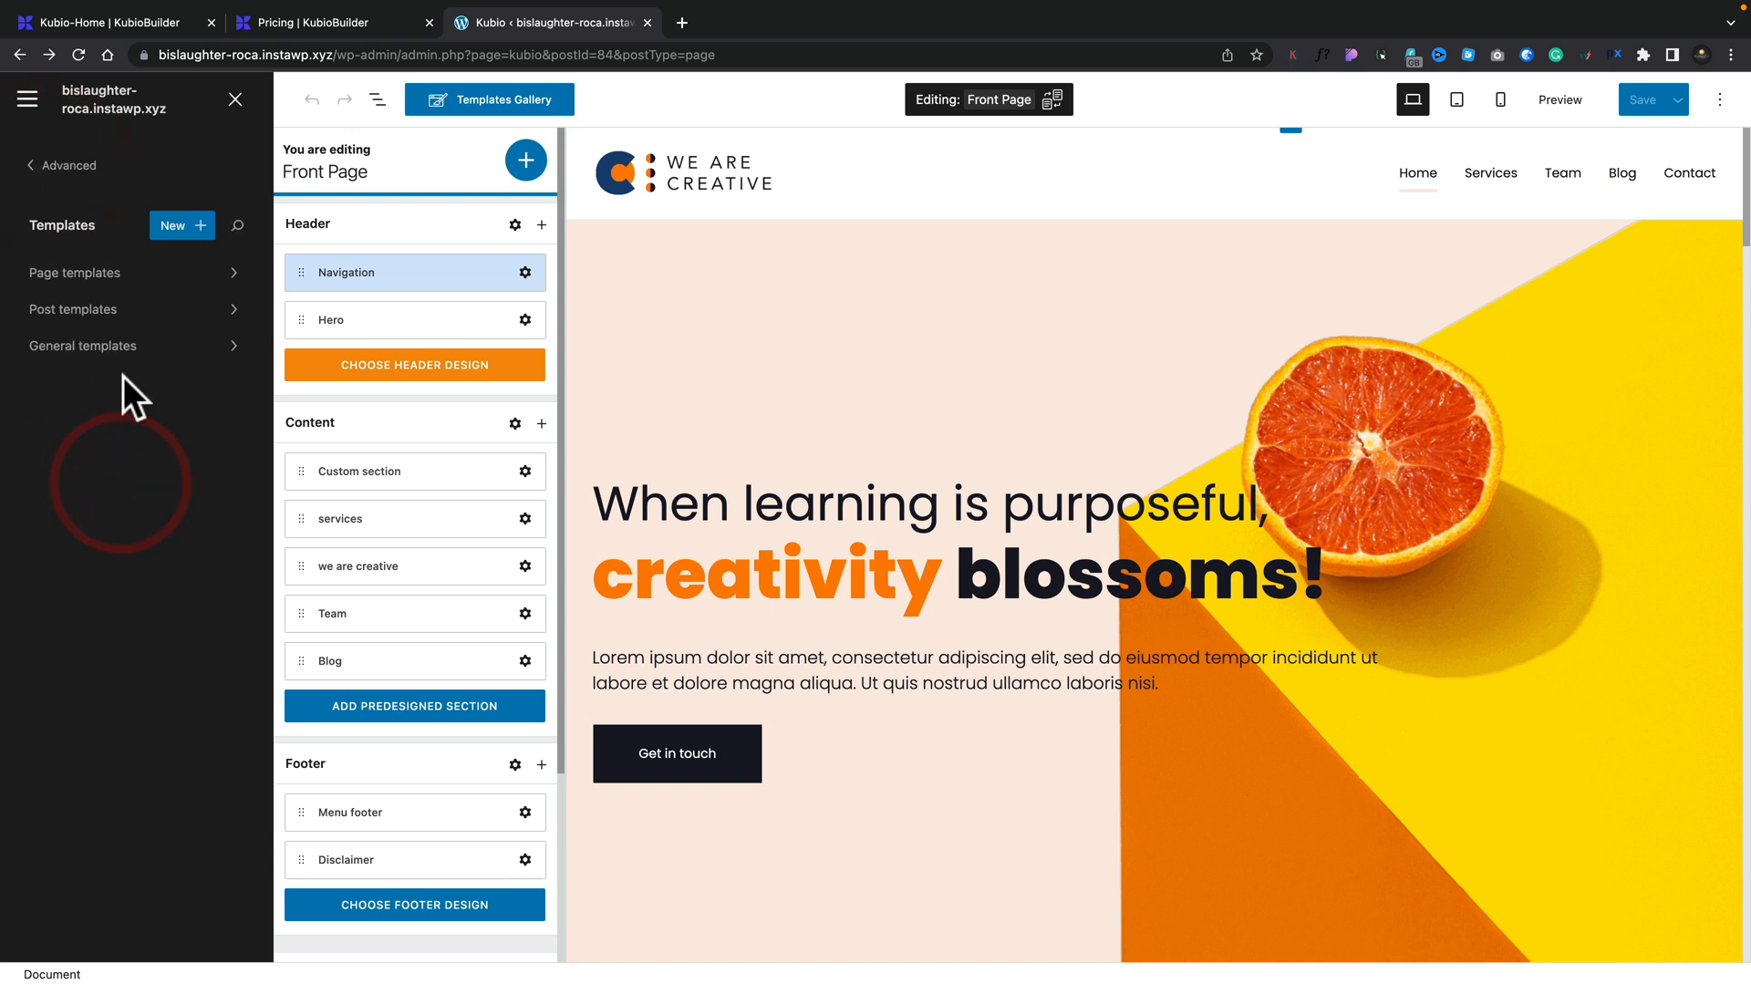
mouse_move(118, 310)
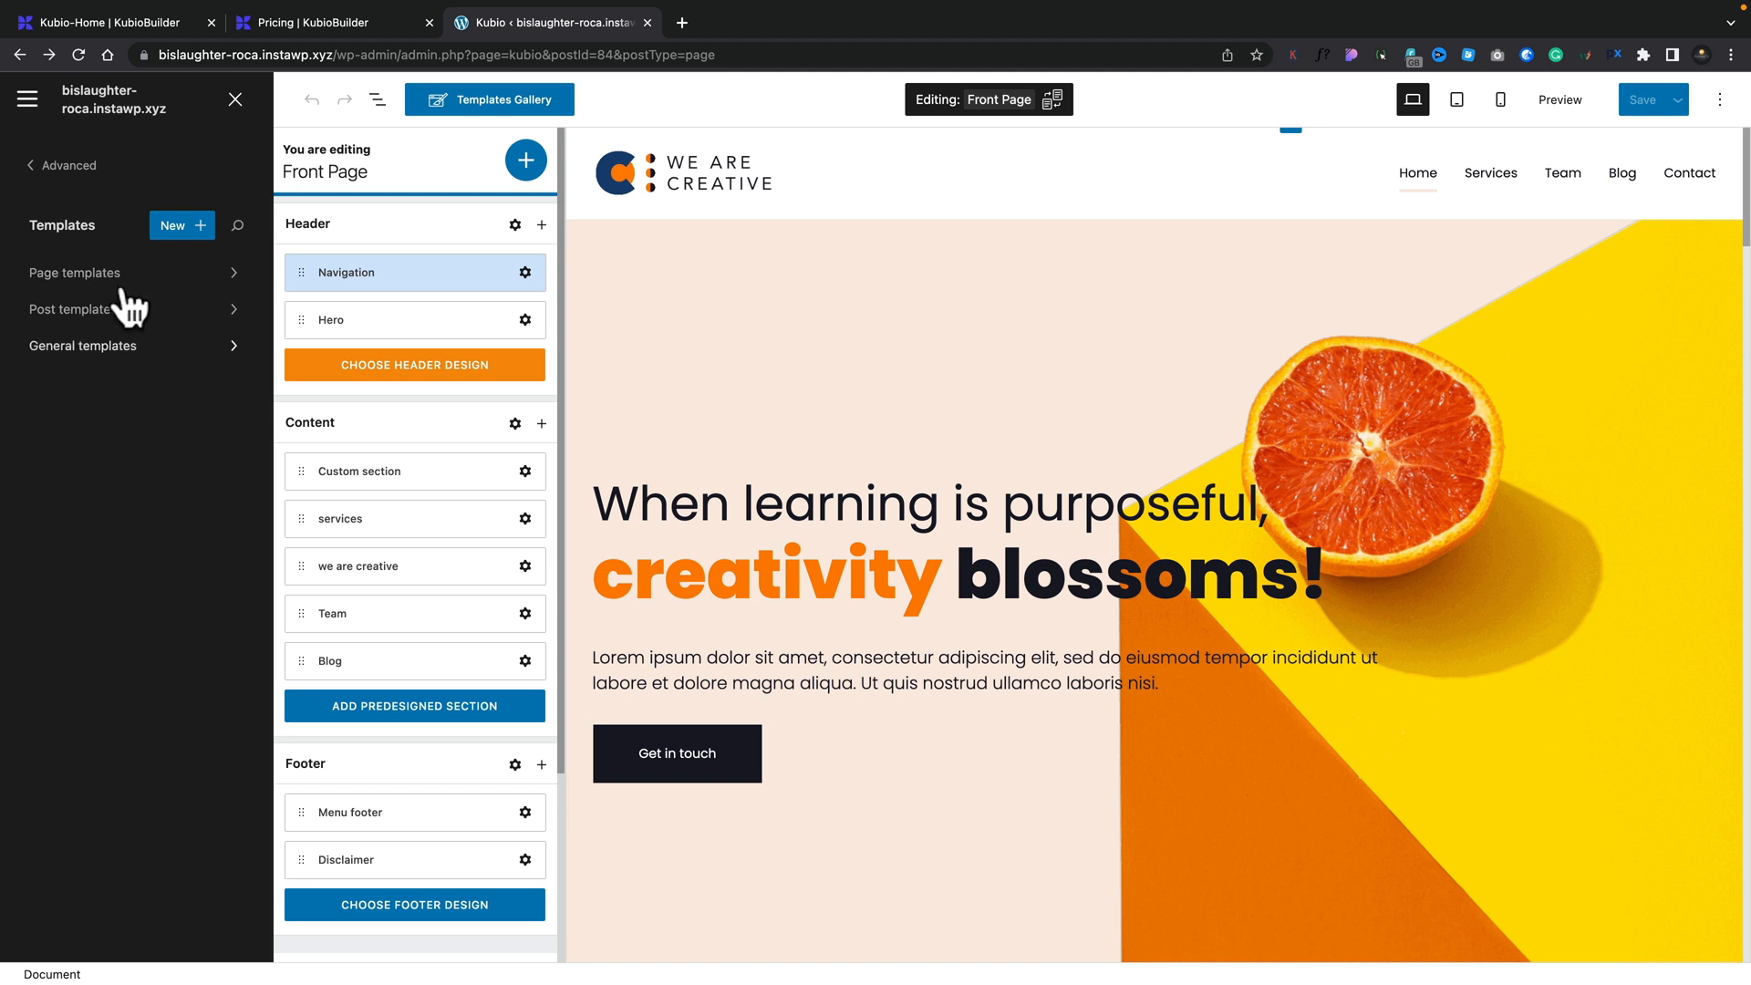
left_click(58, 165)
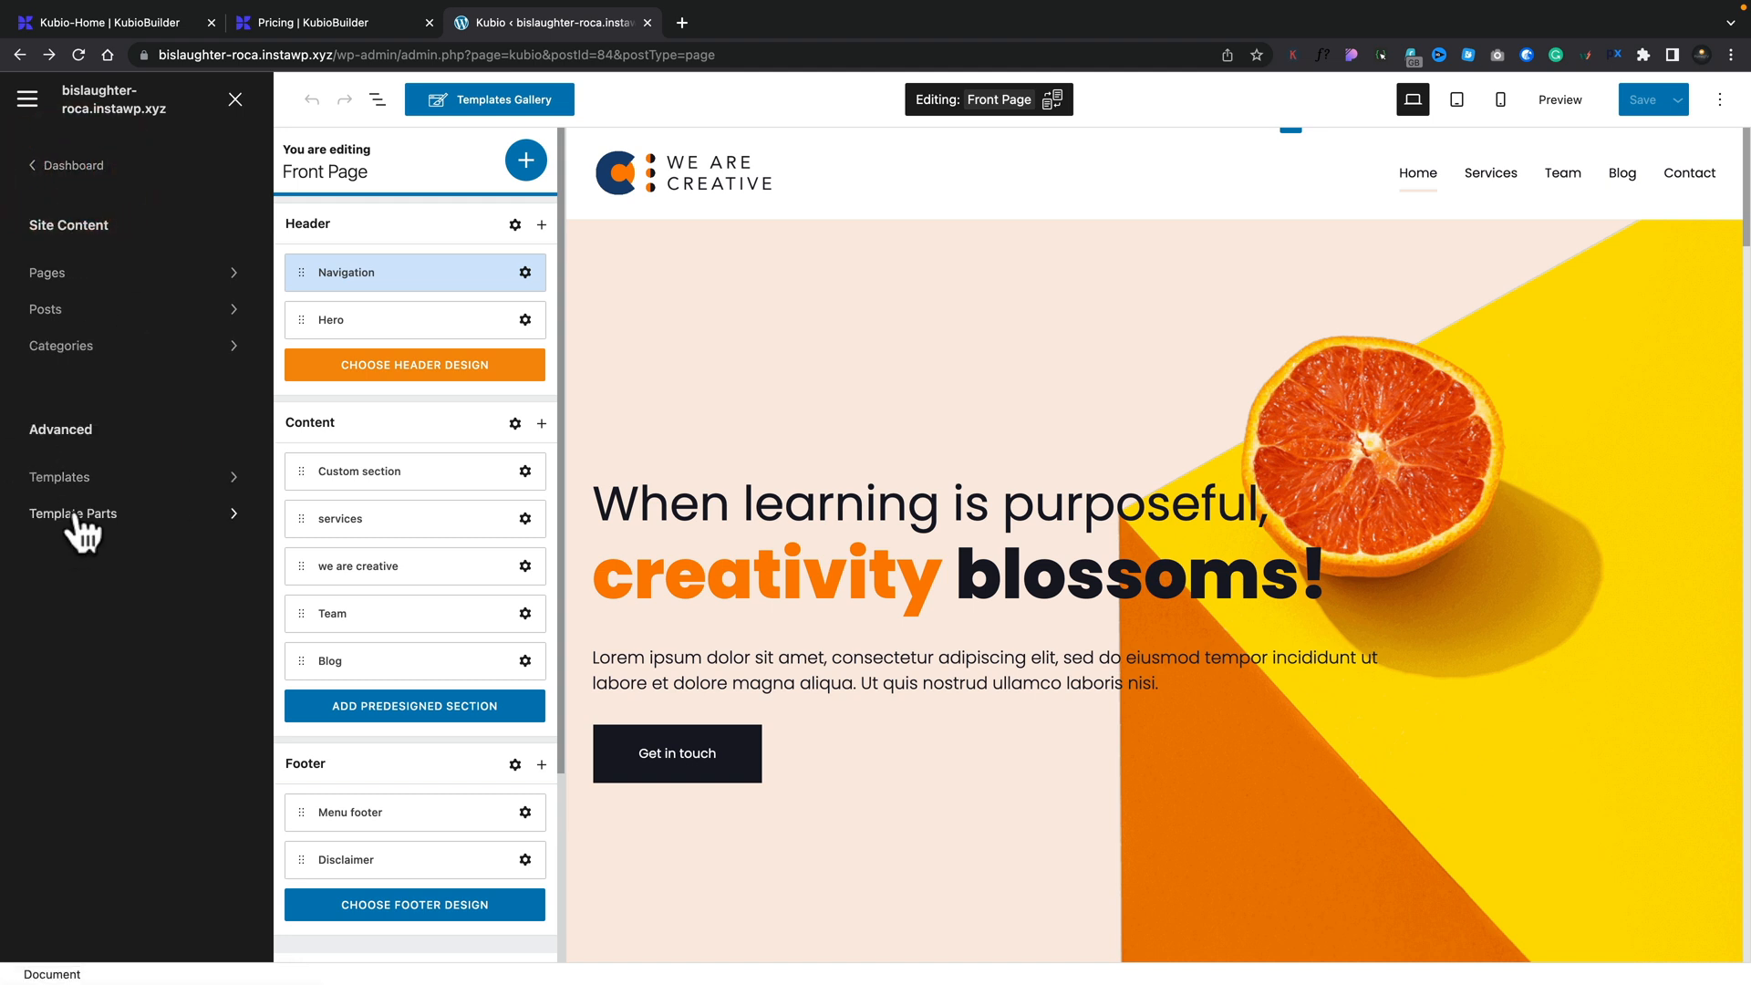
left_click(73, 514)
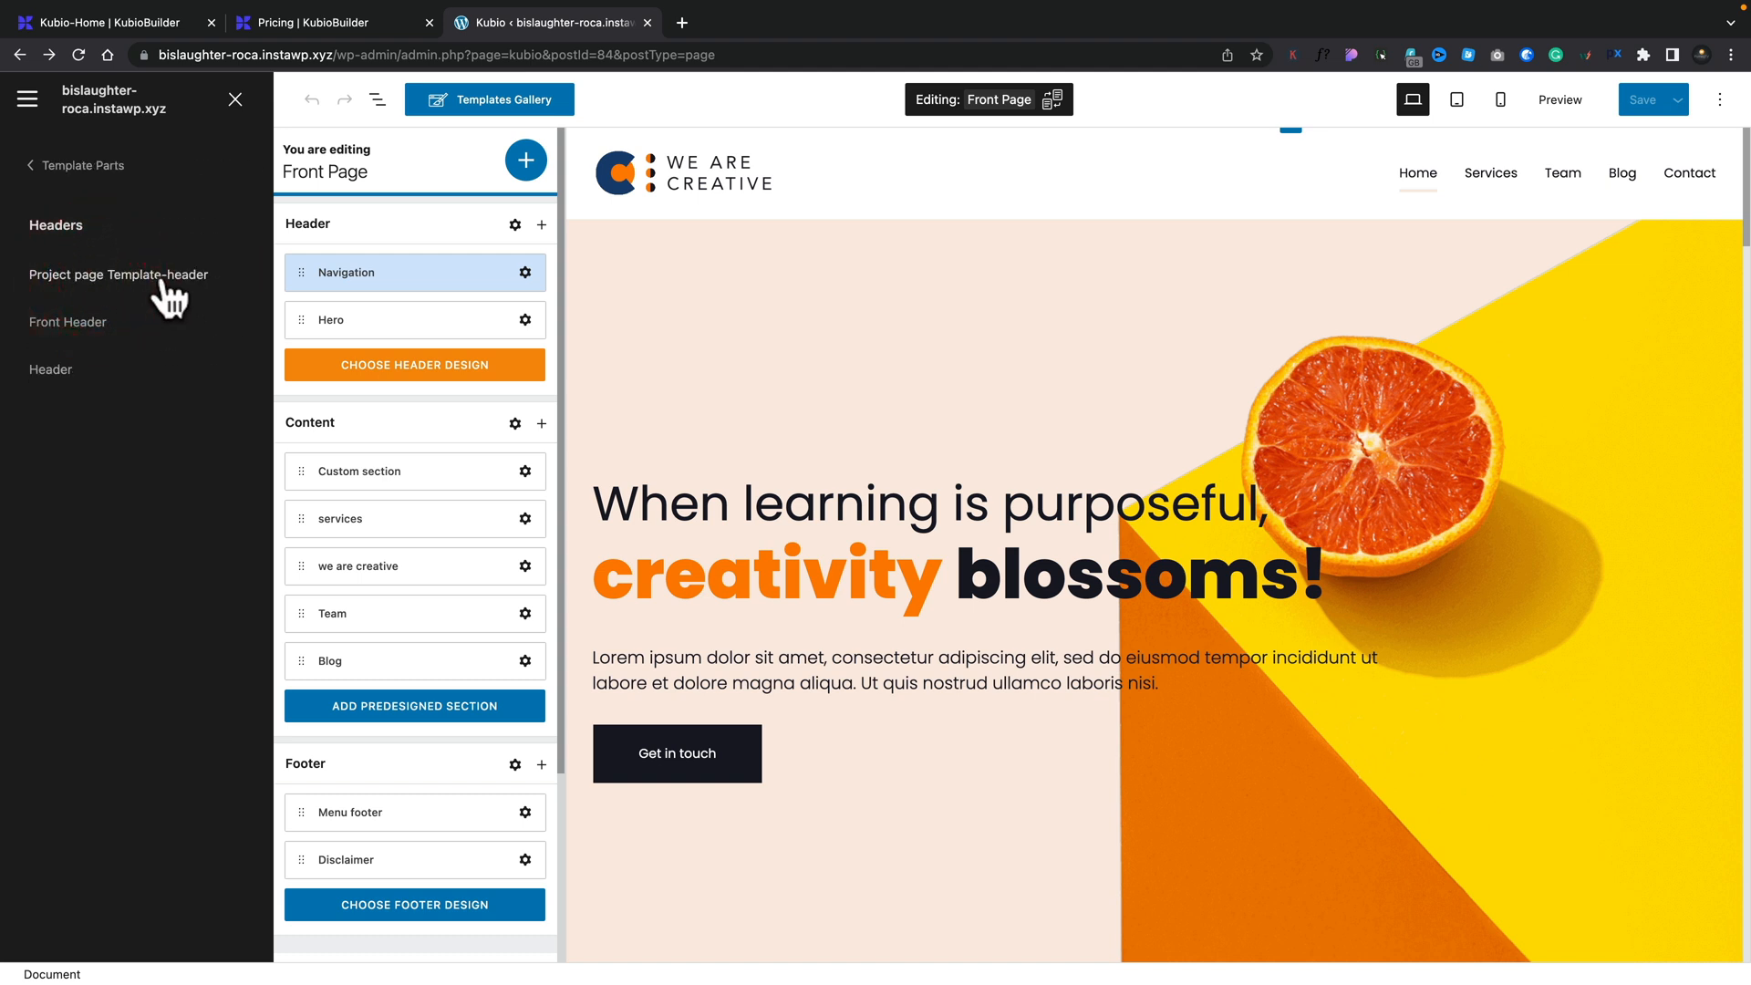
mouse_move(235, 98)
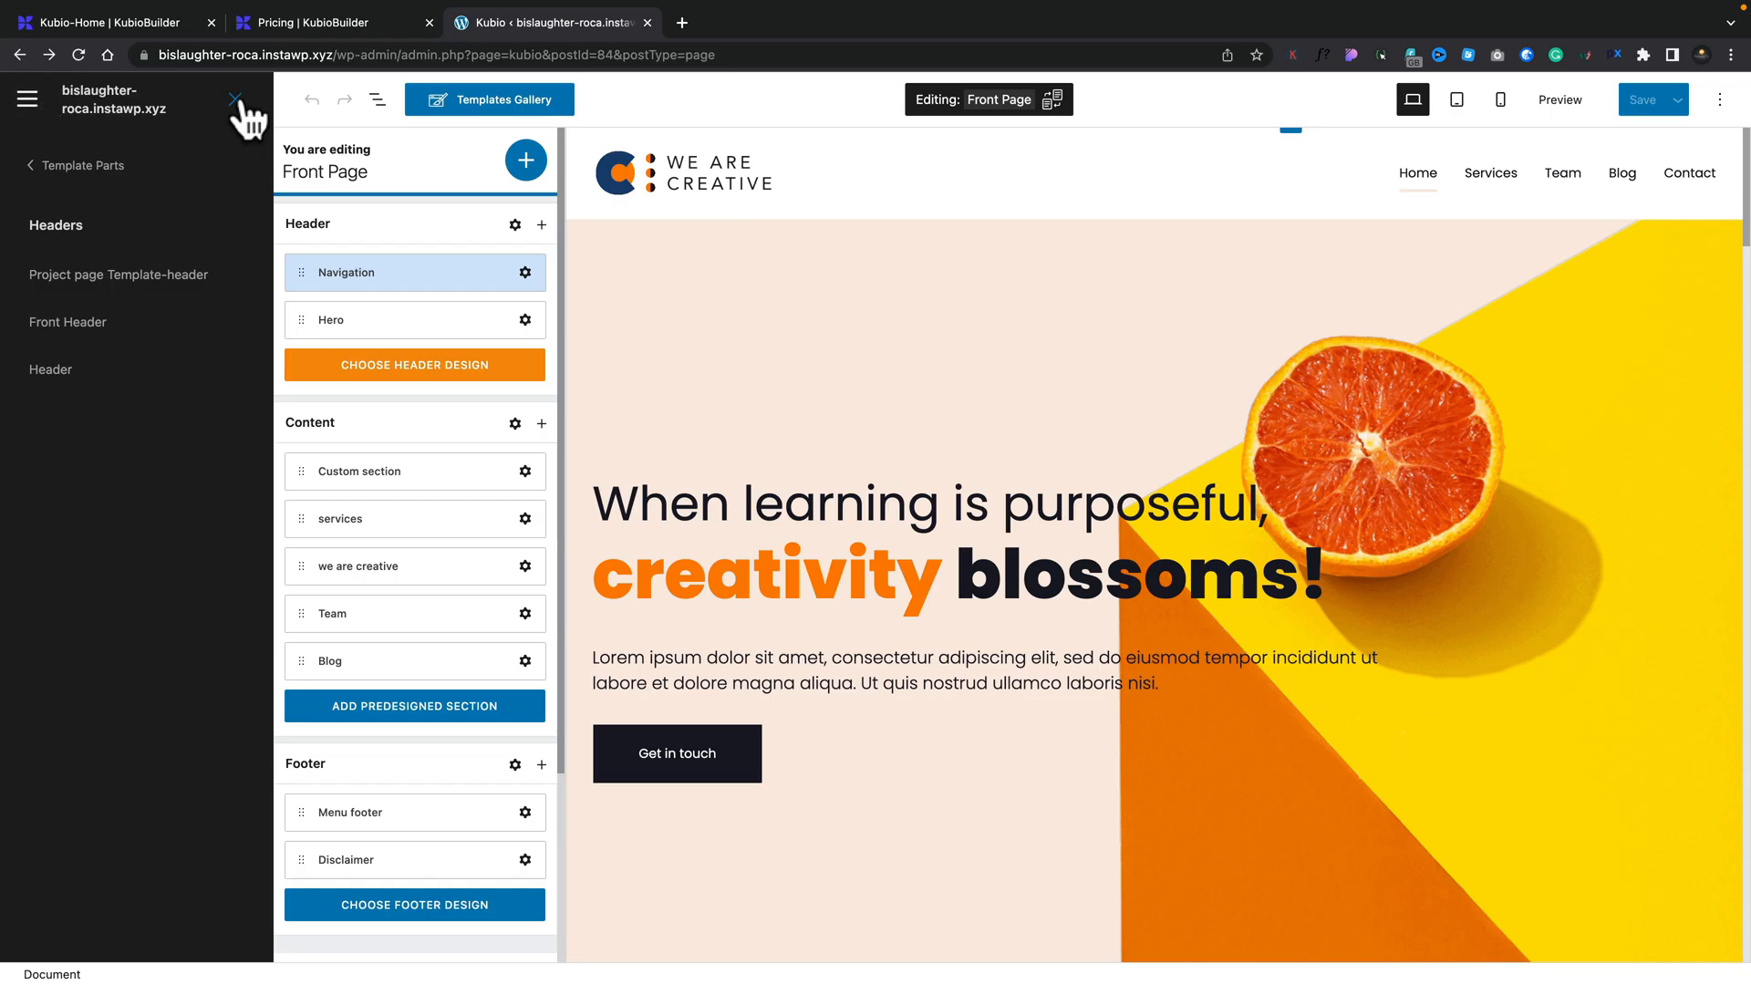
Step: Close Template Parts, check the mobile-width preview, then return to desktop
left_click(235, 100)
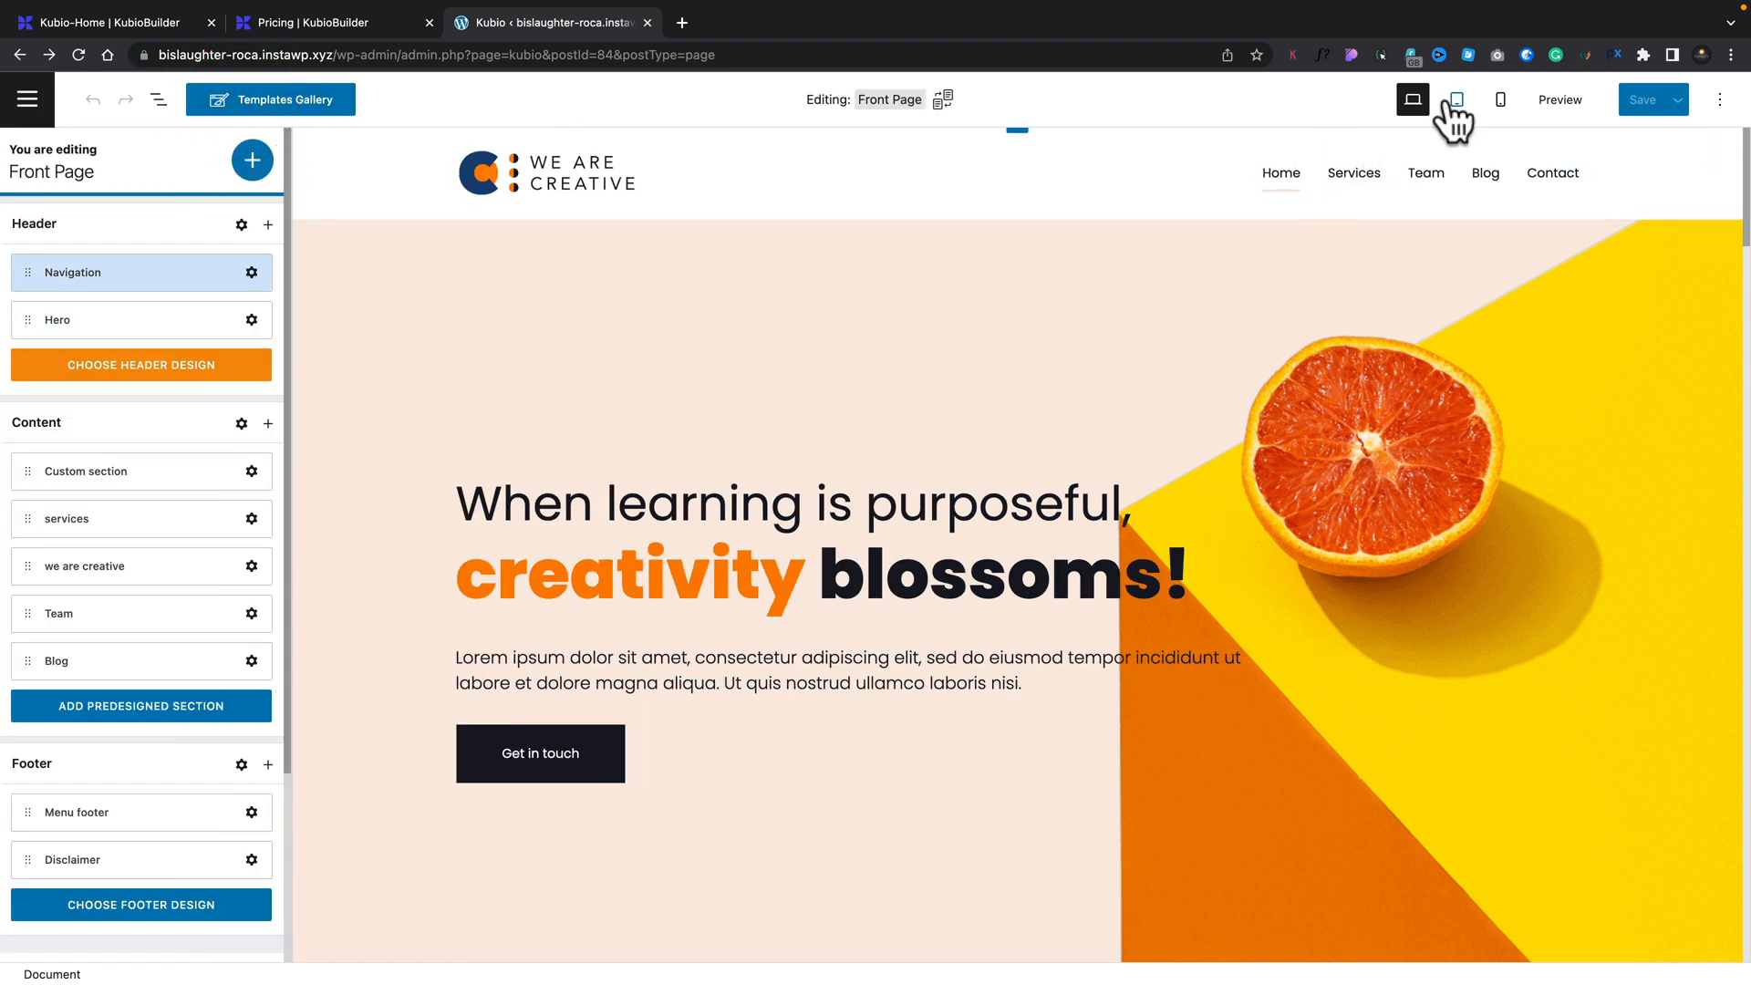
left_click(1502, 100)
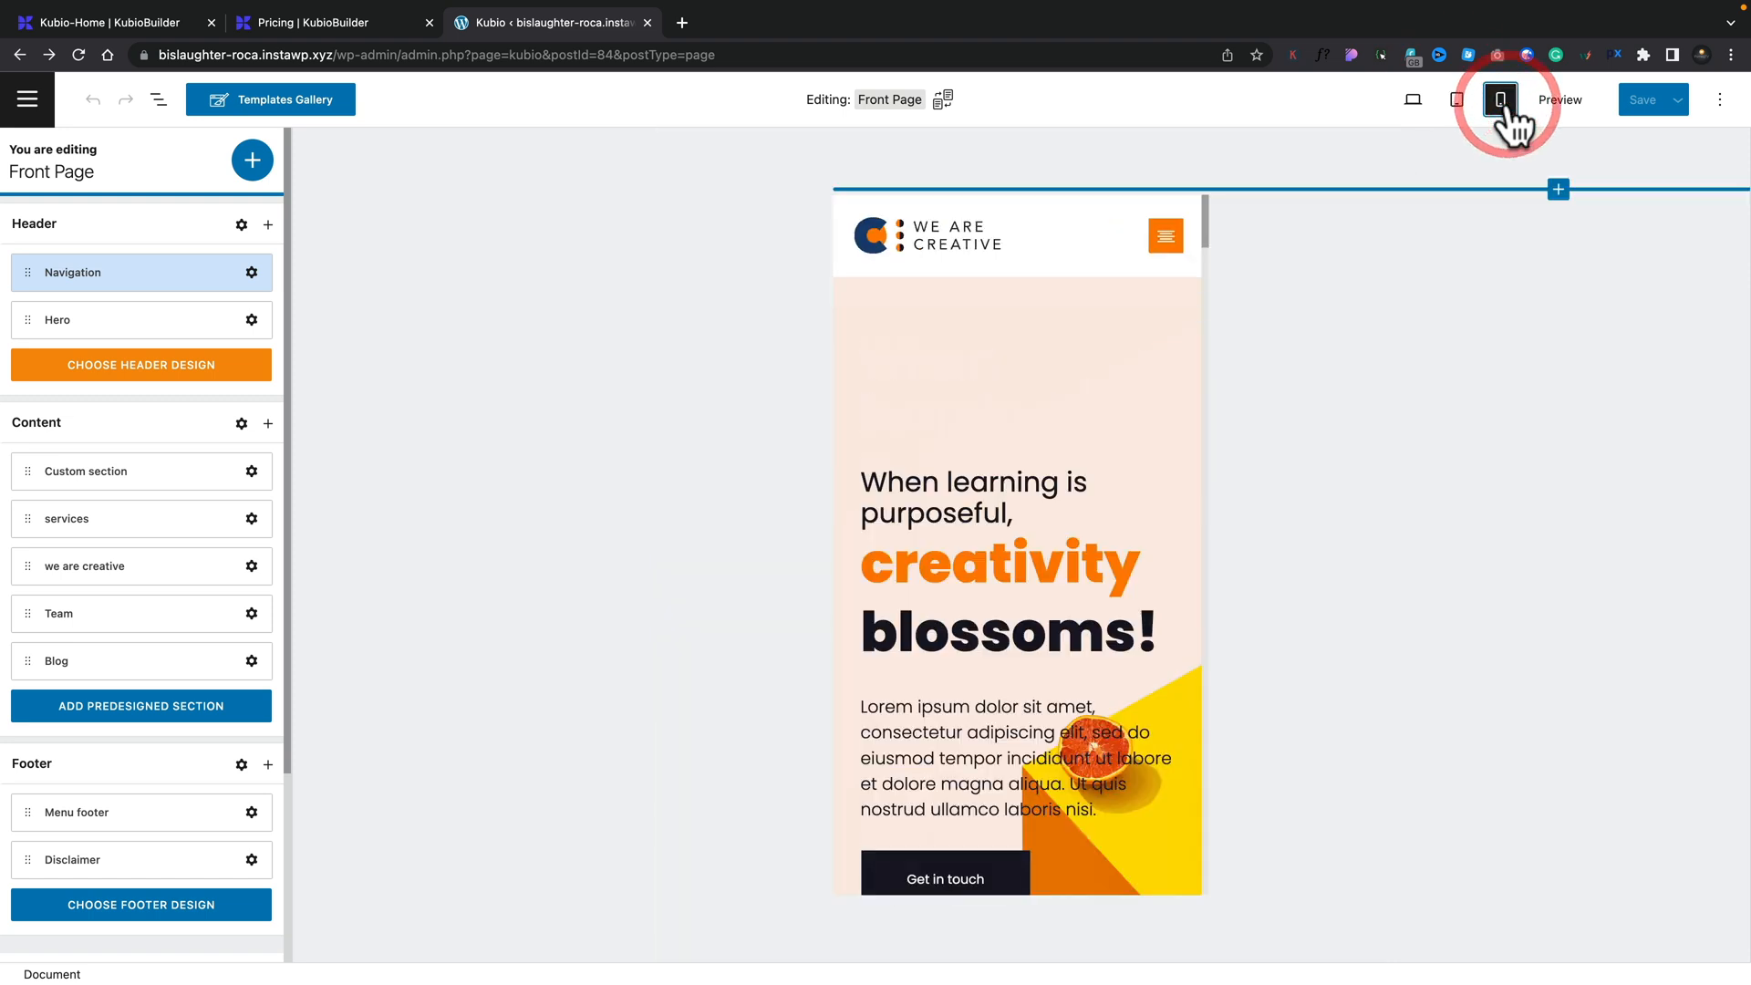
left_click(1412, 100)
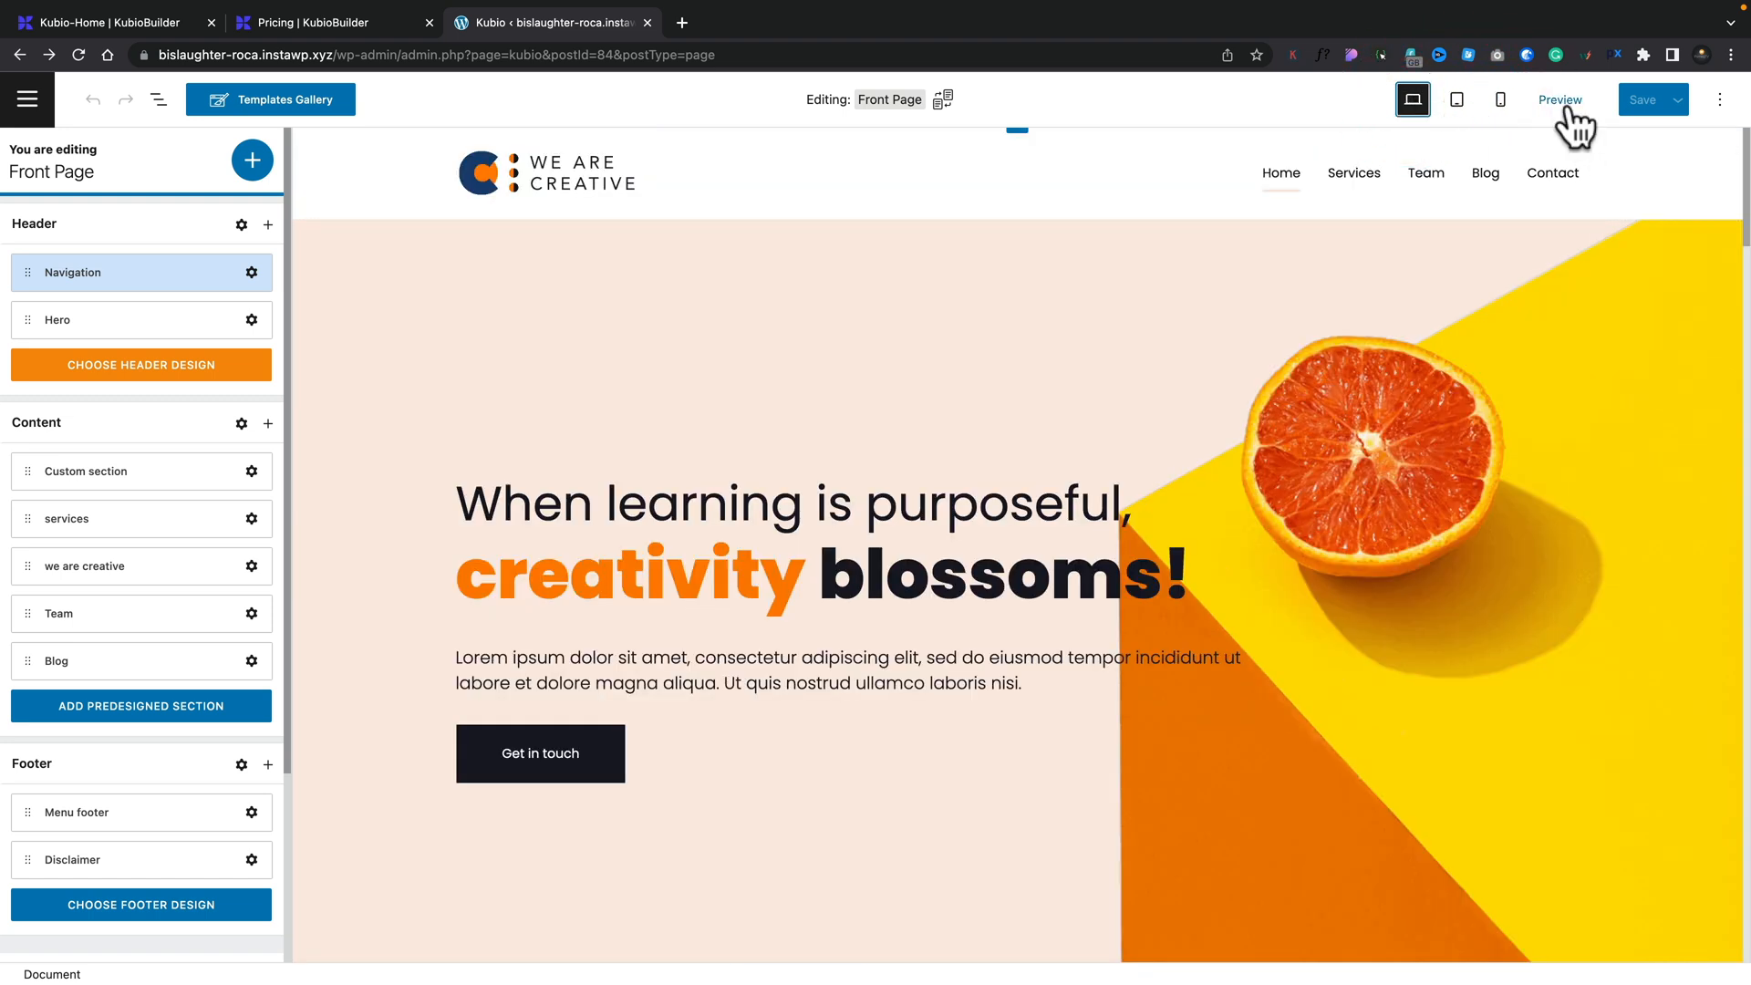
mouse_move(130, 230)
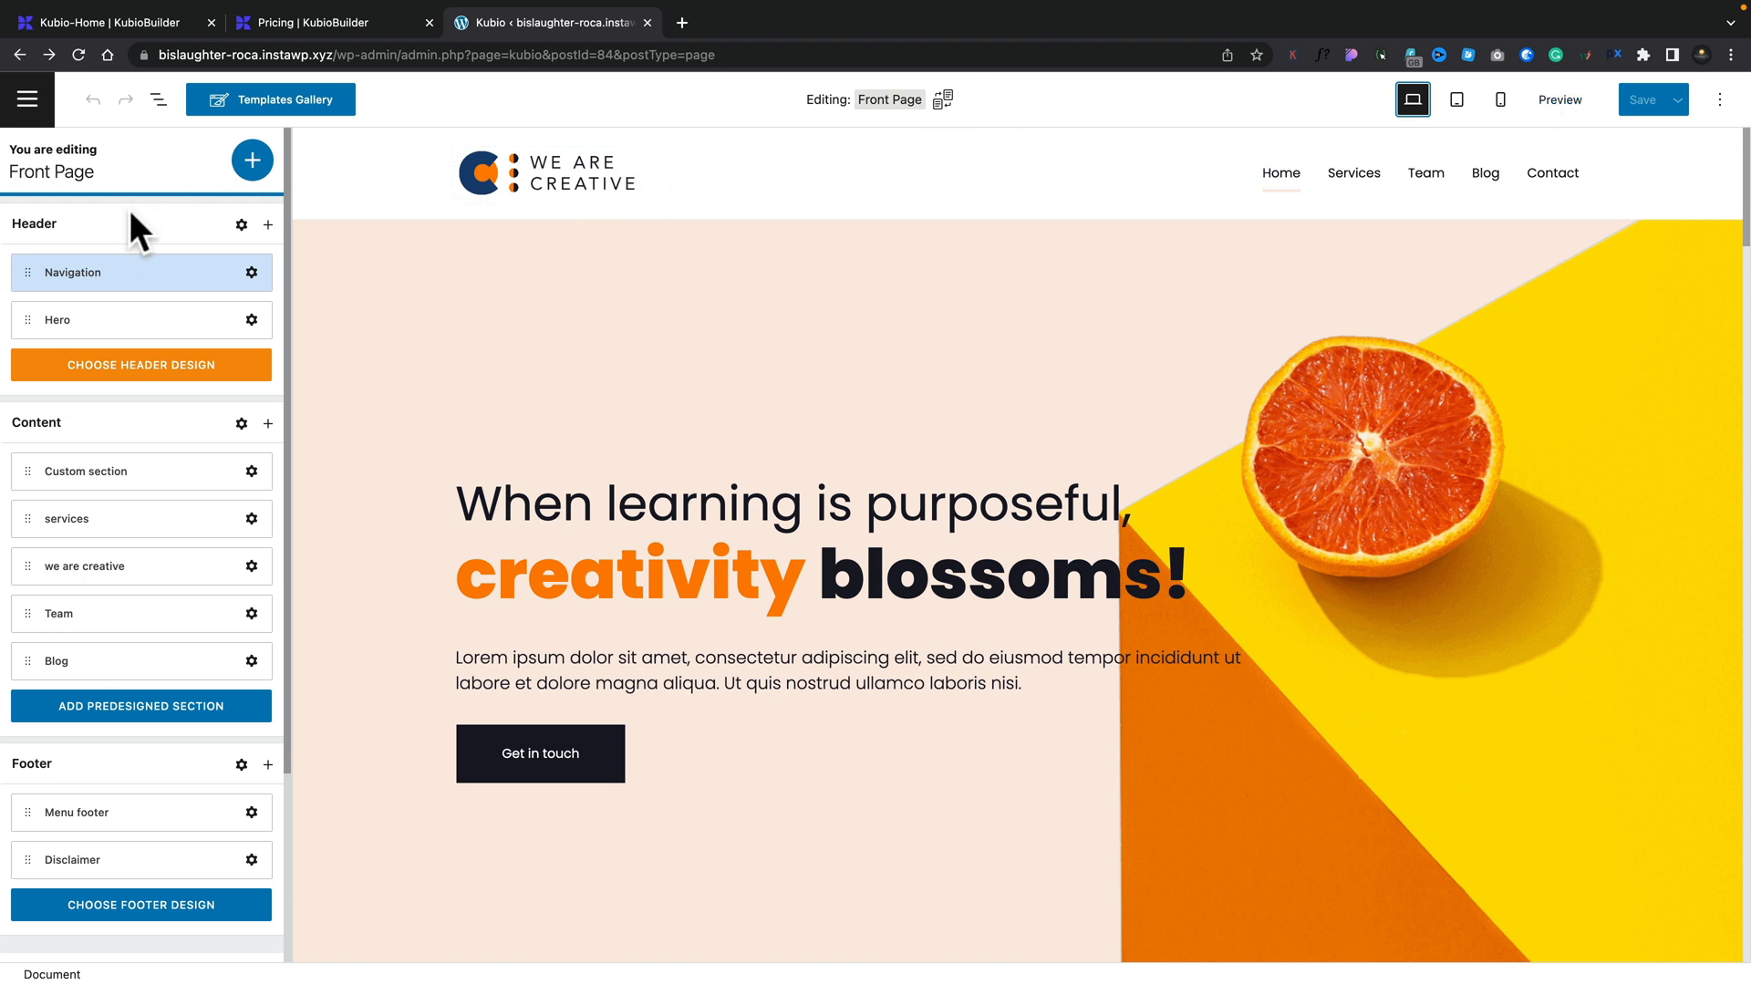
mouse_move(153, 287)
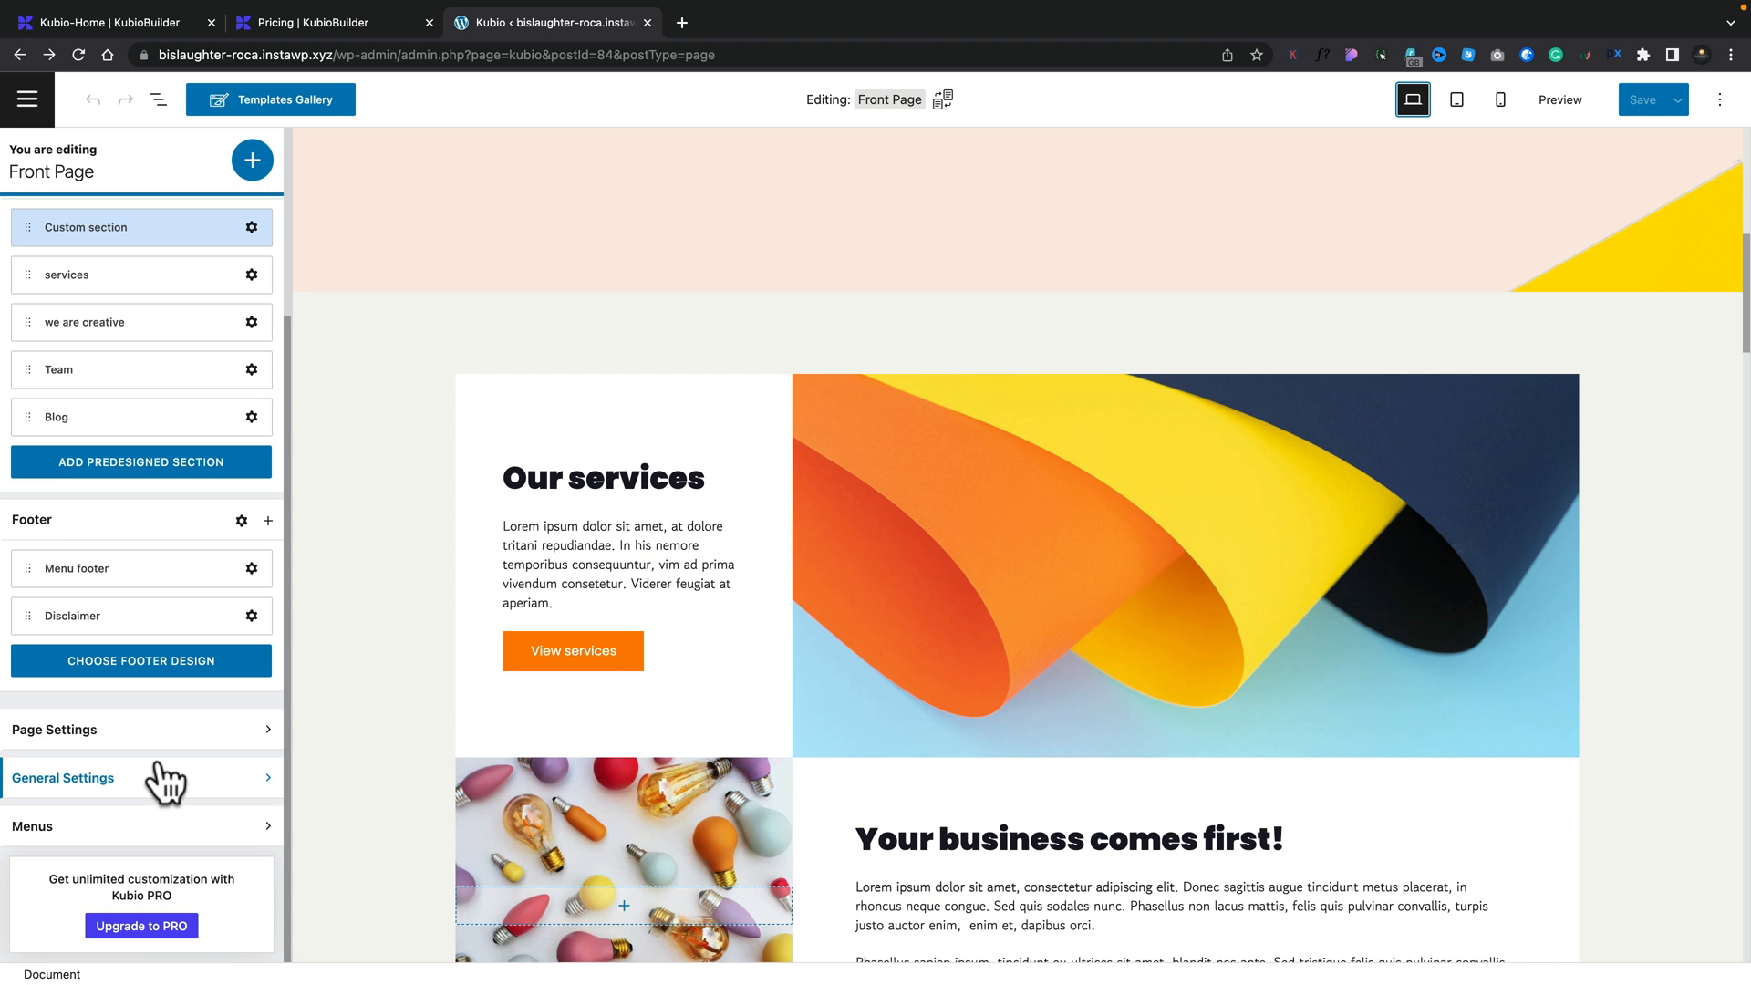
scroll("down", 3)
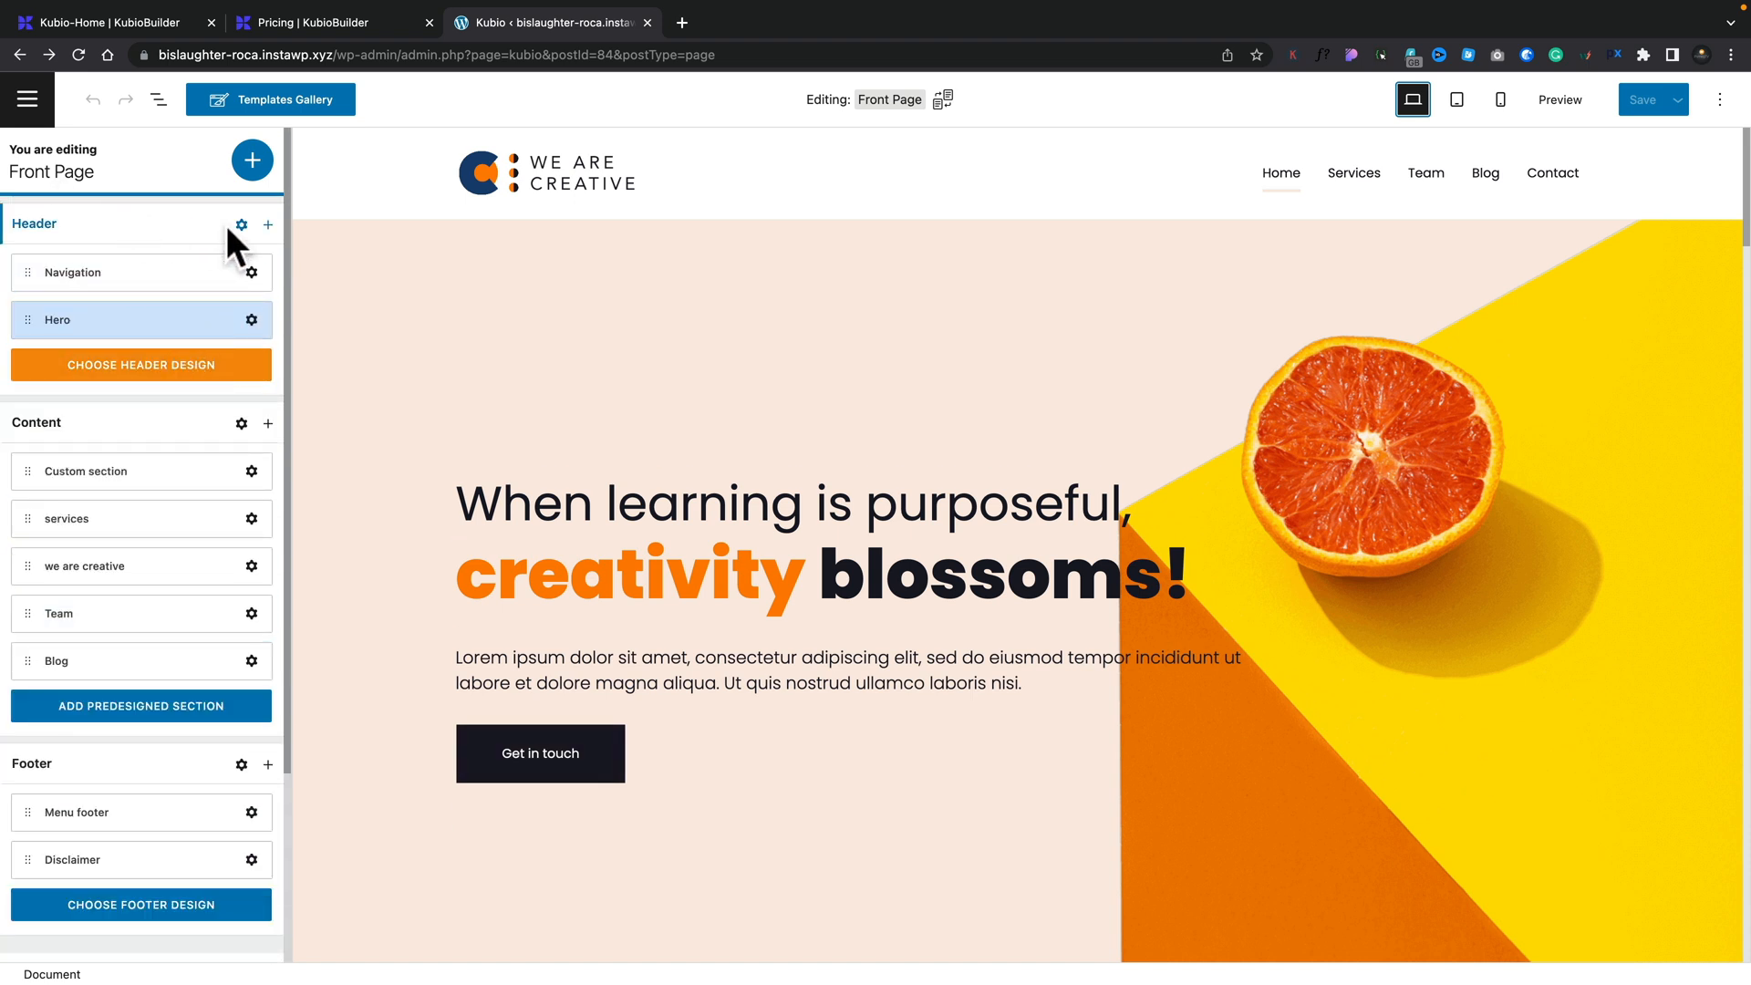
Step: Try the logo-above-menu Navigation layout, then revert to logo beside menu
left_click(242, 225)
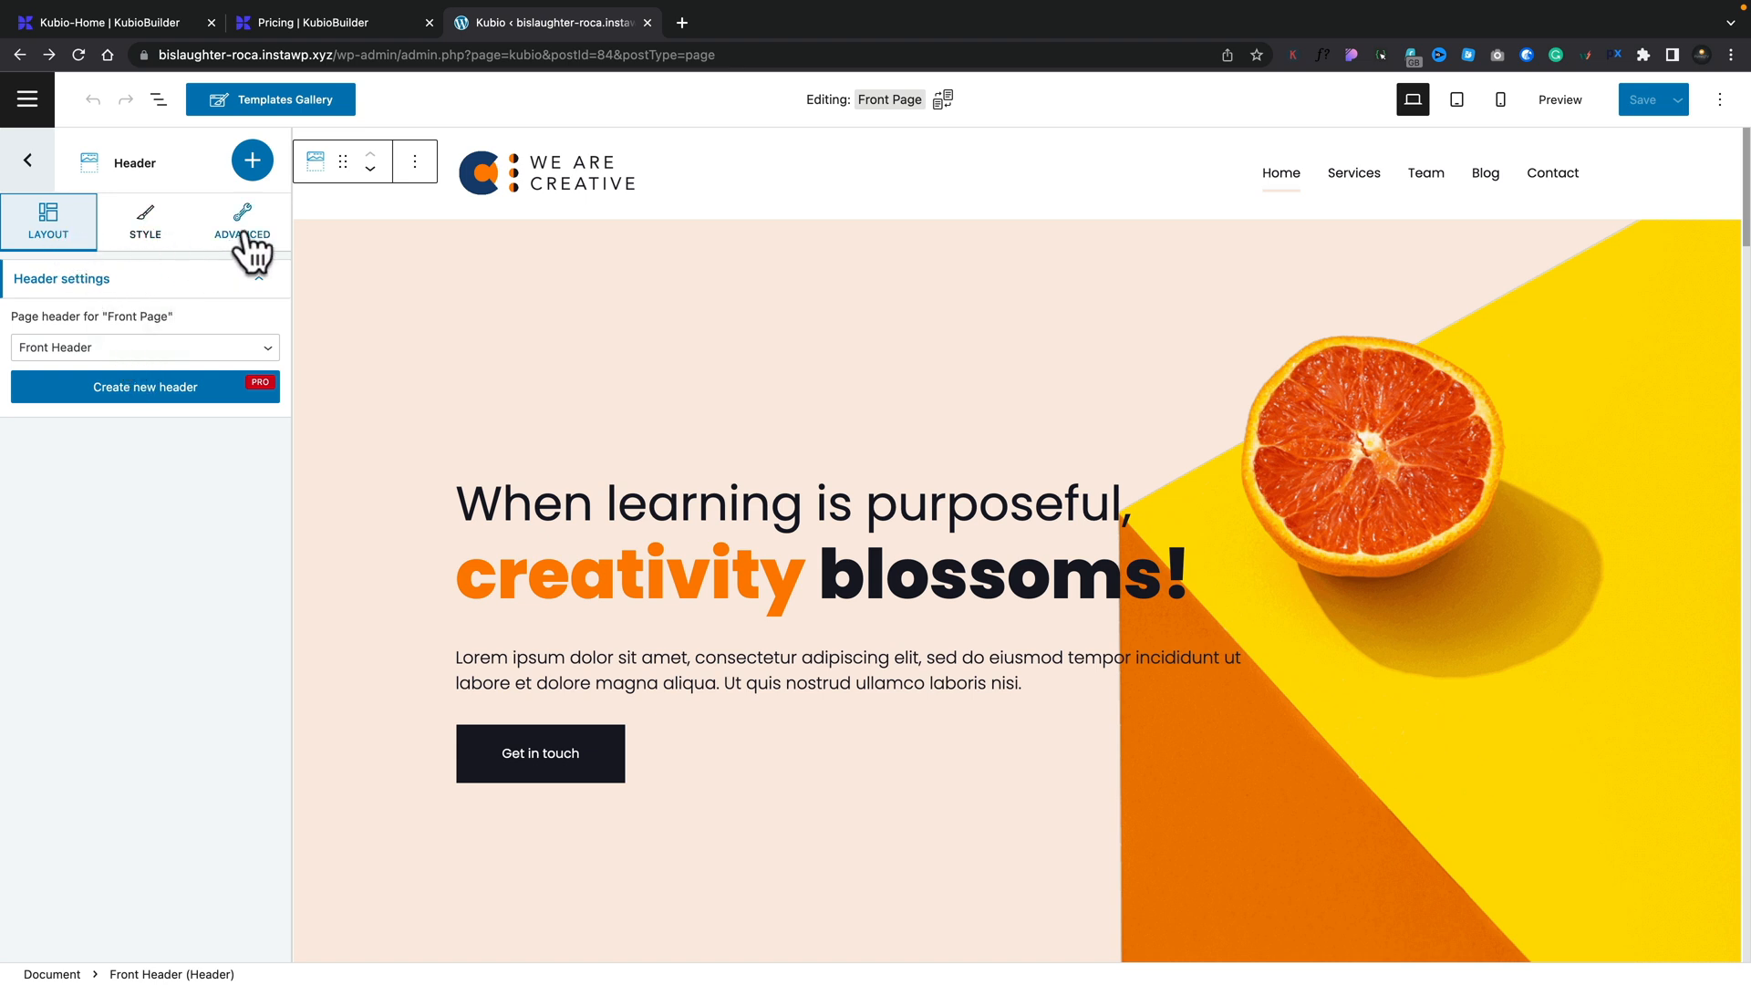
mouse_move(253, 163)
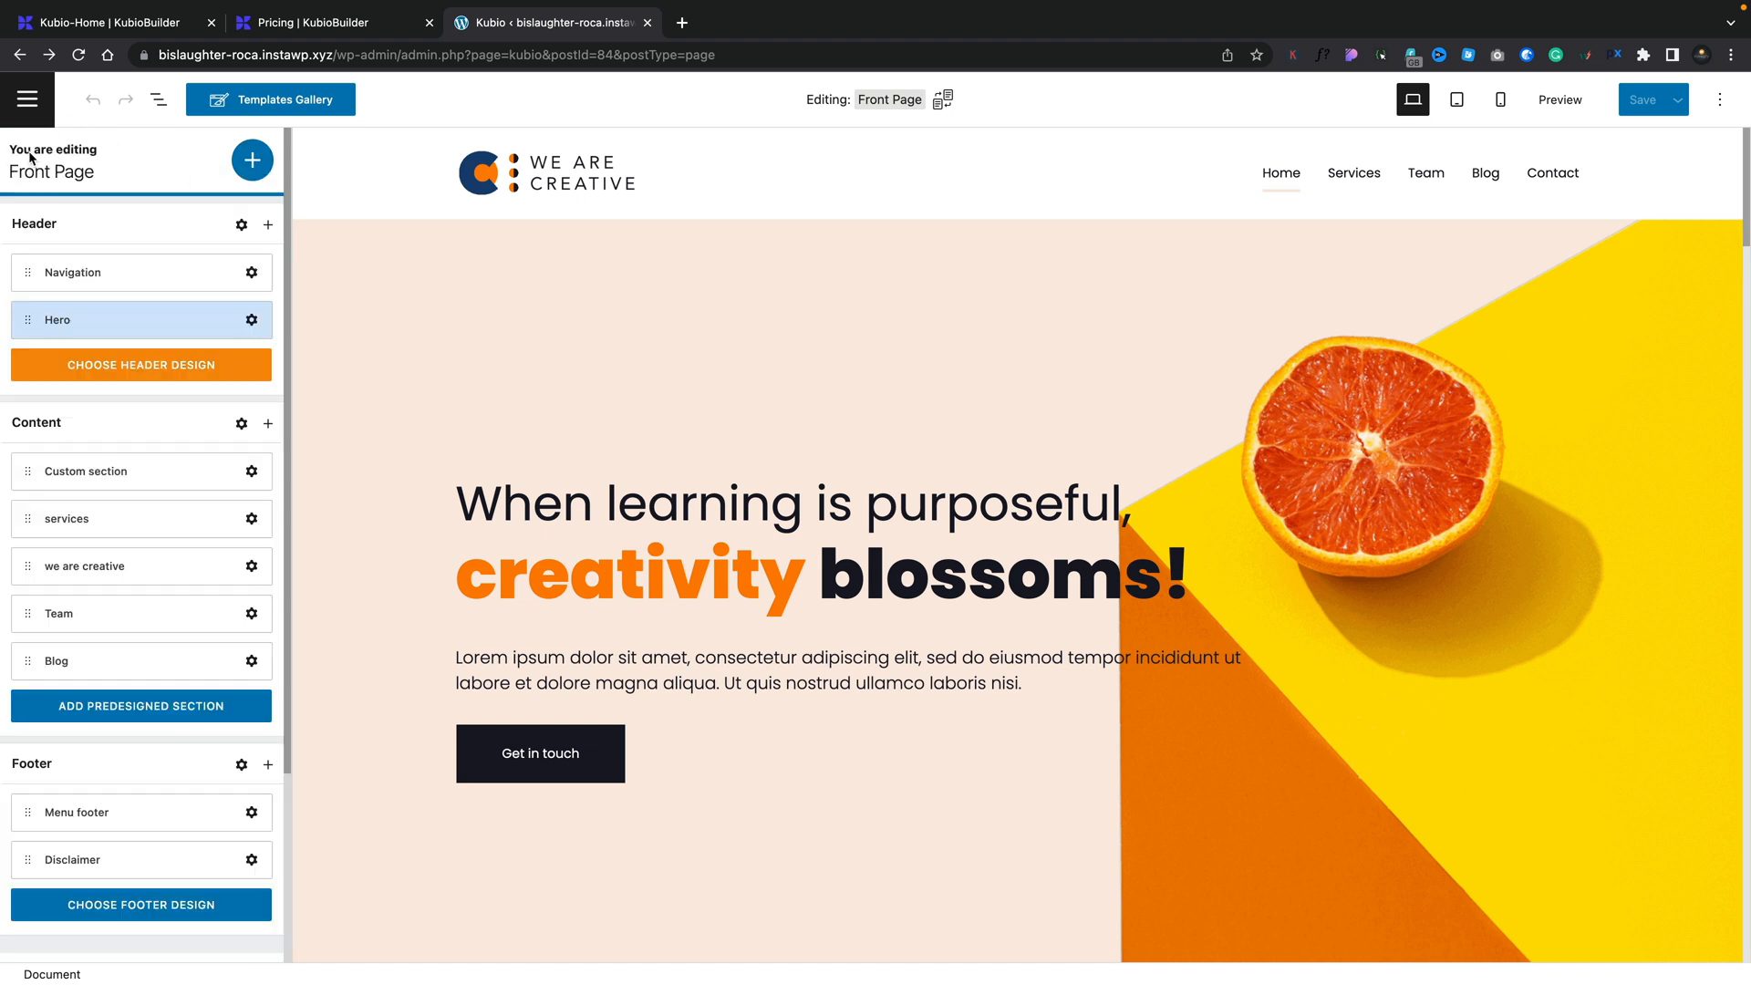
left_click(73, 273)
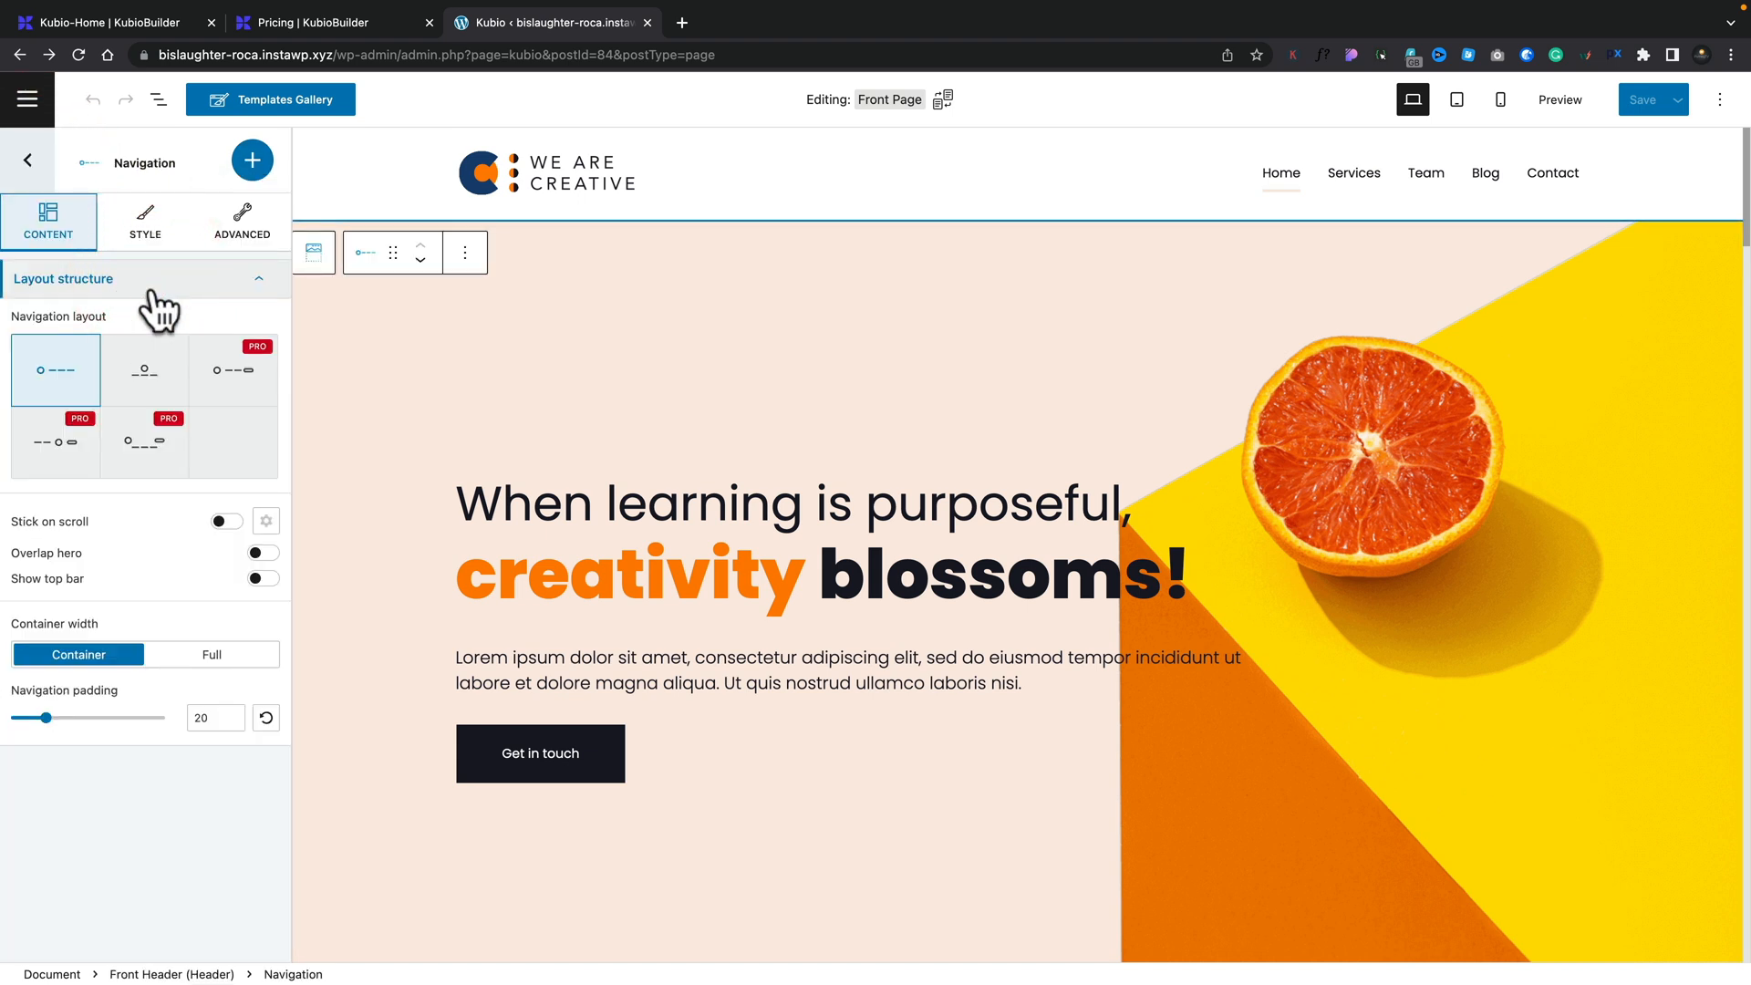
mouse_move(144, 370)
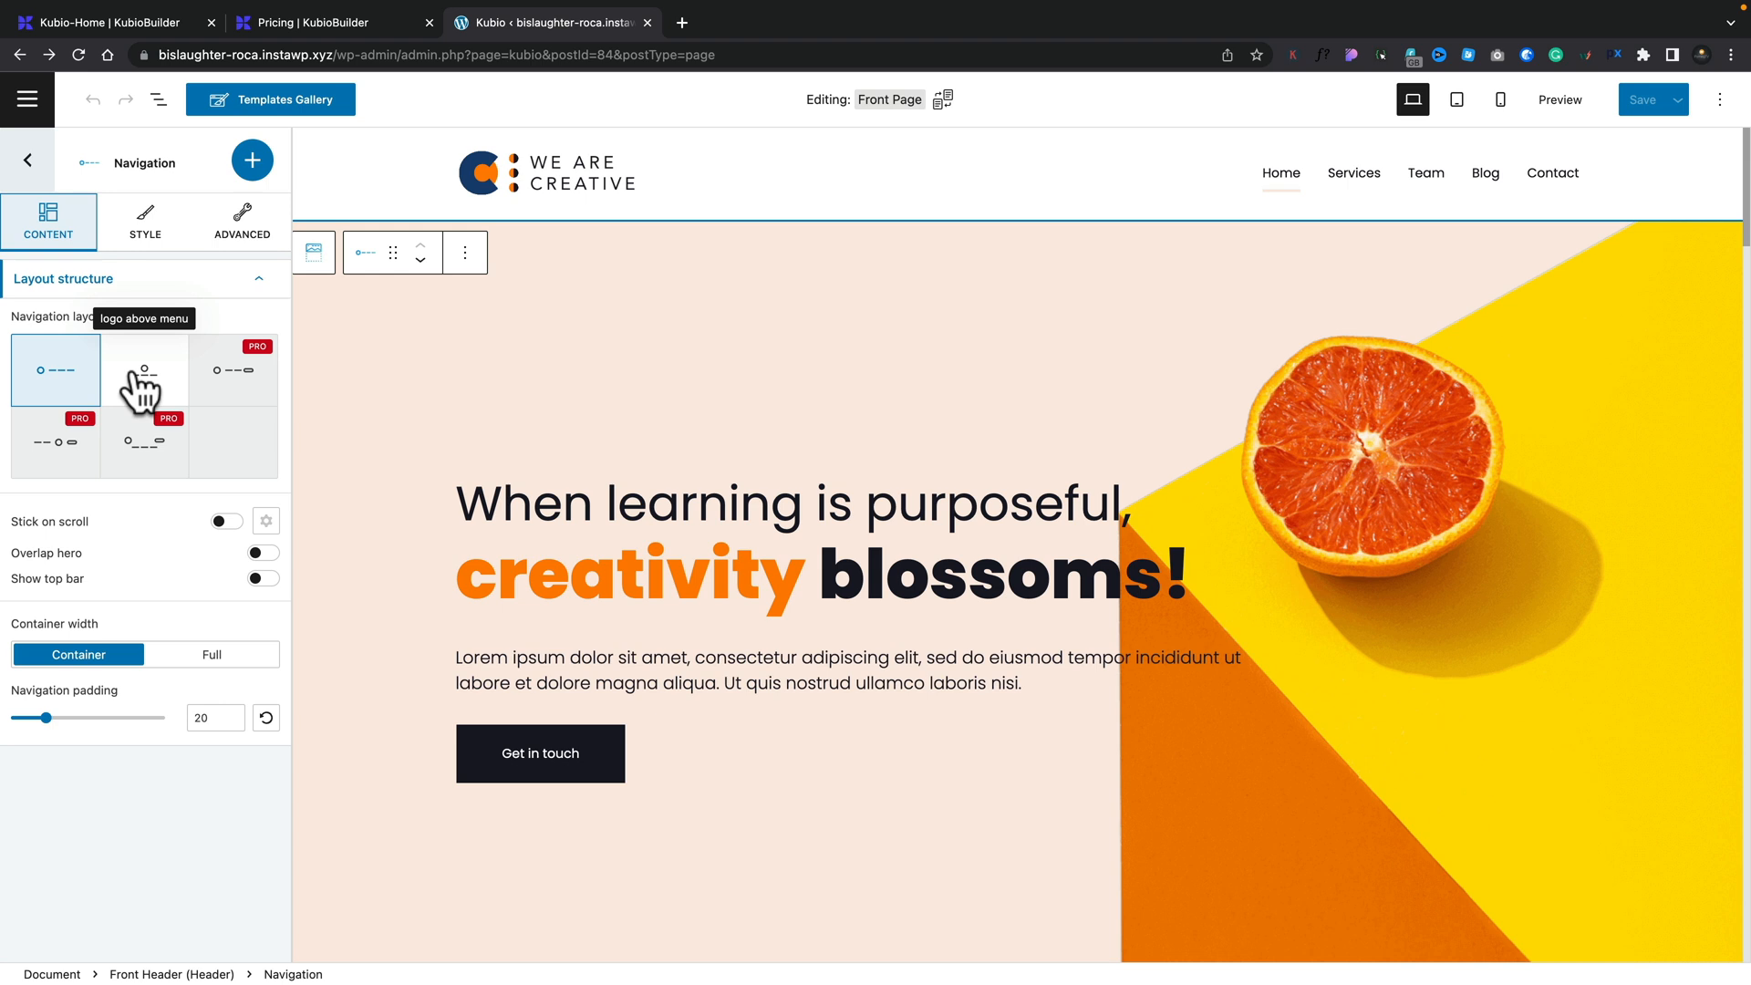
left_click(144, 369)
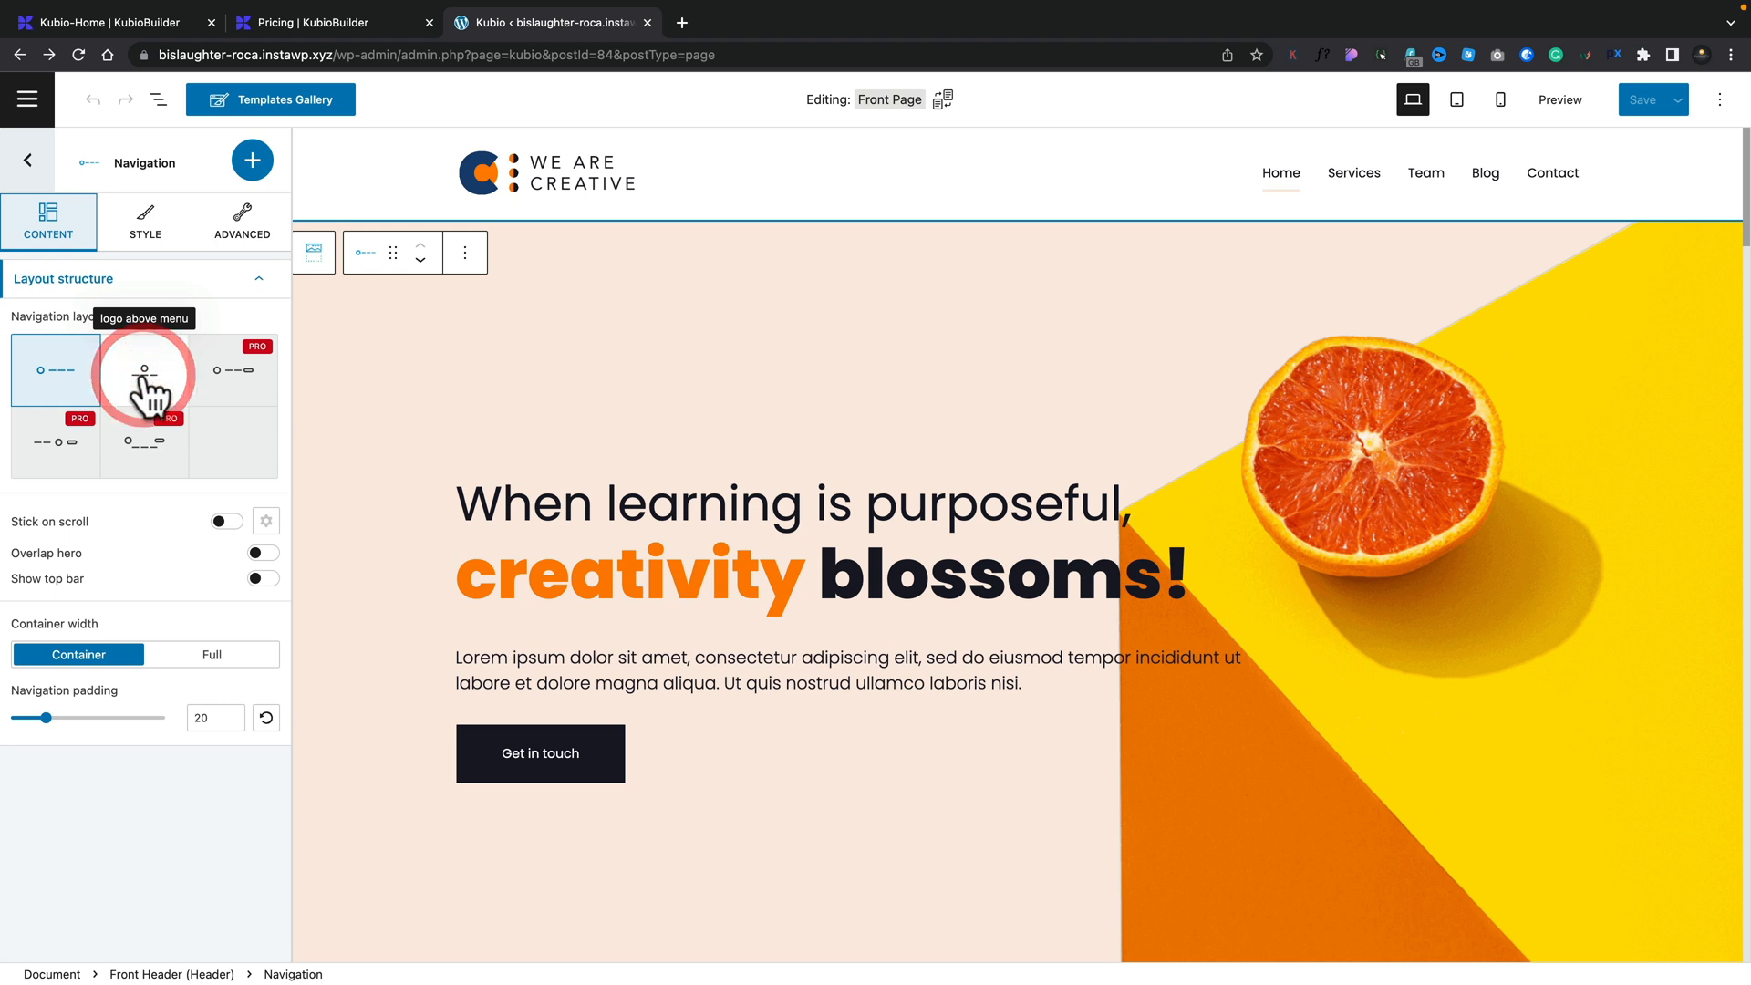
left_click(144, 370)
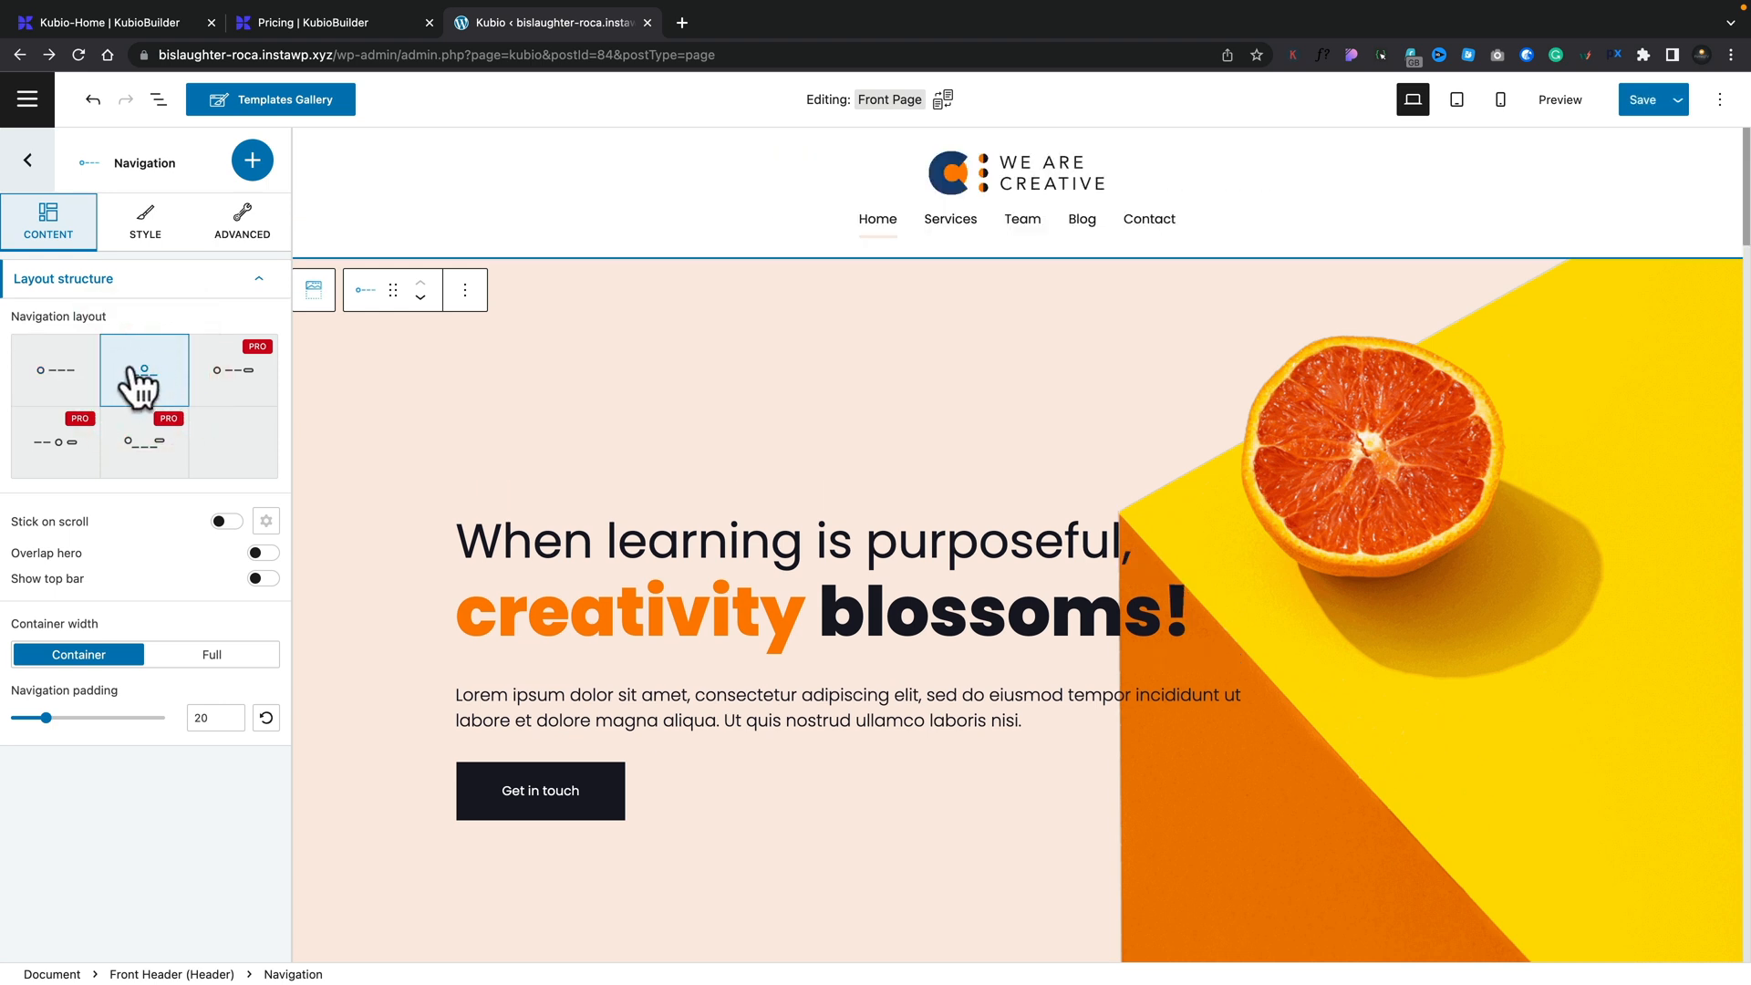
mouse_move(144, 369)
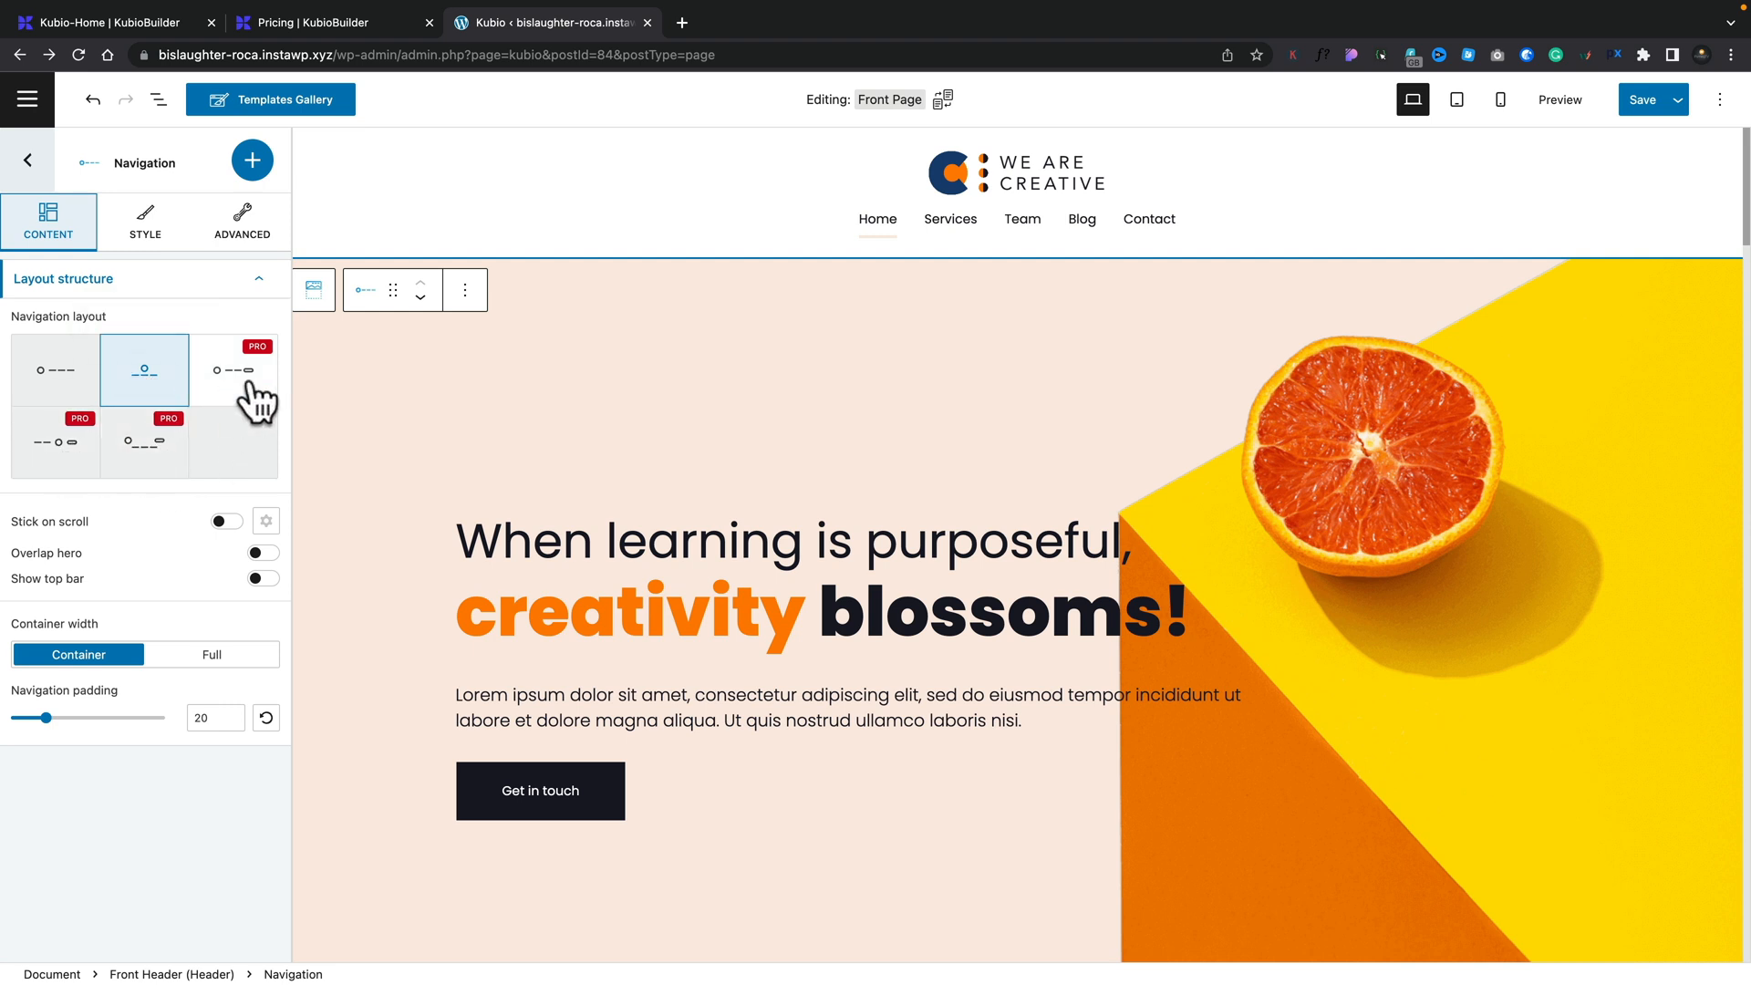
mouse_move(55, 370)
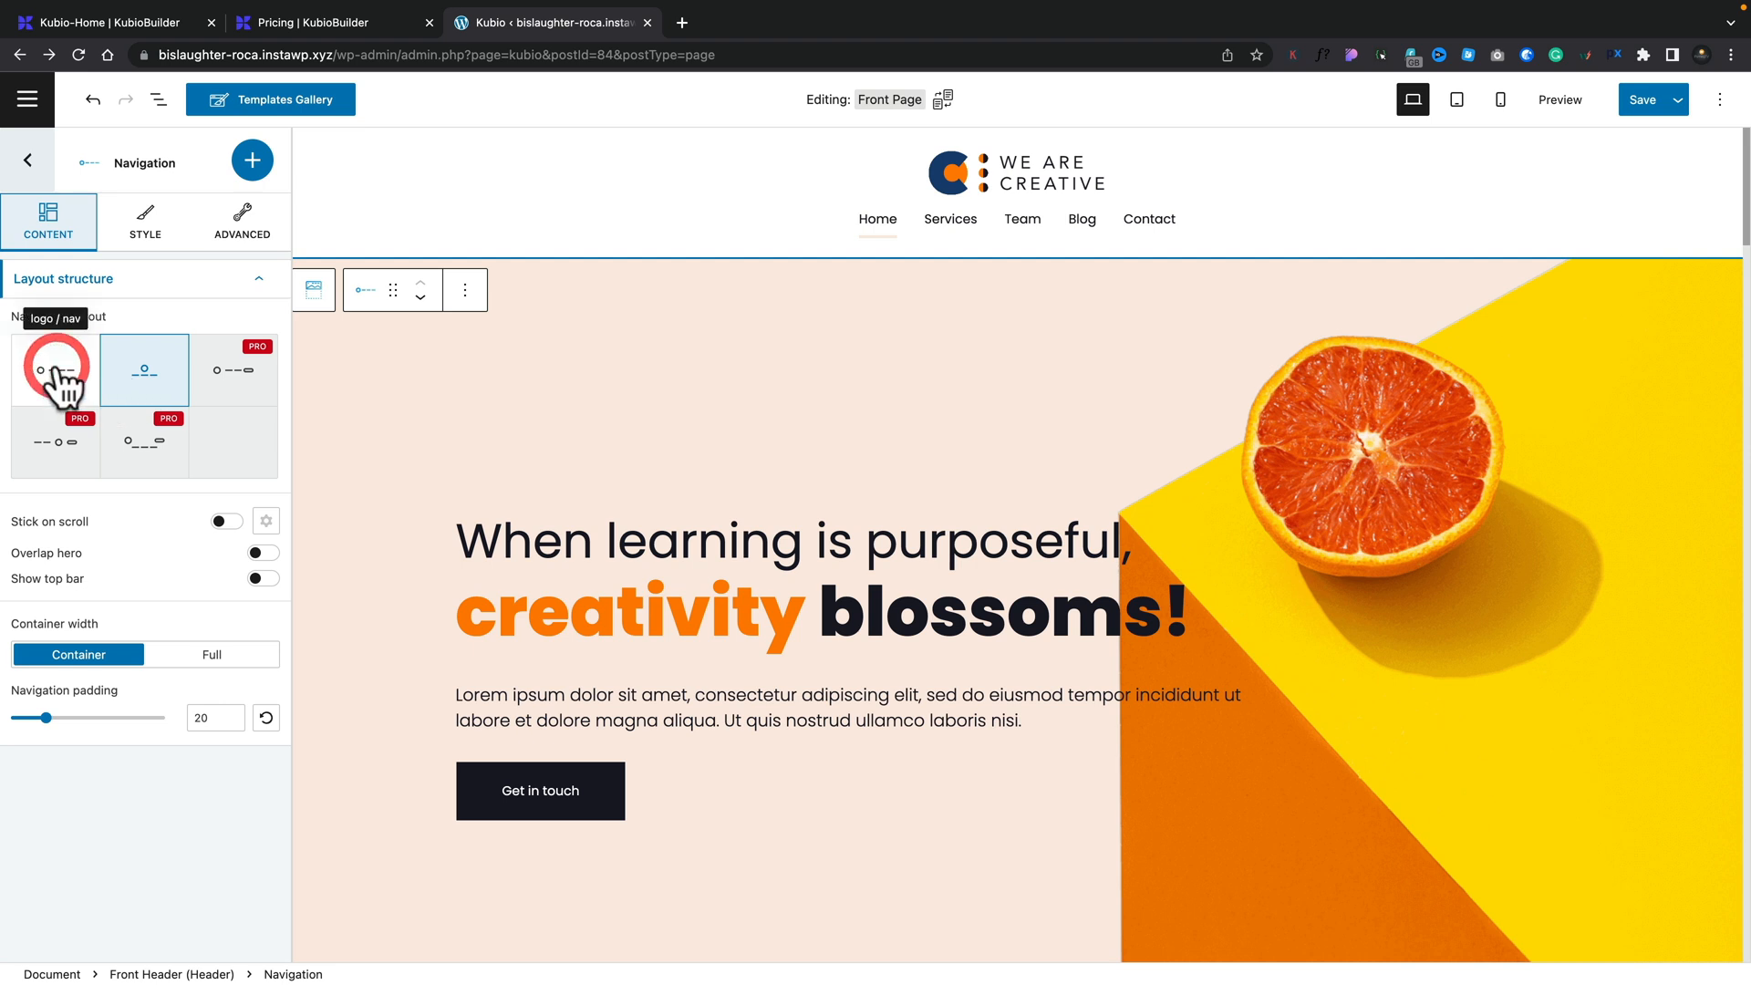
left_click(55, 369)
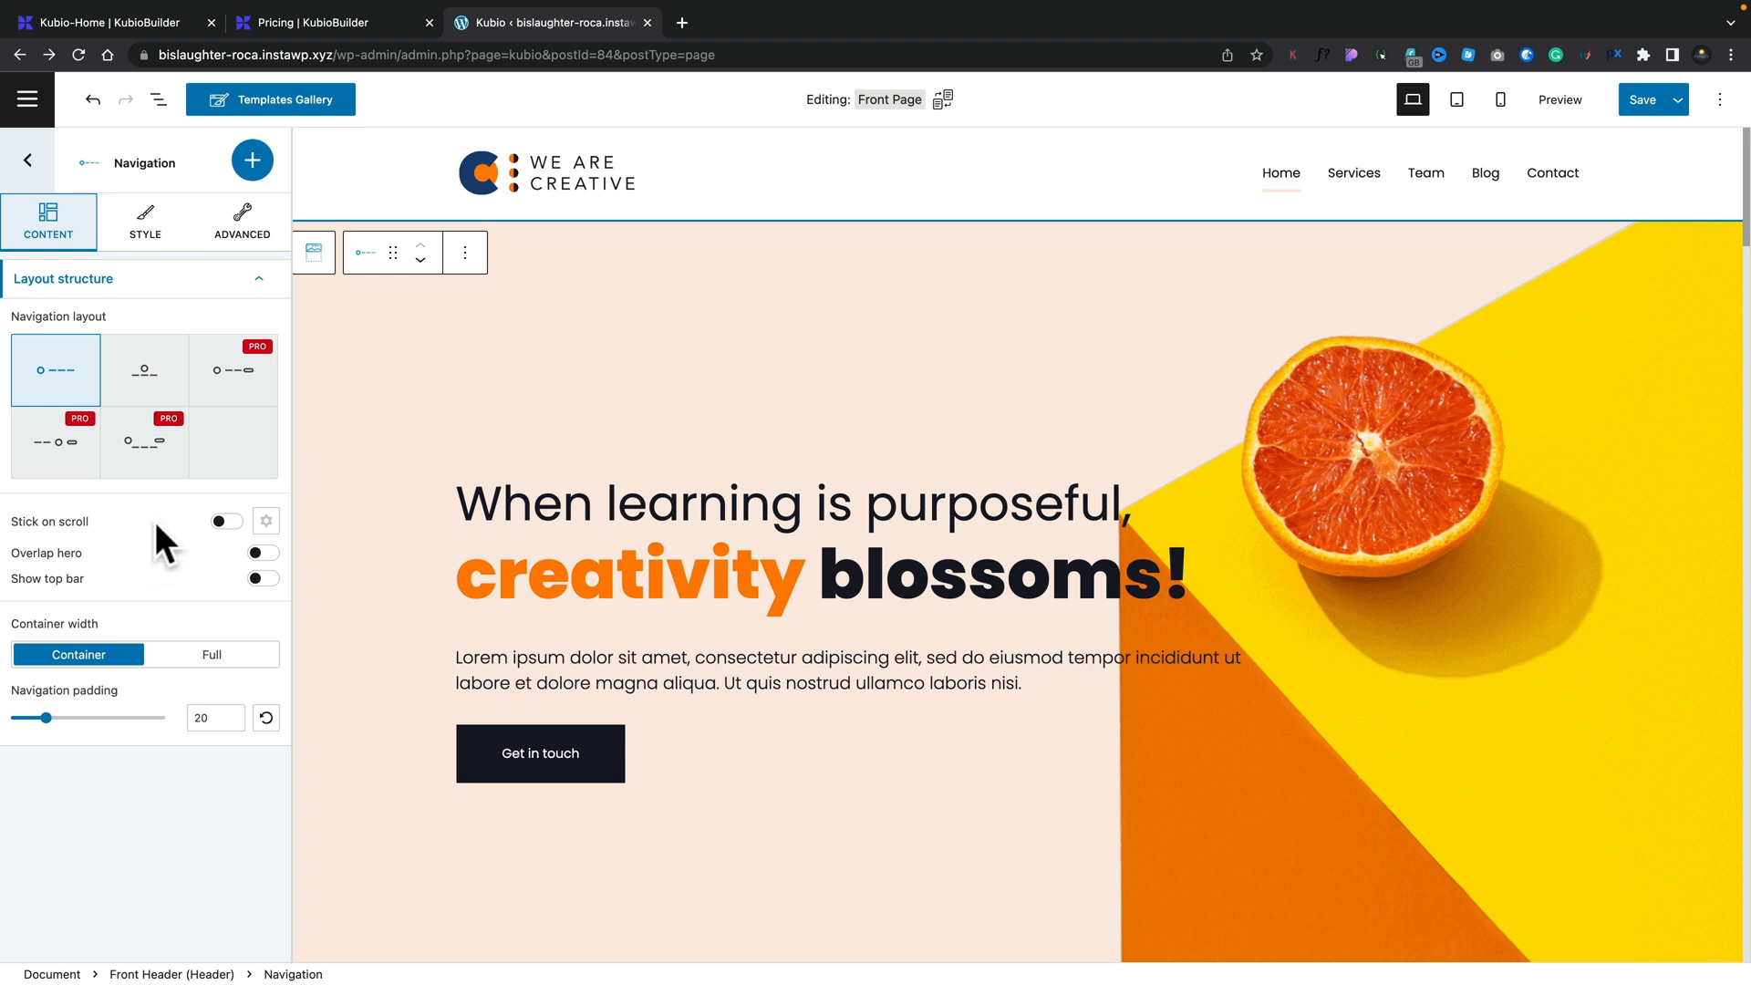
mouse_move(98, 533)
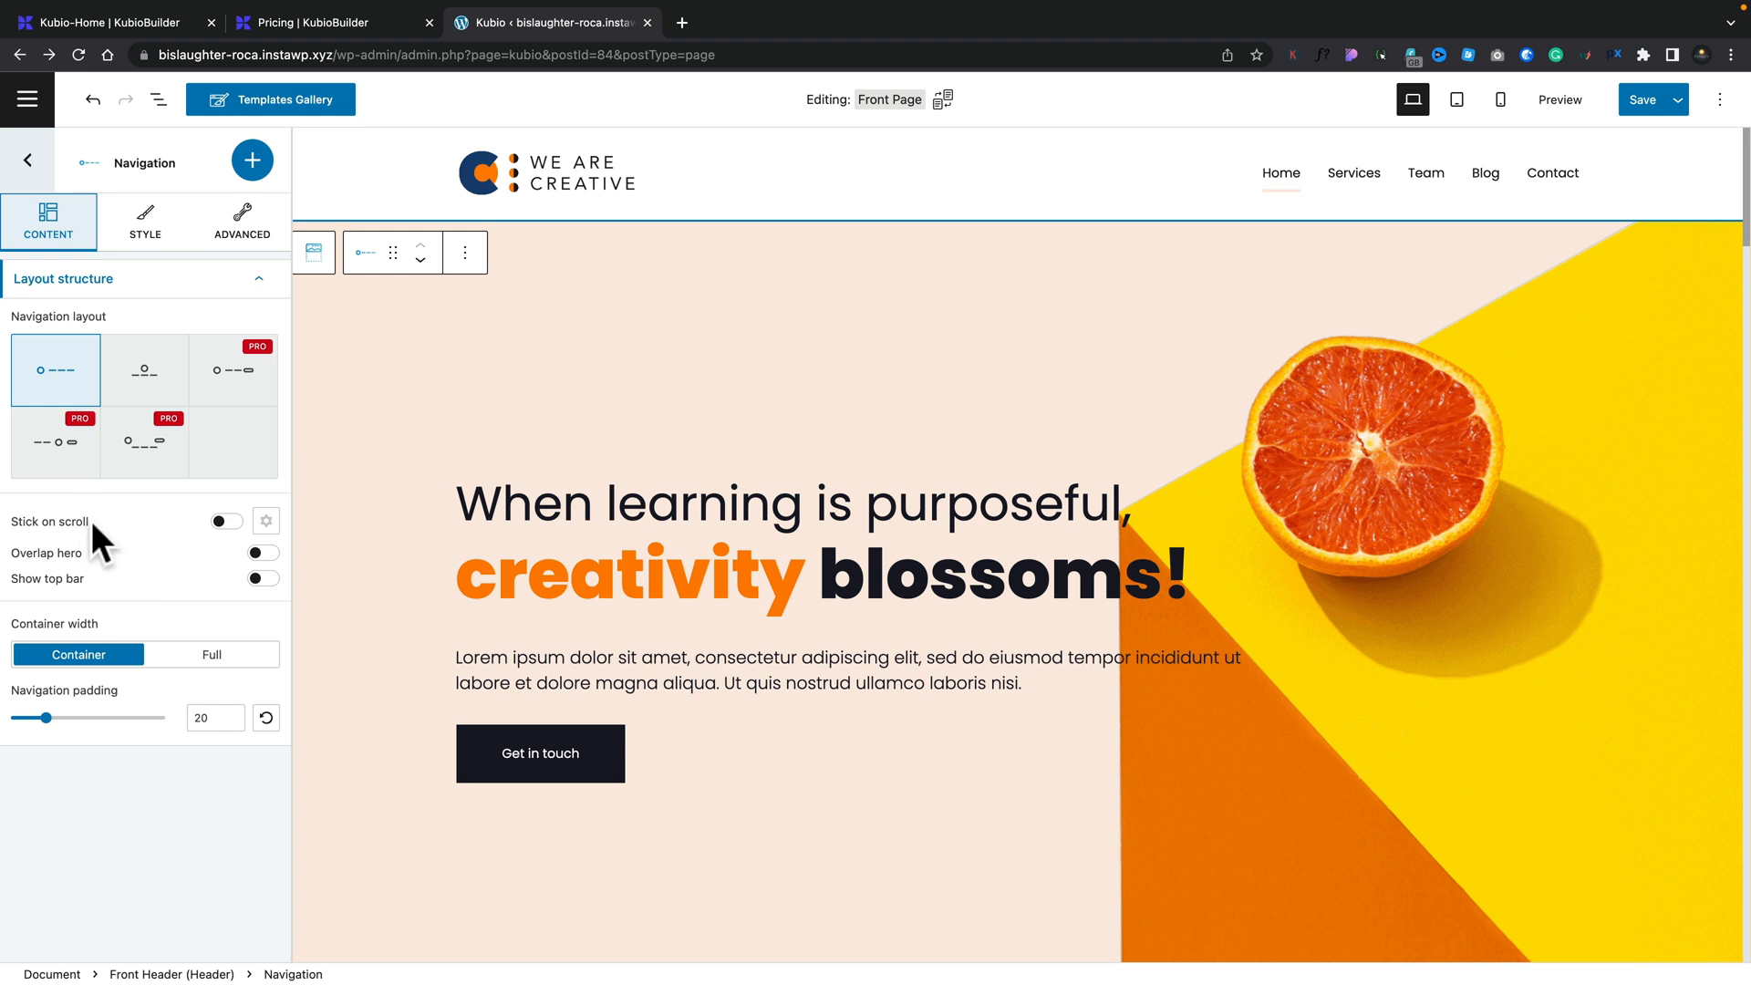
mouse_move(137, 564)
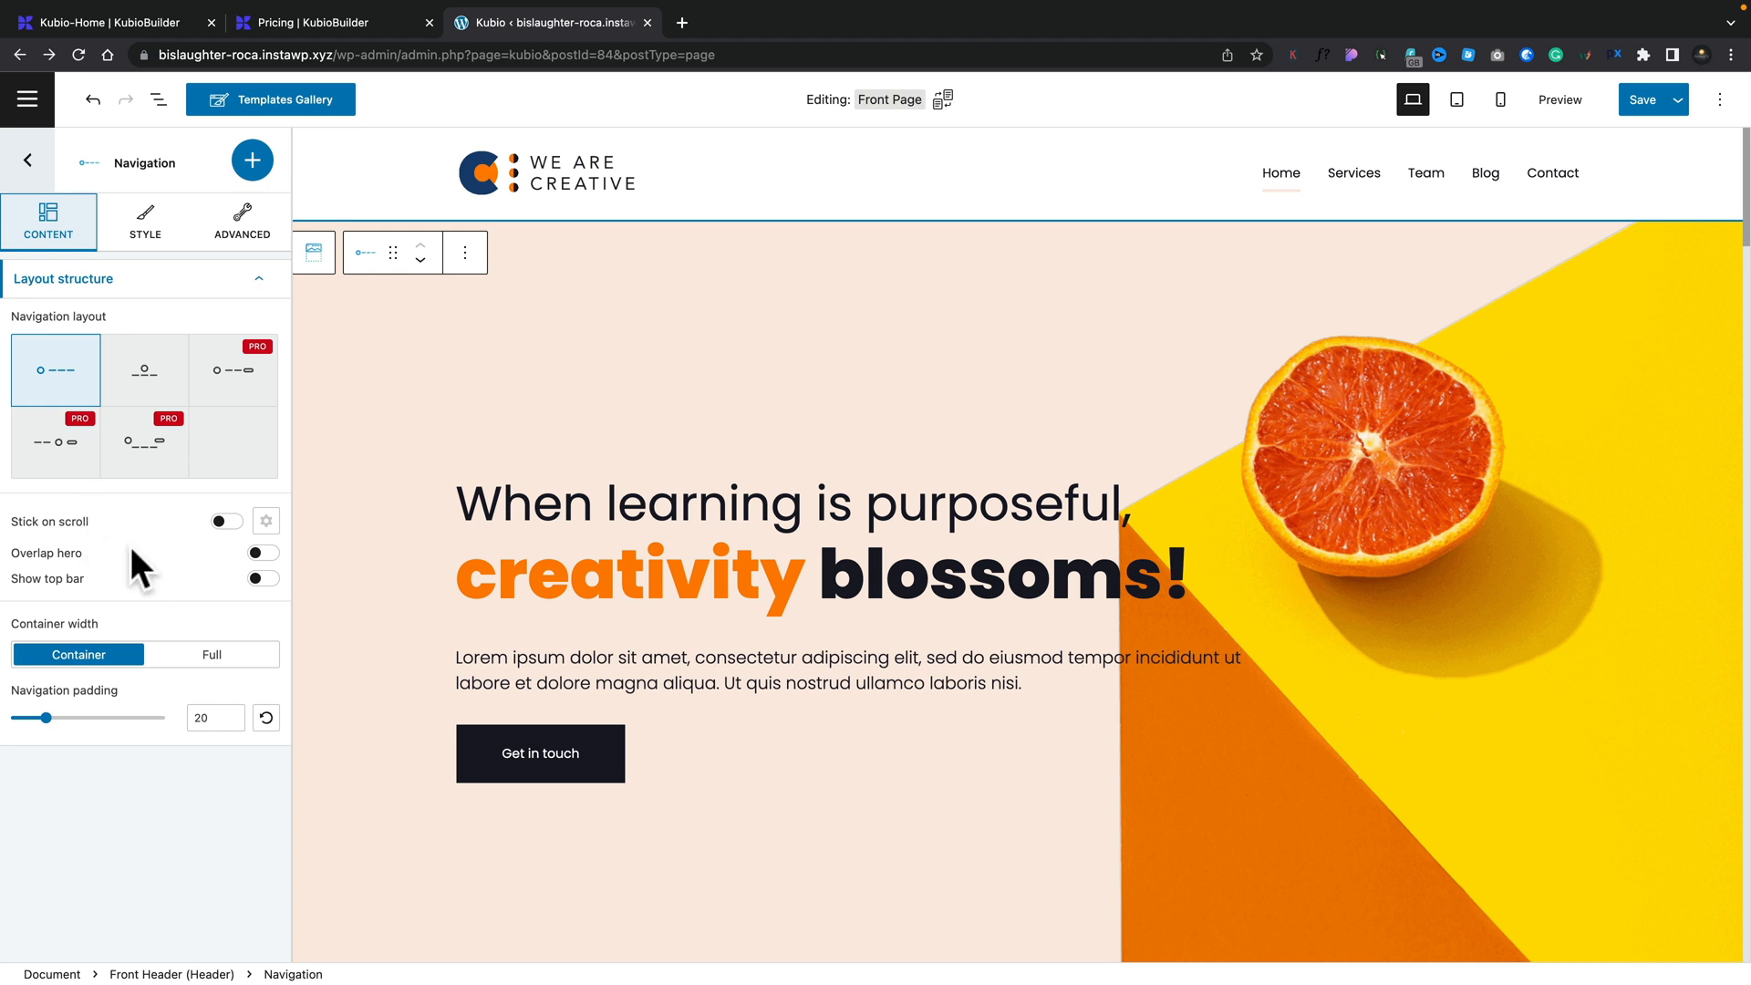
mouse_move(266, 522)
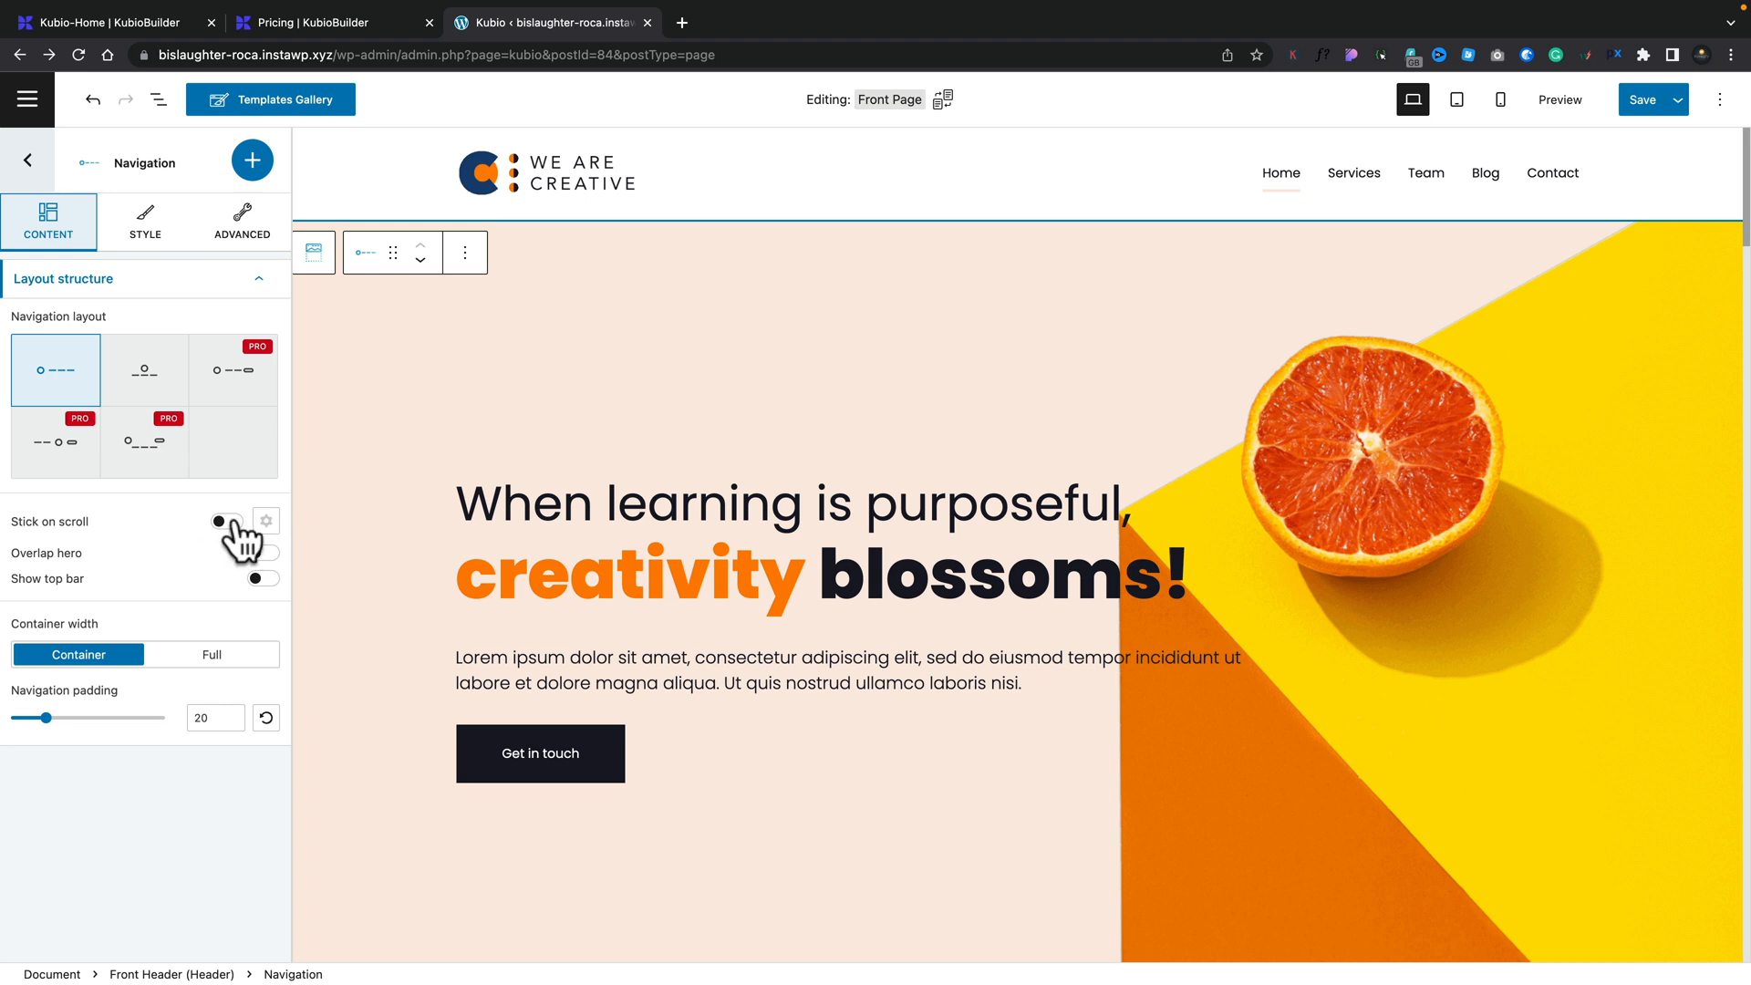
left_click(224, 521)
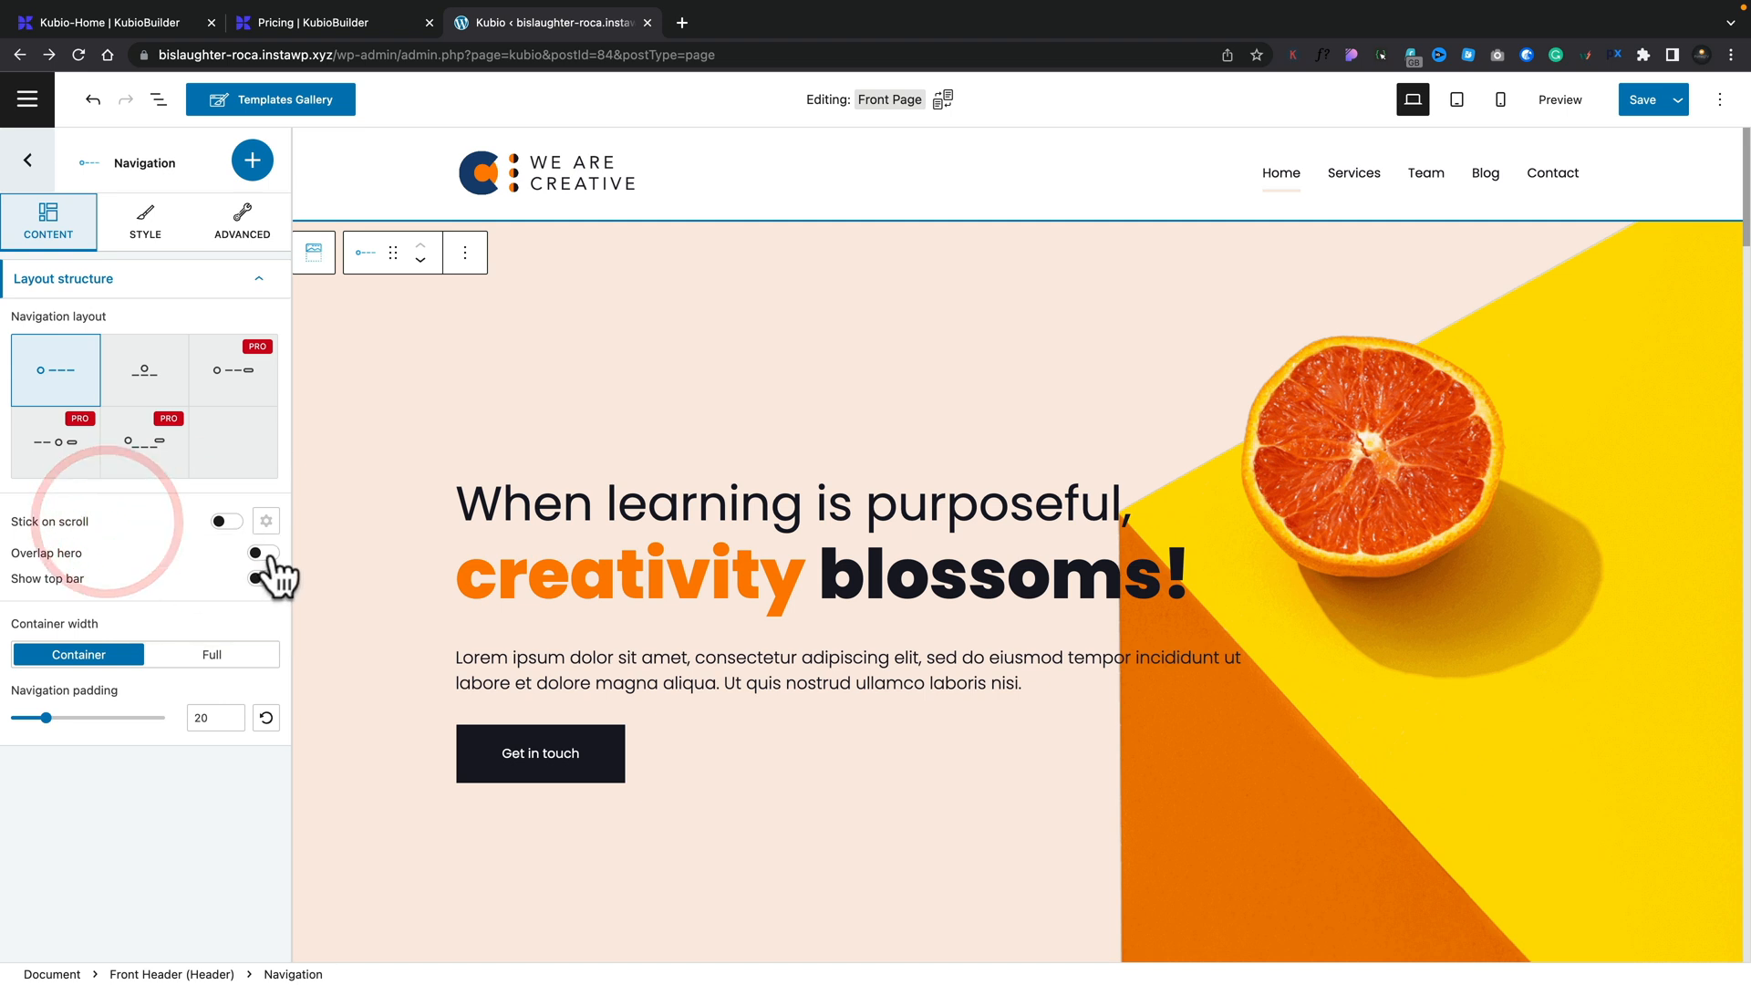
left_click(263, 553)
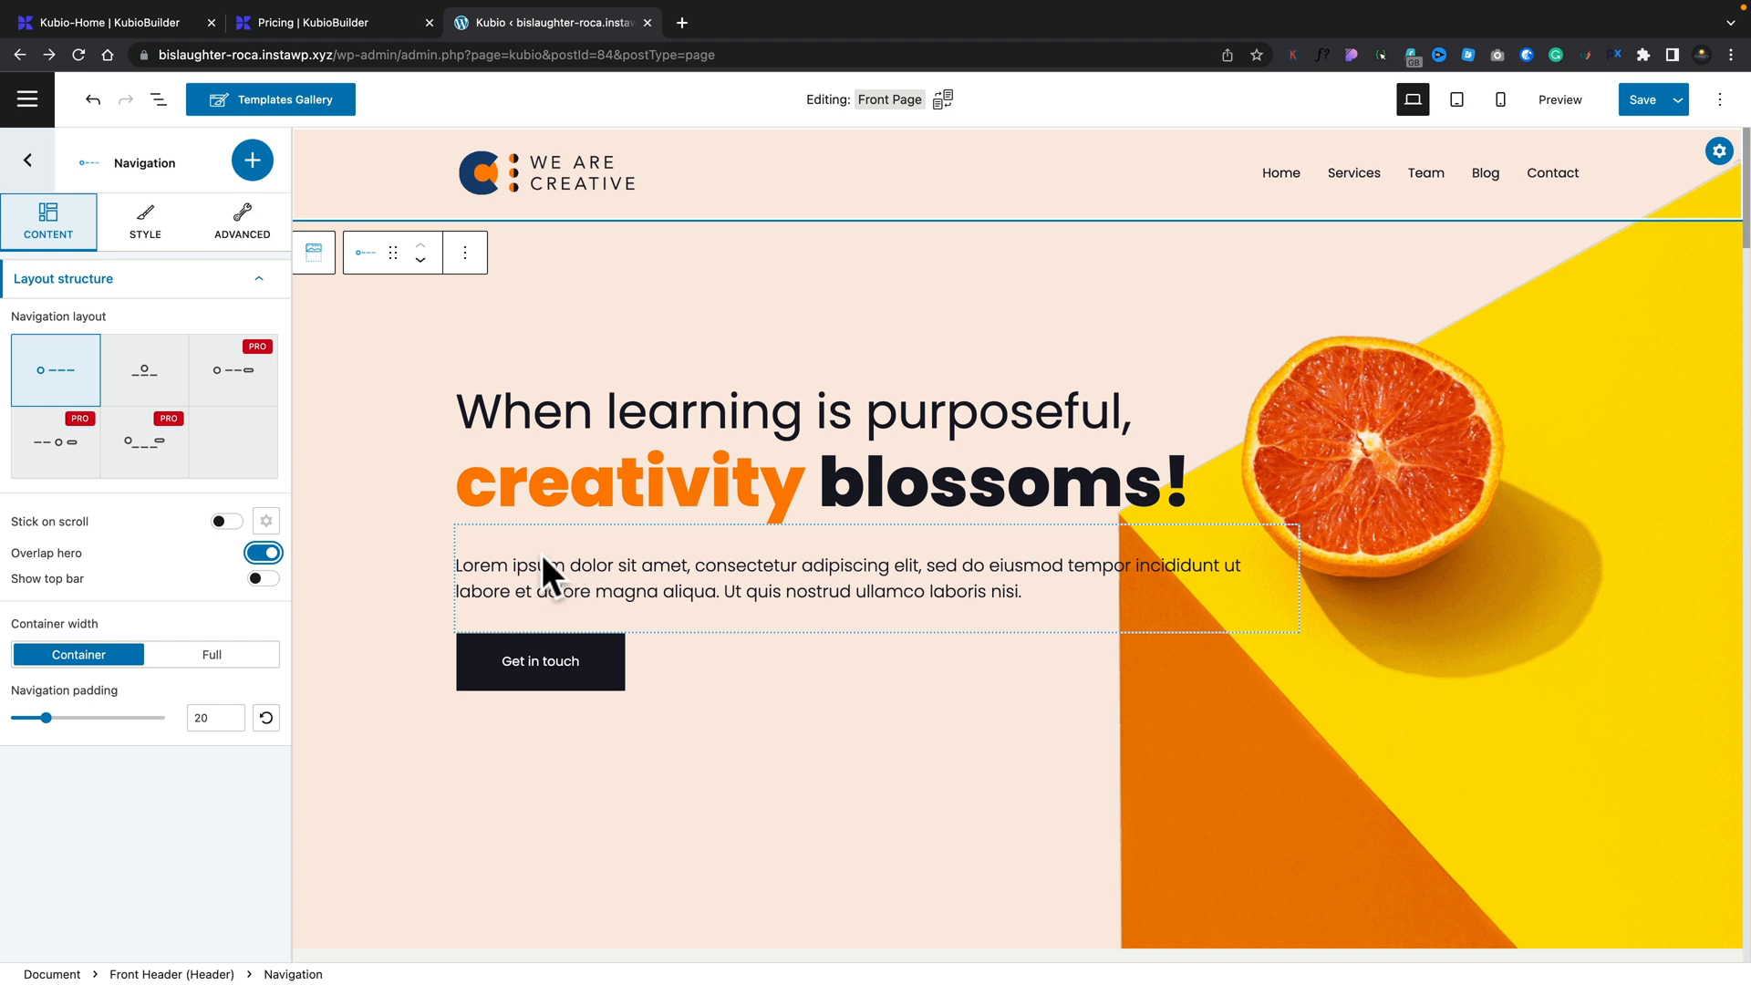
left_click(263, 578)
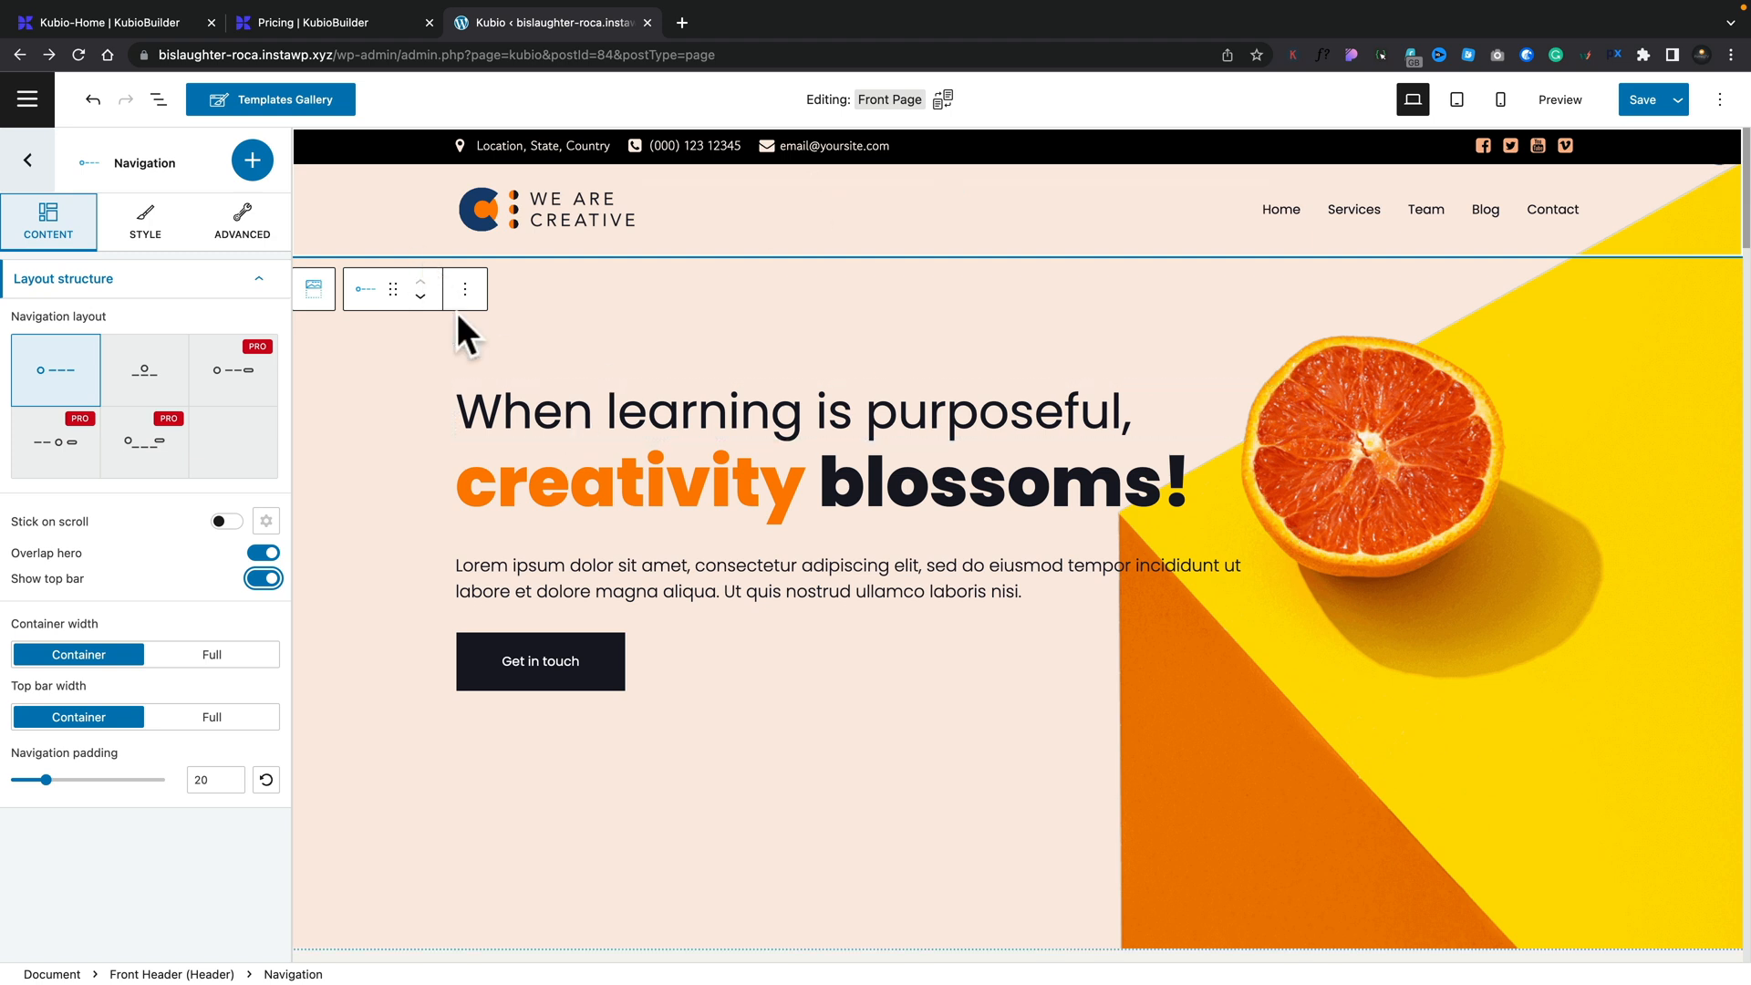
left_click(263, 553)
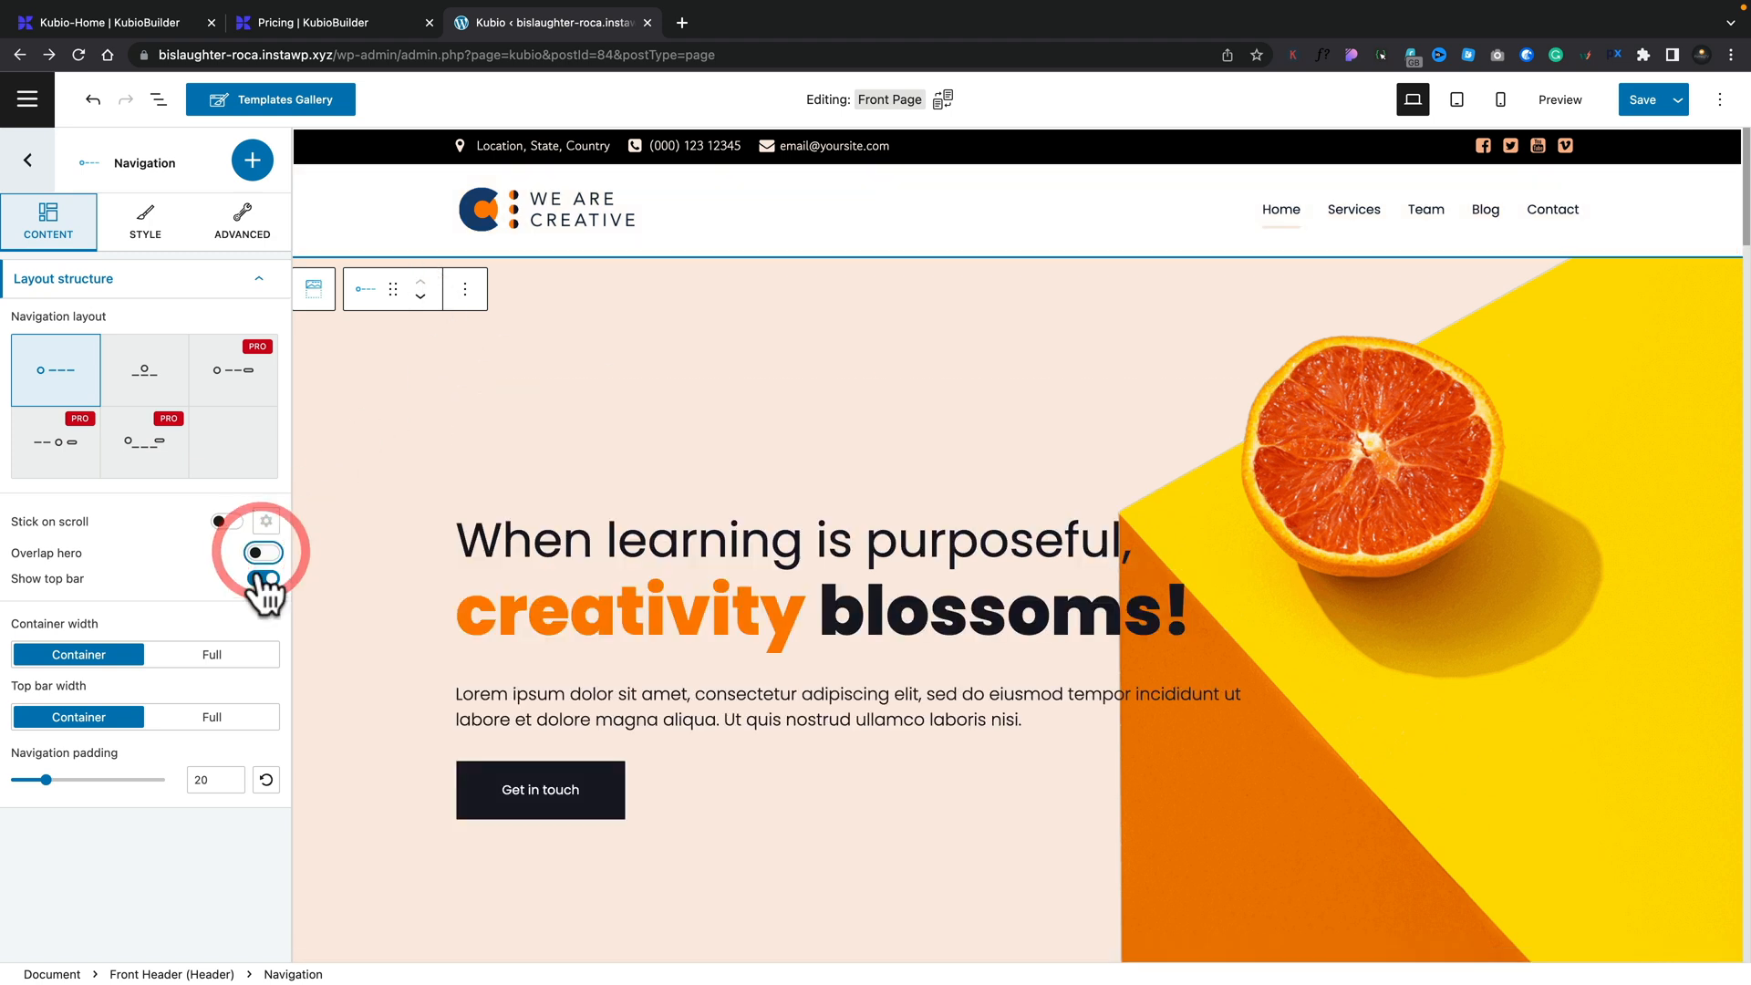
left_click(262, 578)
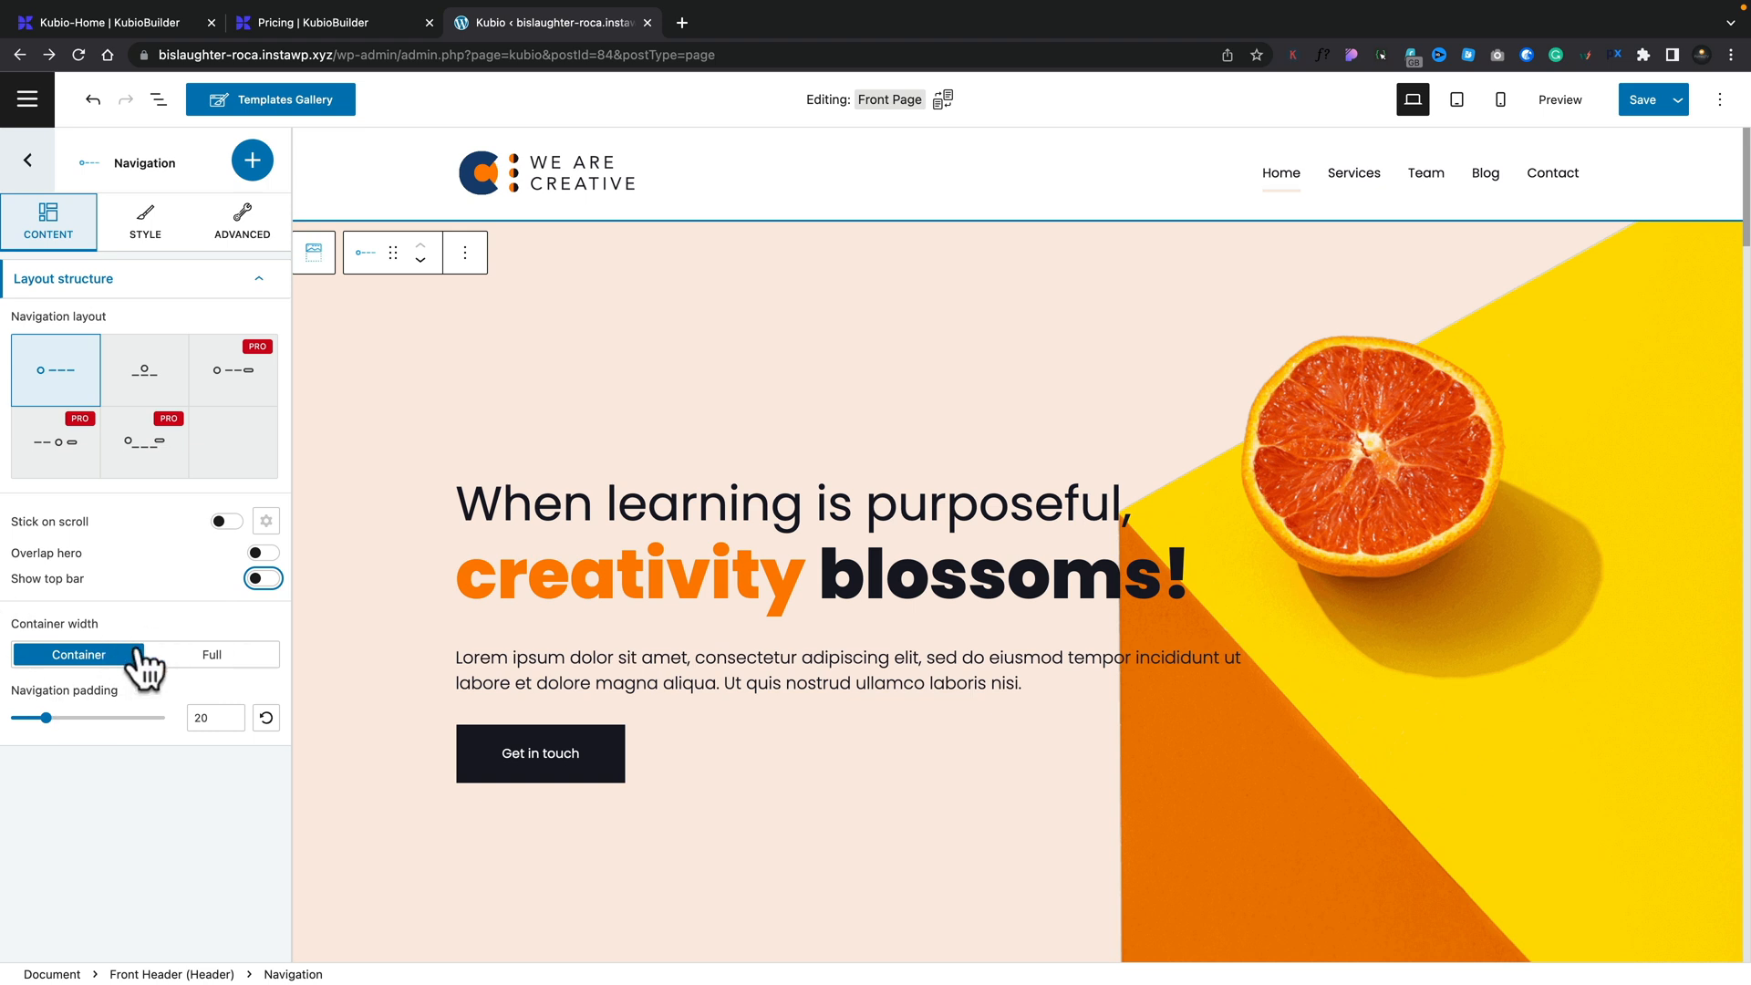
Step: Keep the navigation at container width and view its Style background options
left_click(144, 222)
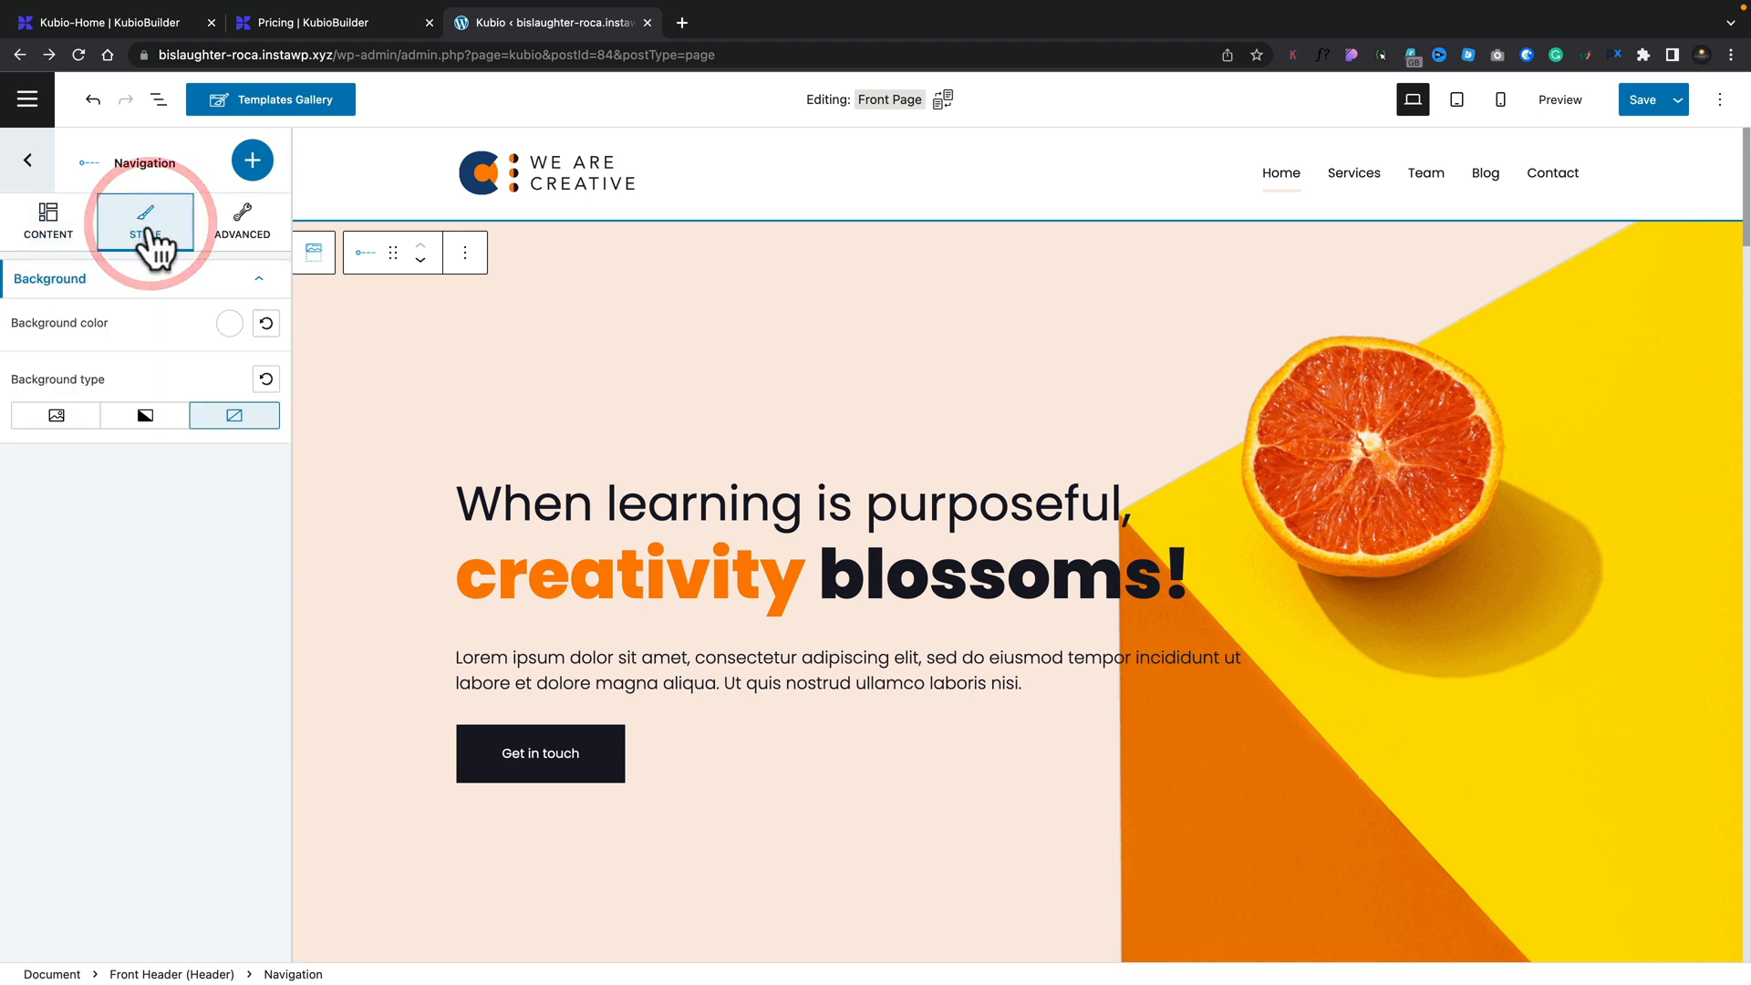
left_click(230, 323)
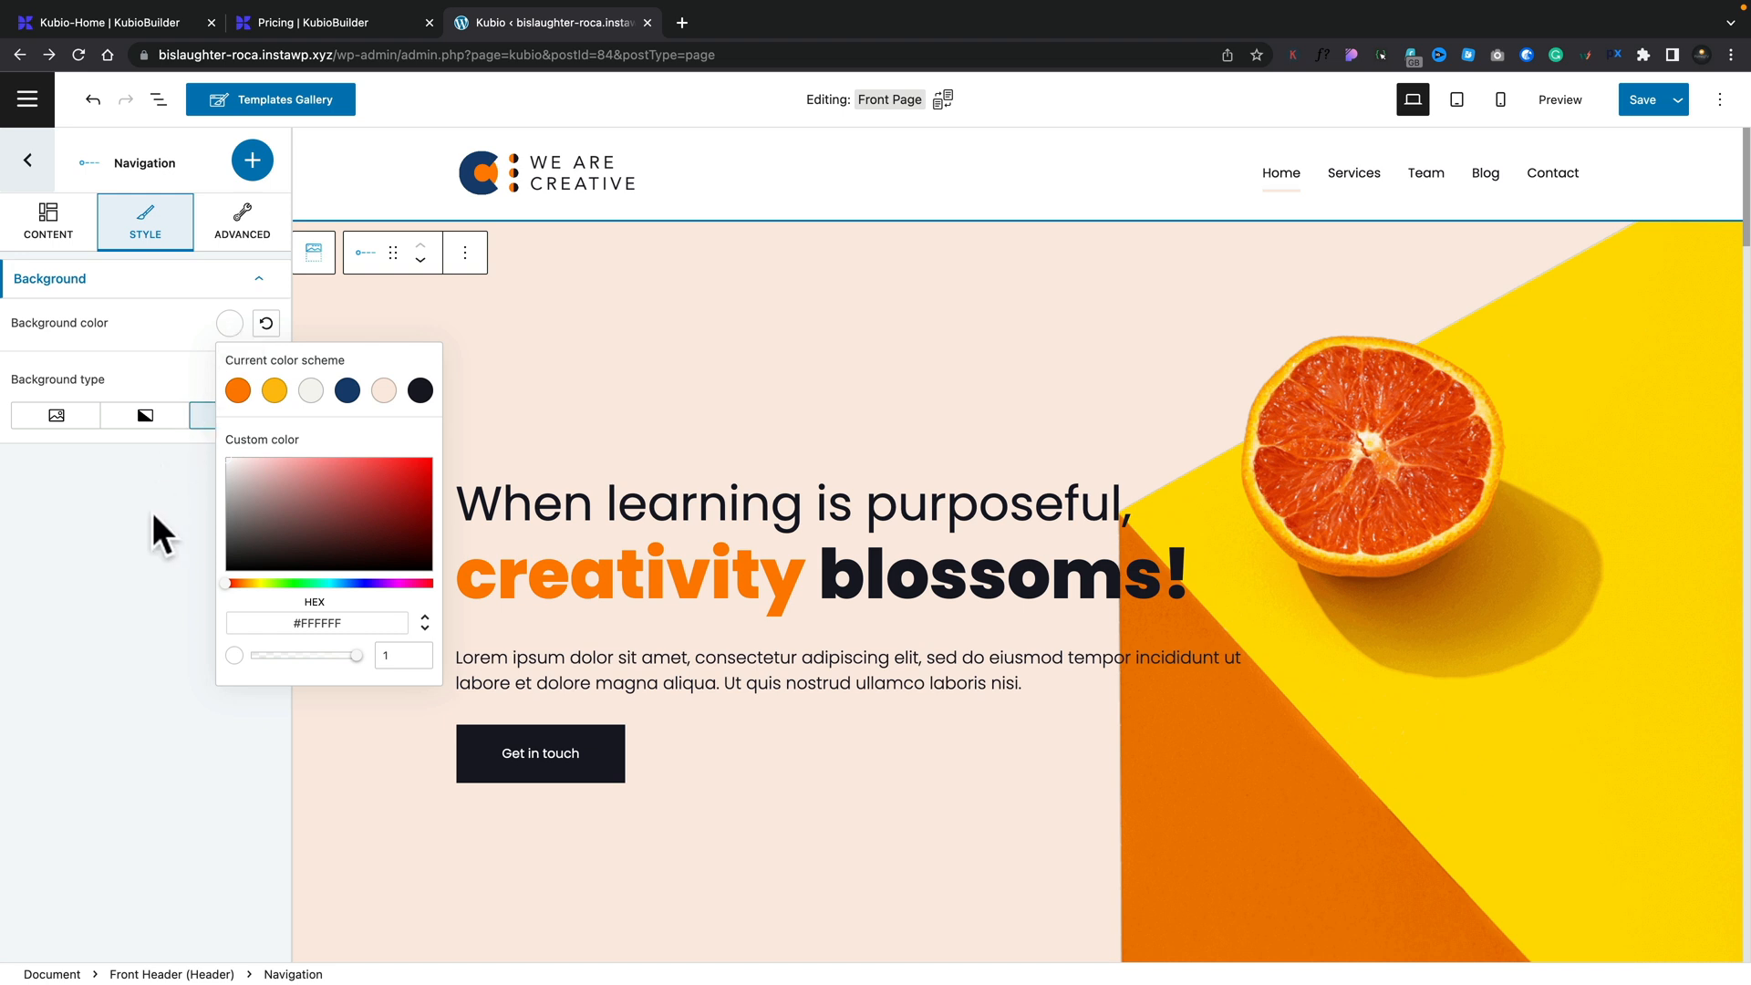
left_click(233, 415)
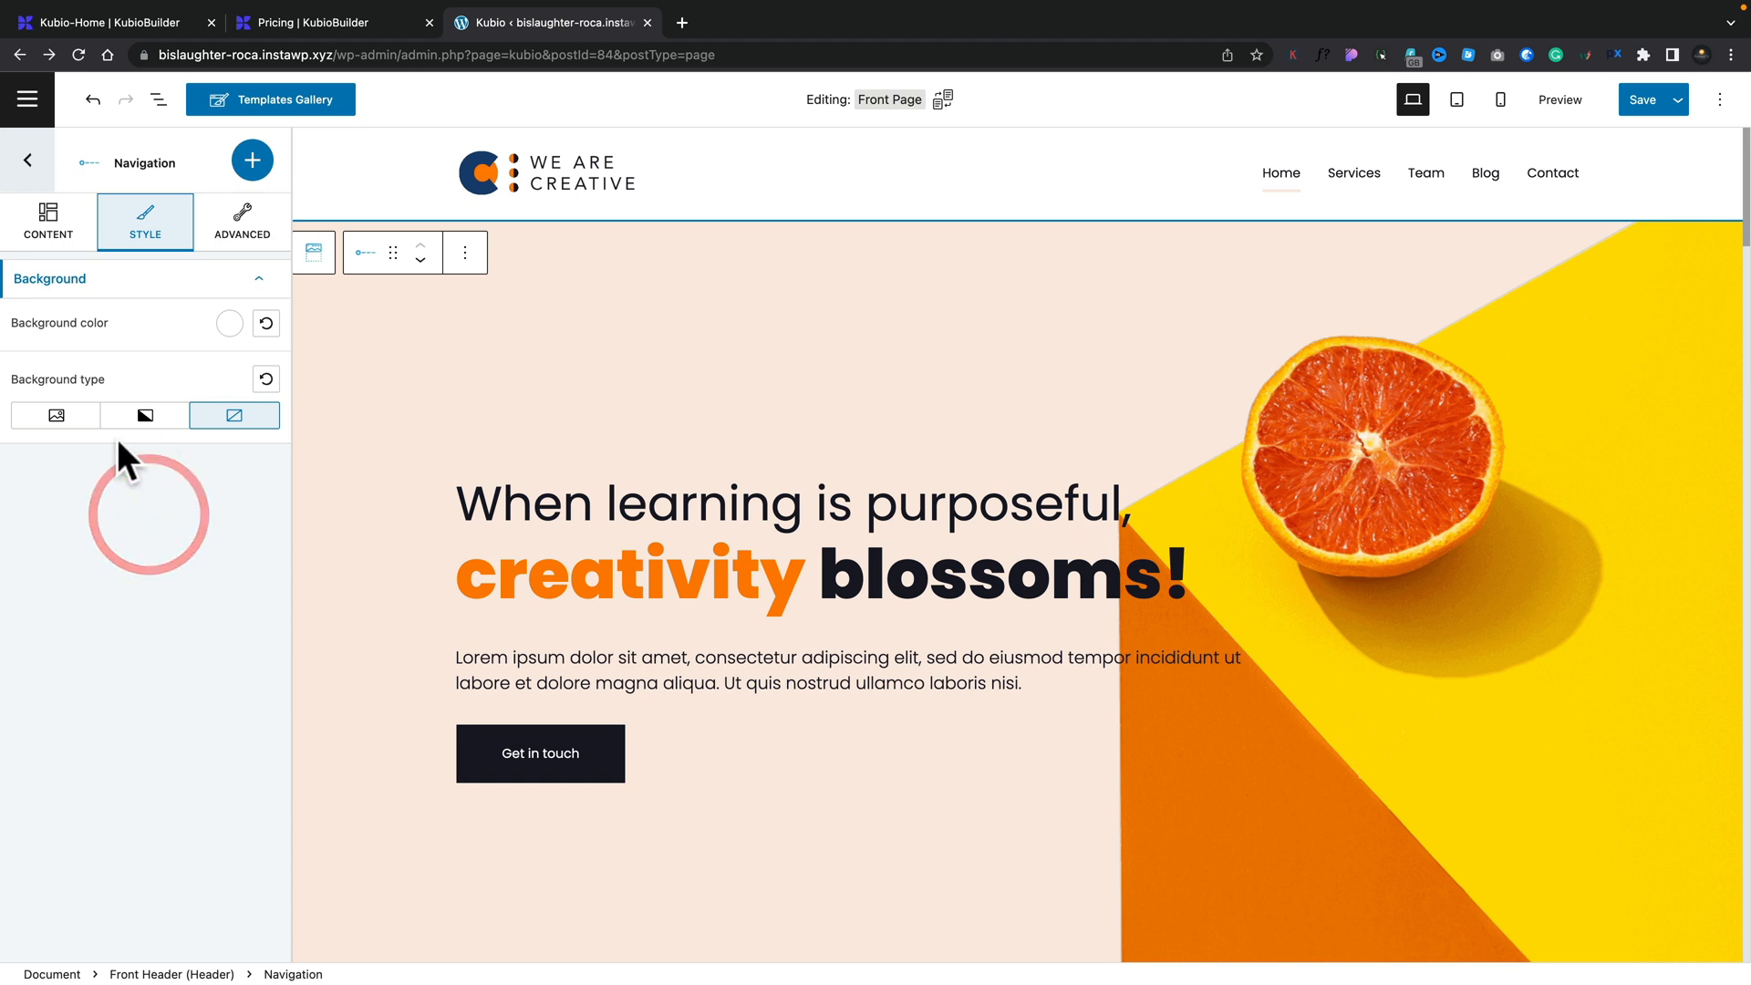
mouse_move(260, 247)
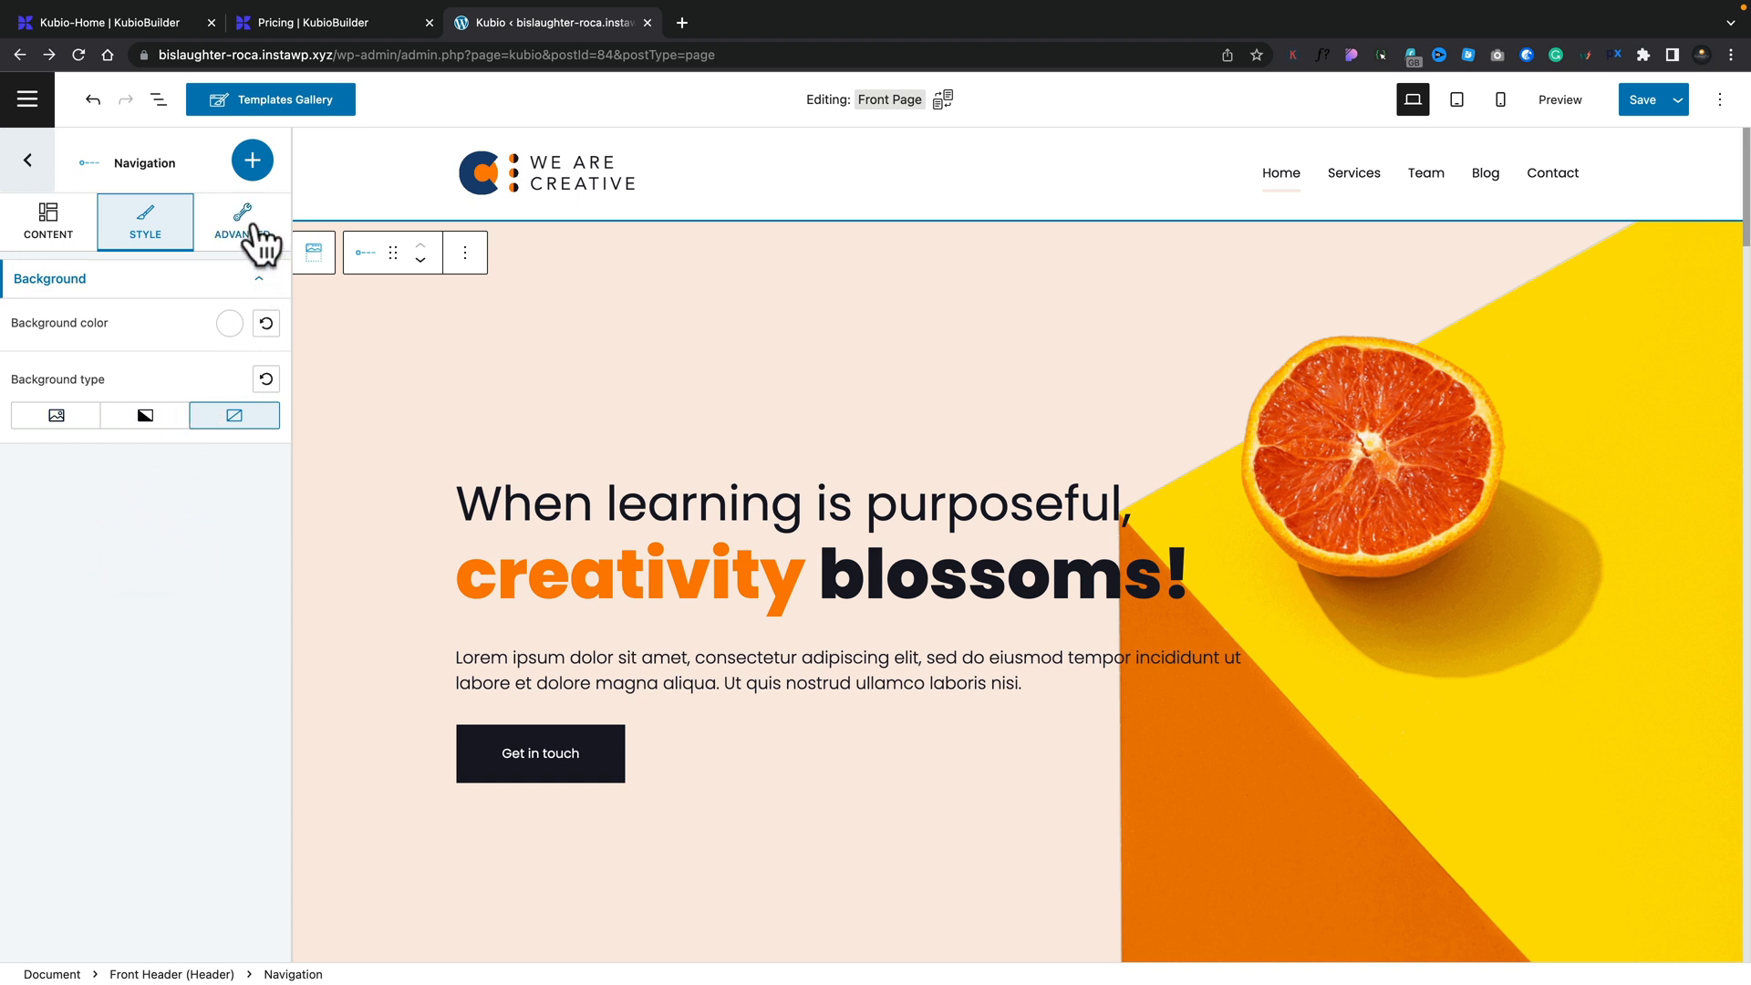
Step: On the Navigation Advanced tab, expand the Responsive and Miscellaneous panels
left_click(242, 221)
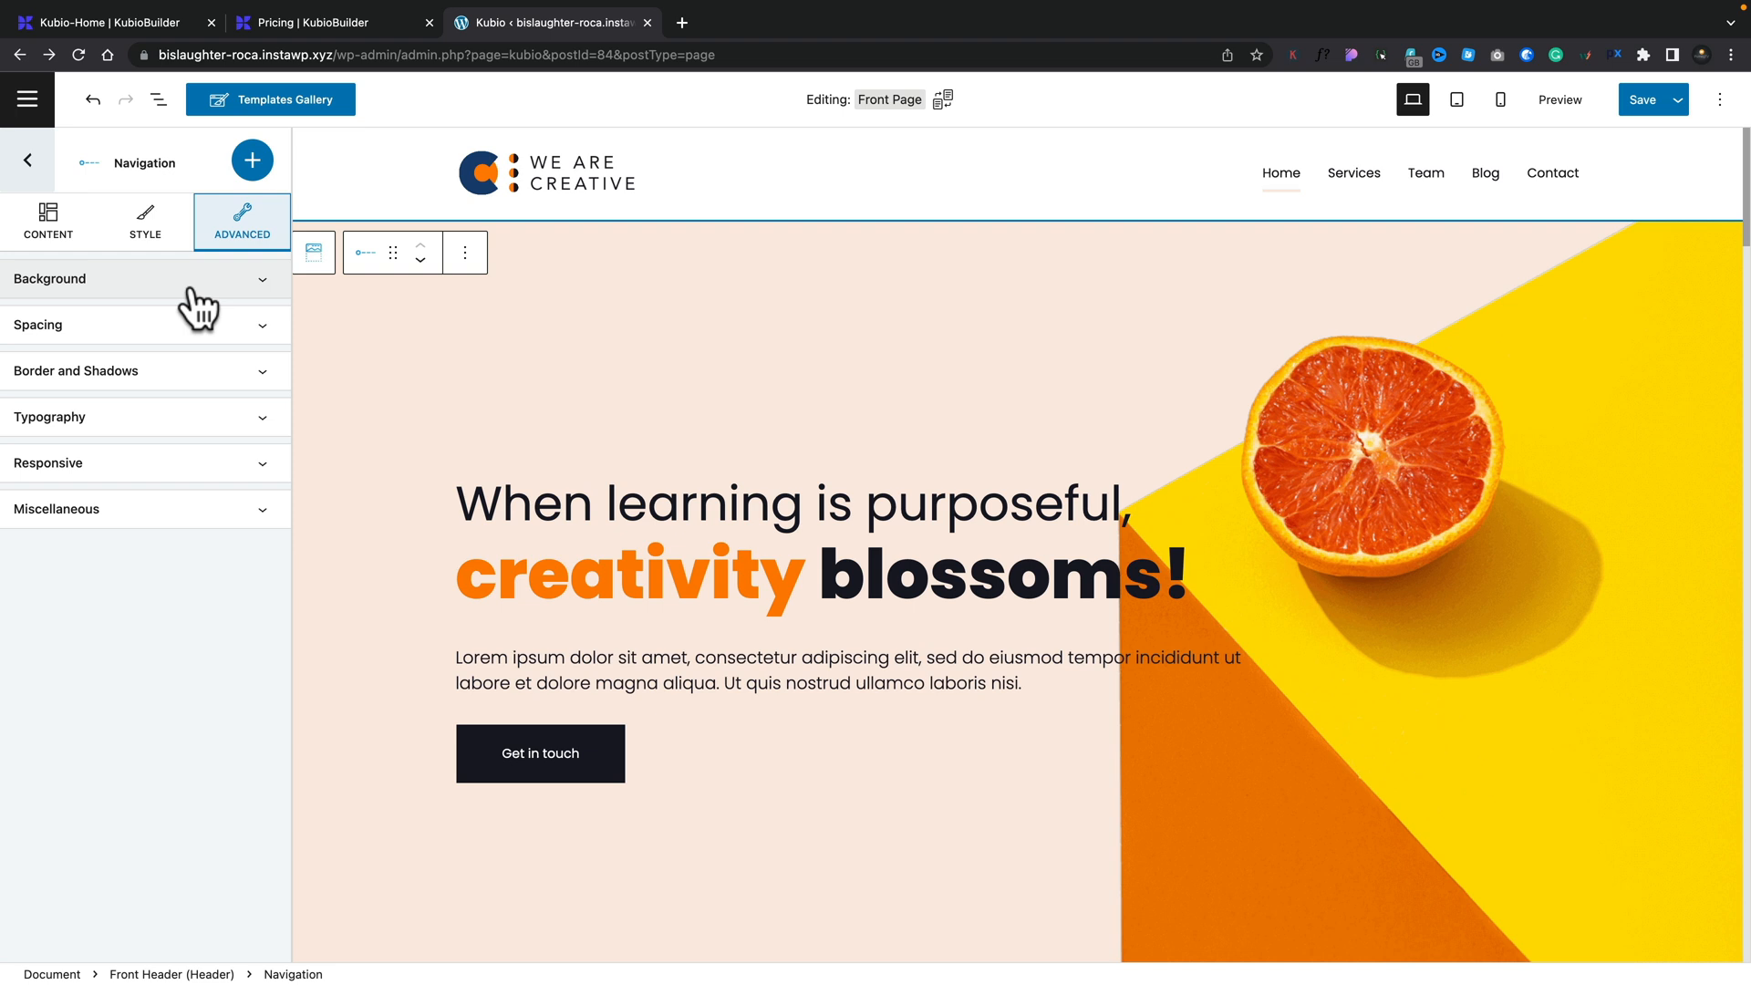
left_click(137, 462)
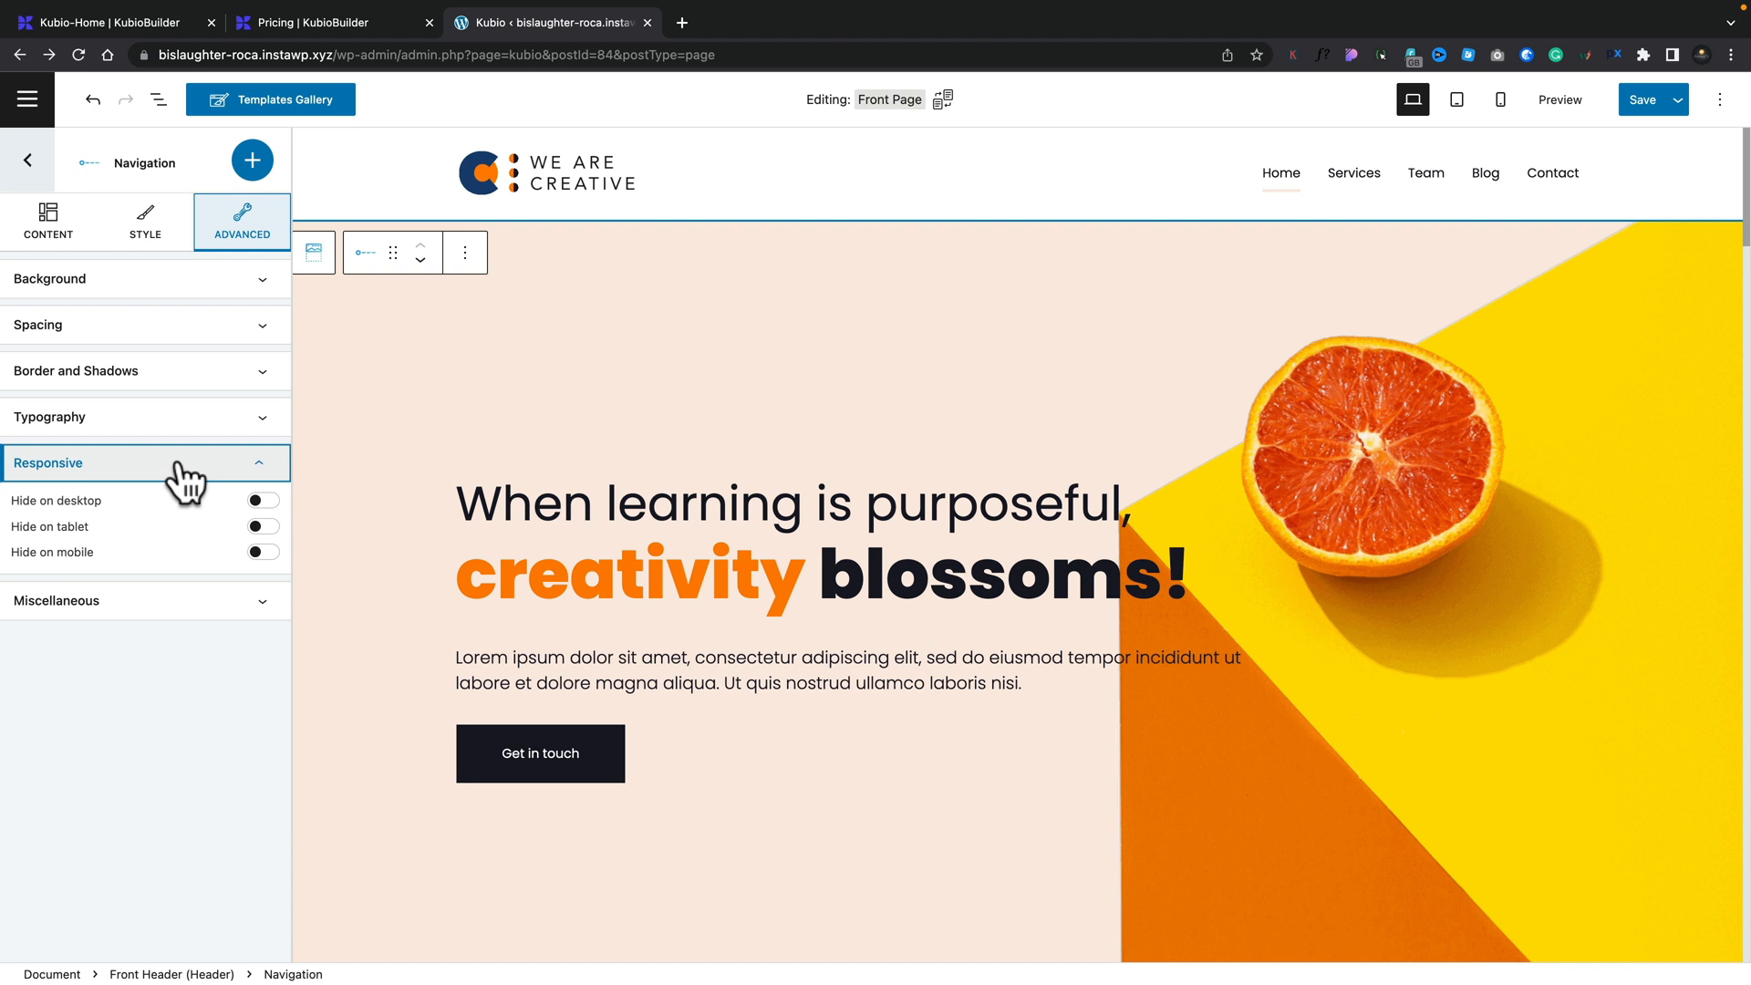
mouse_move(169, 590)
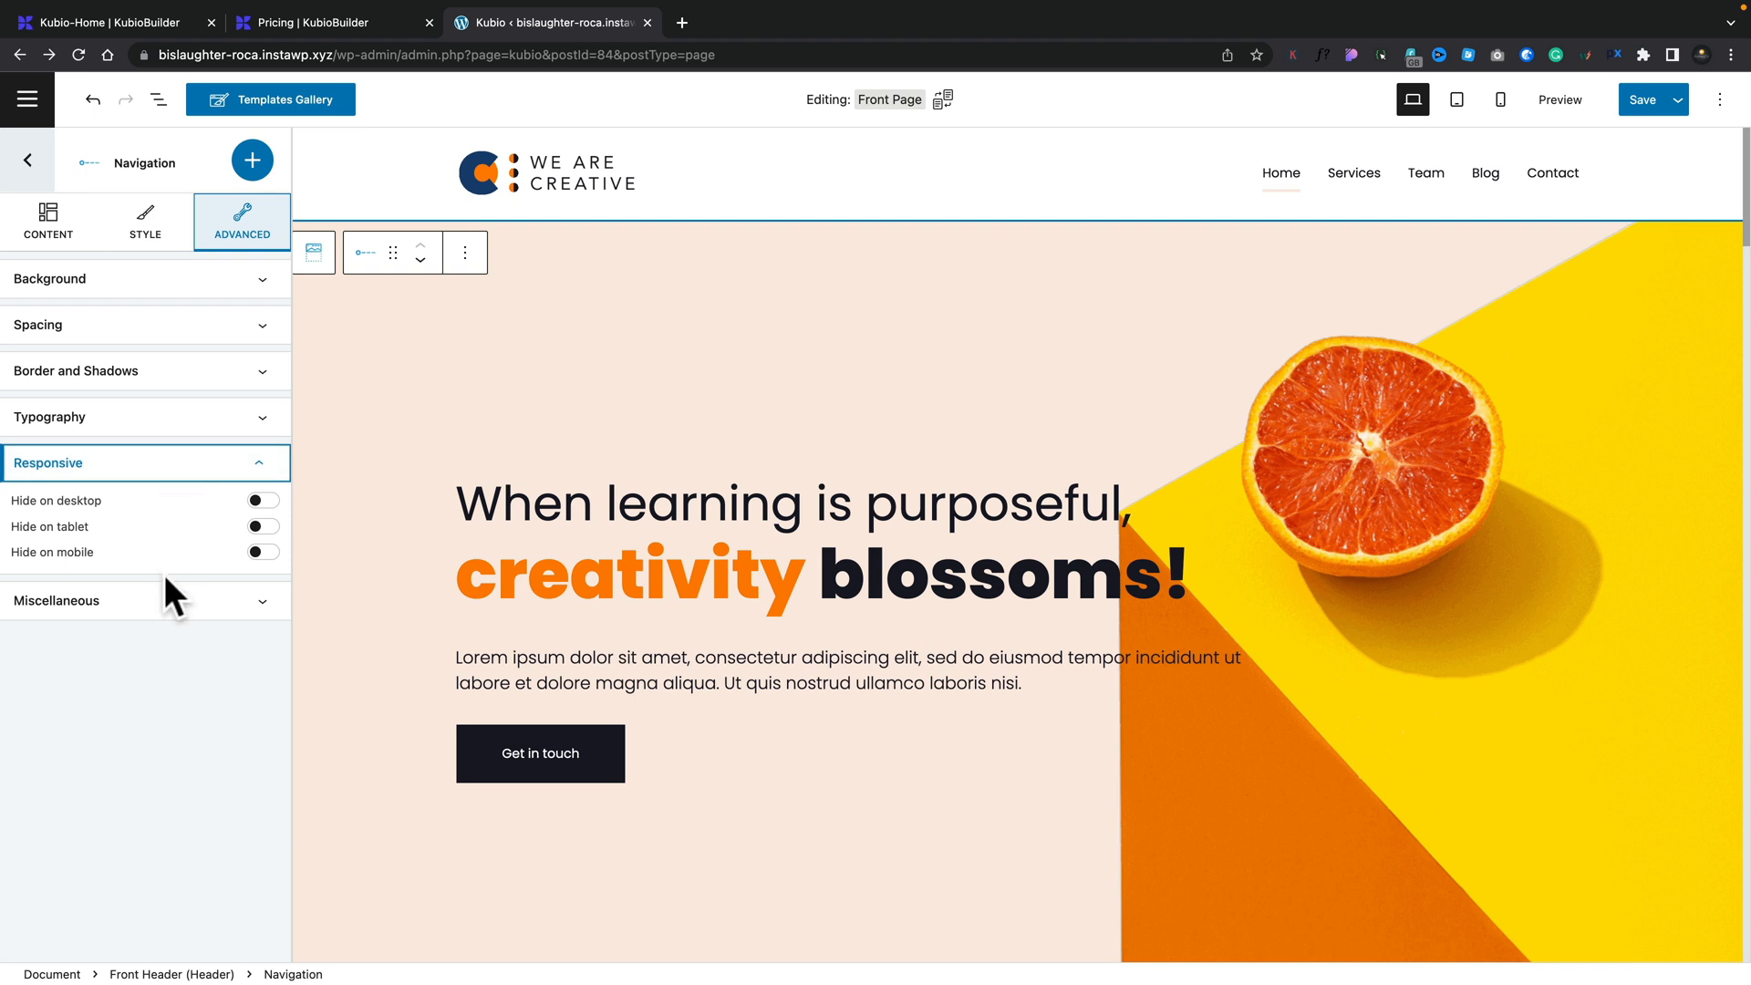
left_click(57, 600)
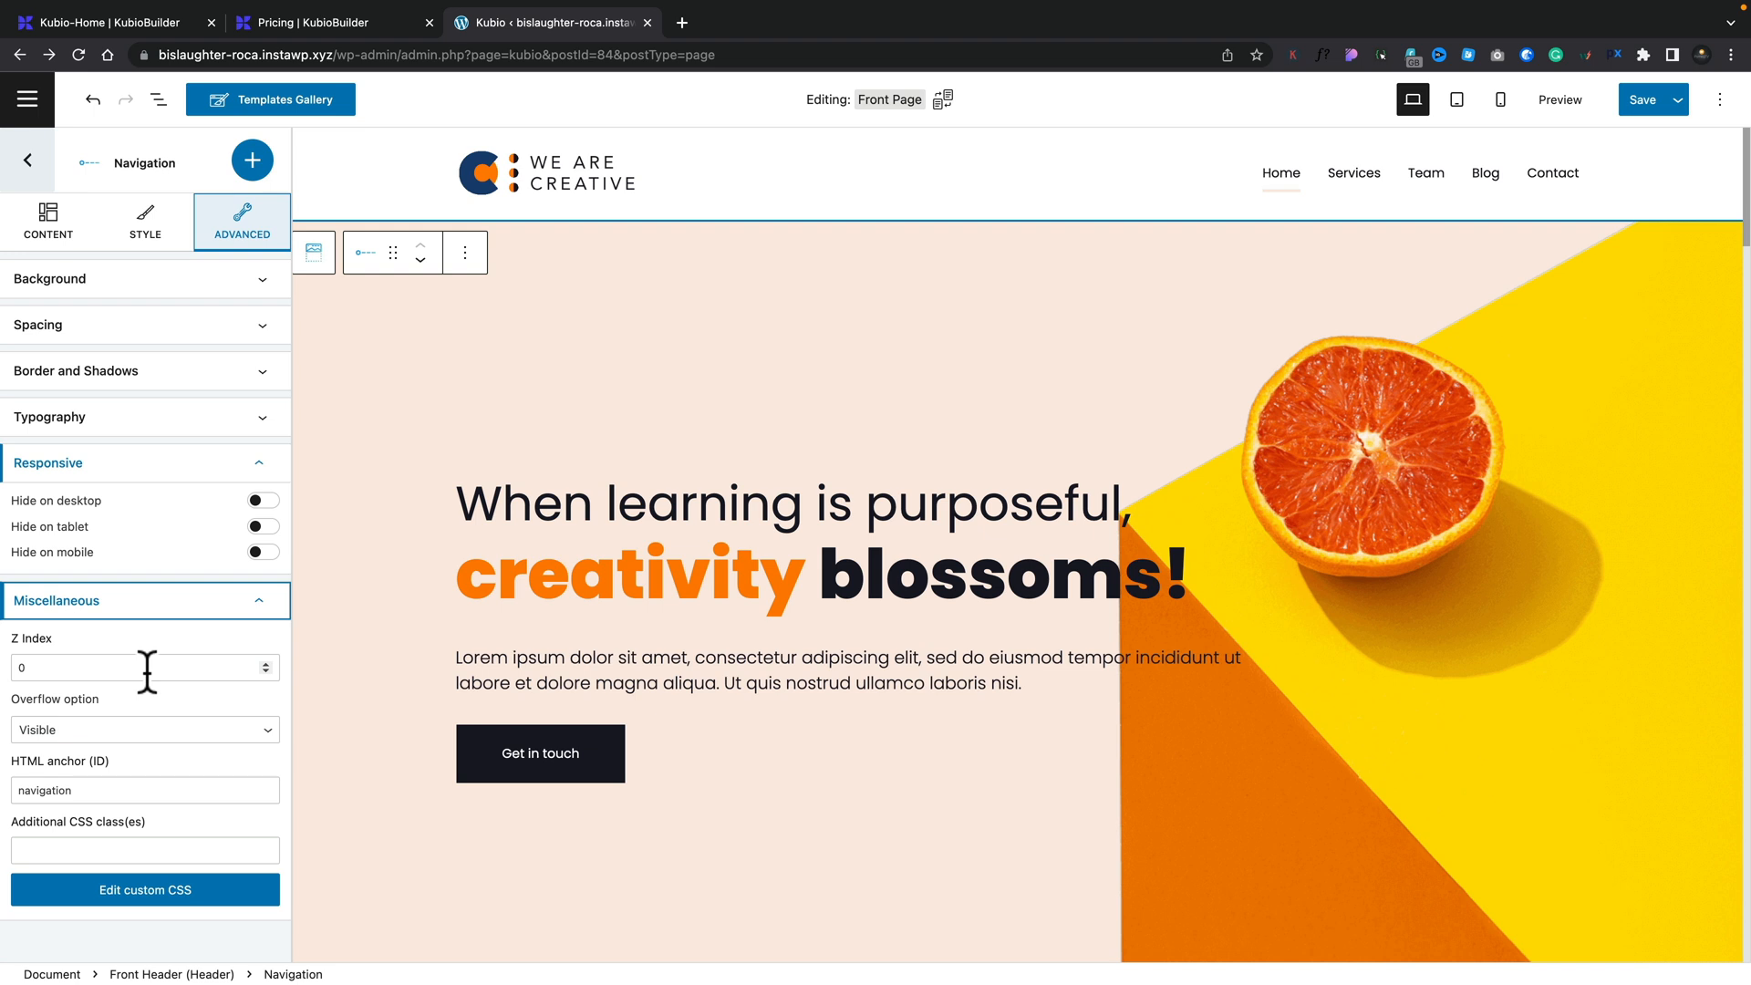
mouse_move(168, 335)
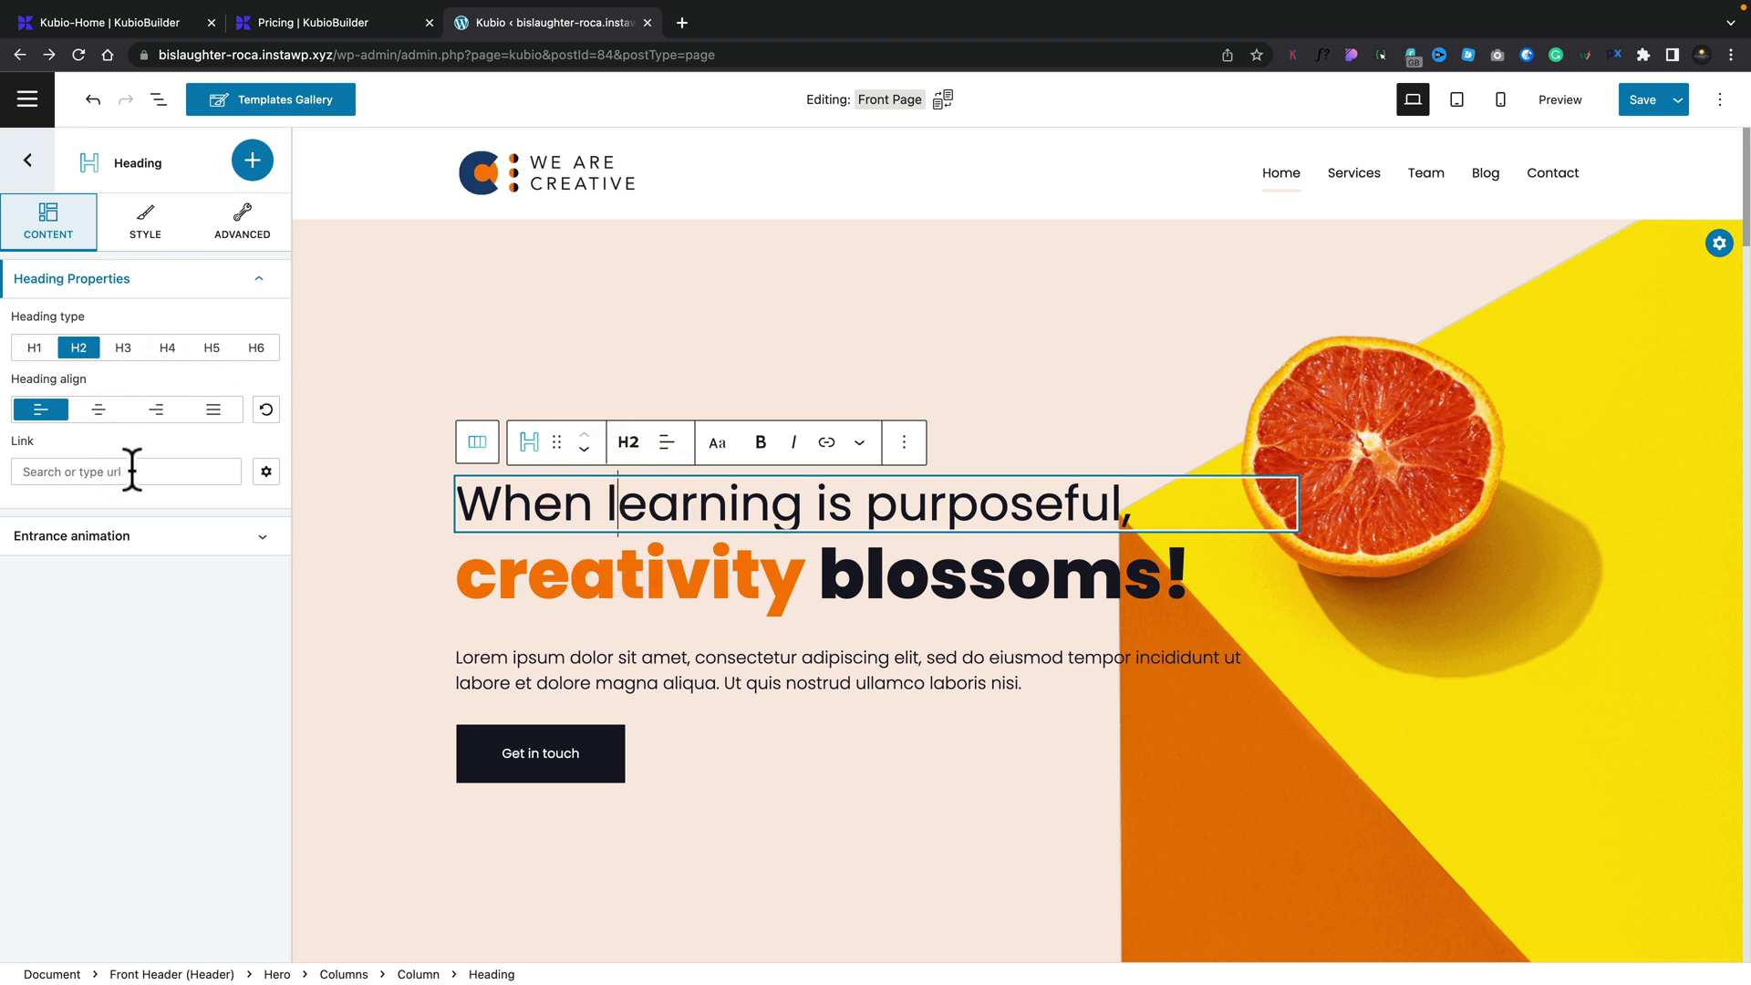
Step: Expand the hero heading's Entrance animation list and close it, leaving the animation at None
left_click(72, 536)
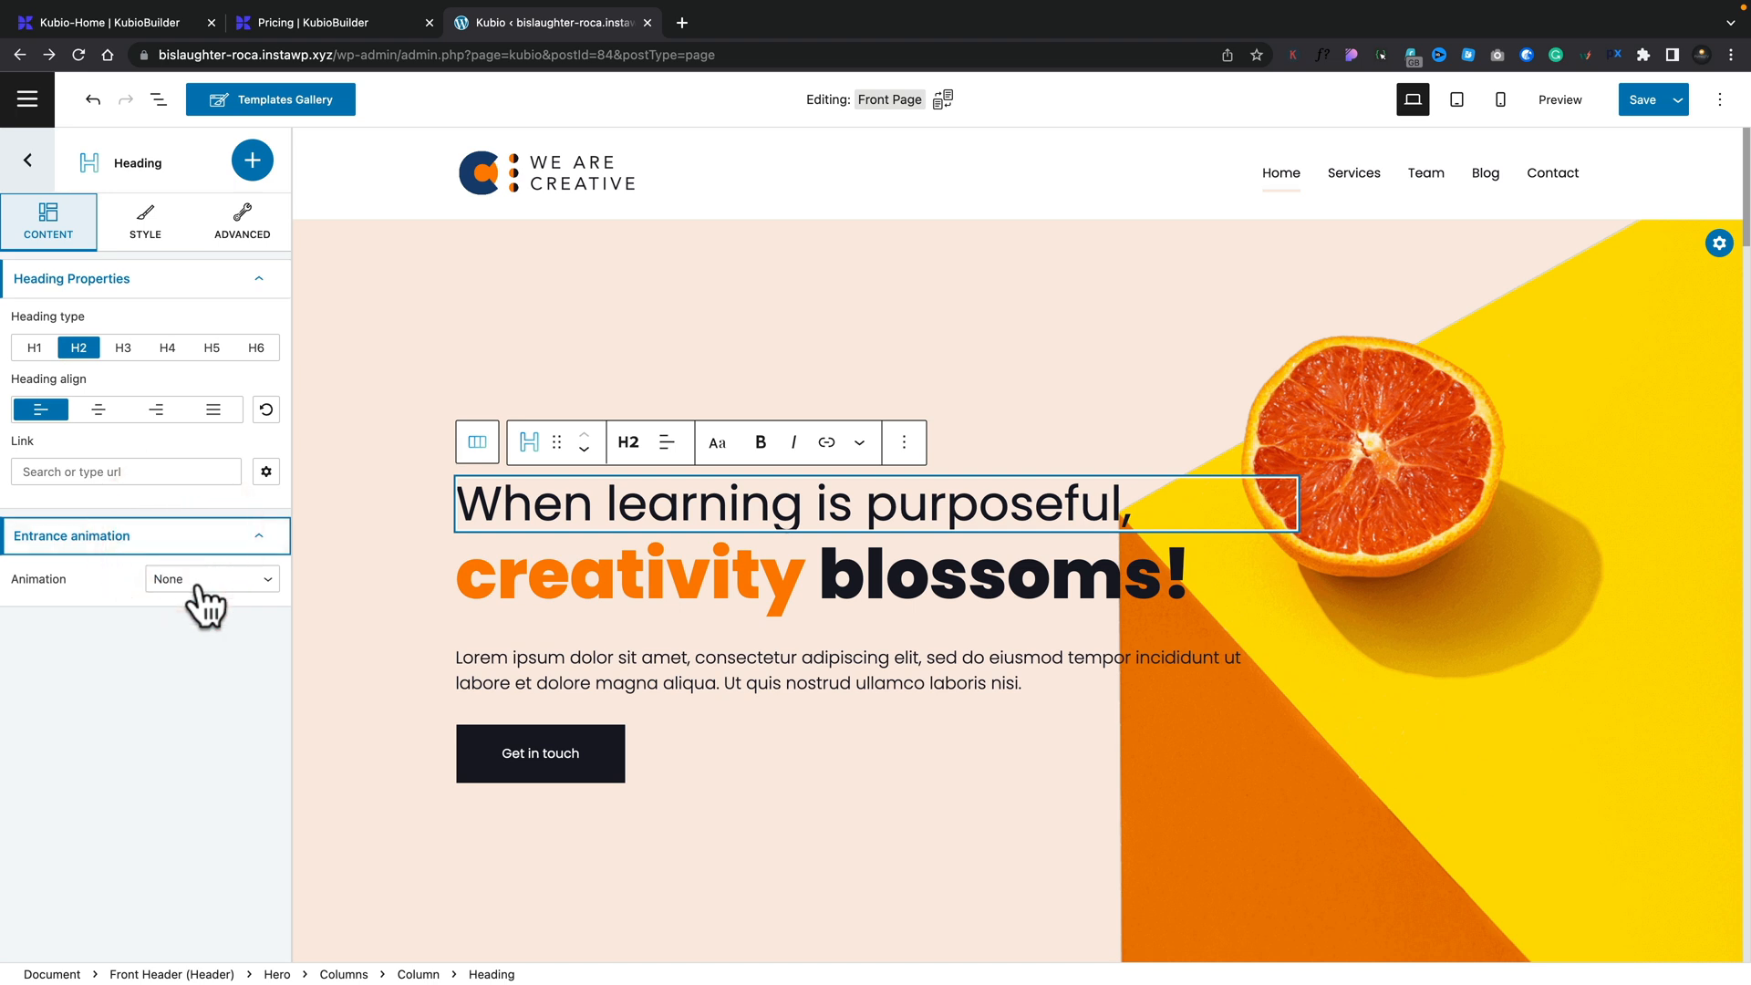
left_click(212, 579)
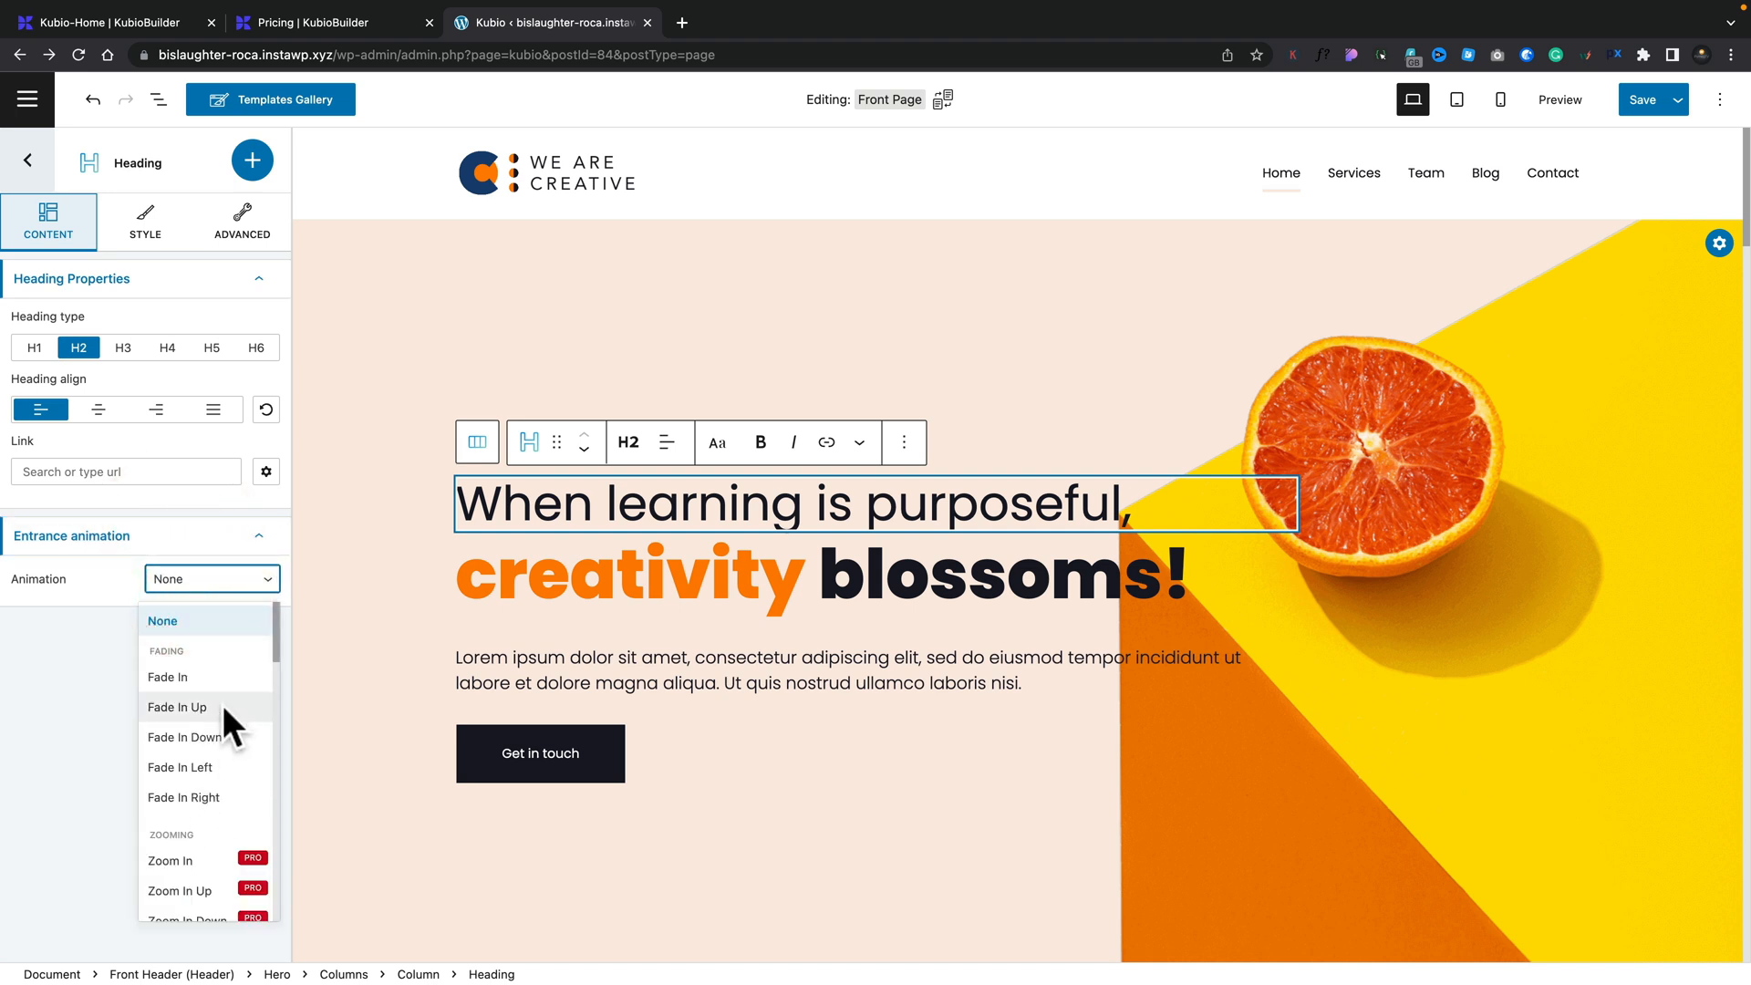
scroll("down", 3)
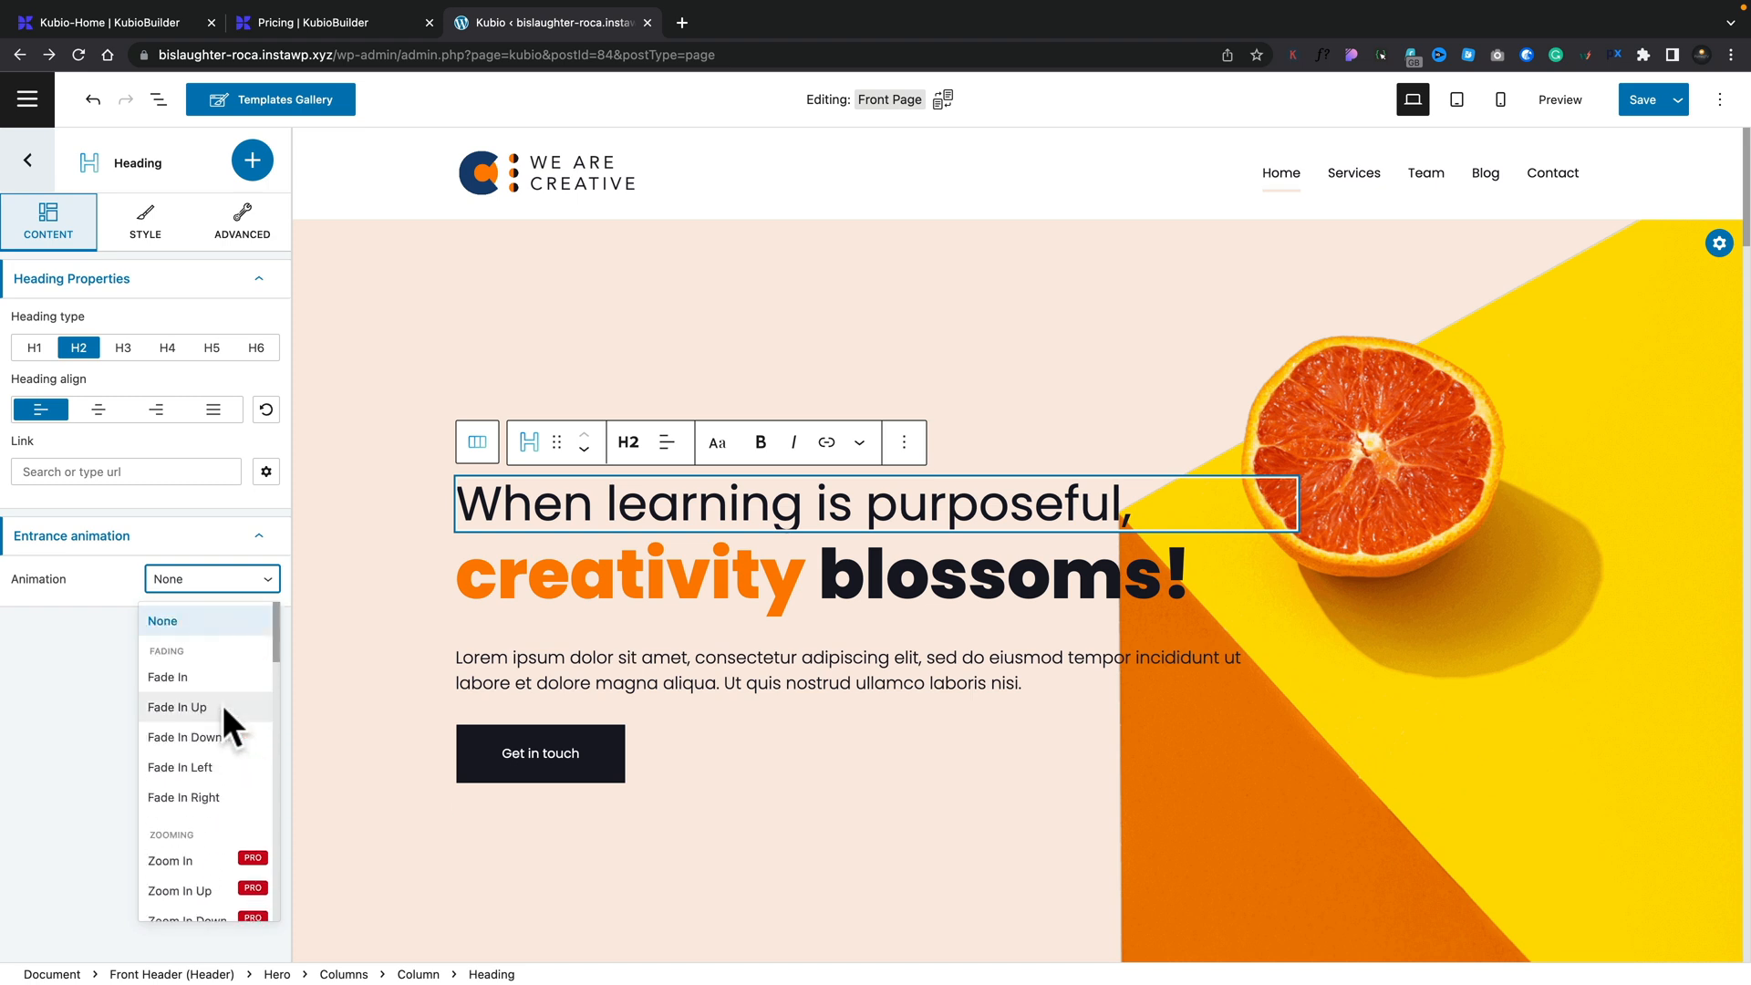
mouse_move(59, 714)
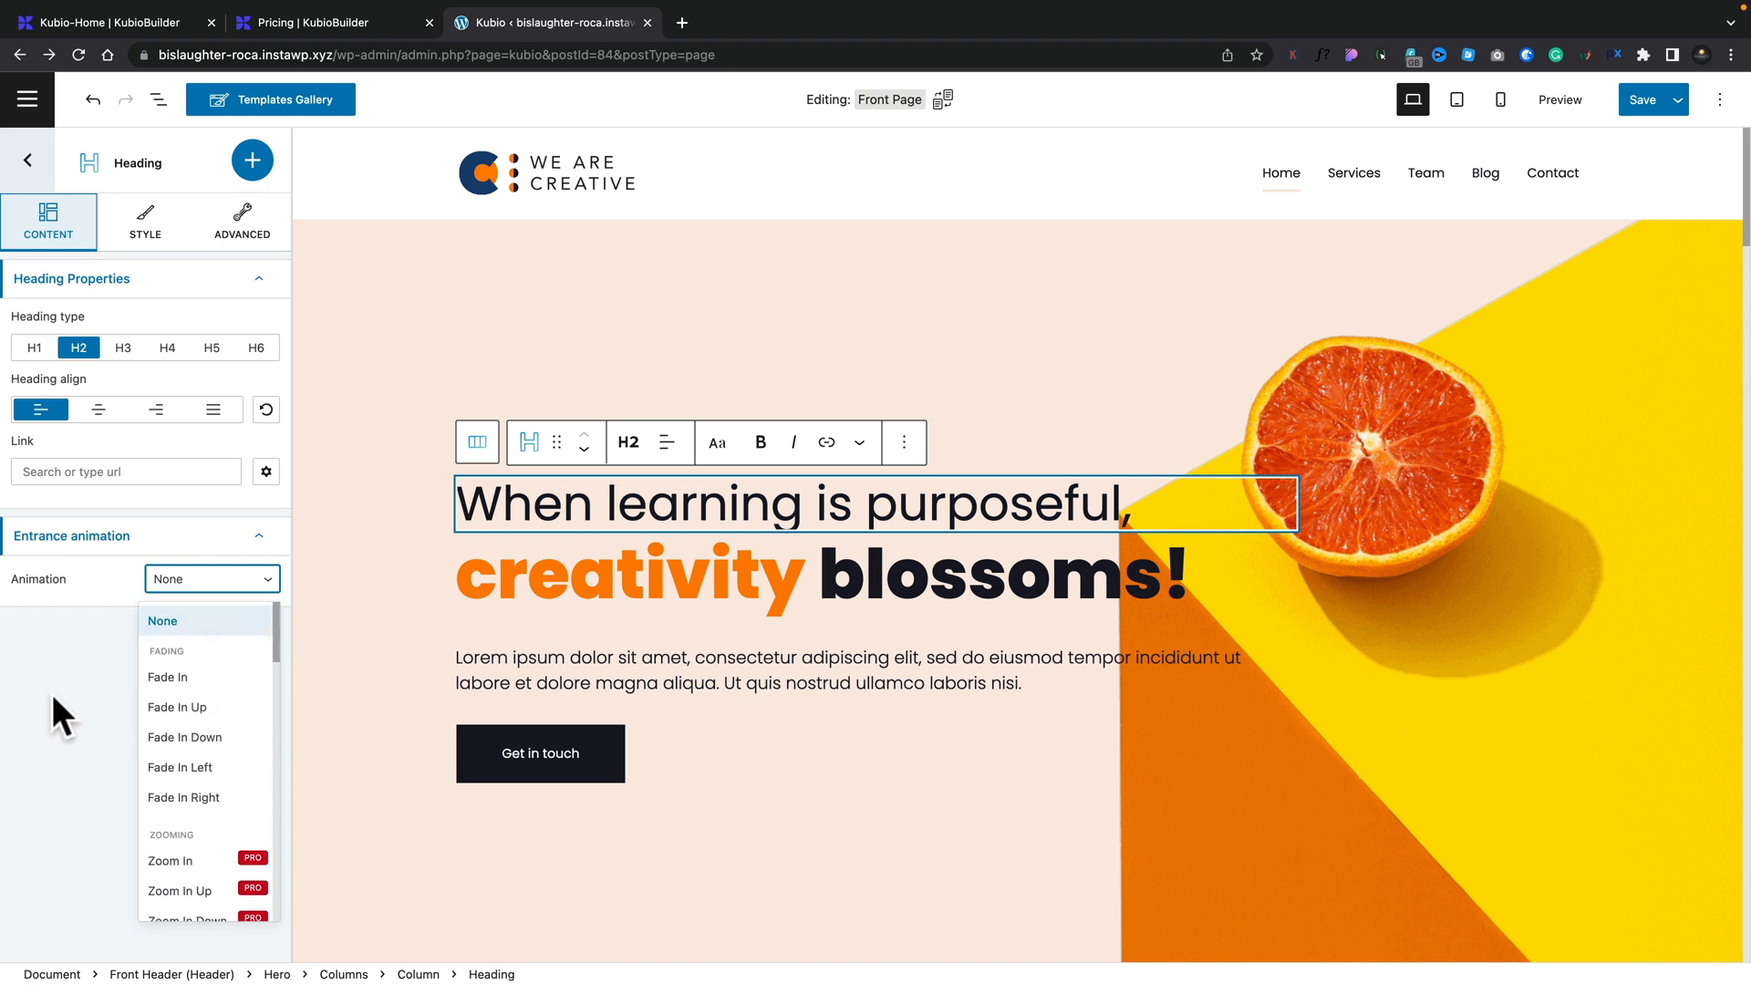
left_click(162, 621)
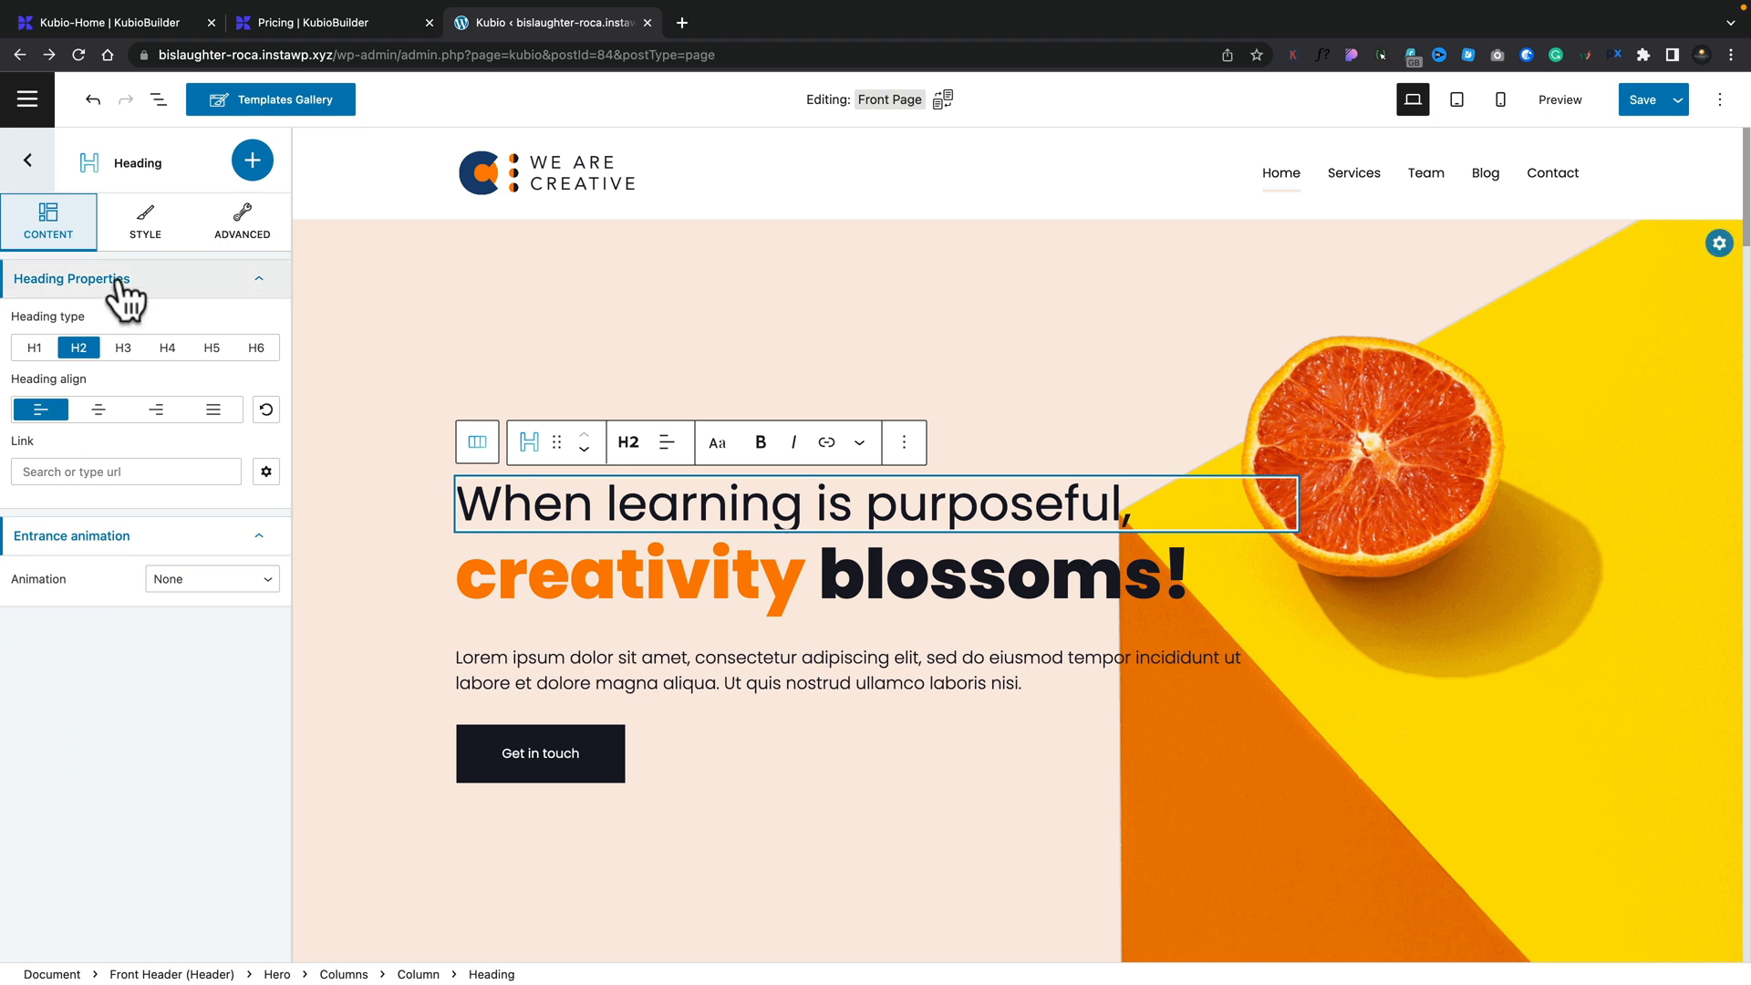
Step: Show the hero heading's Style tab and its Typography settings (Poppins, weight 400)
left_click(145, 221)
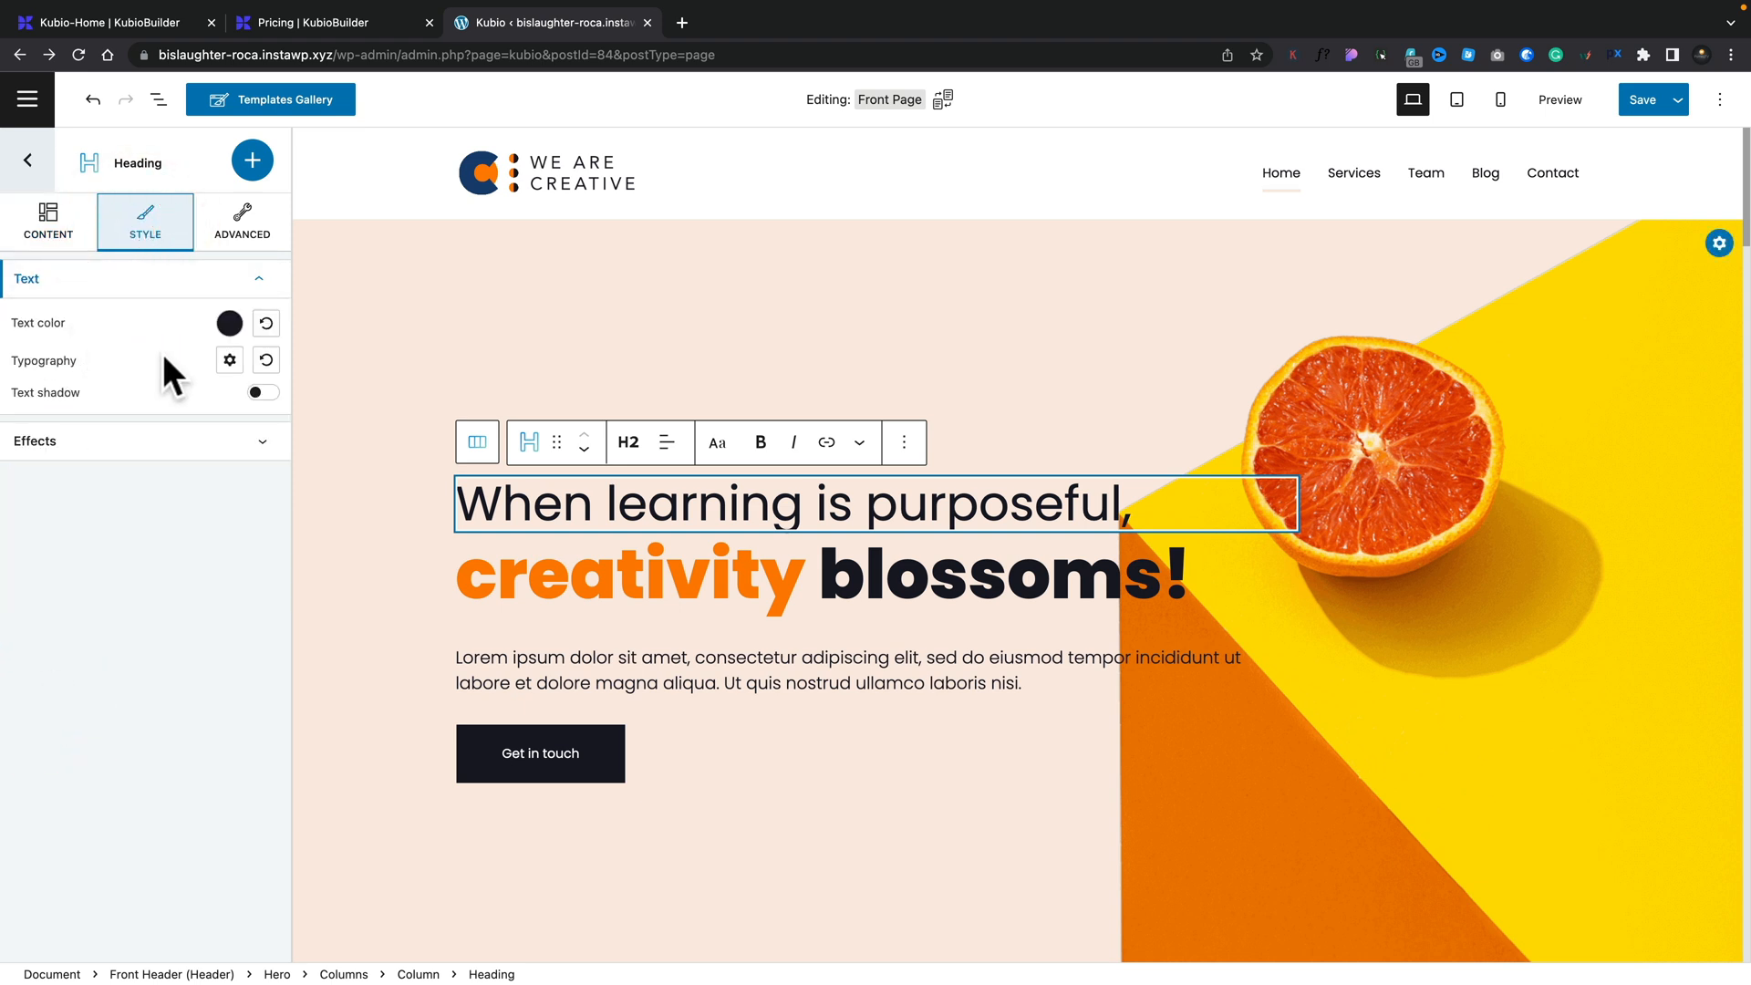
left_click(229, 360)
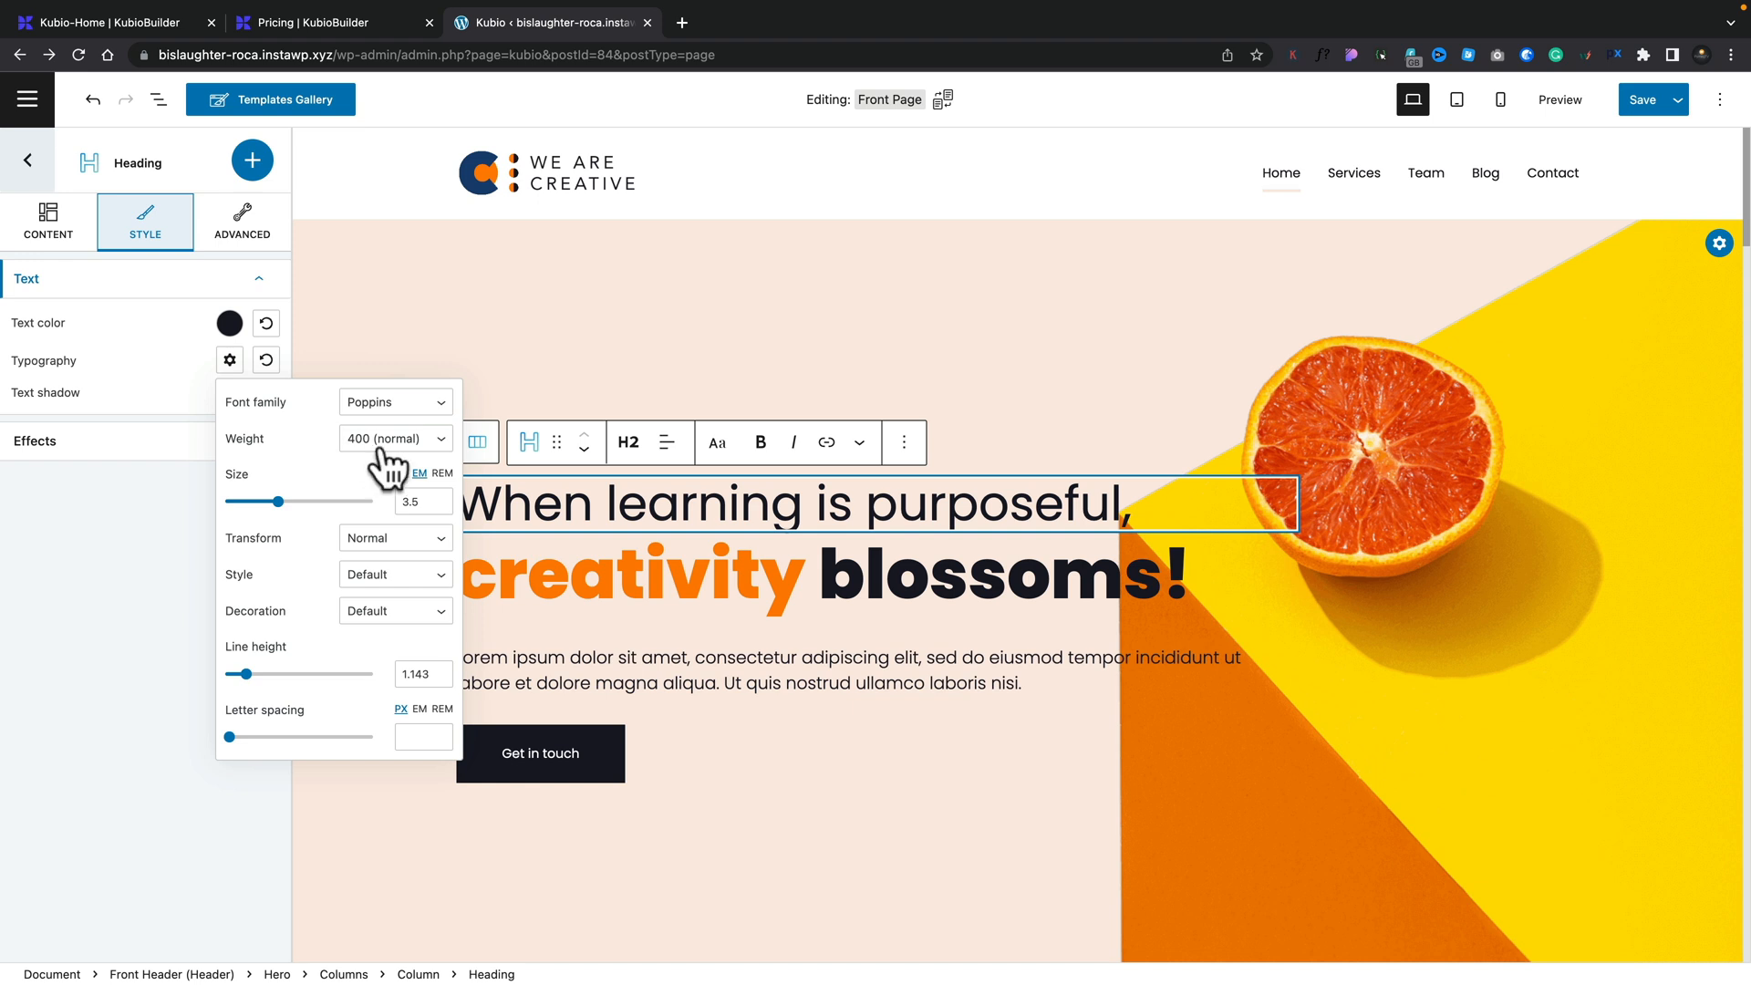
mouse_move(394, 489)
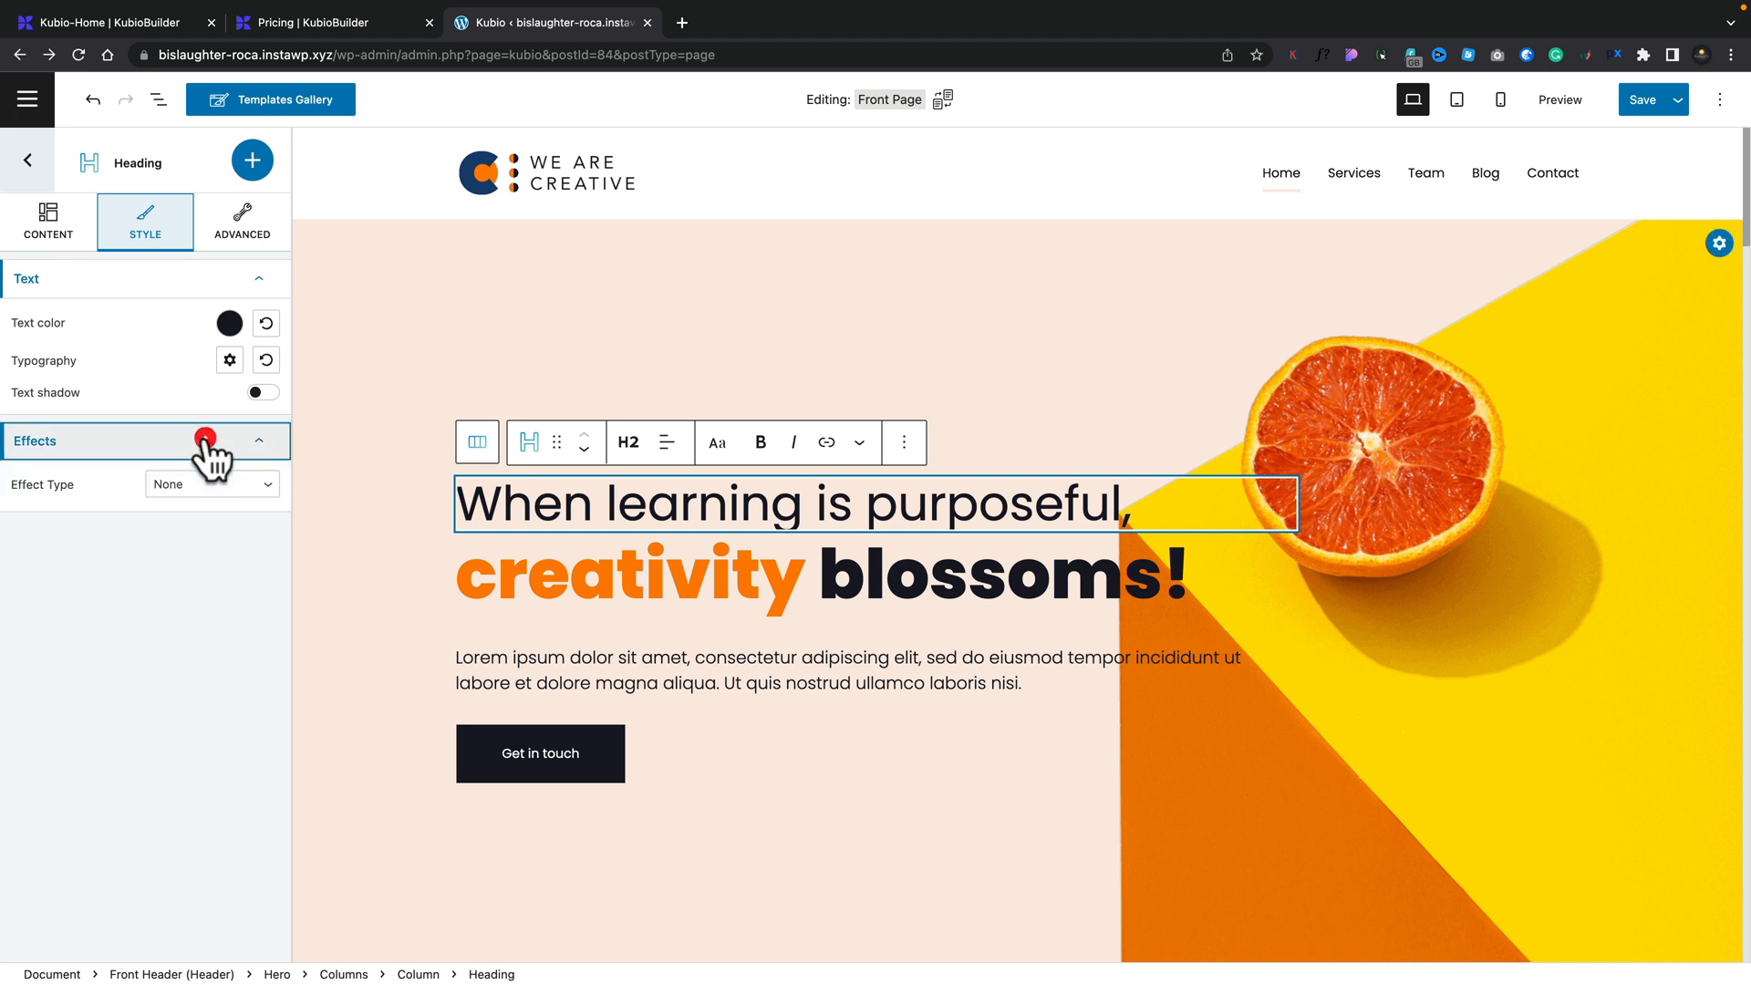
left_click(212, 485)
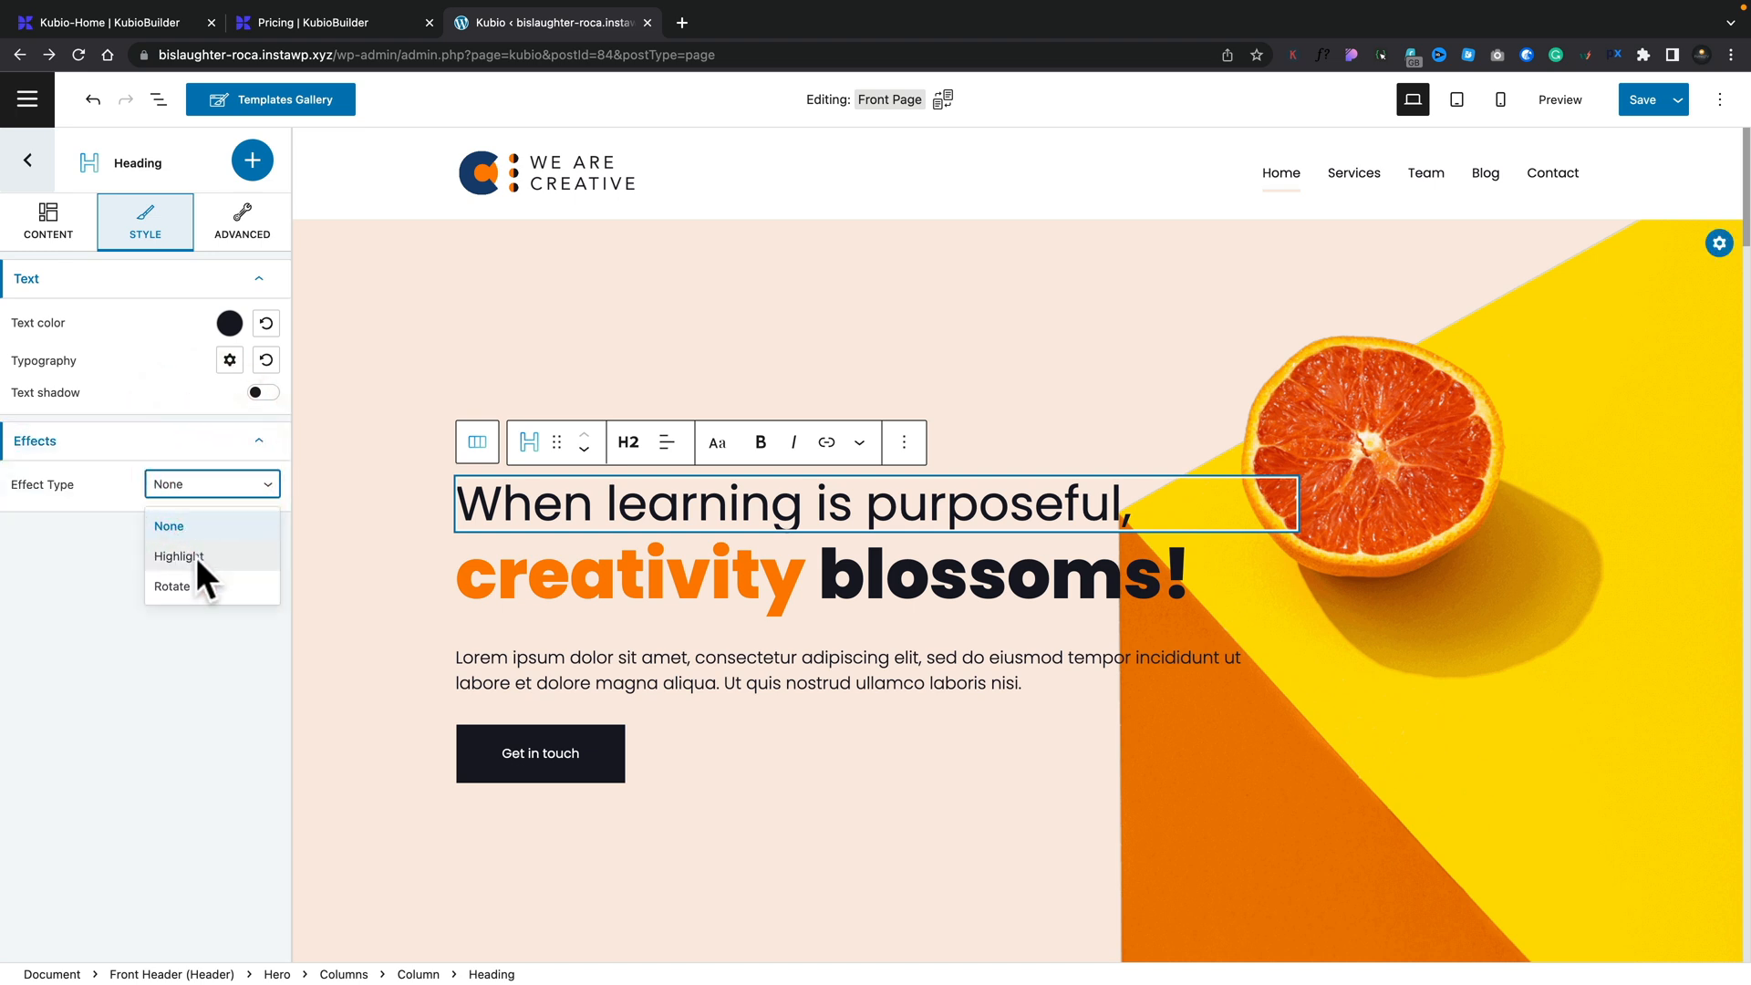
left_click(178, 557)
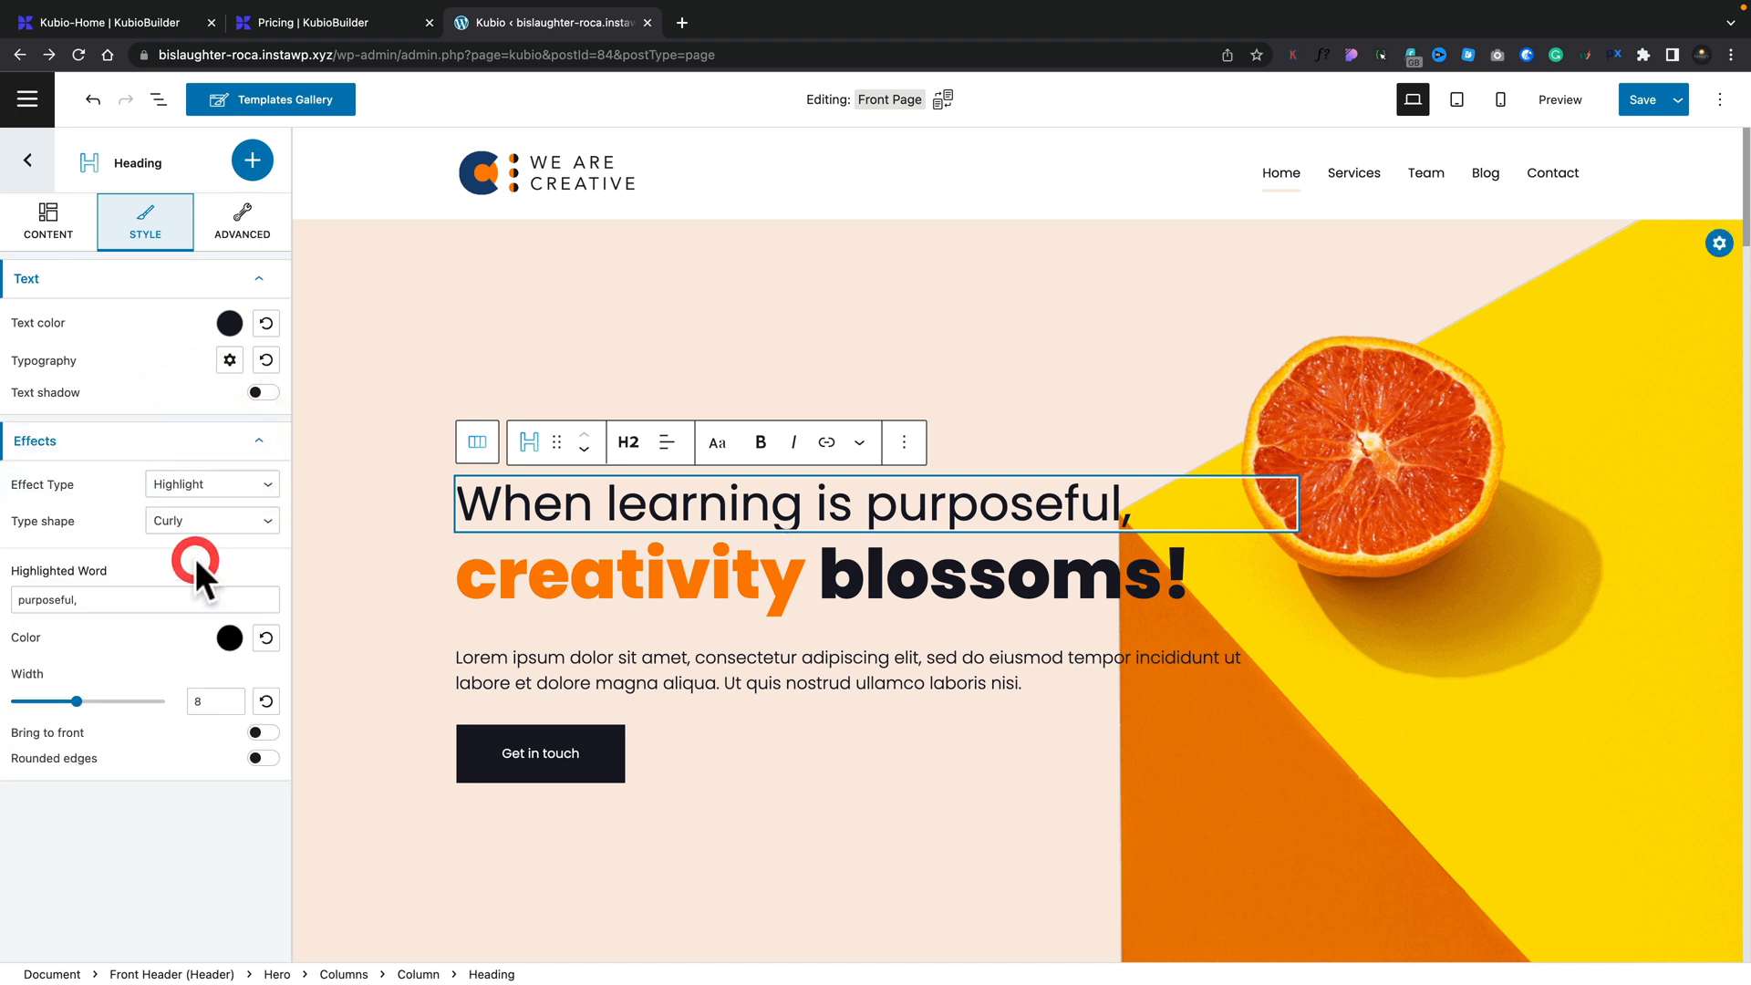
left_click(212, 521)
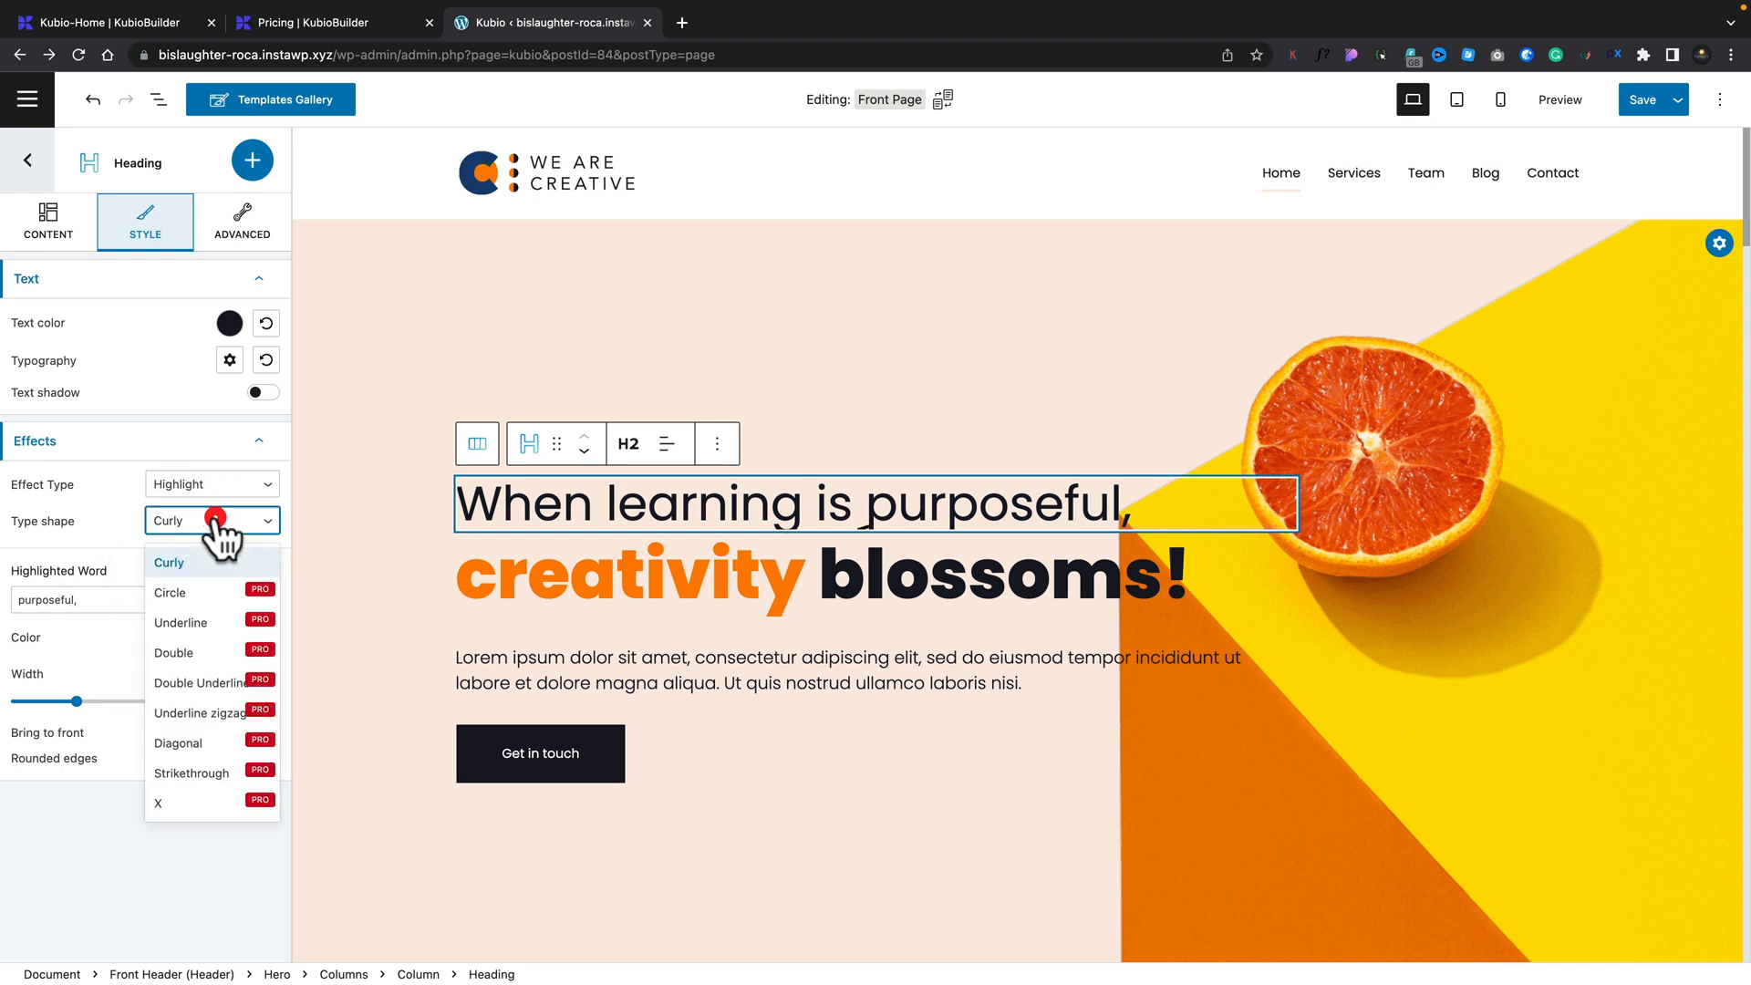
left_click(211, 484)
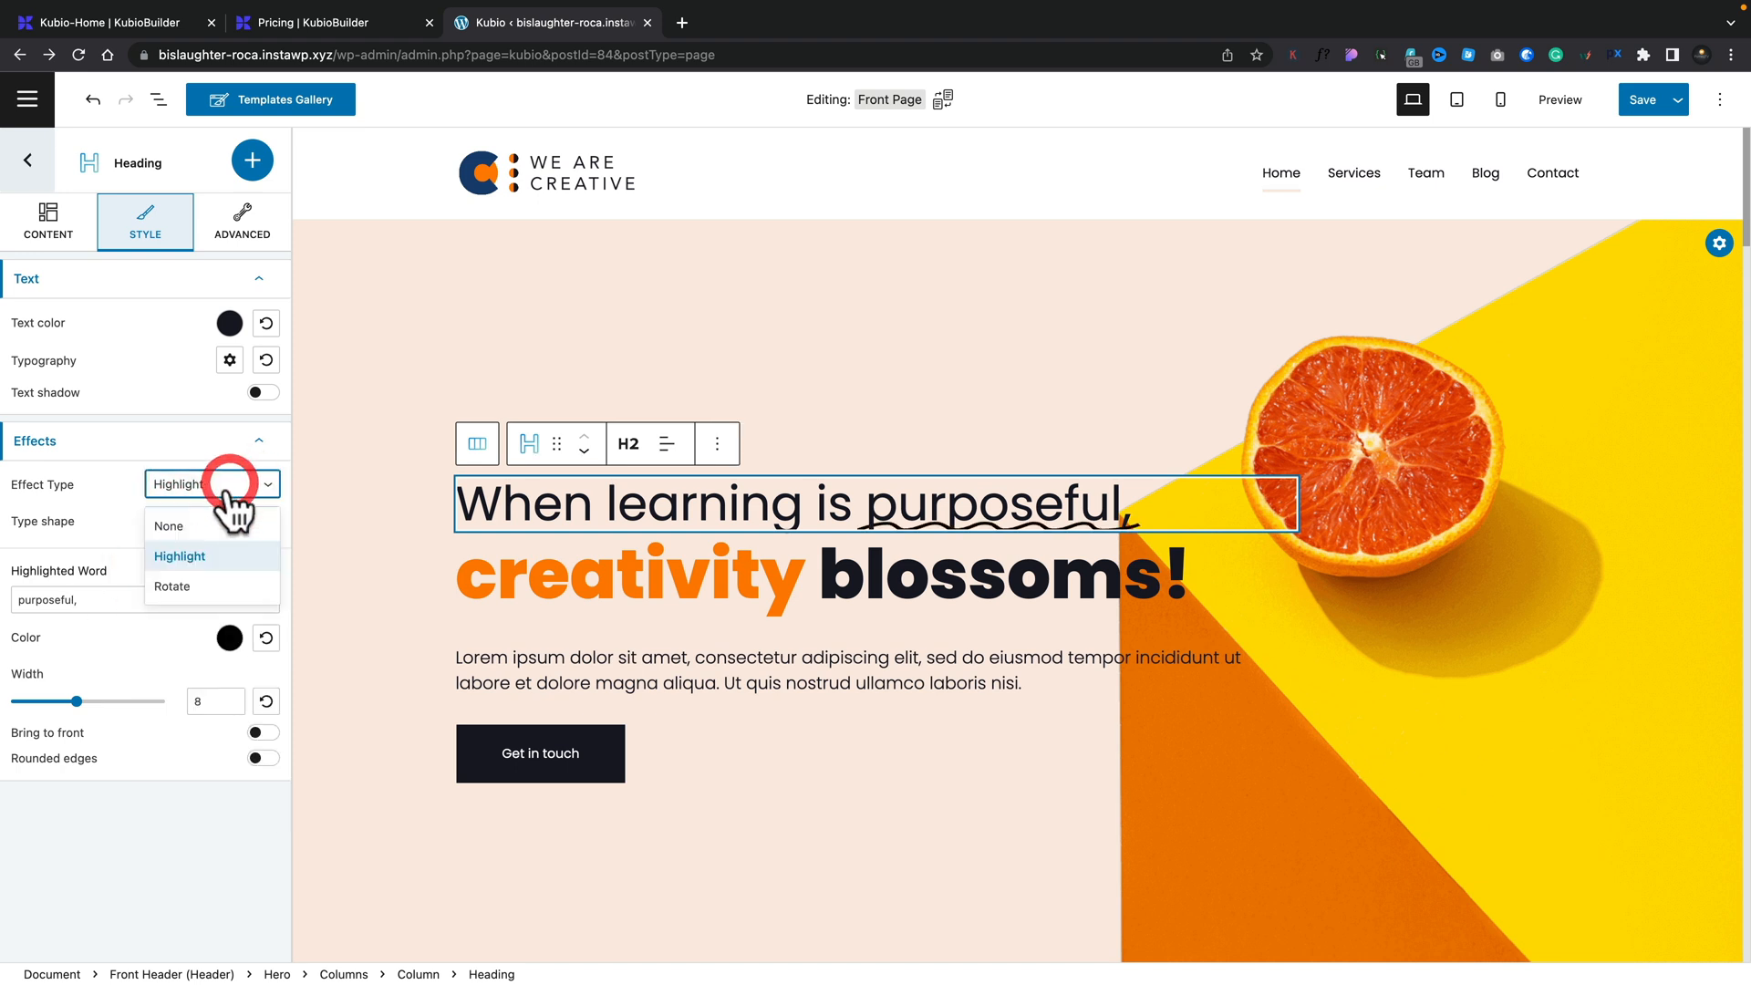
left_click(172, 587)
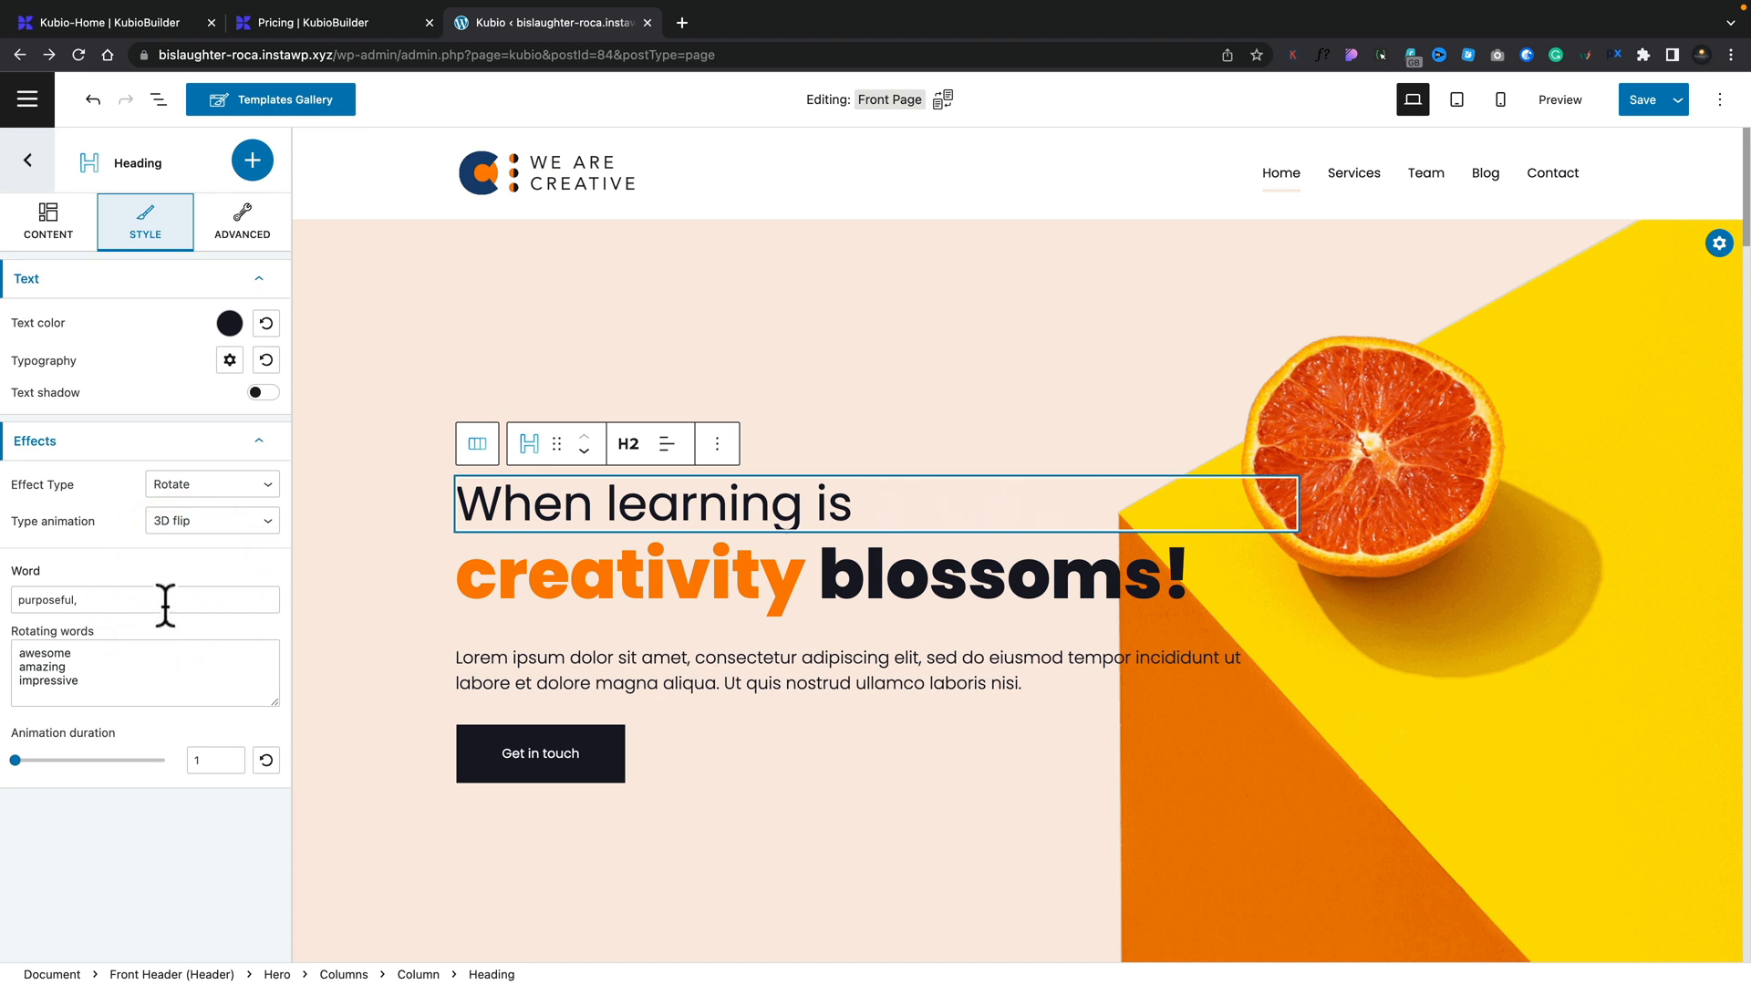
left_click(211, 521)
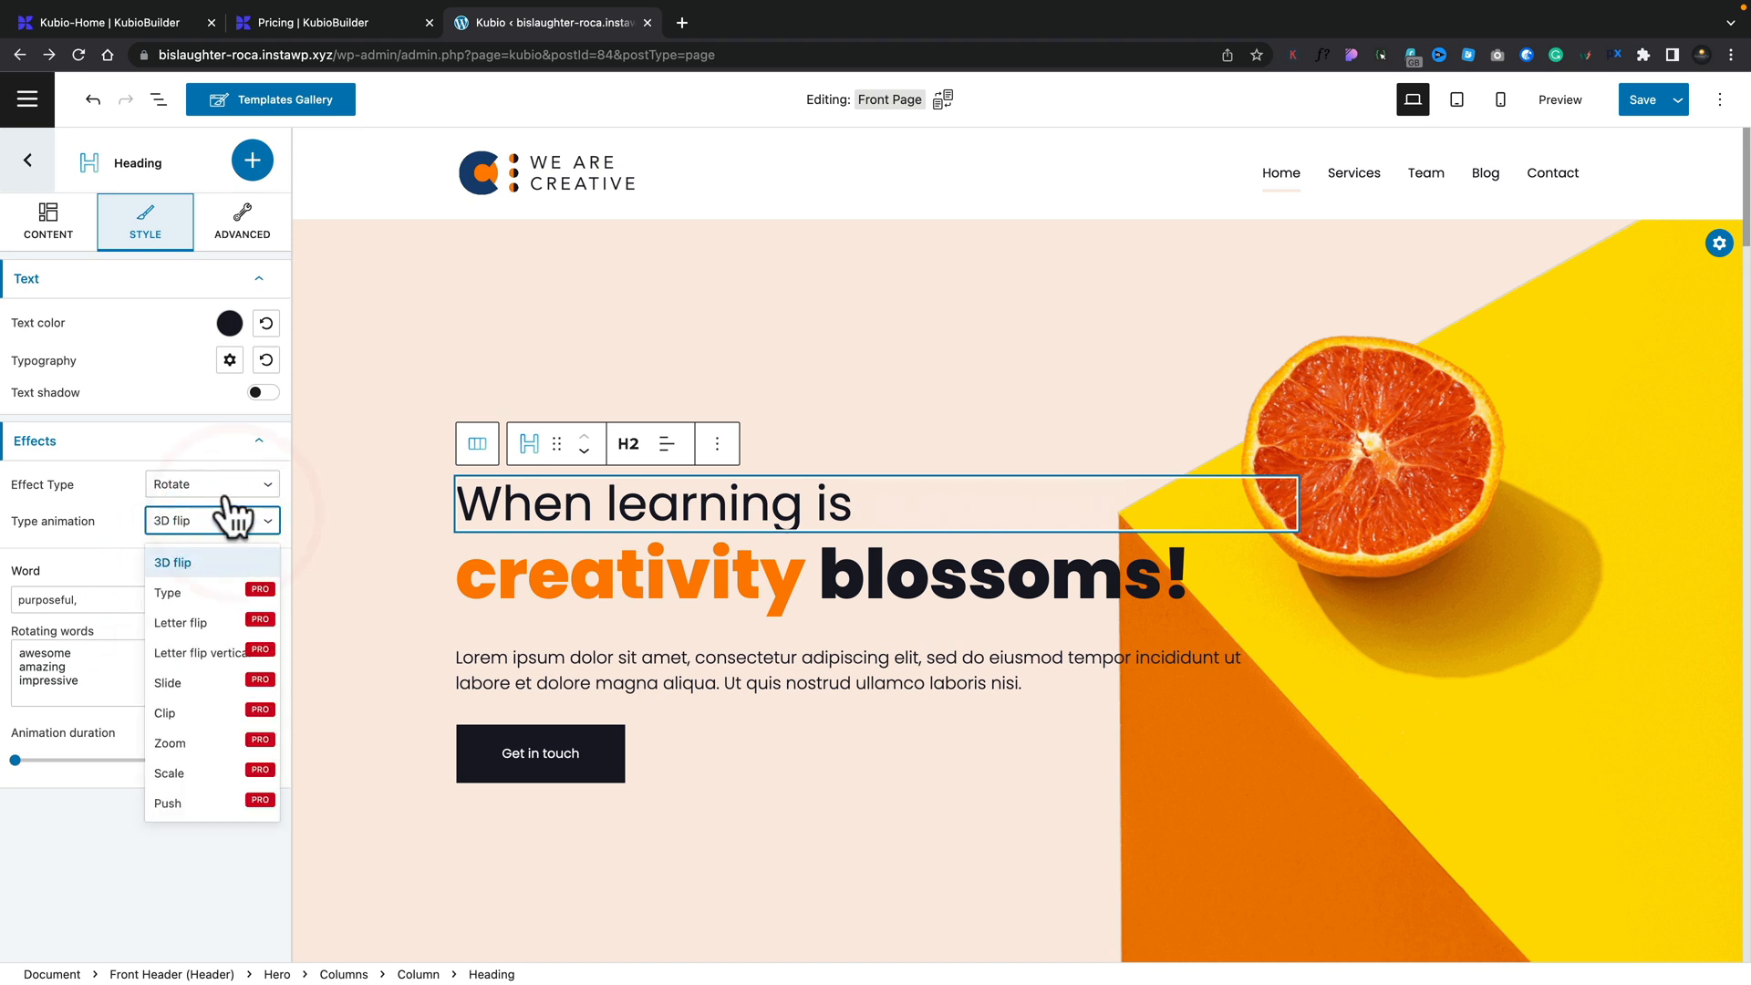
left_click(212, 485)
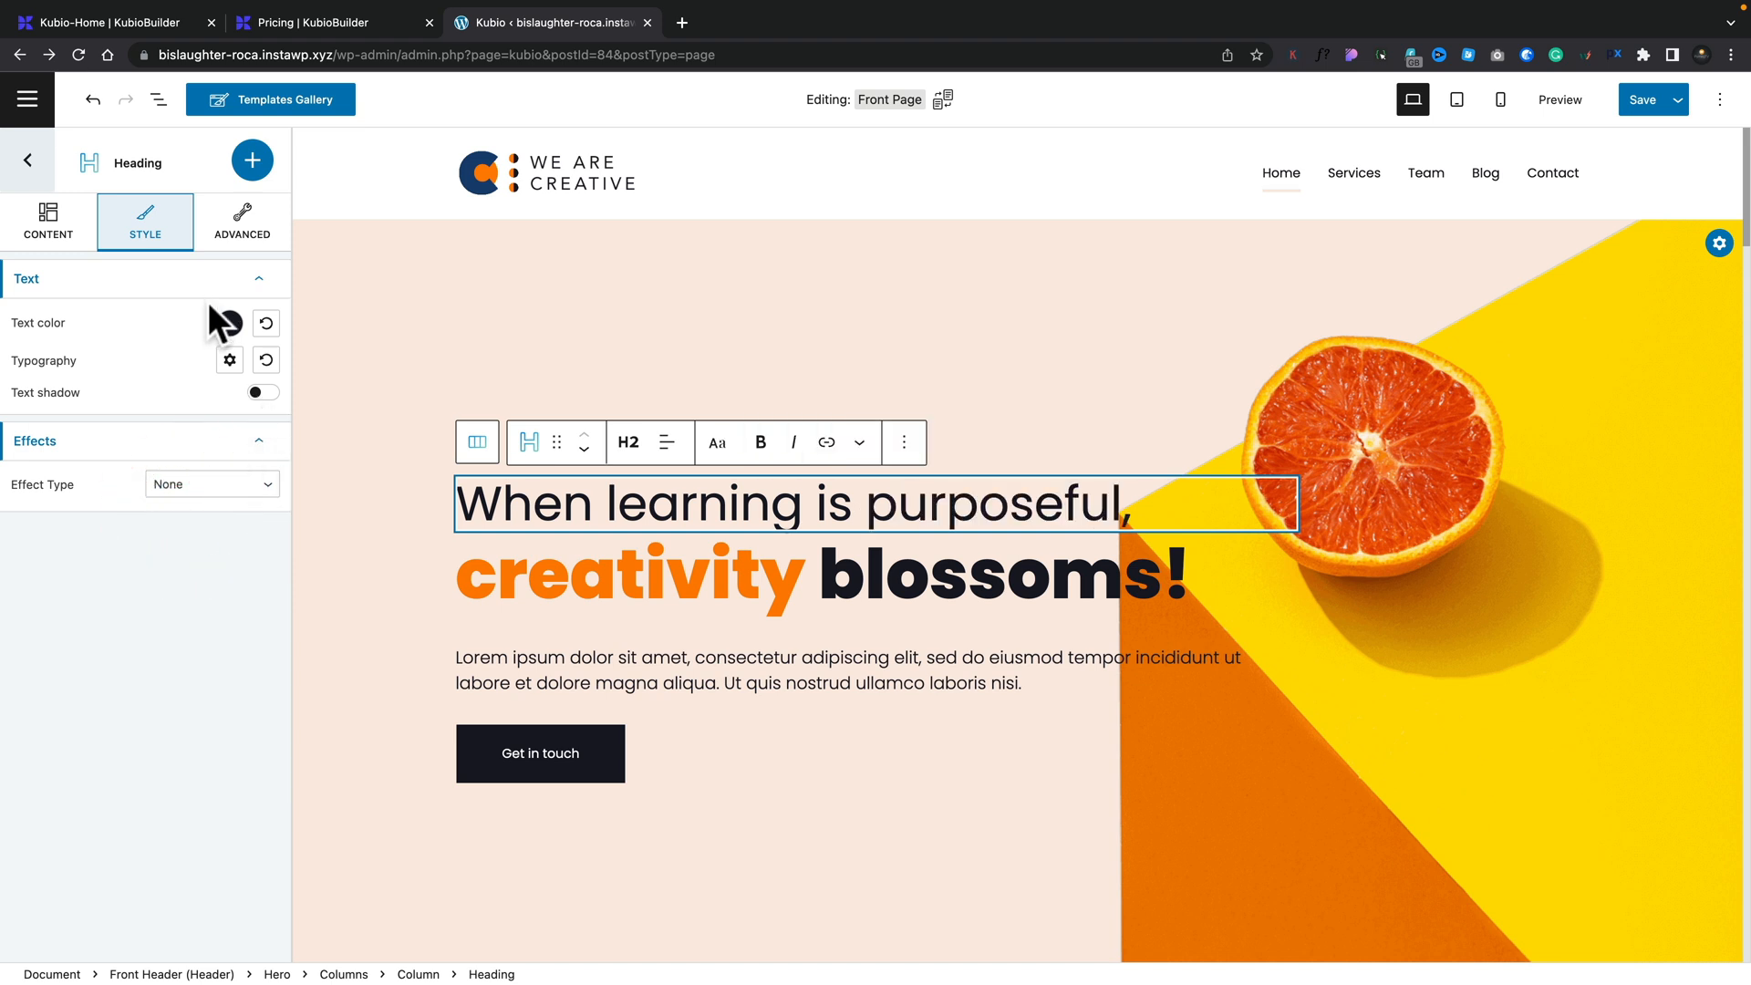
left_click(242, 221)
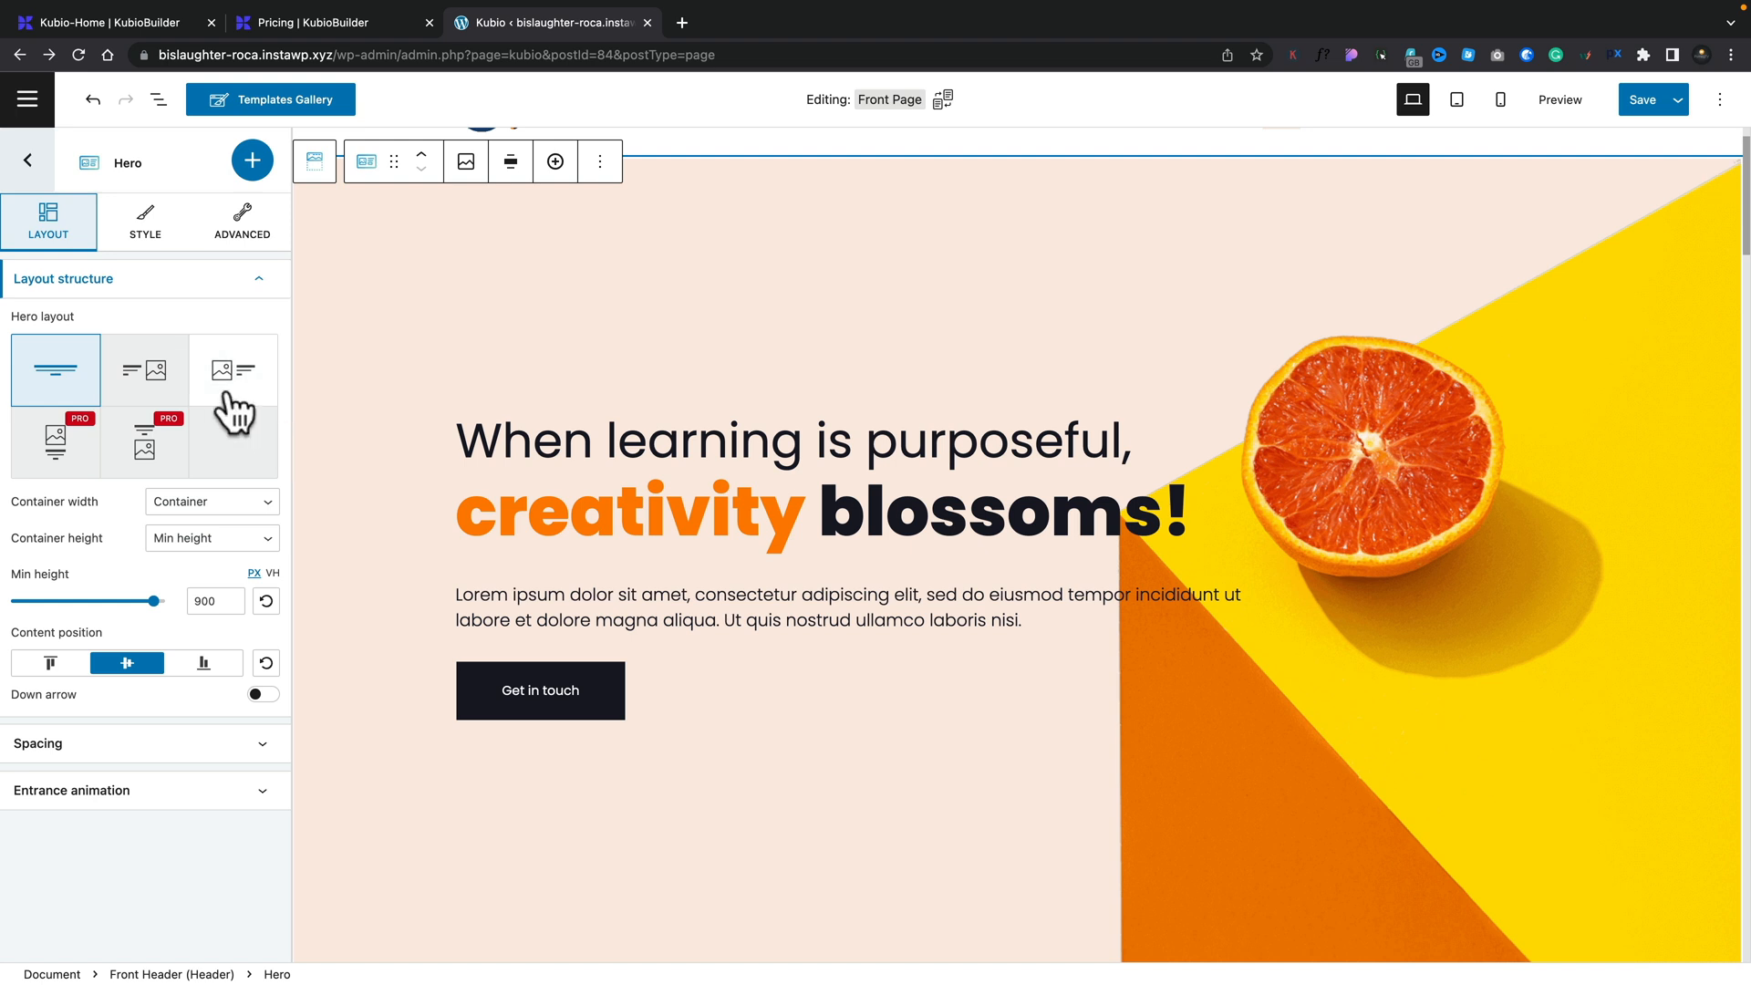
mouse_move(144, 370)
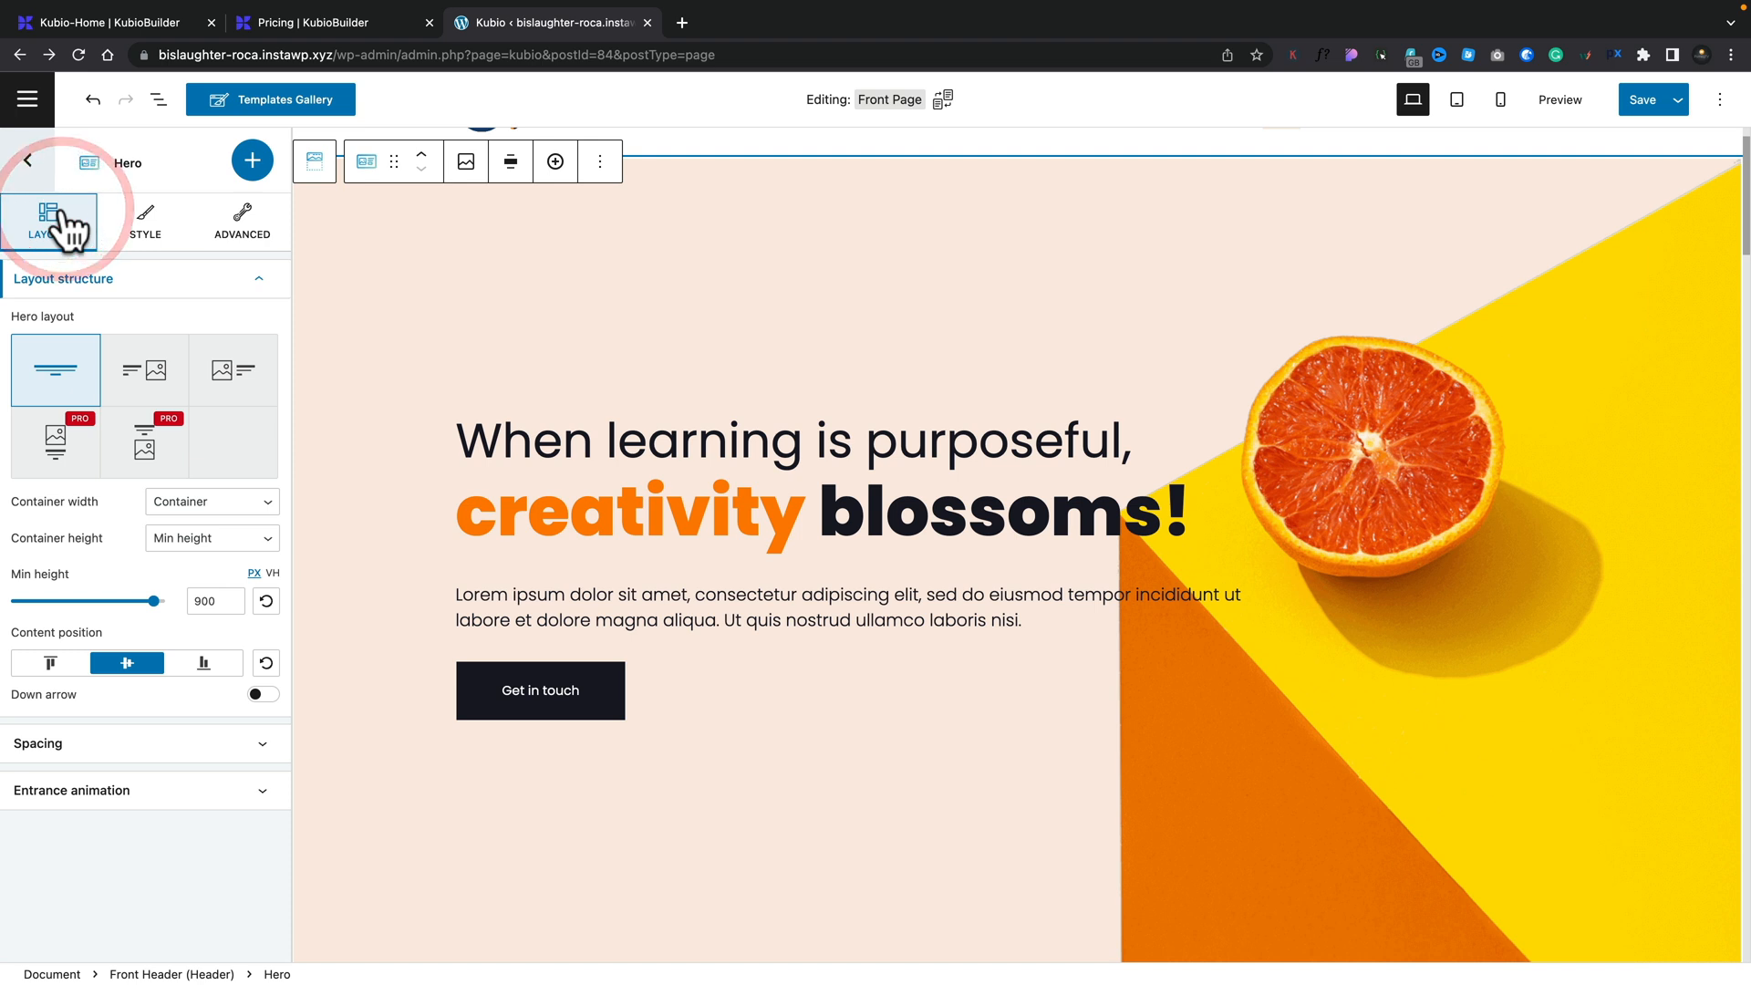
Step: Go back from the Hero block to the Front Page section outline
left_click(29, 160)
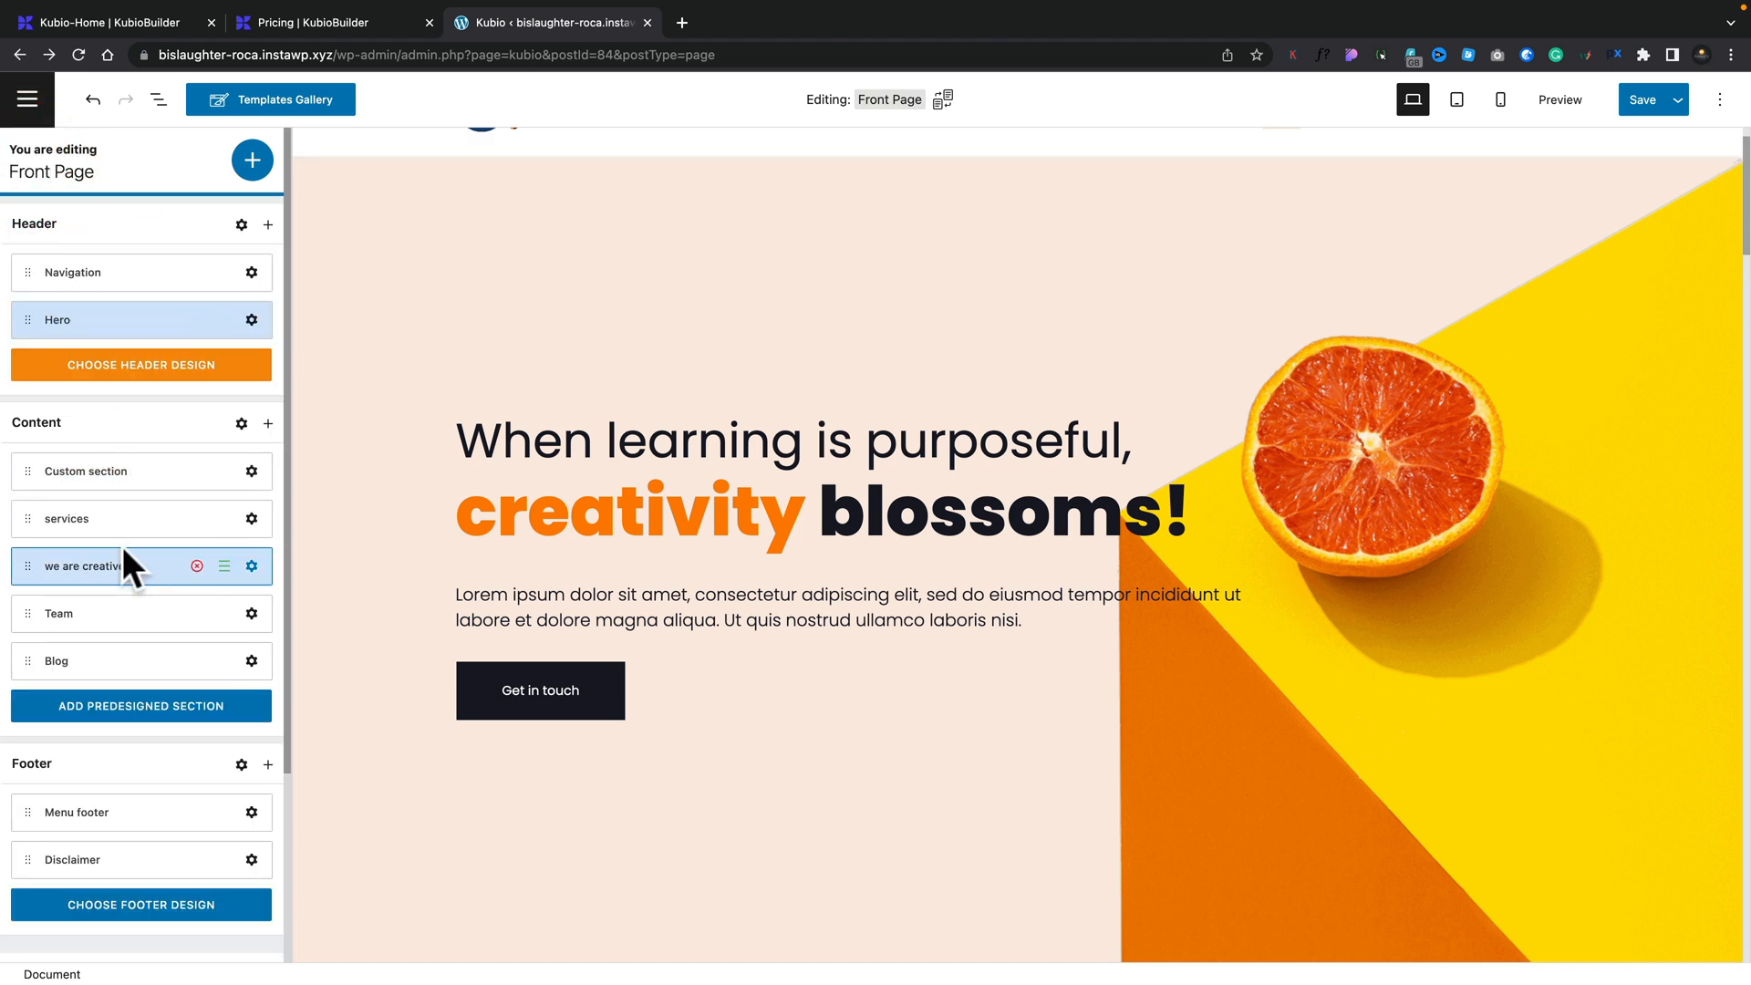
mouse_move(418, 464)
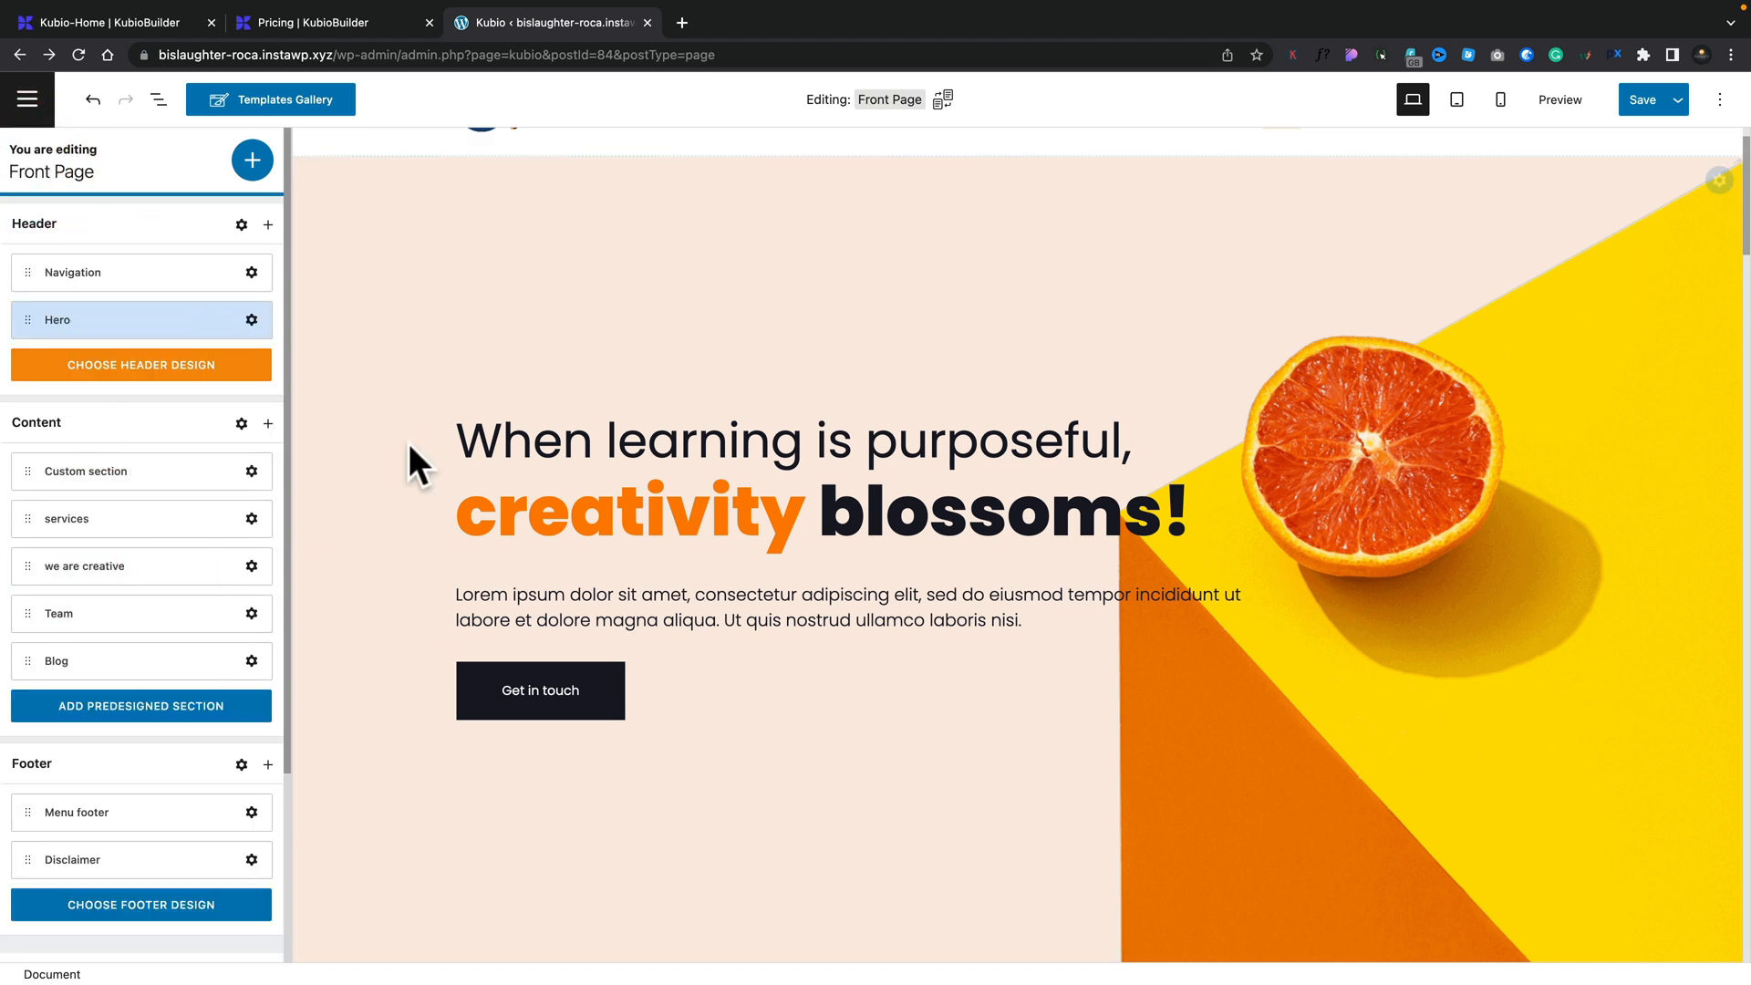
Step: Browse the predesigned sections and Blocks library at the page bottom, then select Our Team
left_click(110, 272)
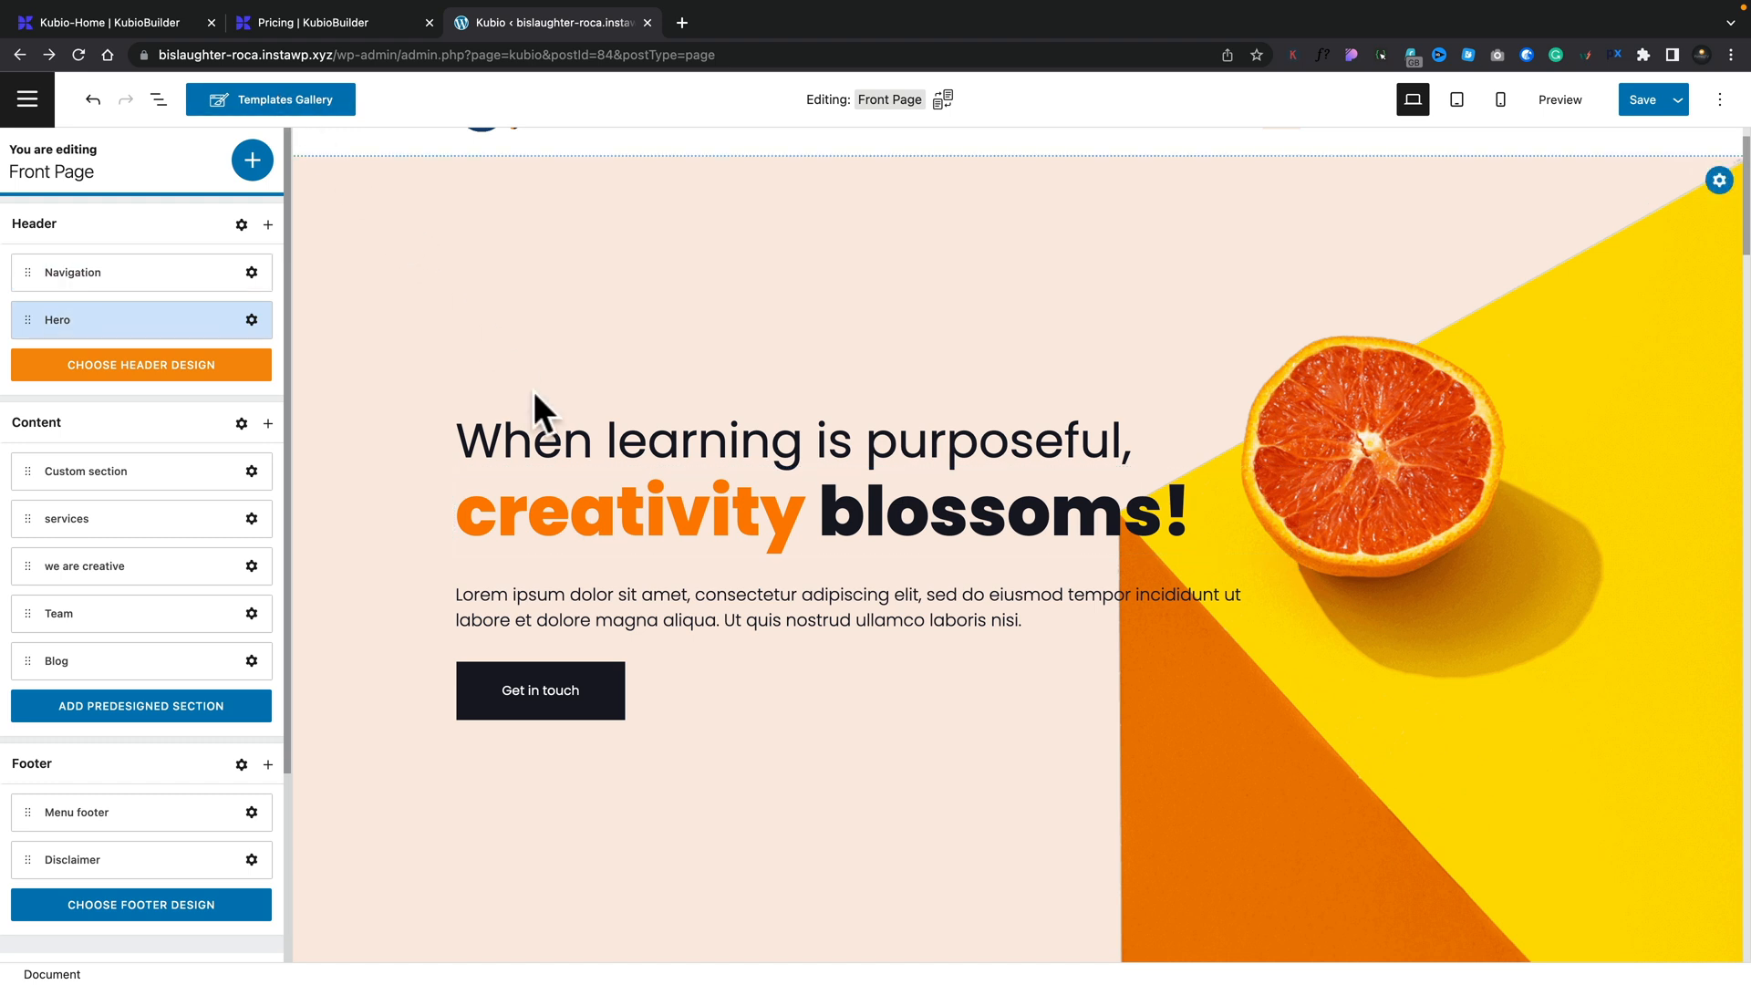
scroll("down", 3)
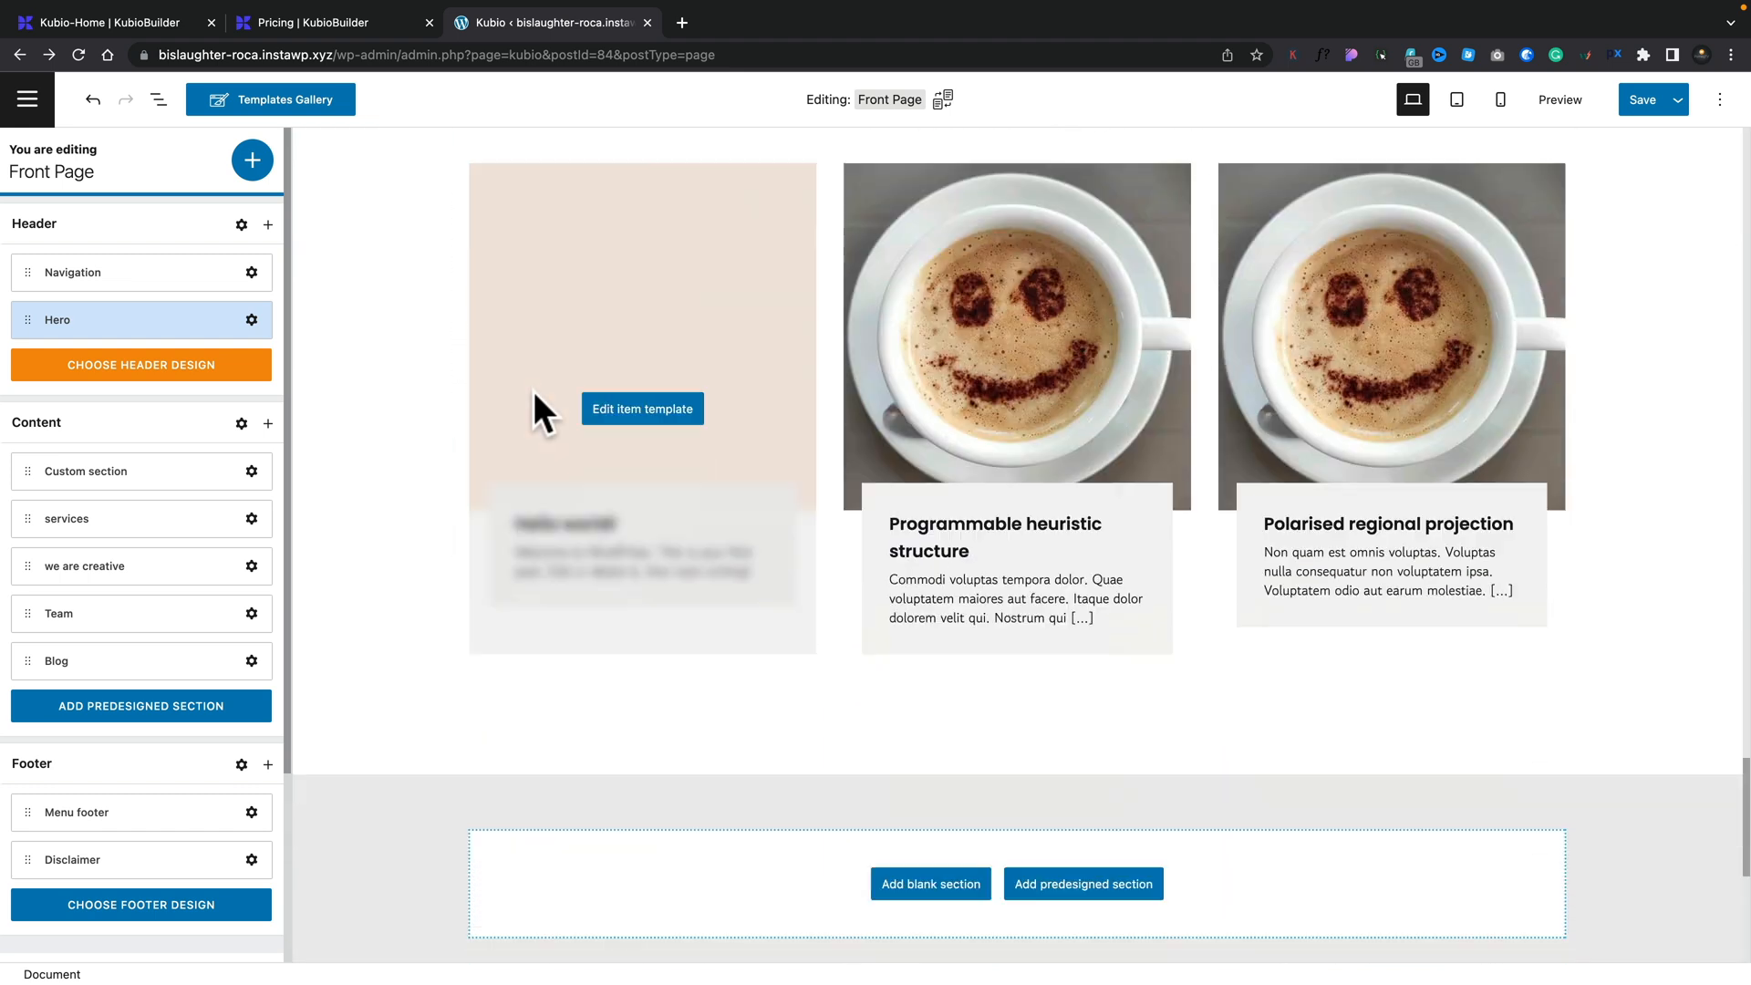
scroll("down", 3)
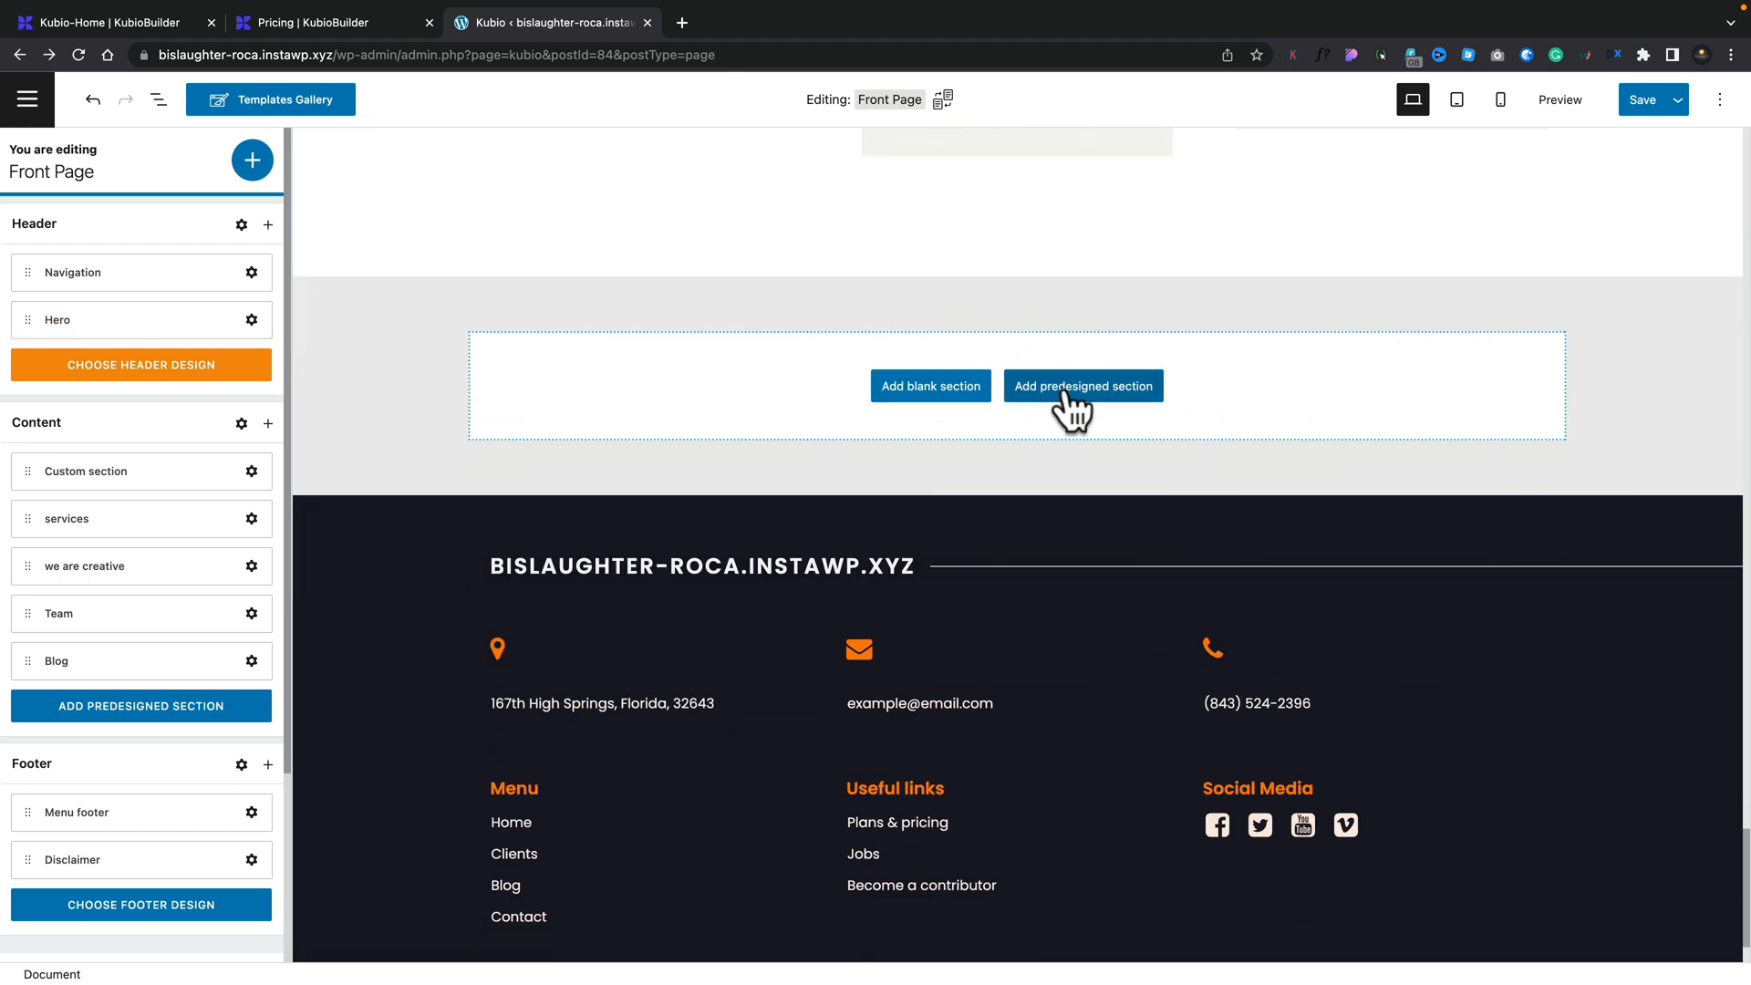
left_click(1083, 386)
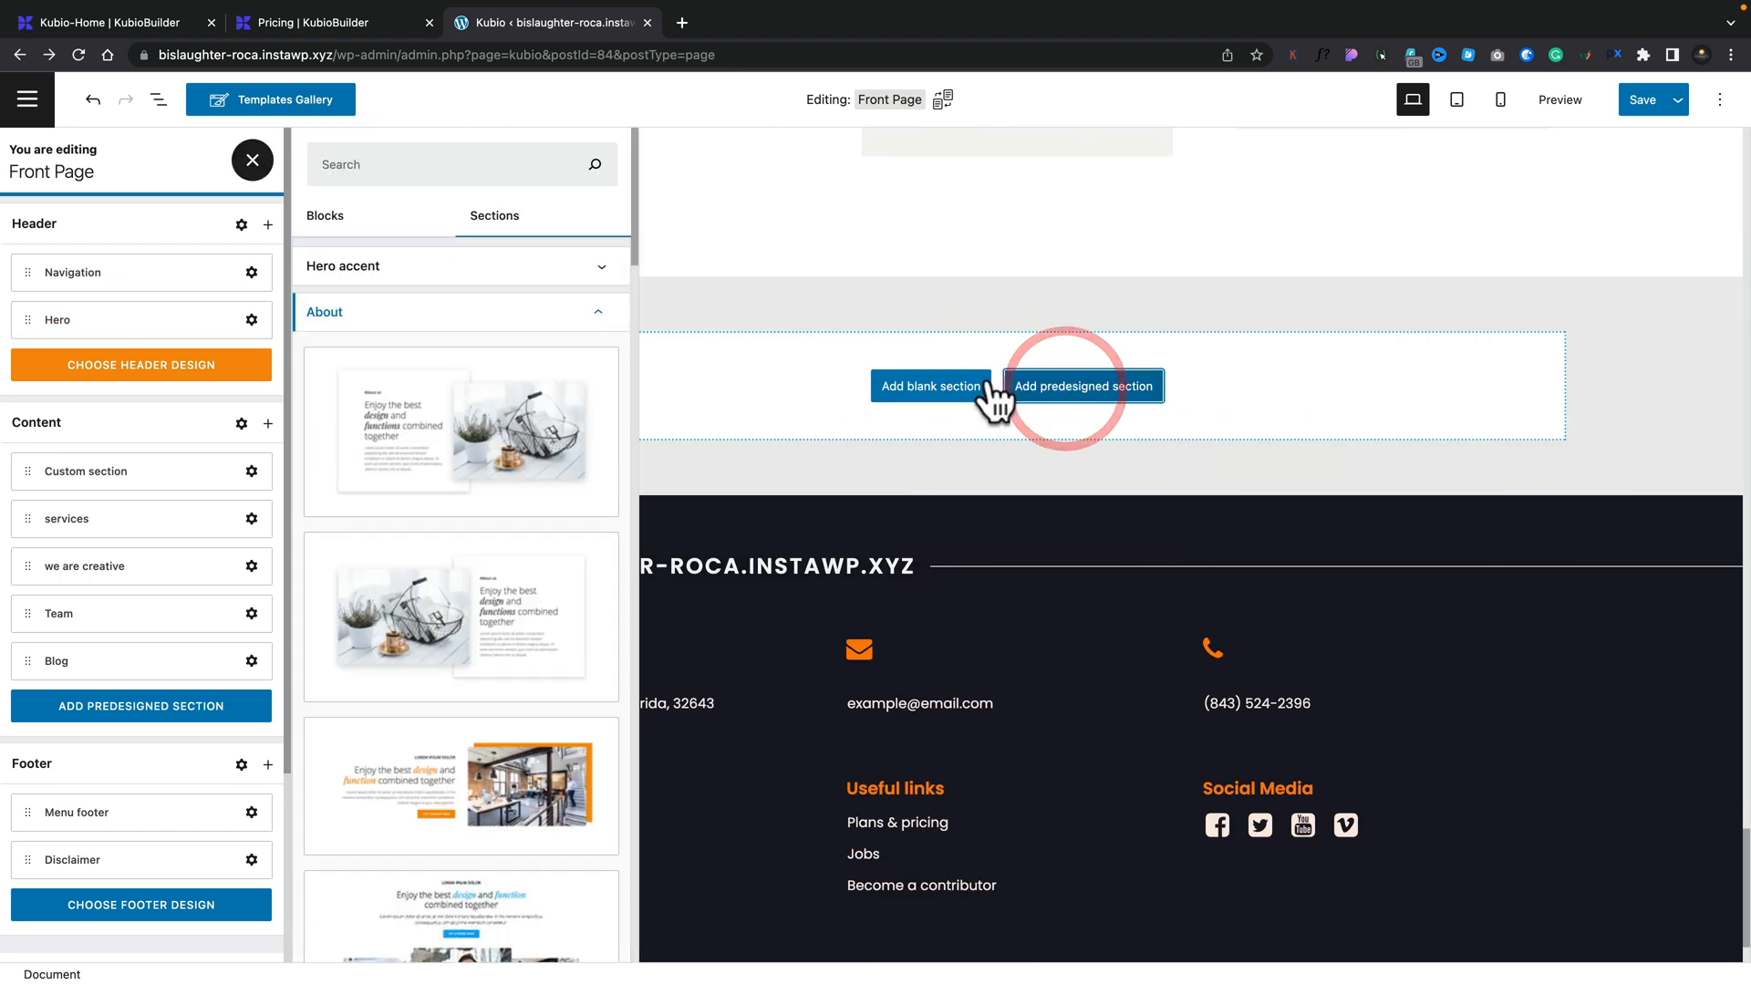
left_click(325, 215)
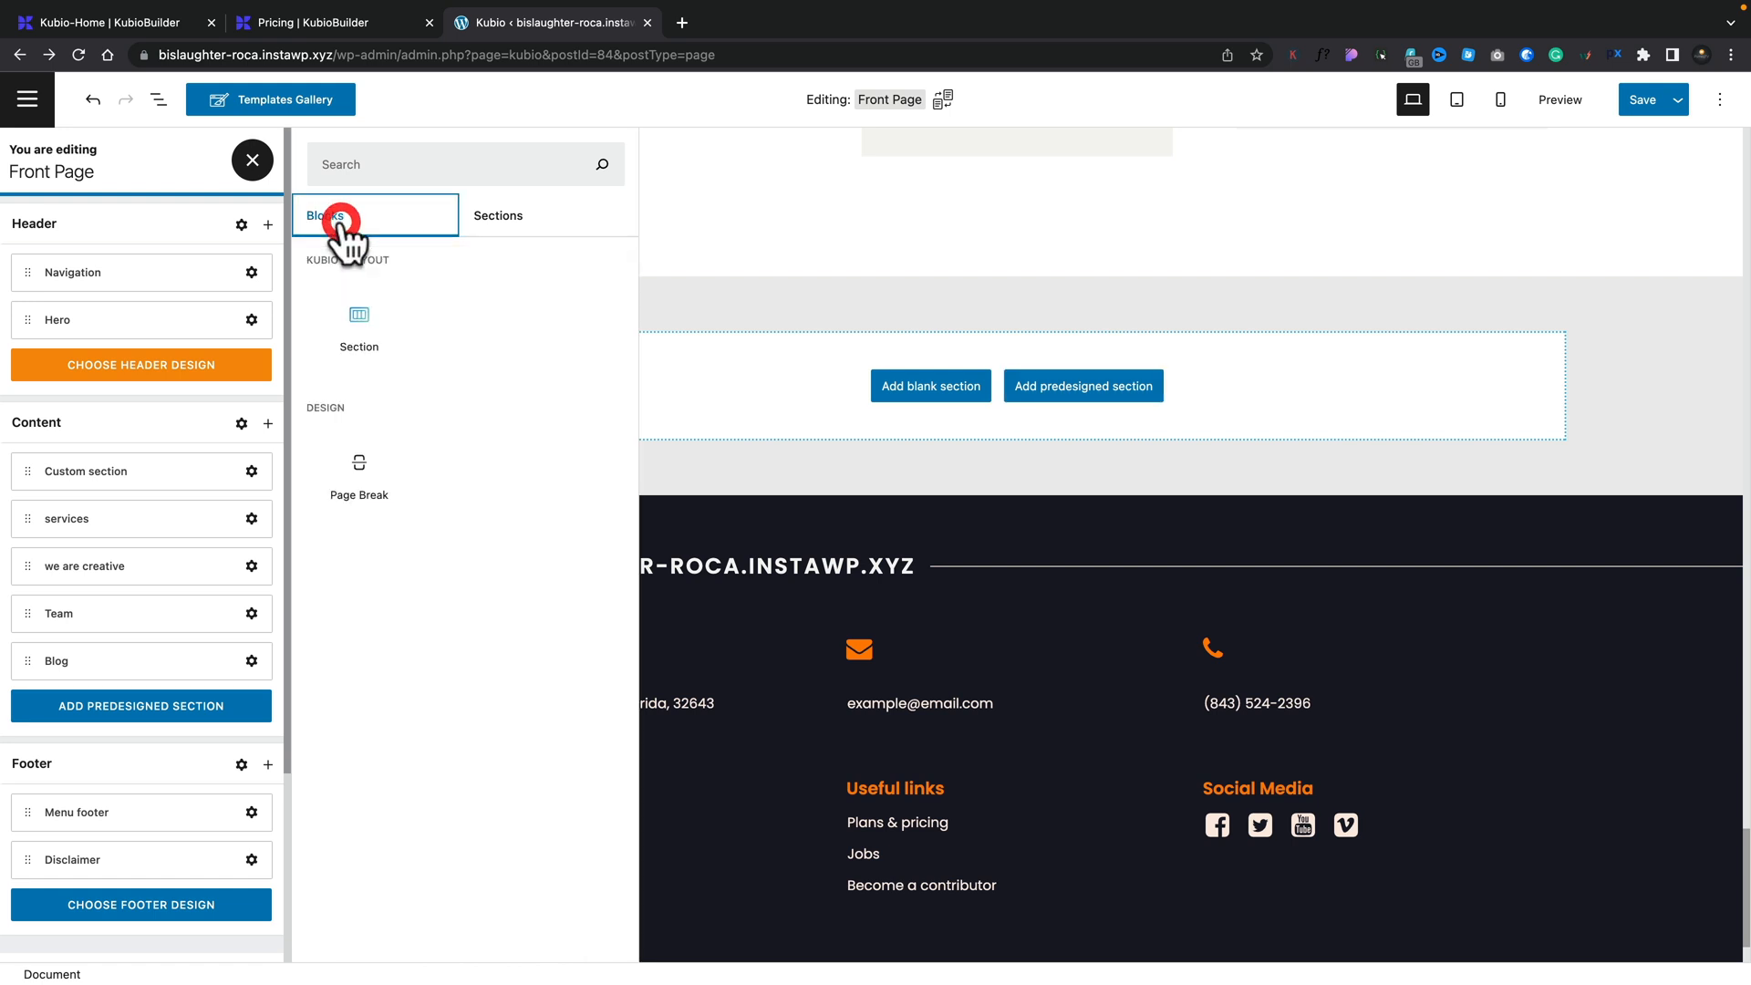
left_click(497, 216)
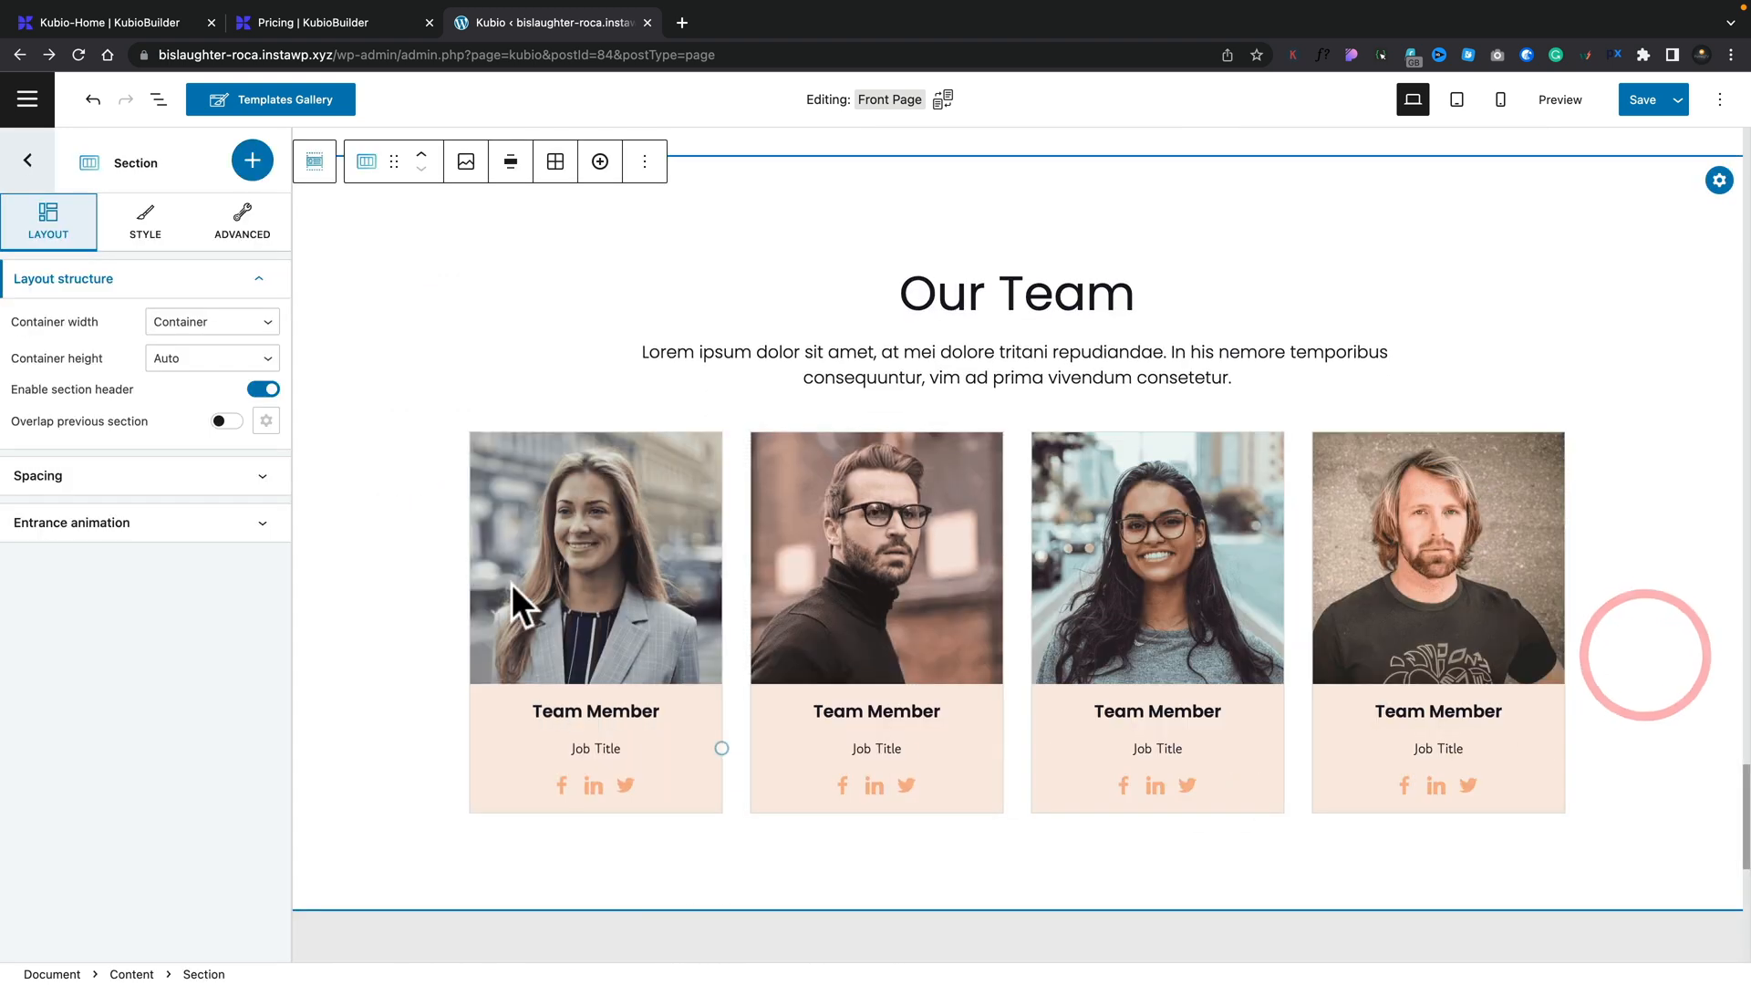
Step: Reselect the Our Team section through its parent block and show its background style options
left_click(581, 576)
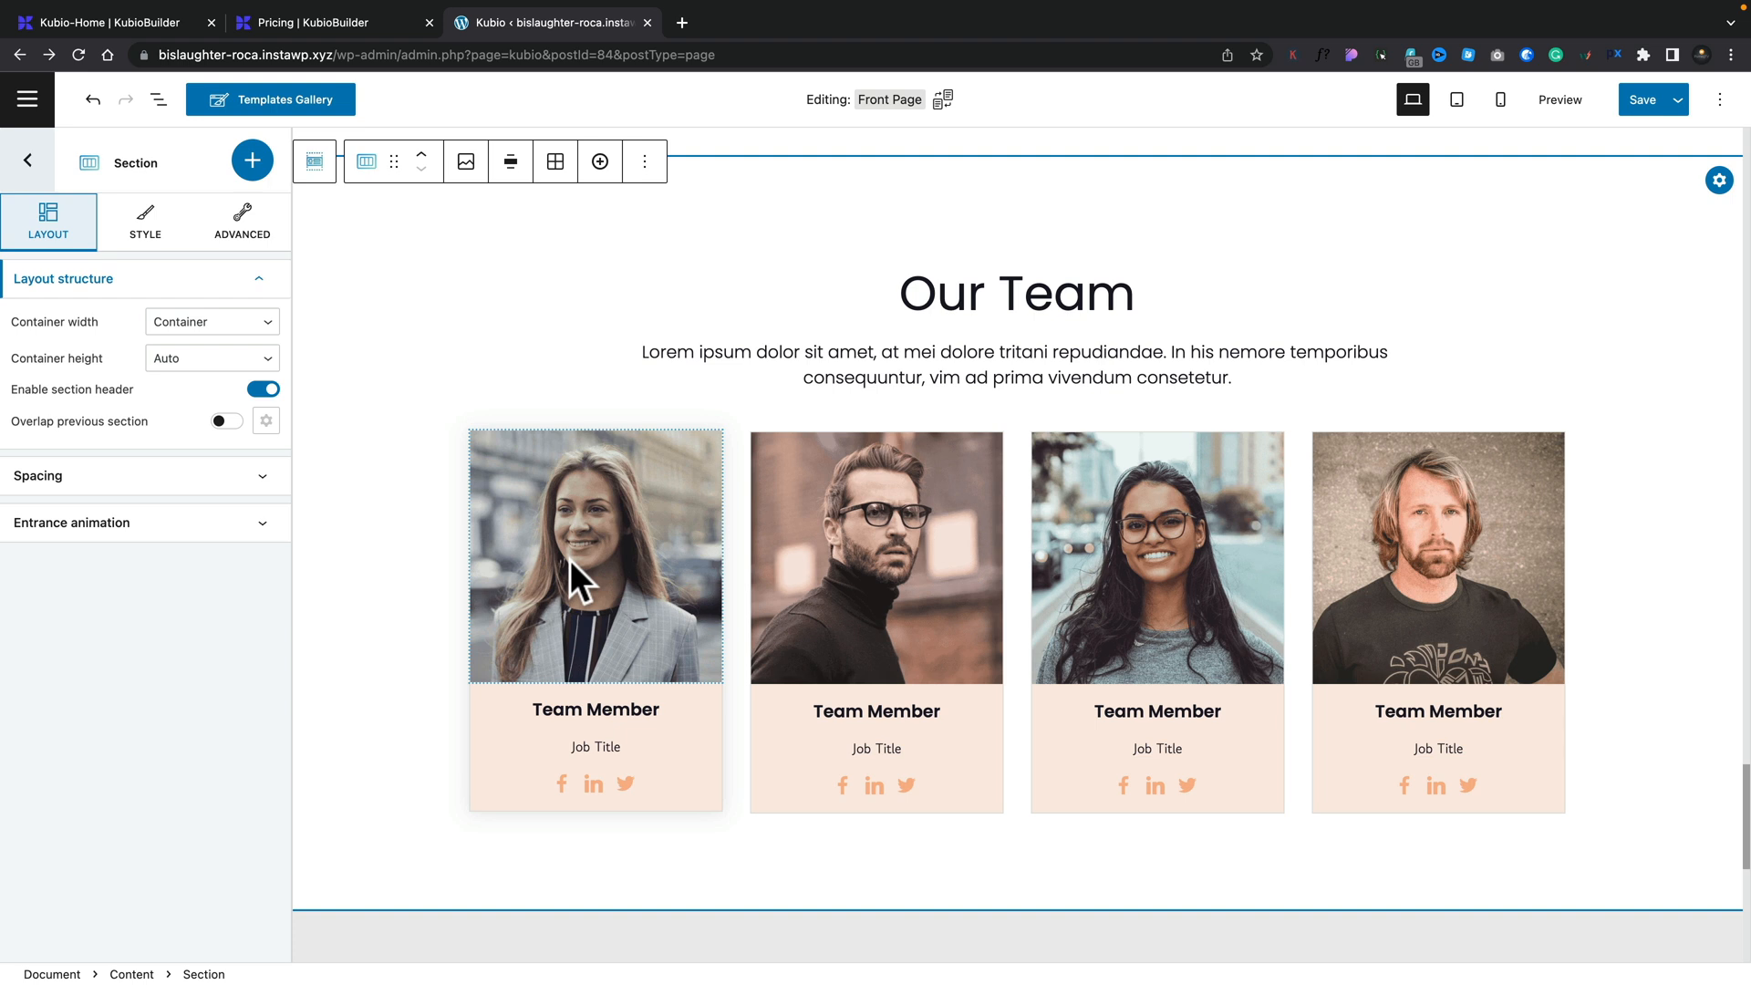
mouse_move(418, 288)
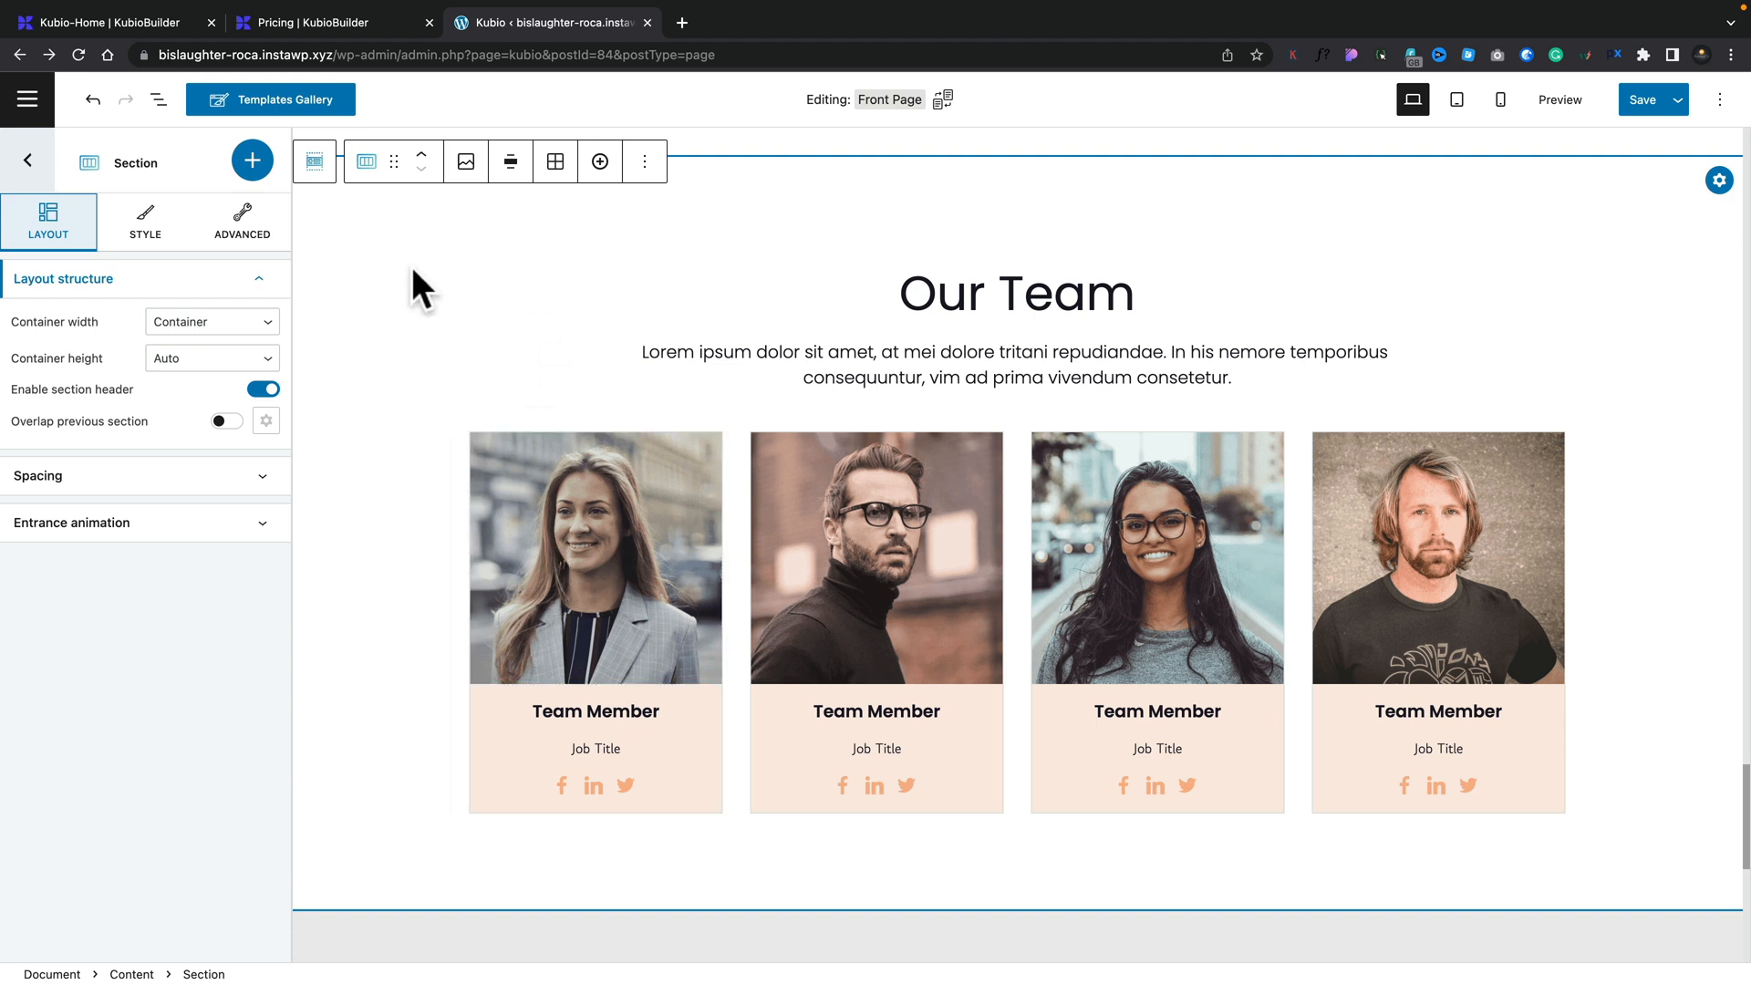
mouse_move(599, 160)
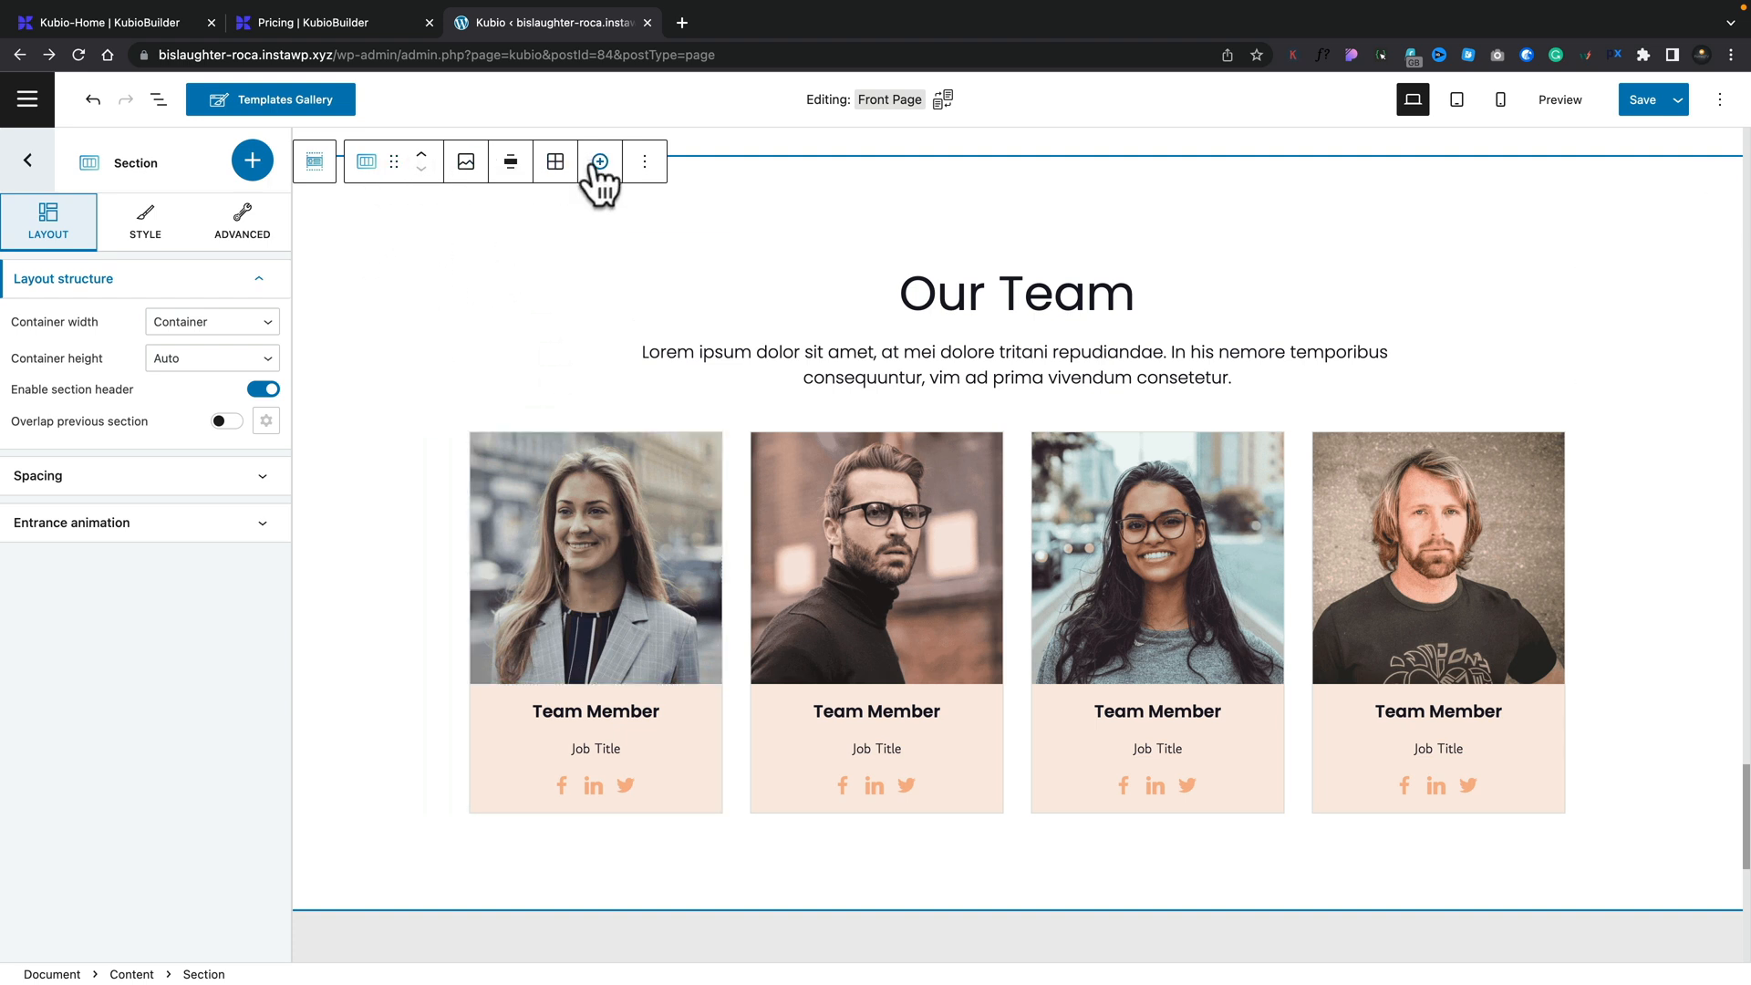
mouse_move(624, 197)
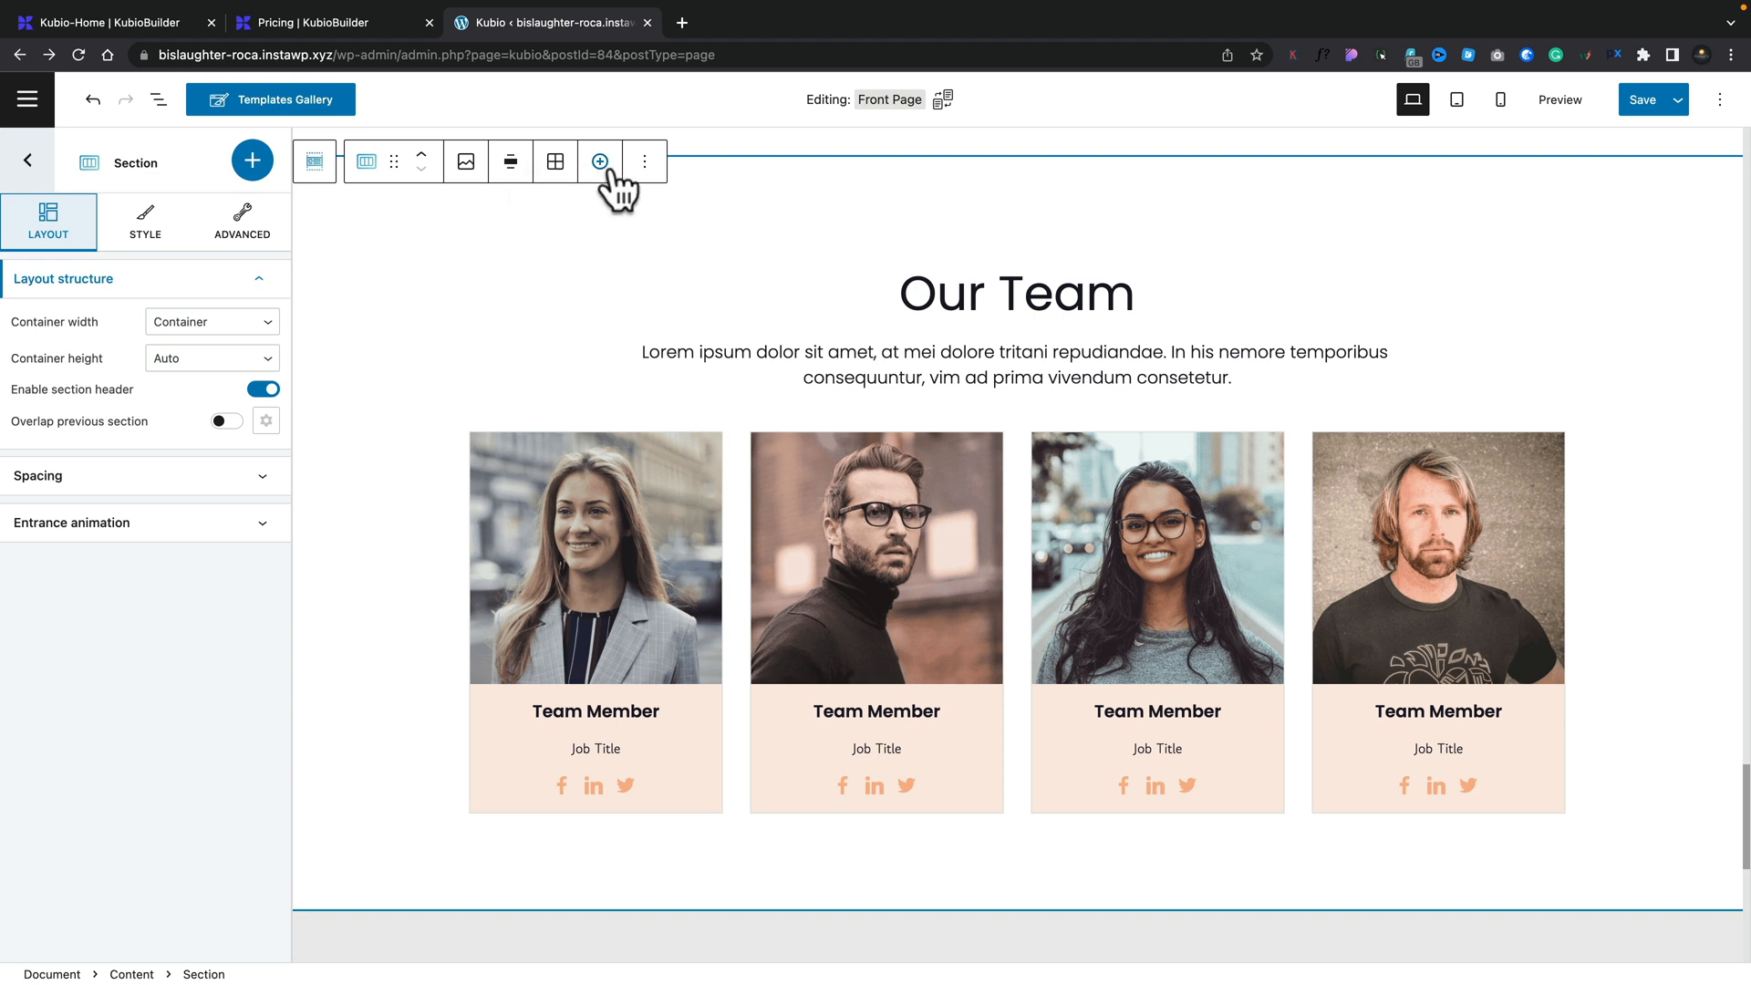
left_click(645, 162)
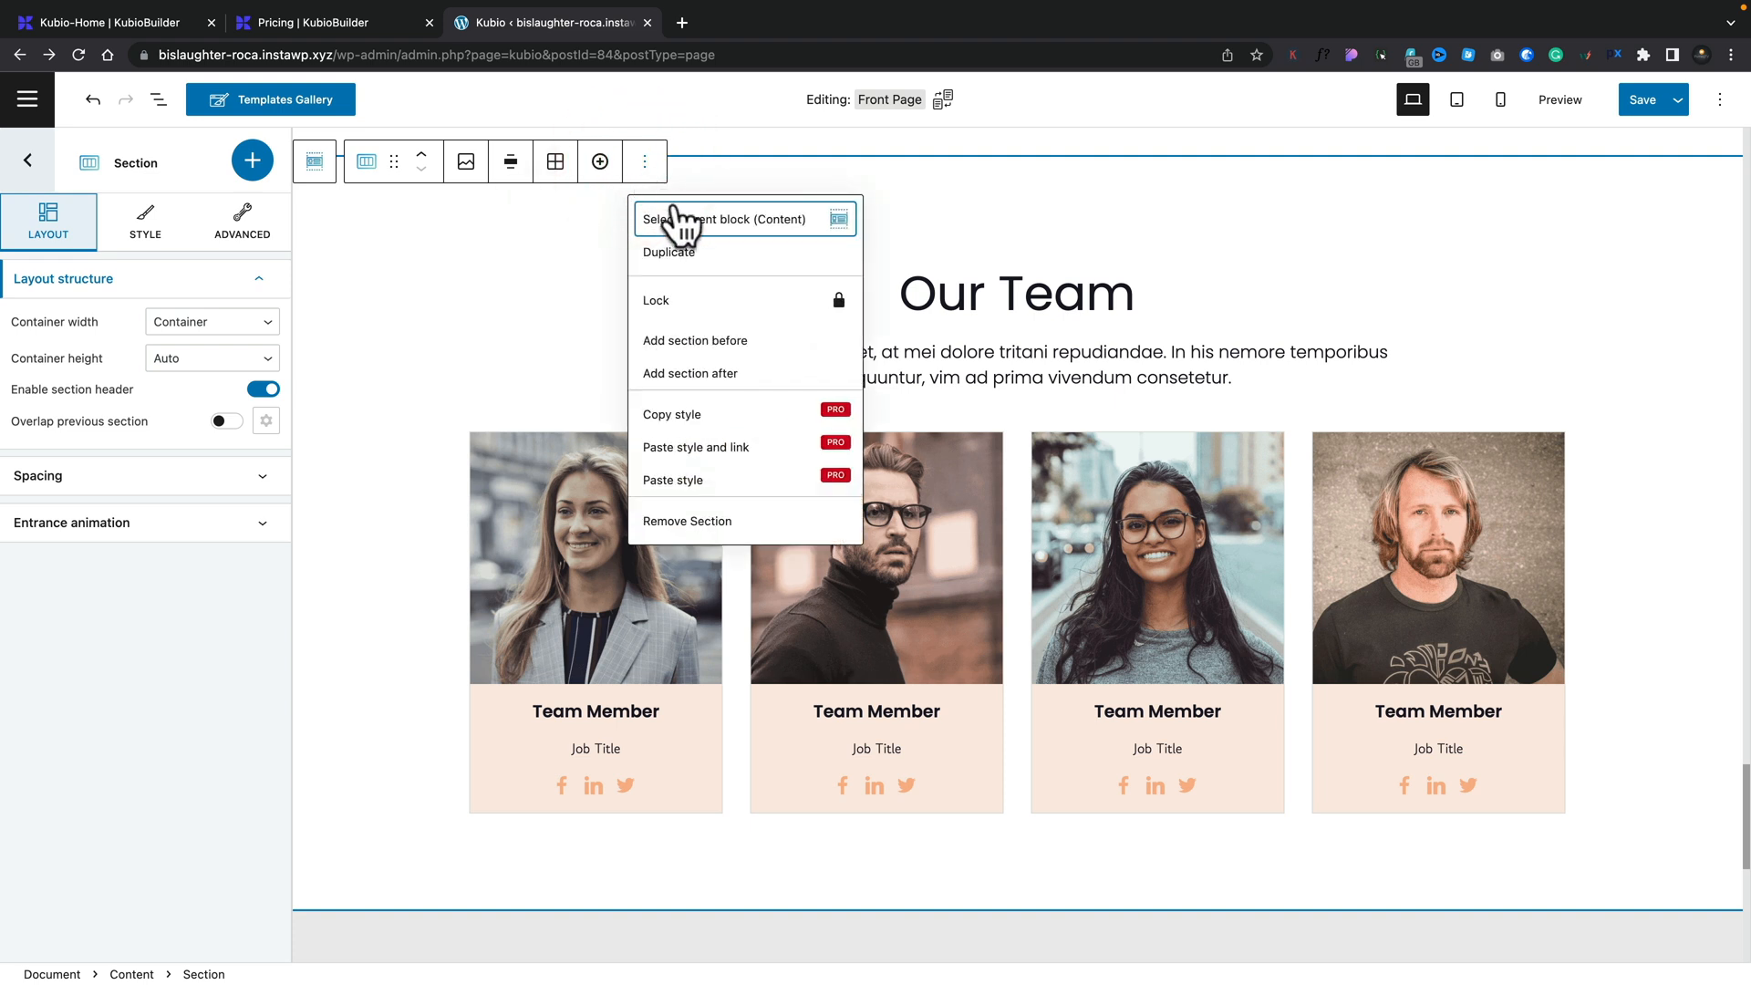
left_click(724, 219)
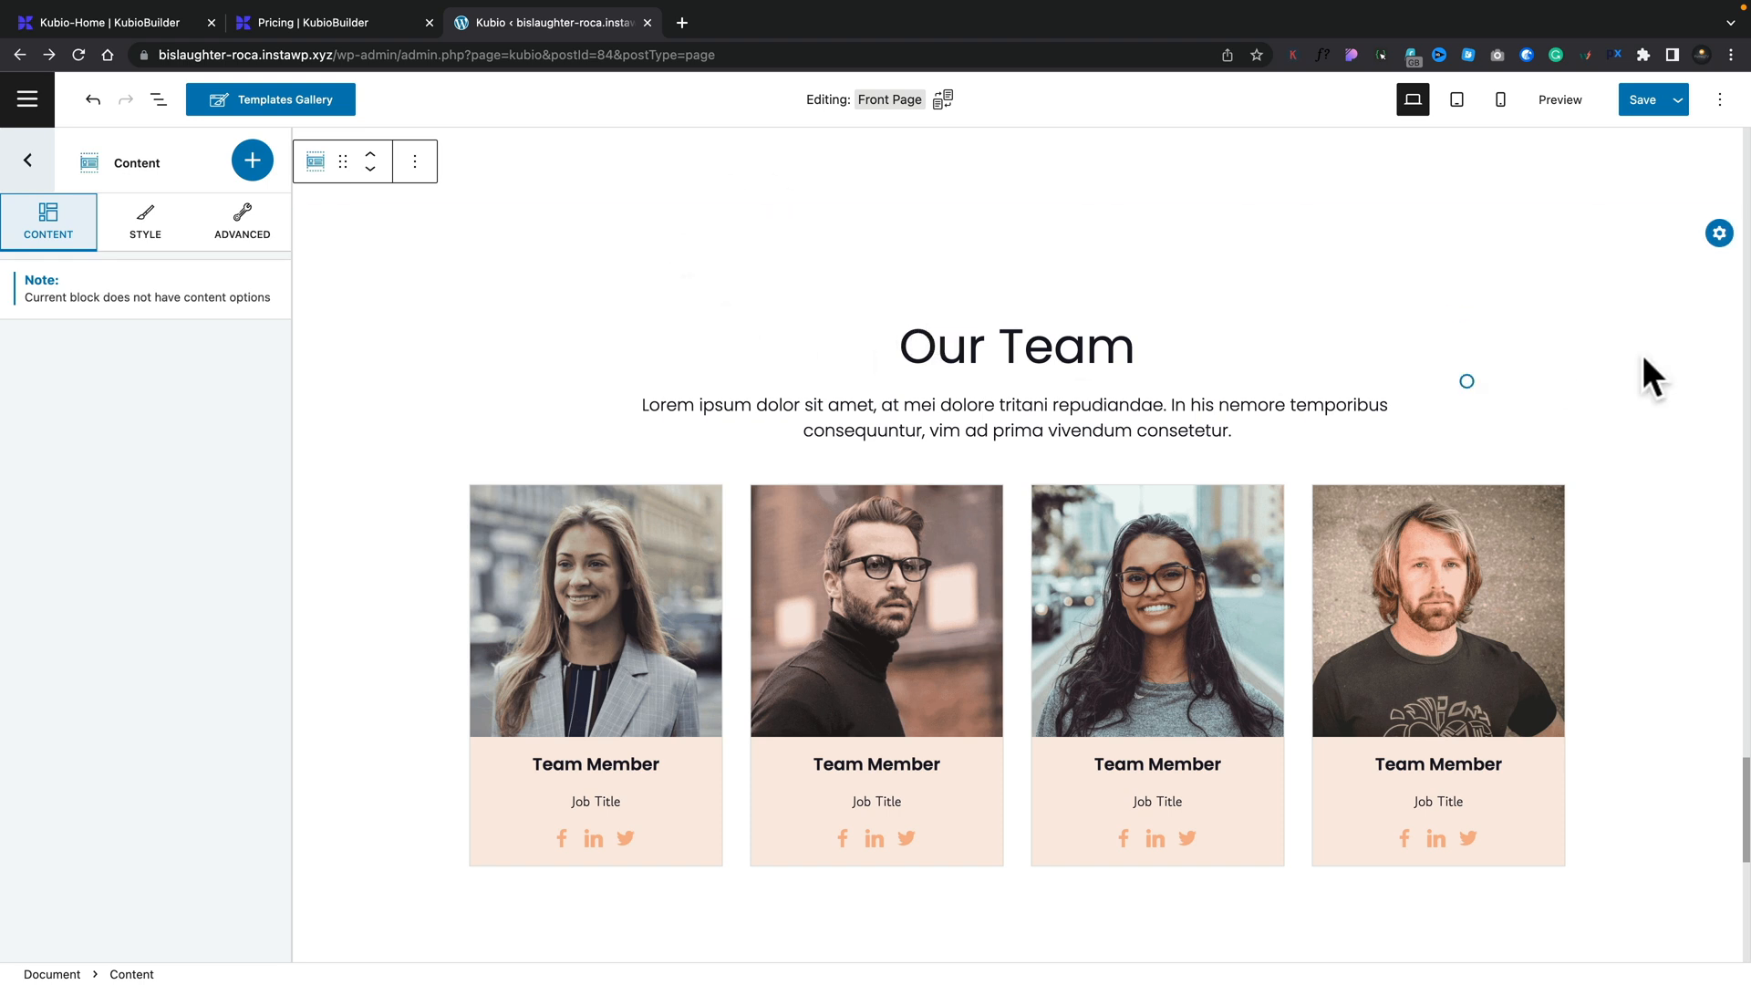
left_click(1718, 234)
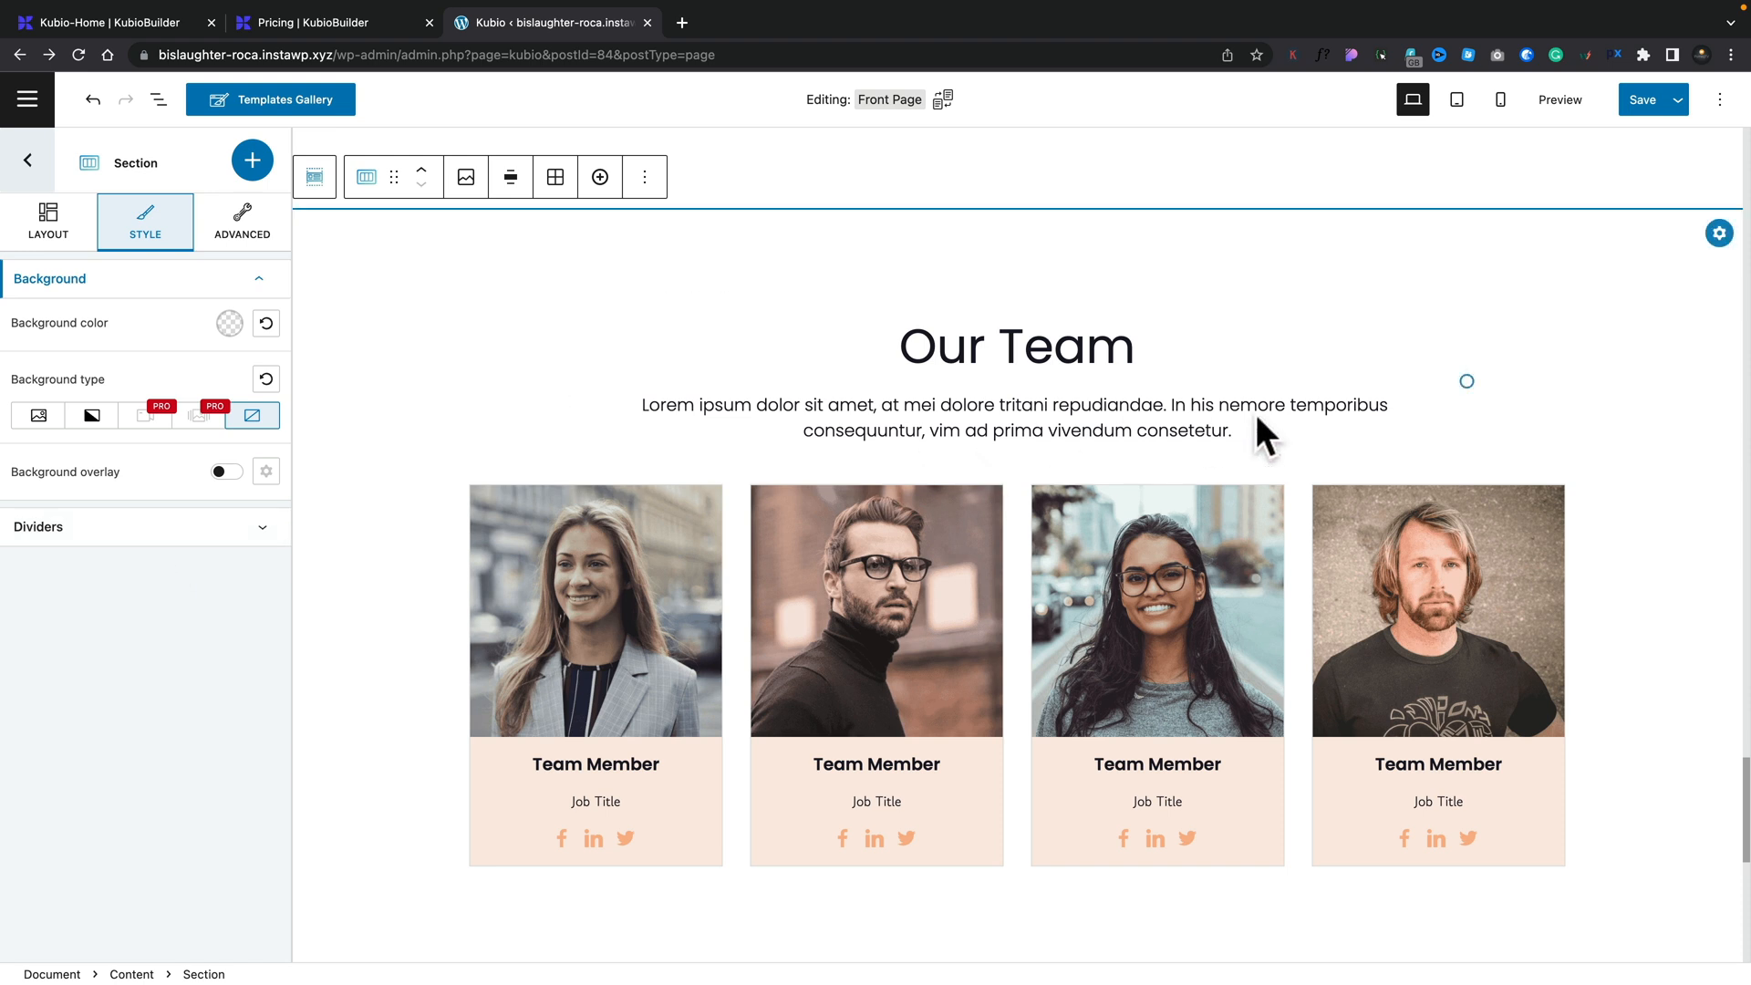
Step: Review the Our Team section's Layout spacing and Style options, ending on its Advanced settings
left_click(1716, 232)
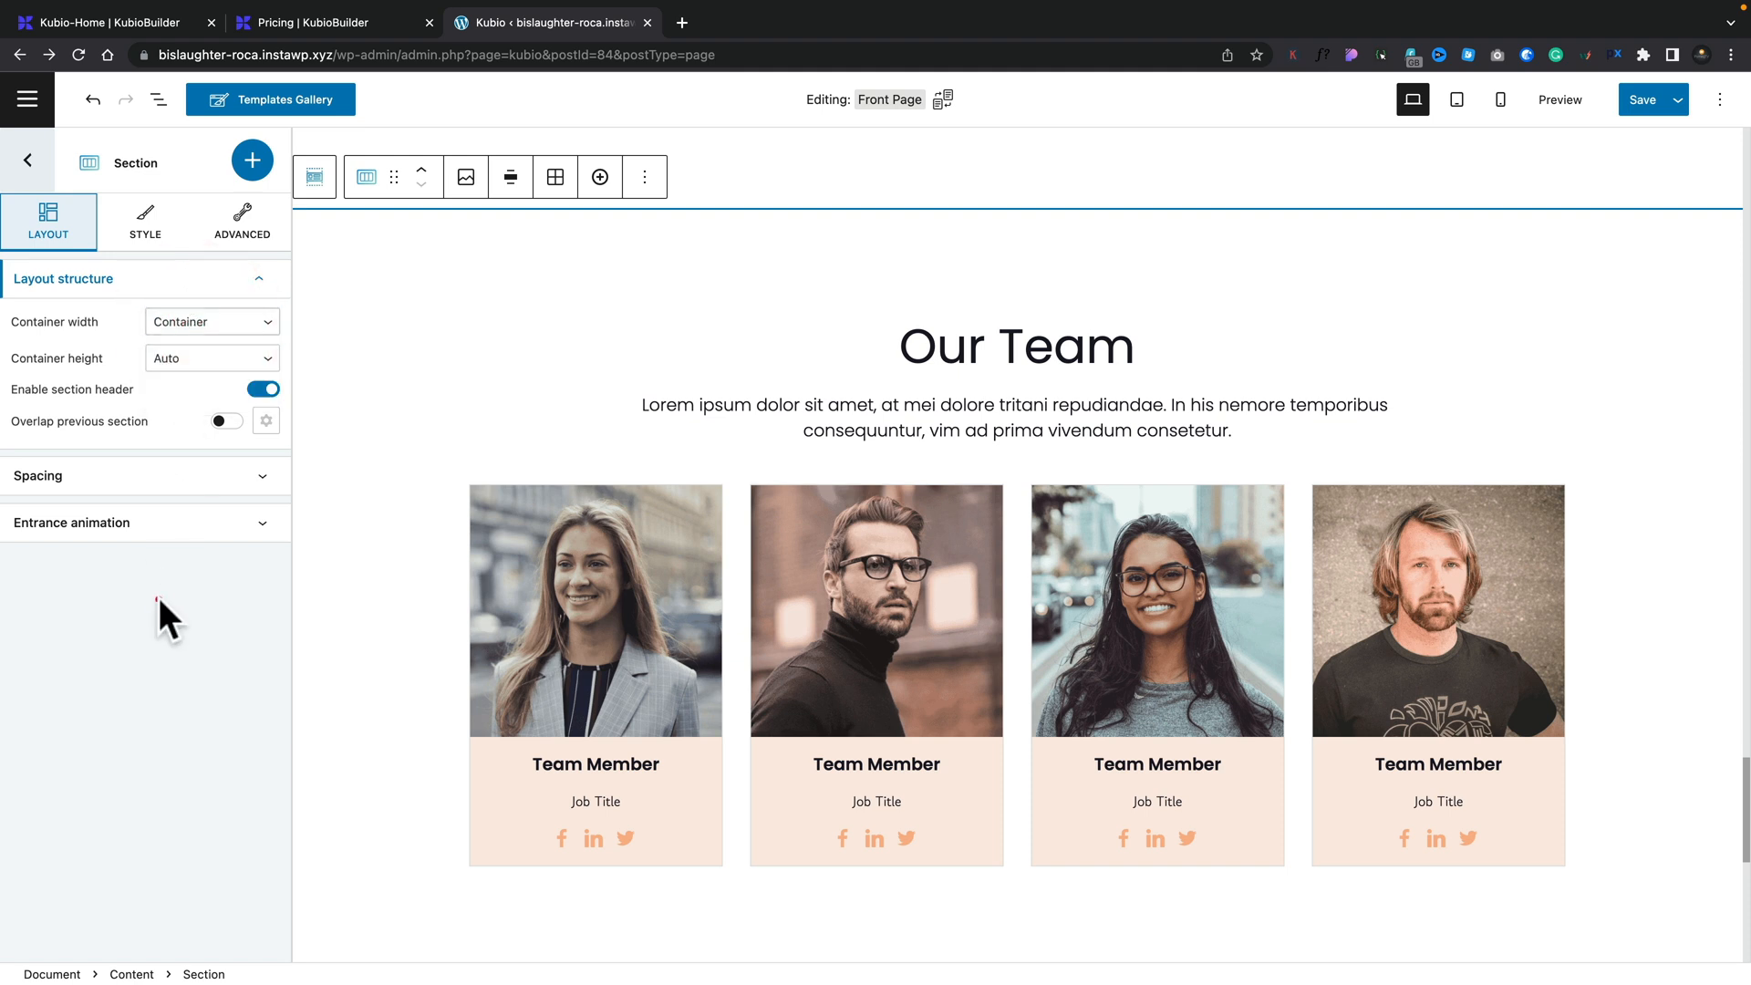
left_click(38, 475)
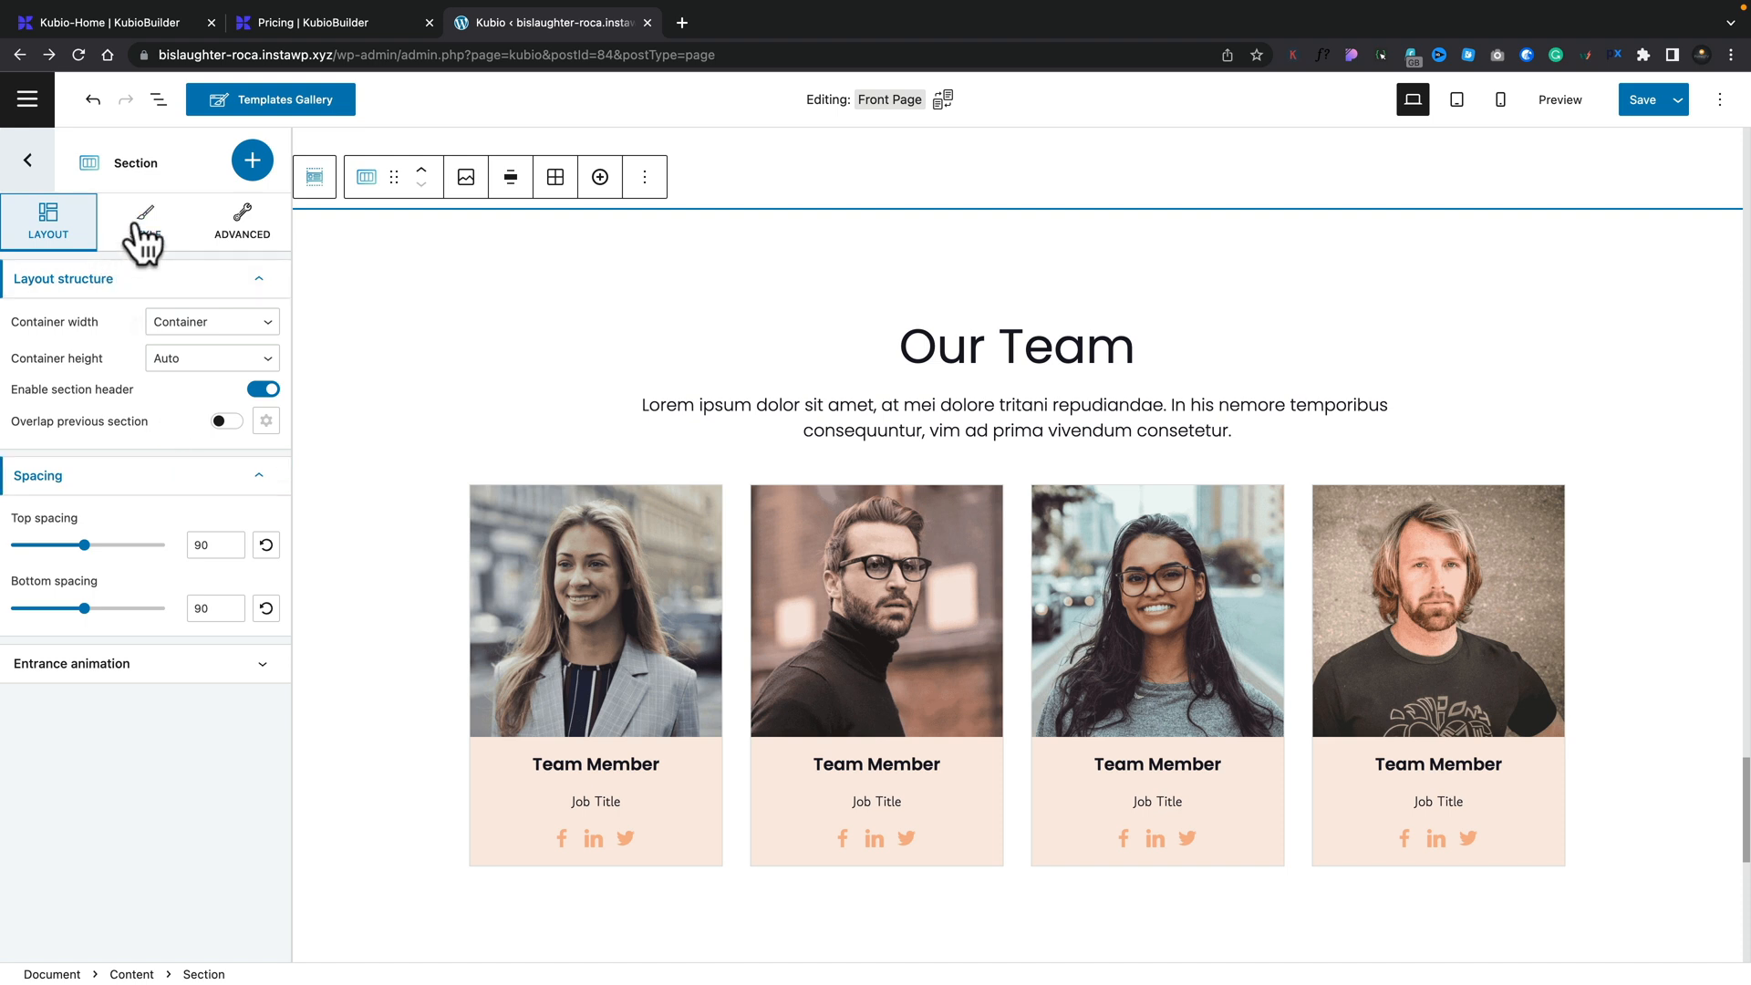
left_click(145, 221)
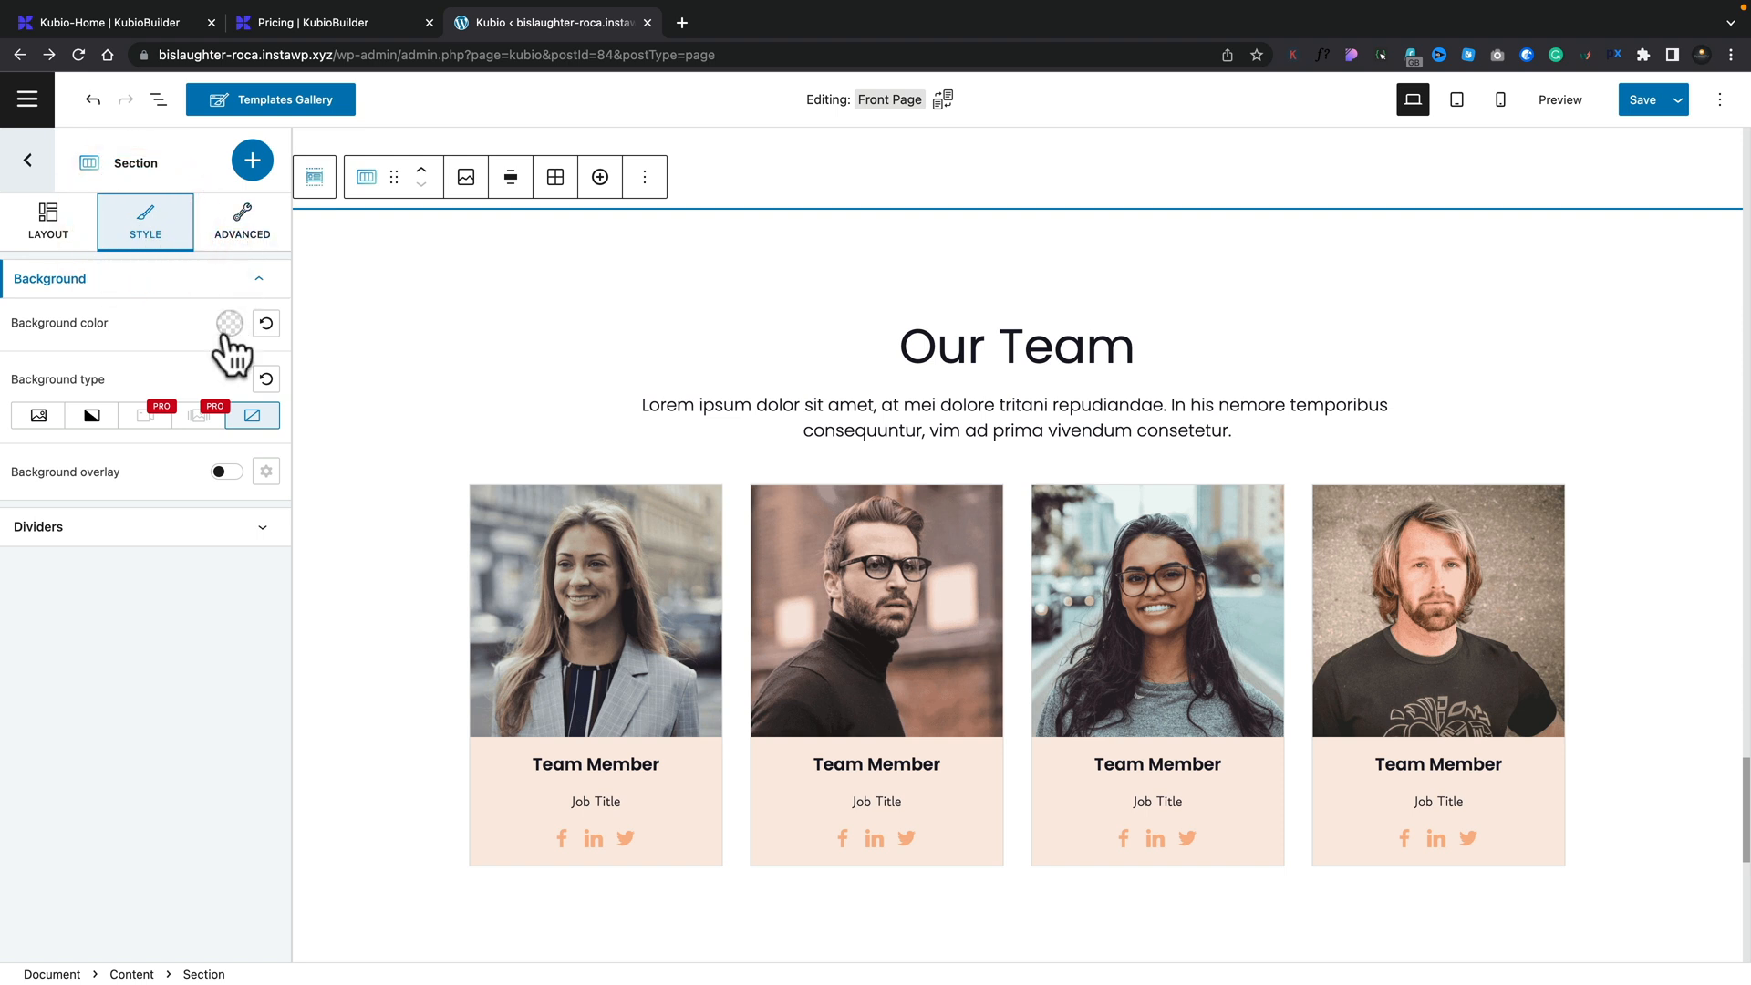
left_click(243, 221)
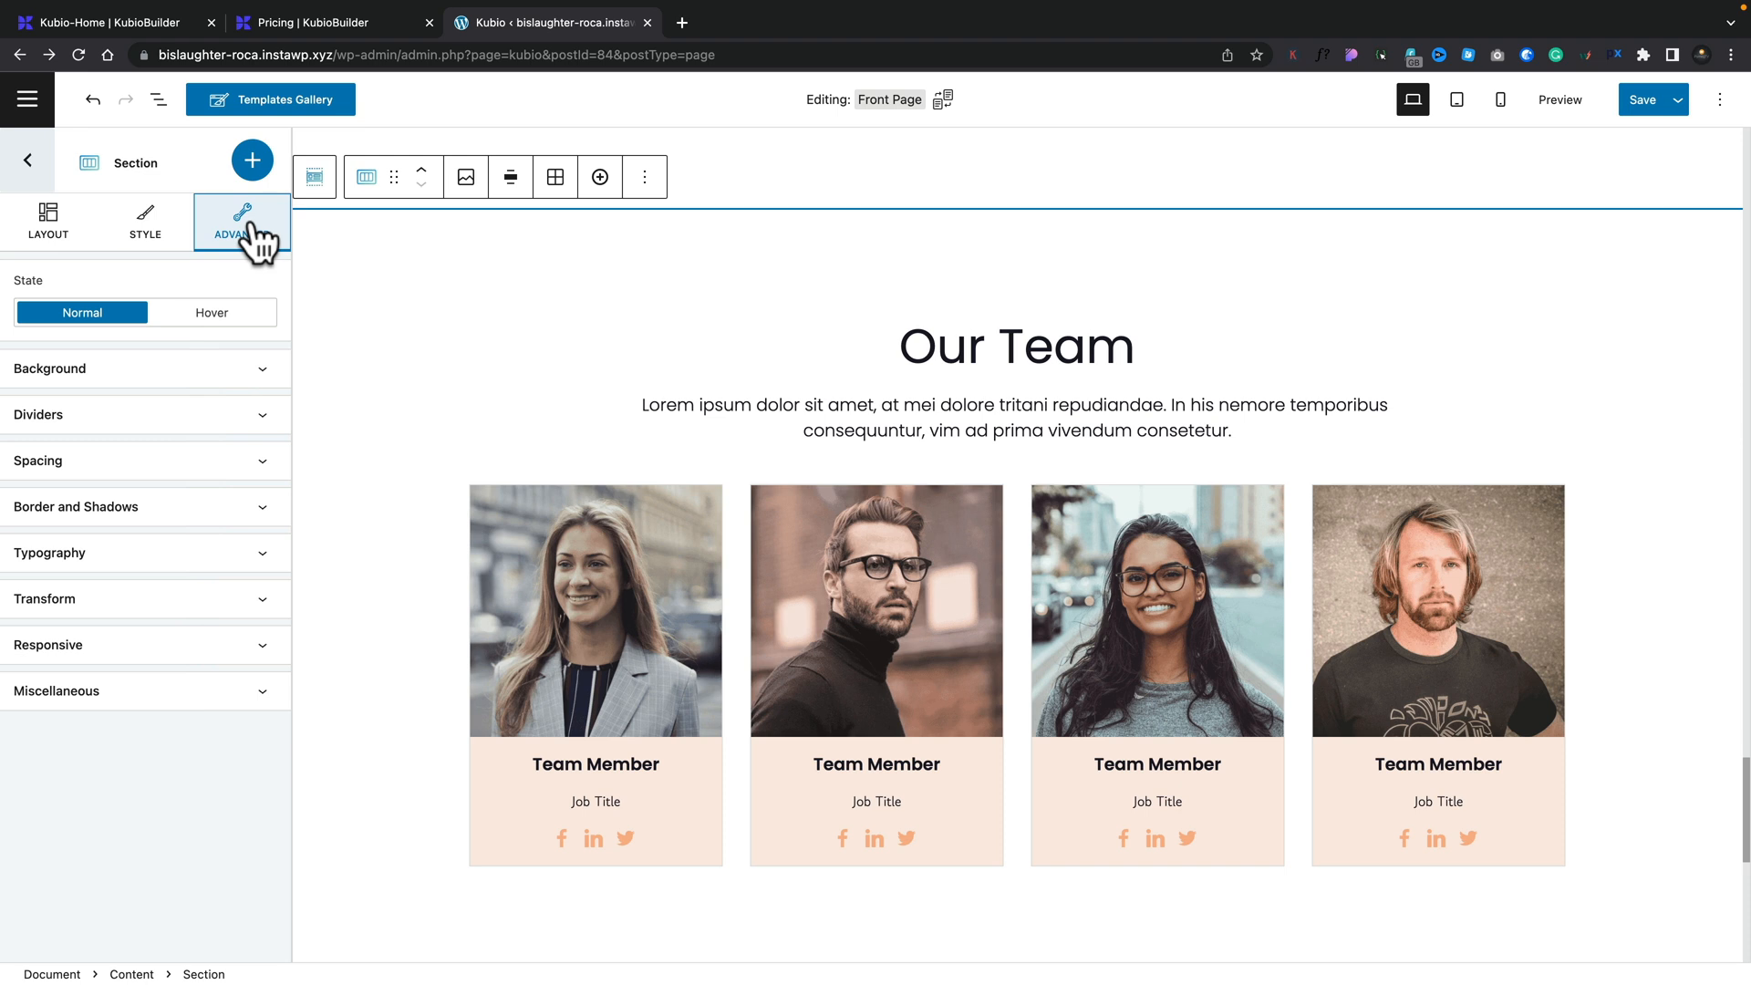
Step: Add a blank section below Our Team with a narrow-left, wide-right two-column layout
scroll("down", 3)
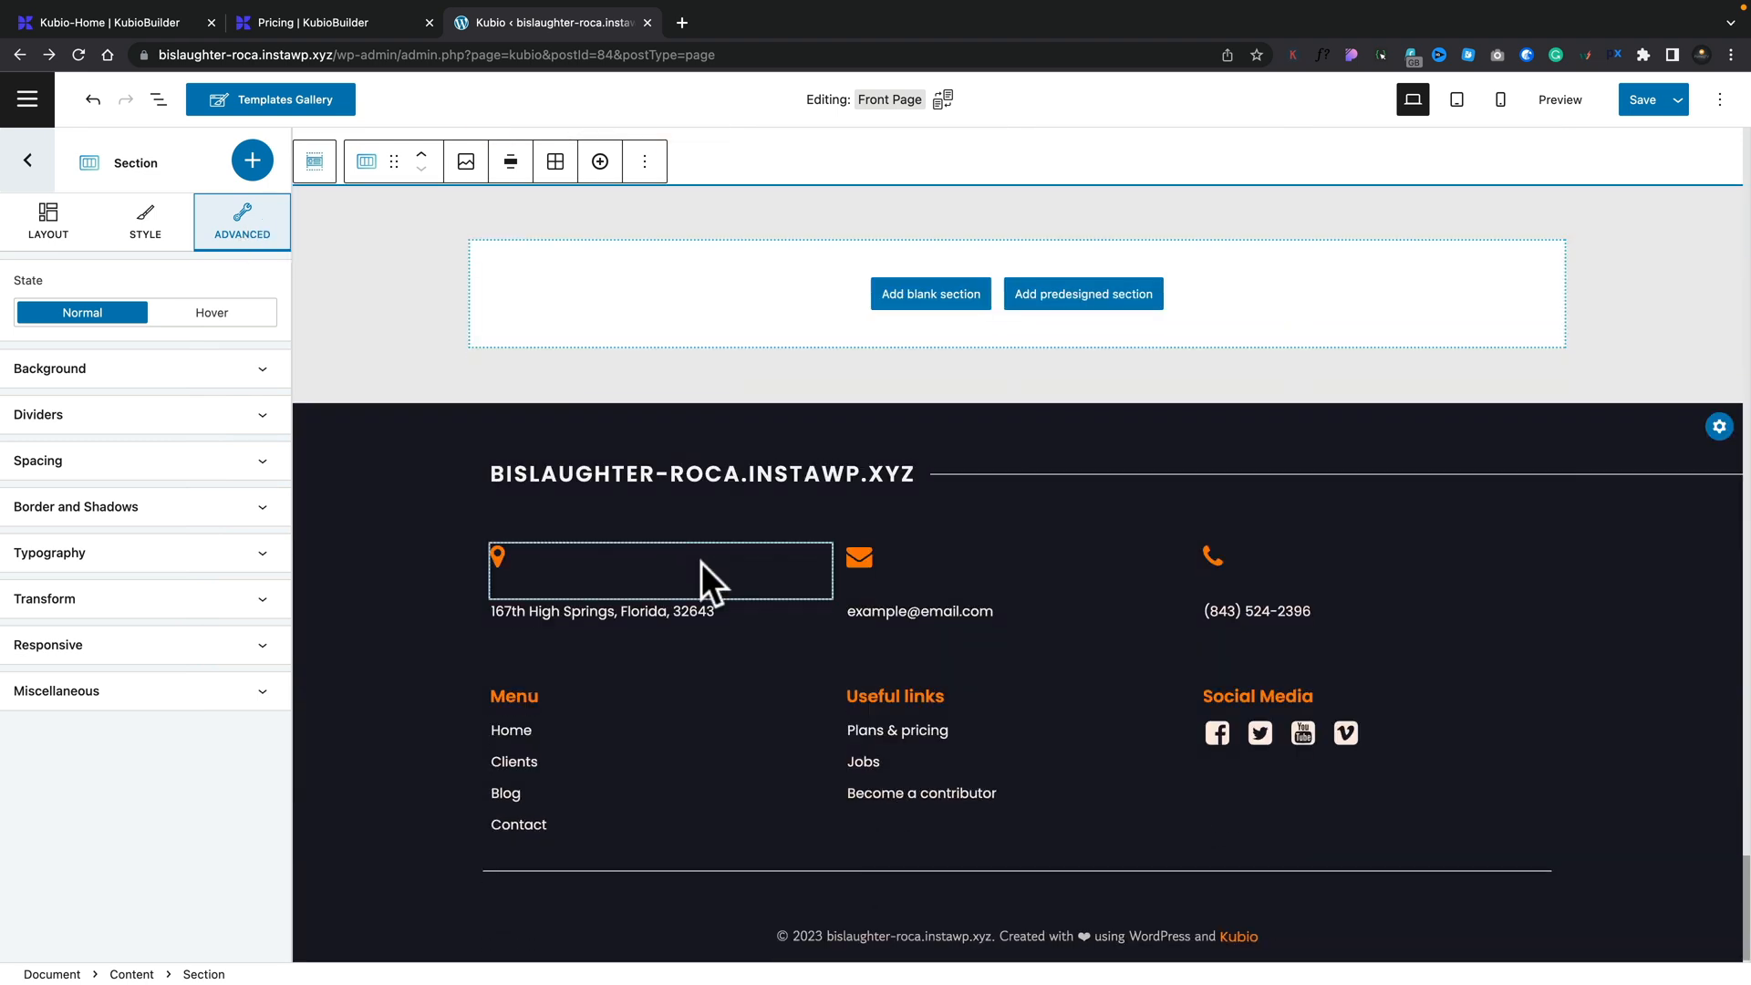
left_click(930, 294)
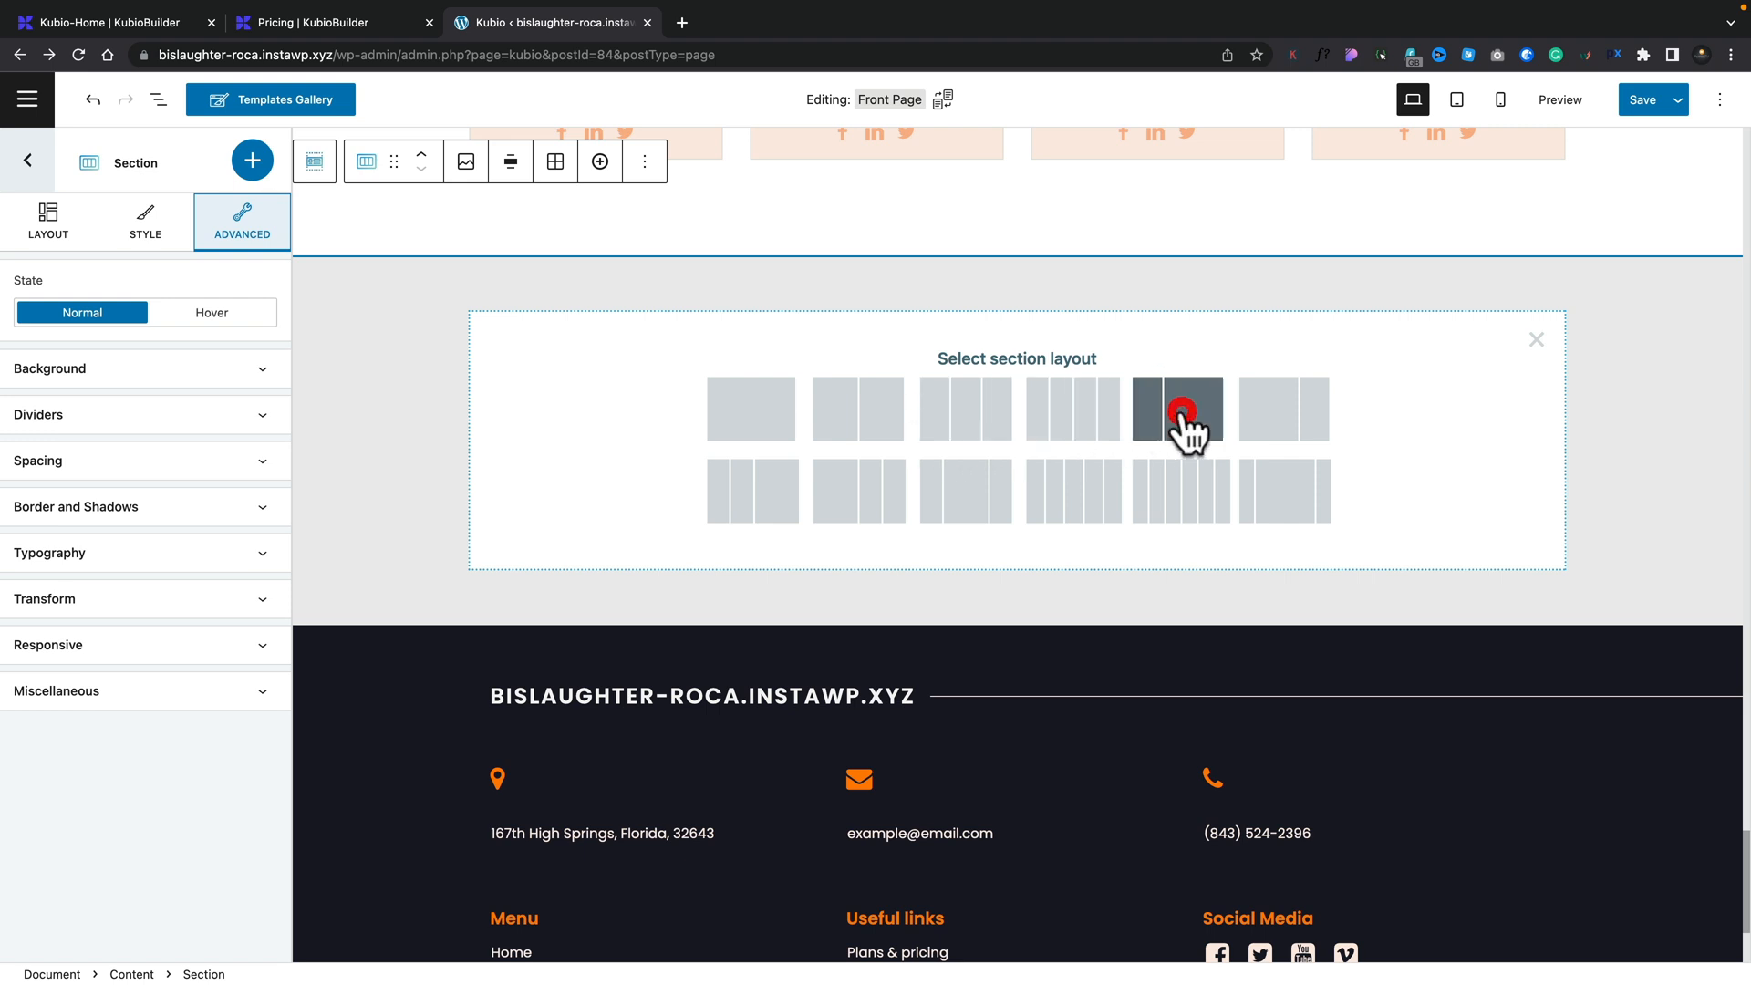
left_click(1178, 410)
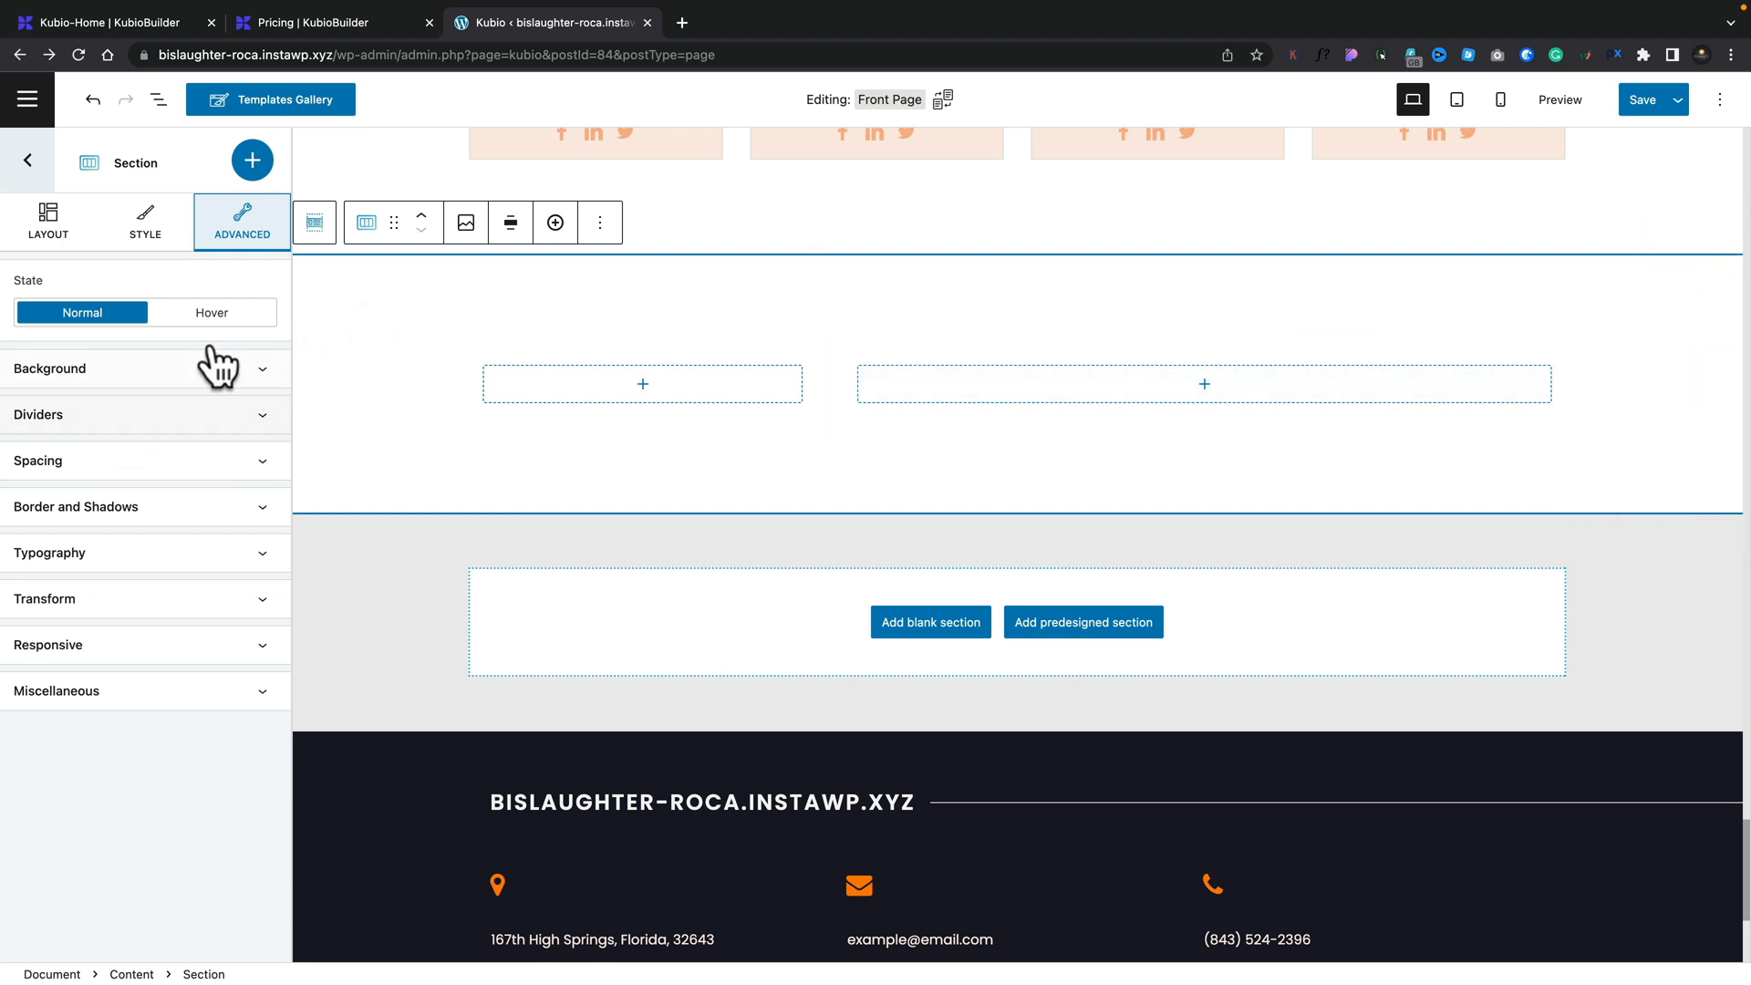
Step: Check the new section's Layout spacing values and return to the Front Page outline
left_click(47, 220)
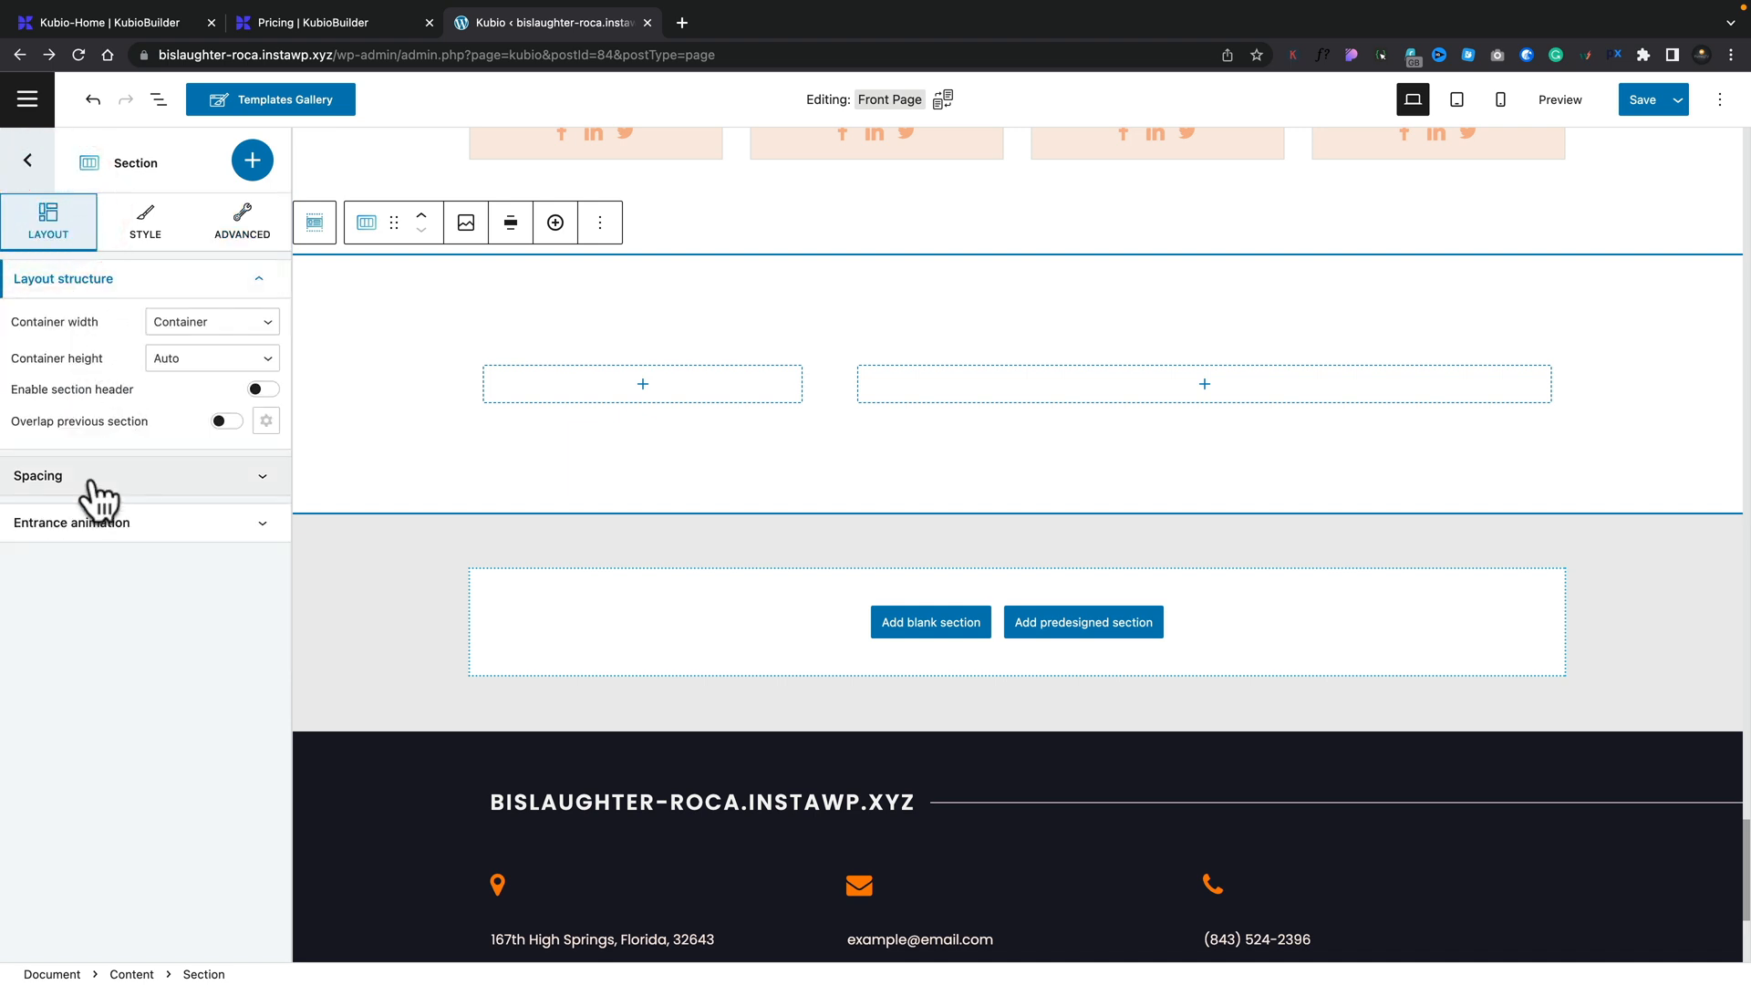
left_click(38, 475)
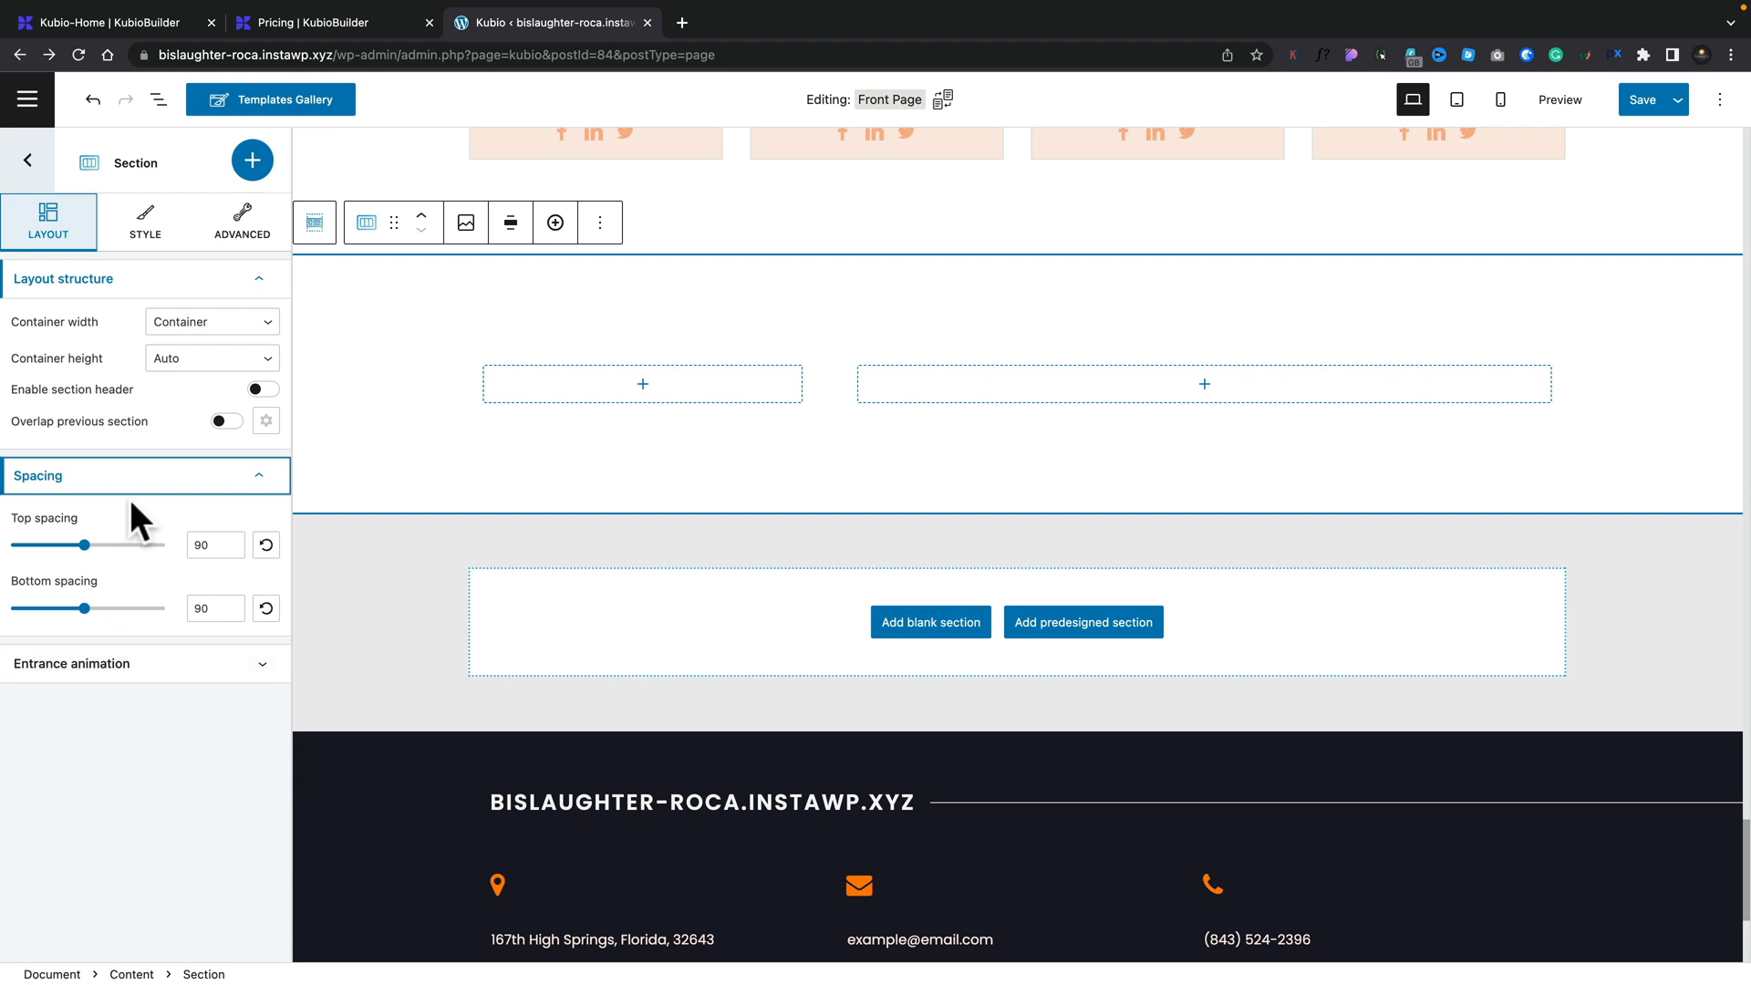
mouse_move(157, 304)
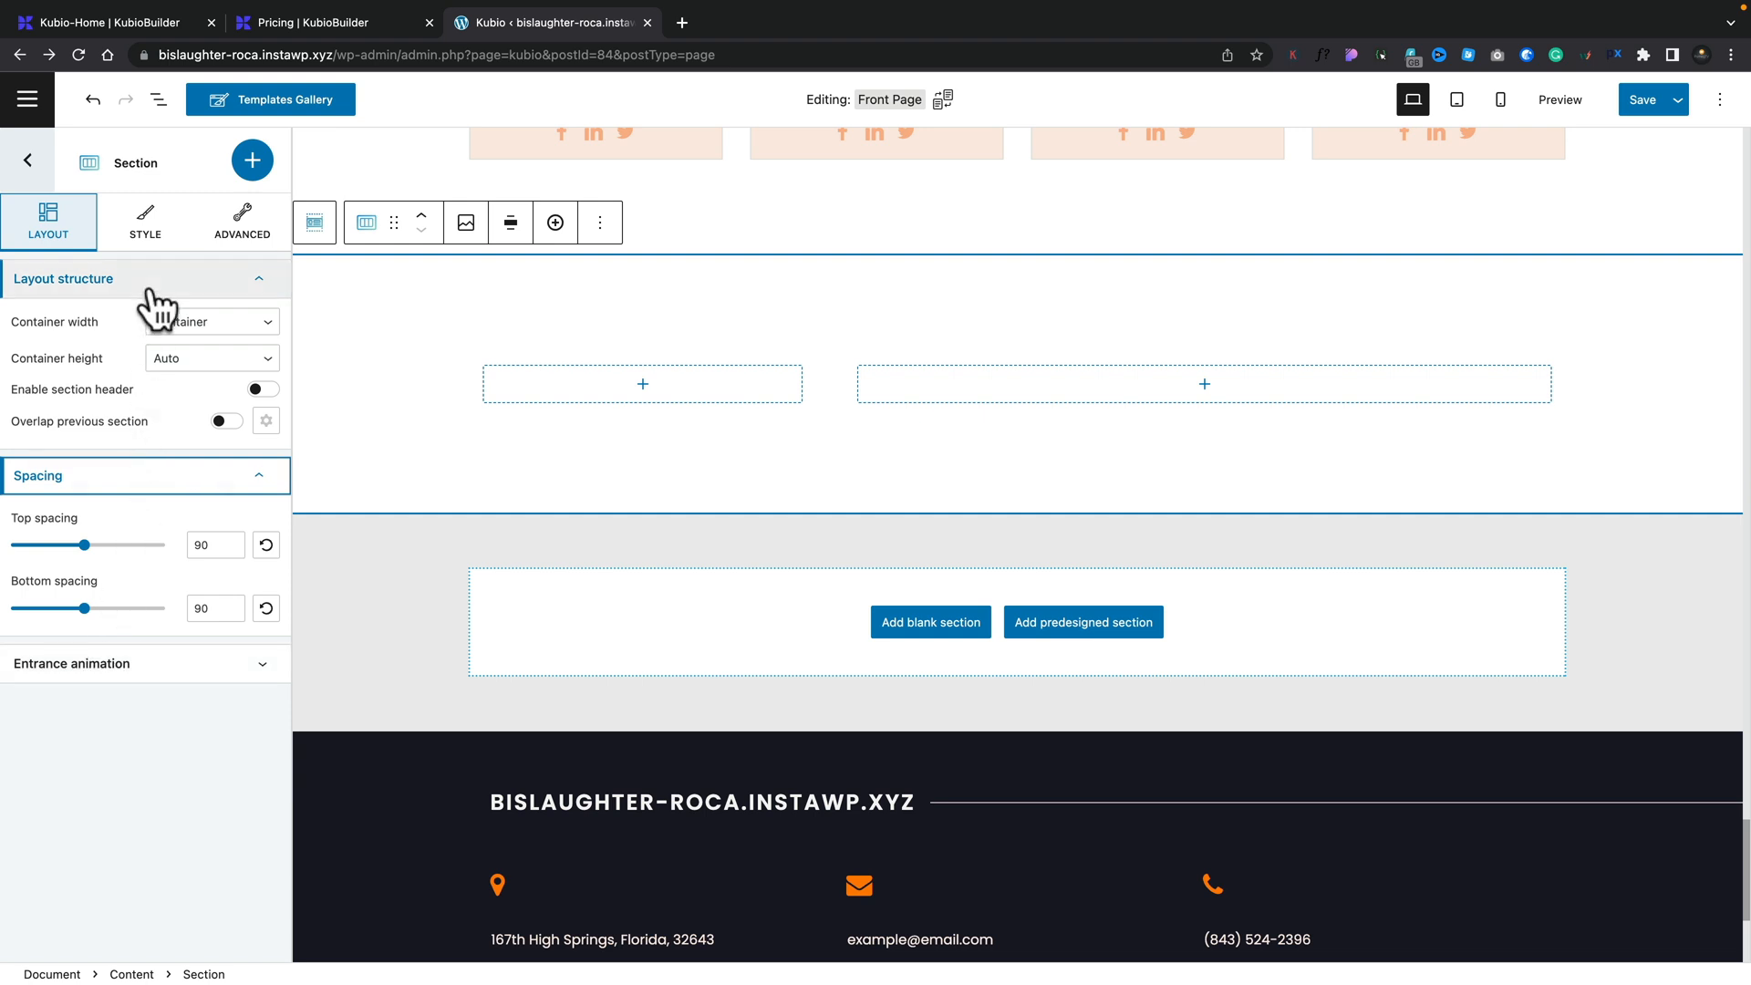
left_click(27, 160)
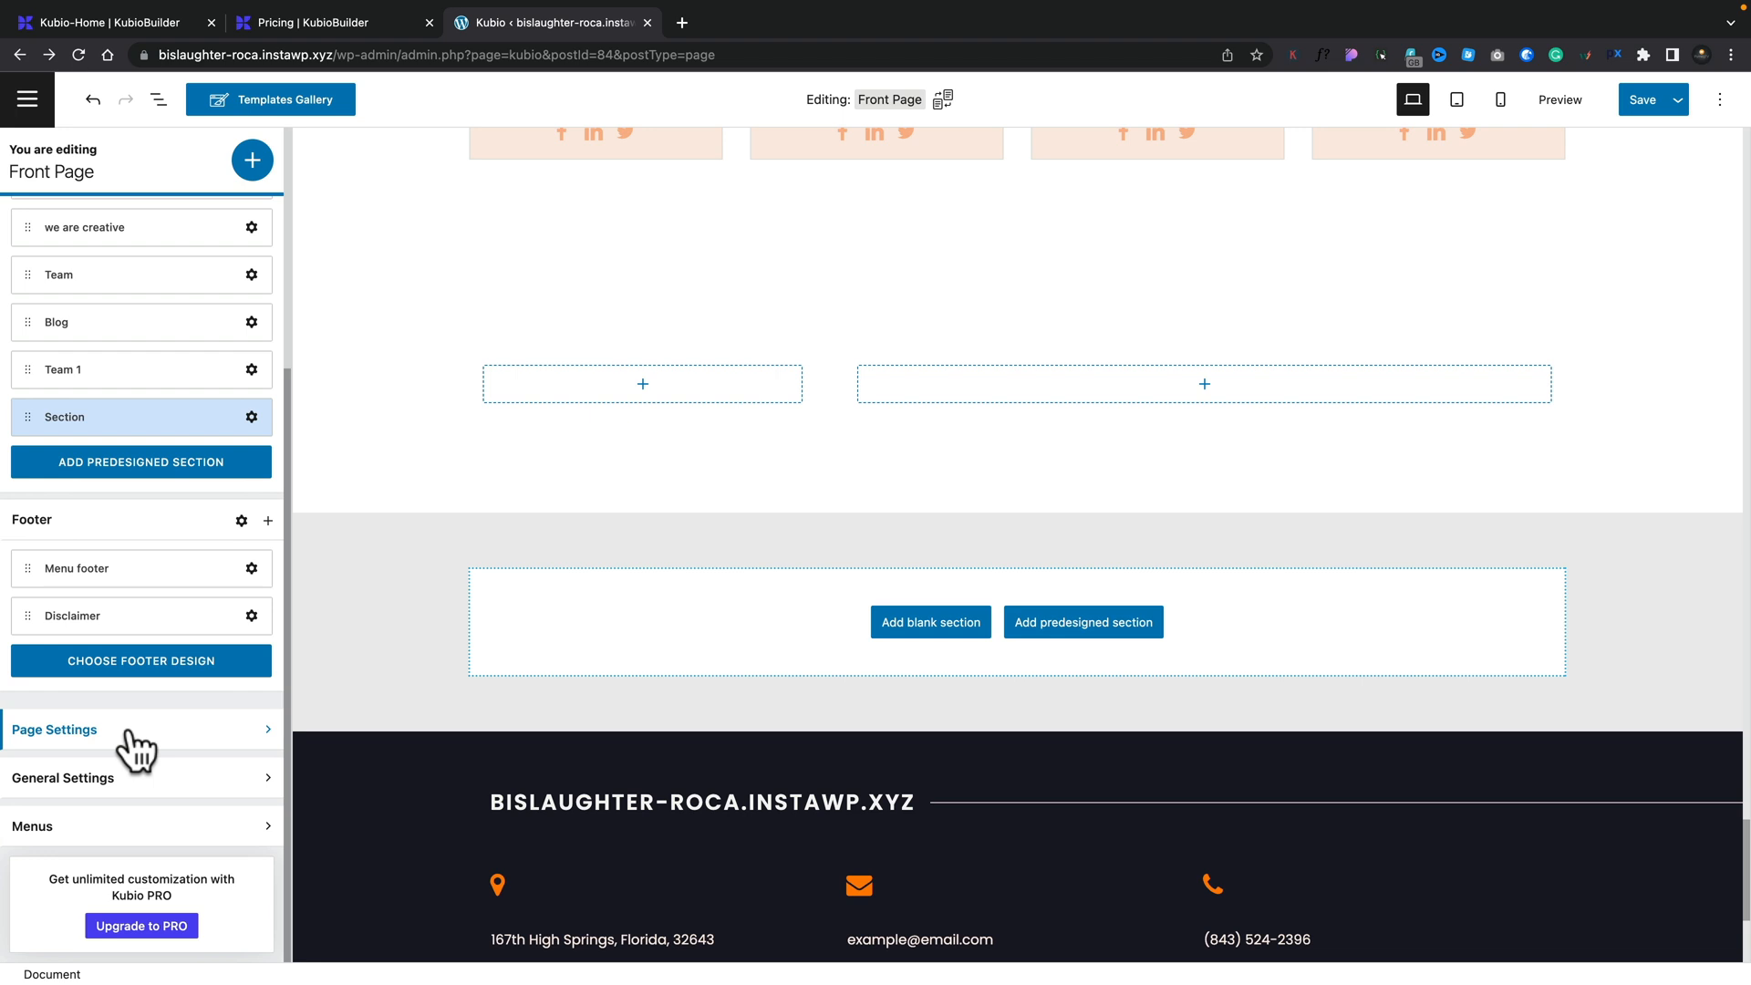
Step: Visit Page Settings, then open Color Scheme under General Settings
left_click(55, 730)
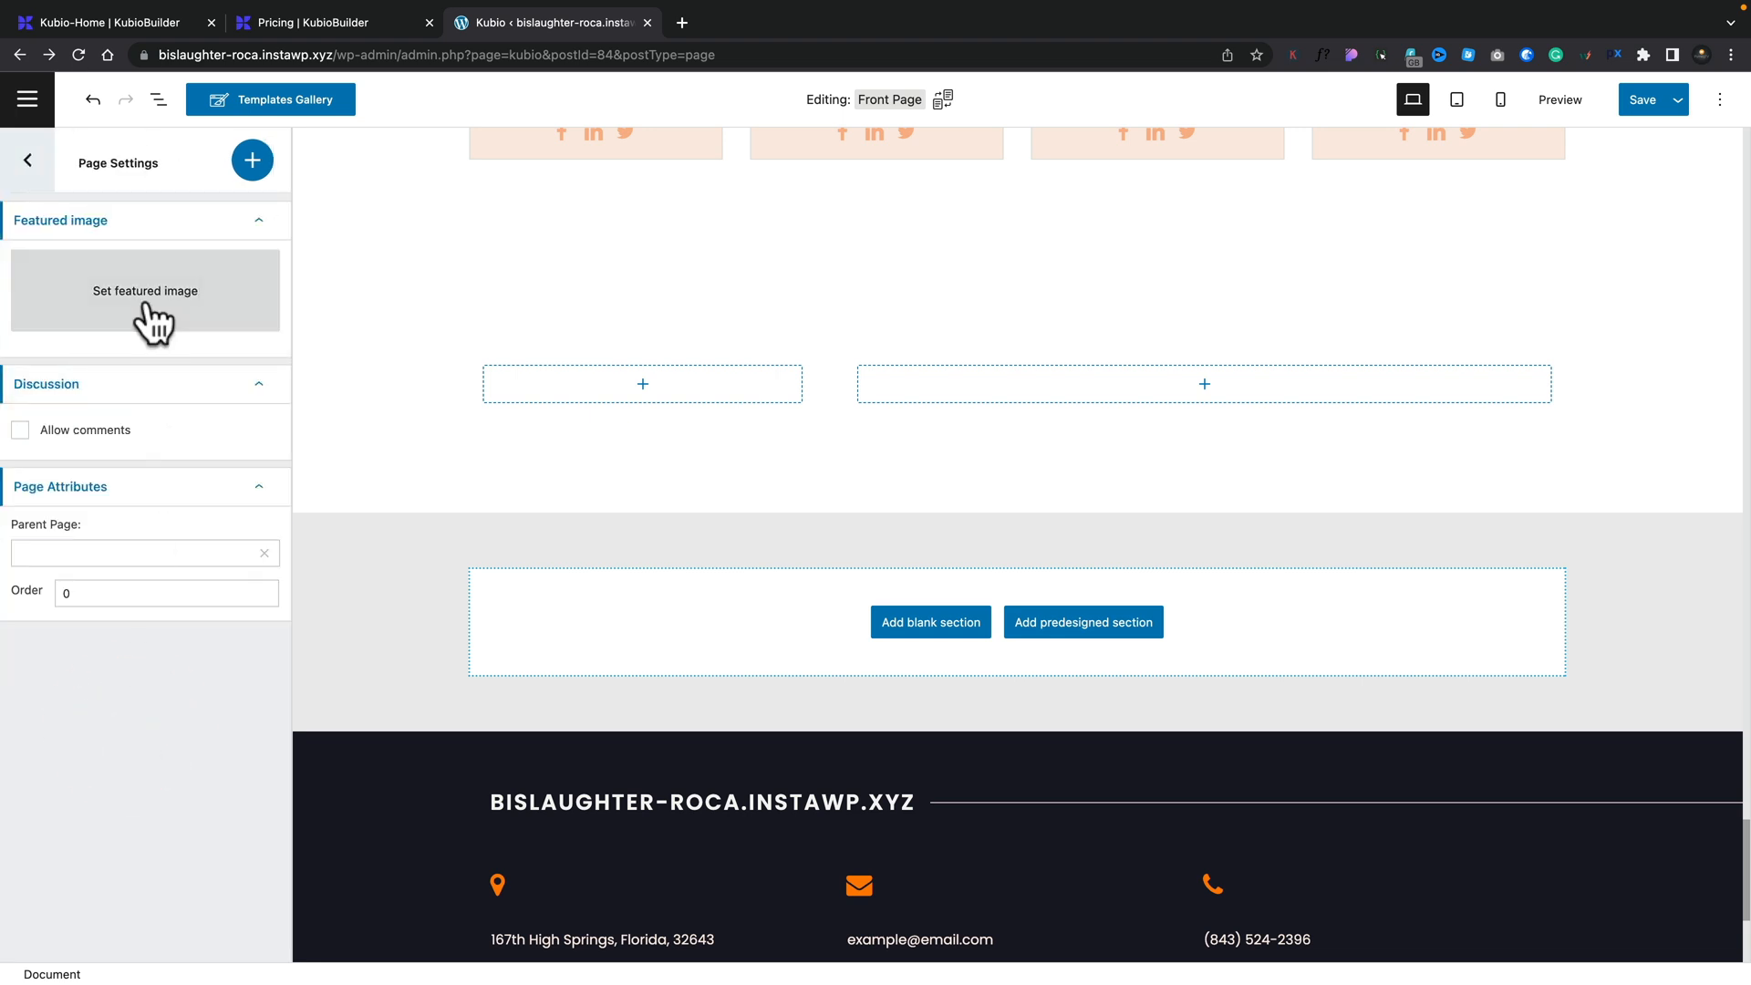
left_click(28, 160)
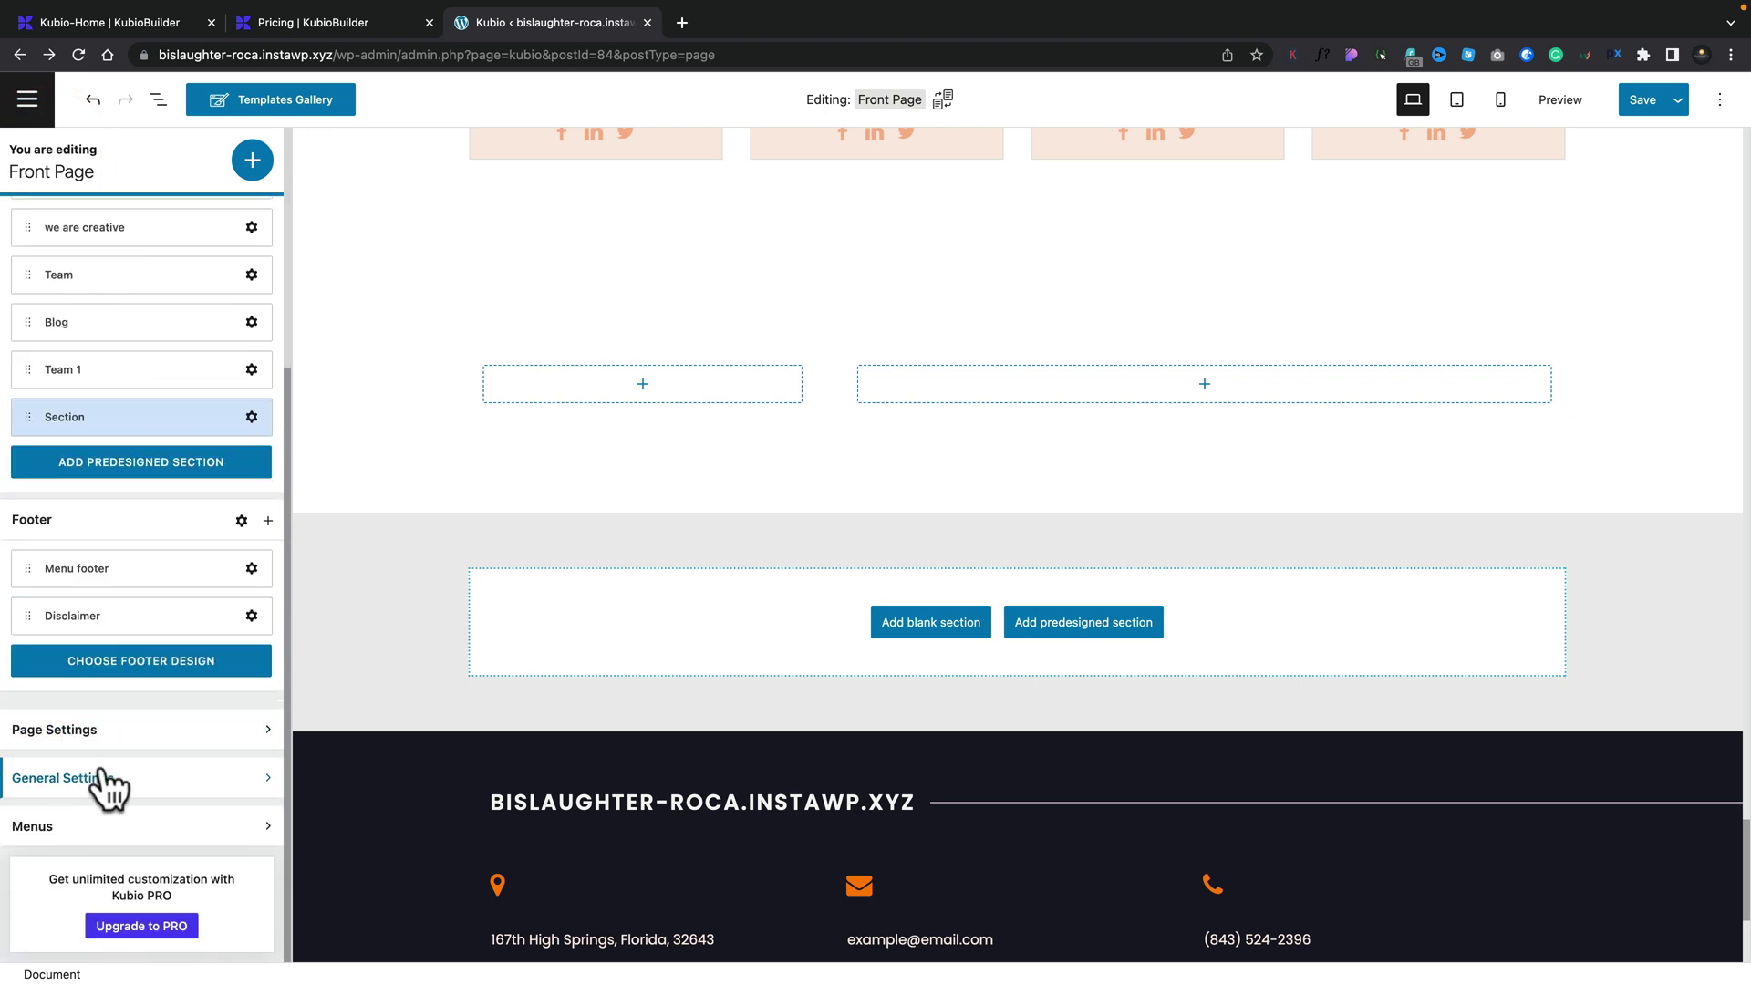
left_click(91, 779)
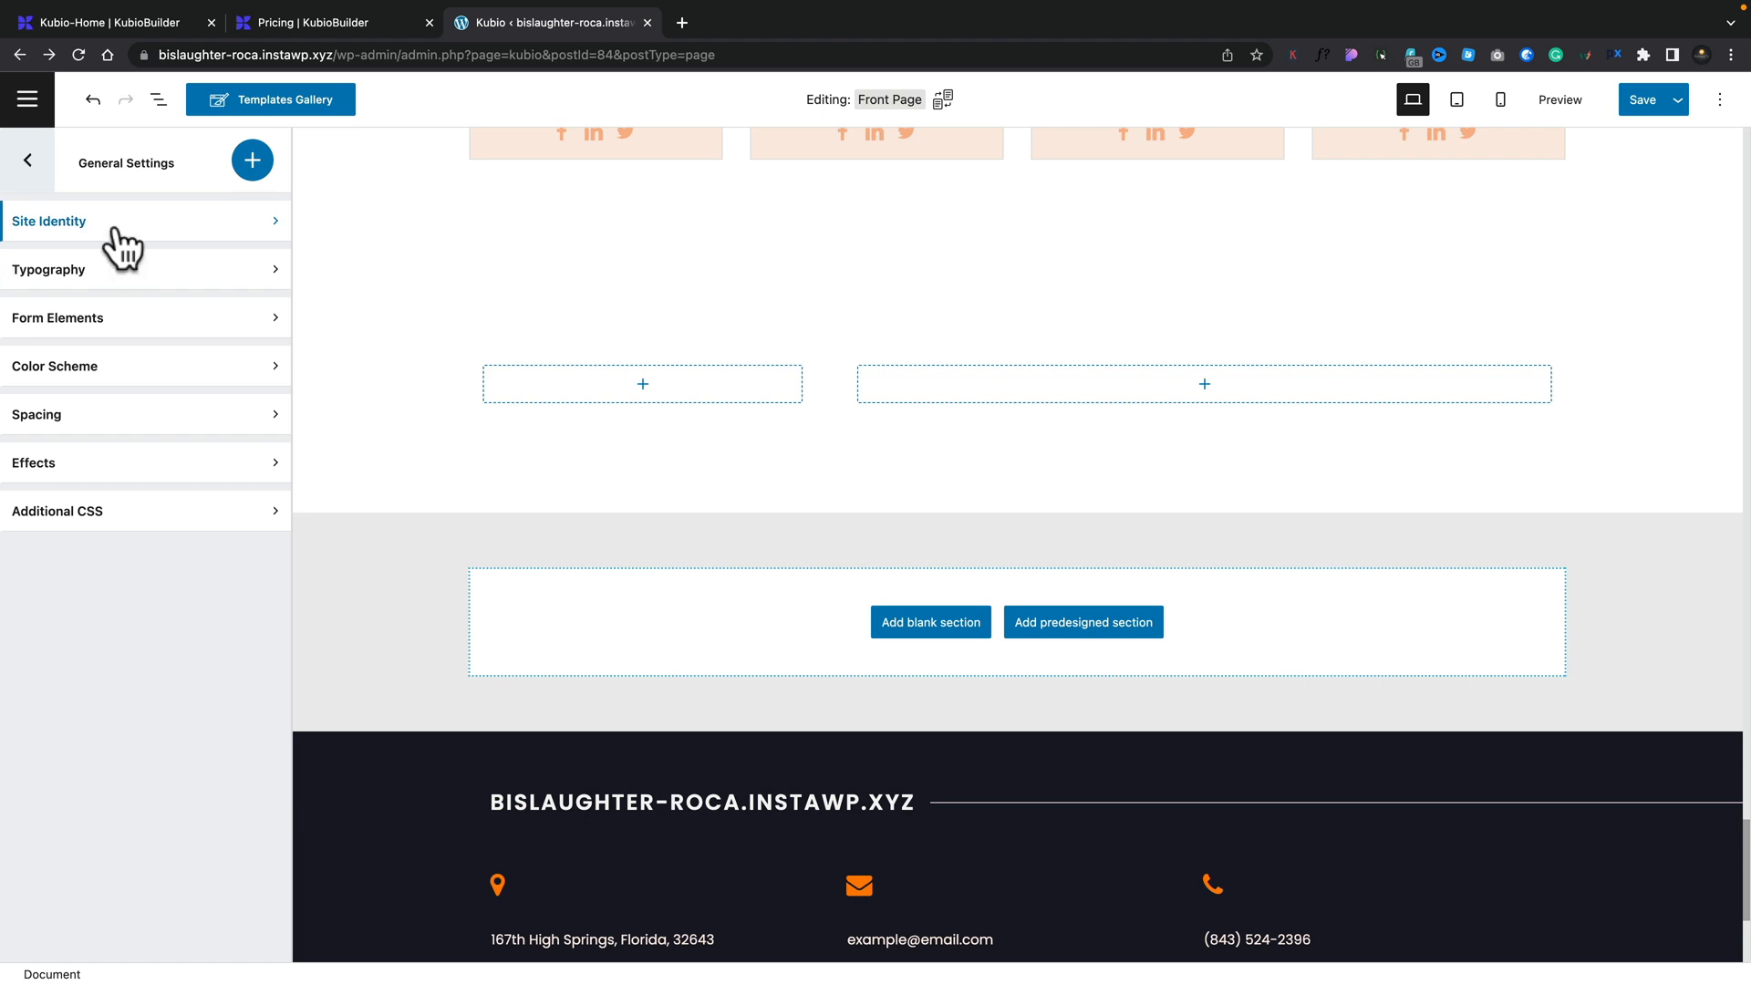
mouse_move(105, 383)
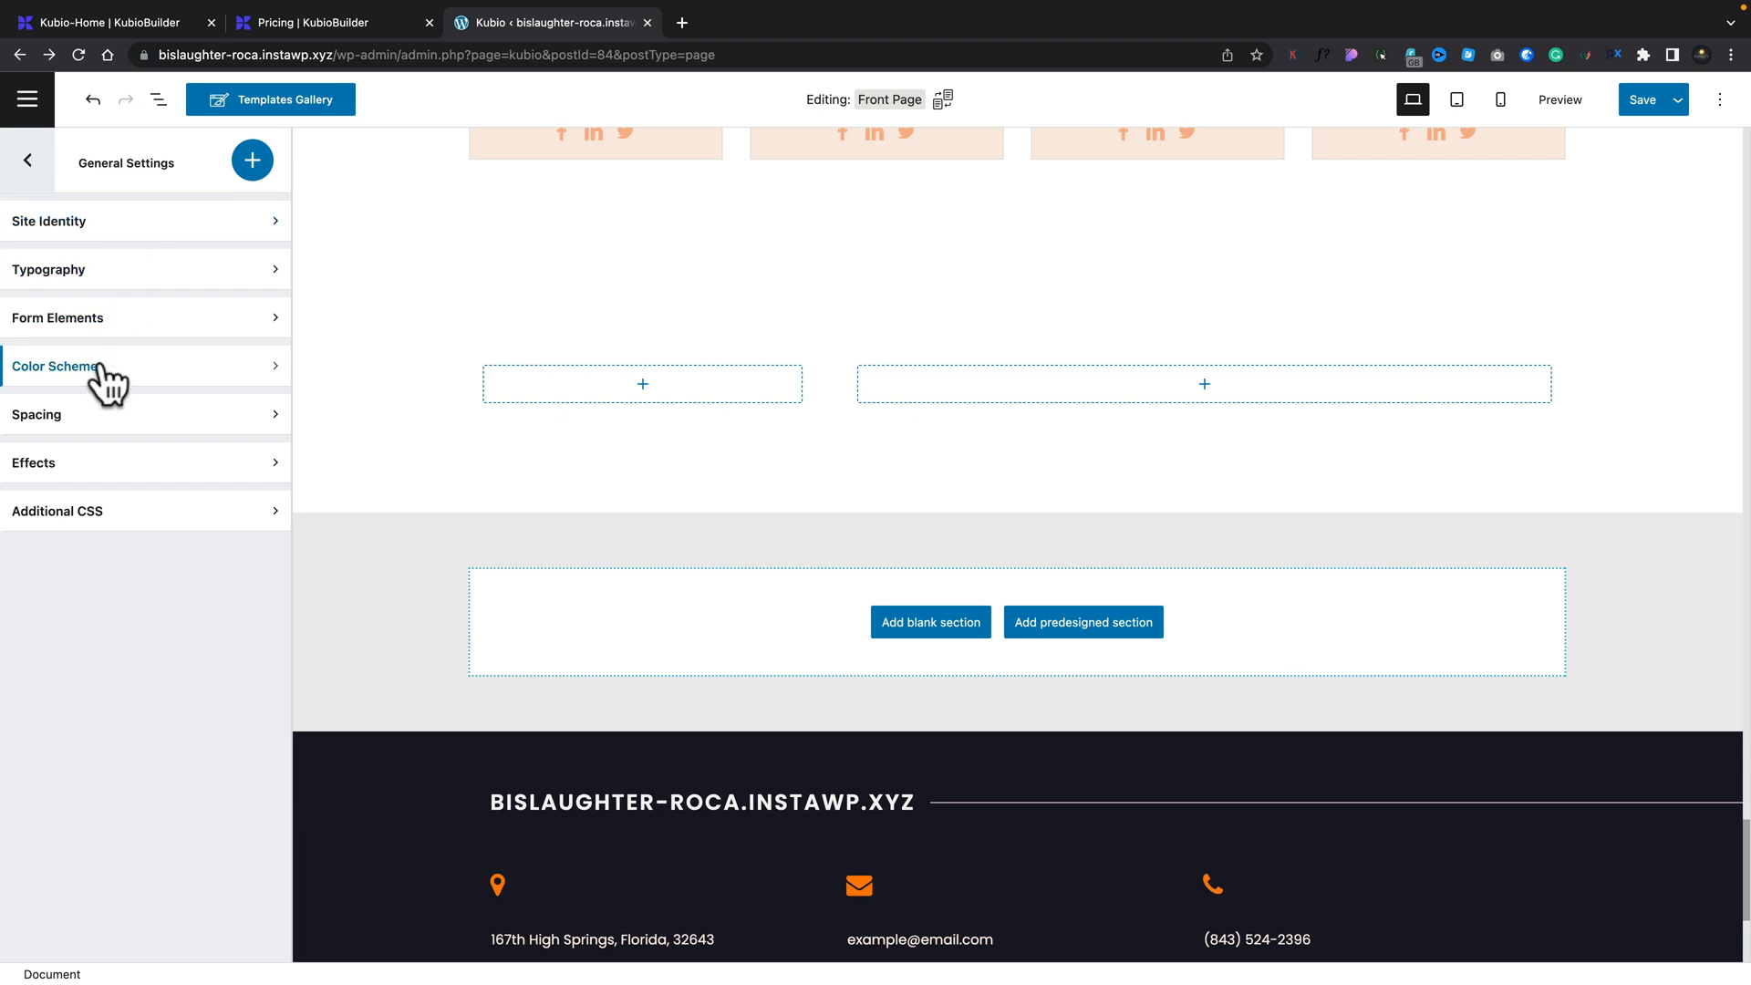
left_click(56, 366)
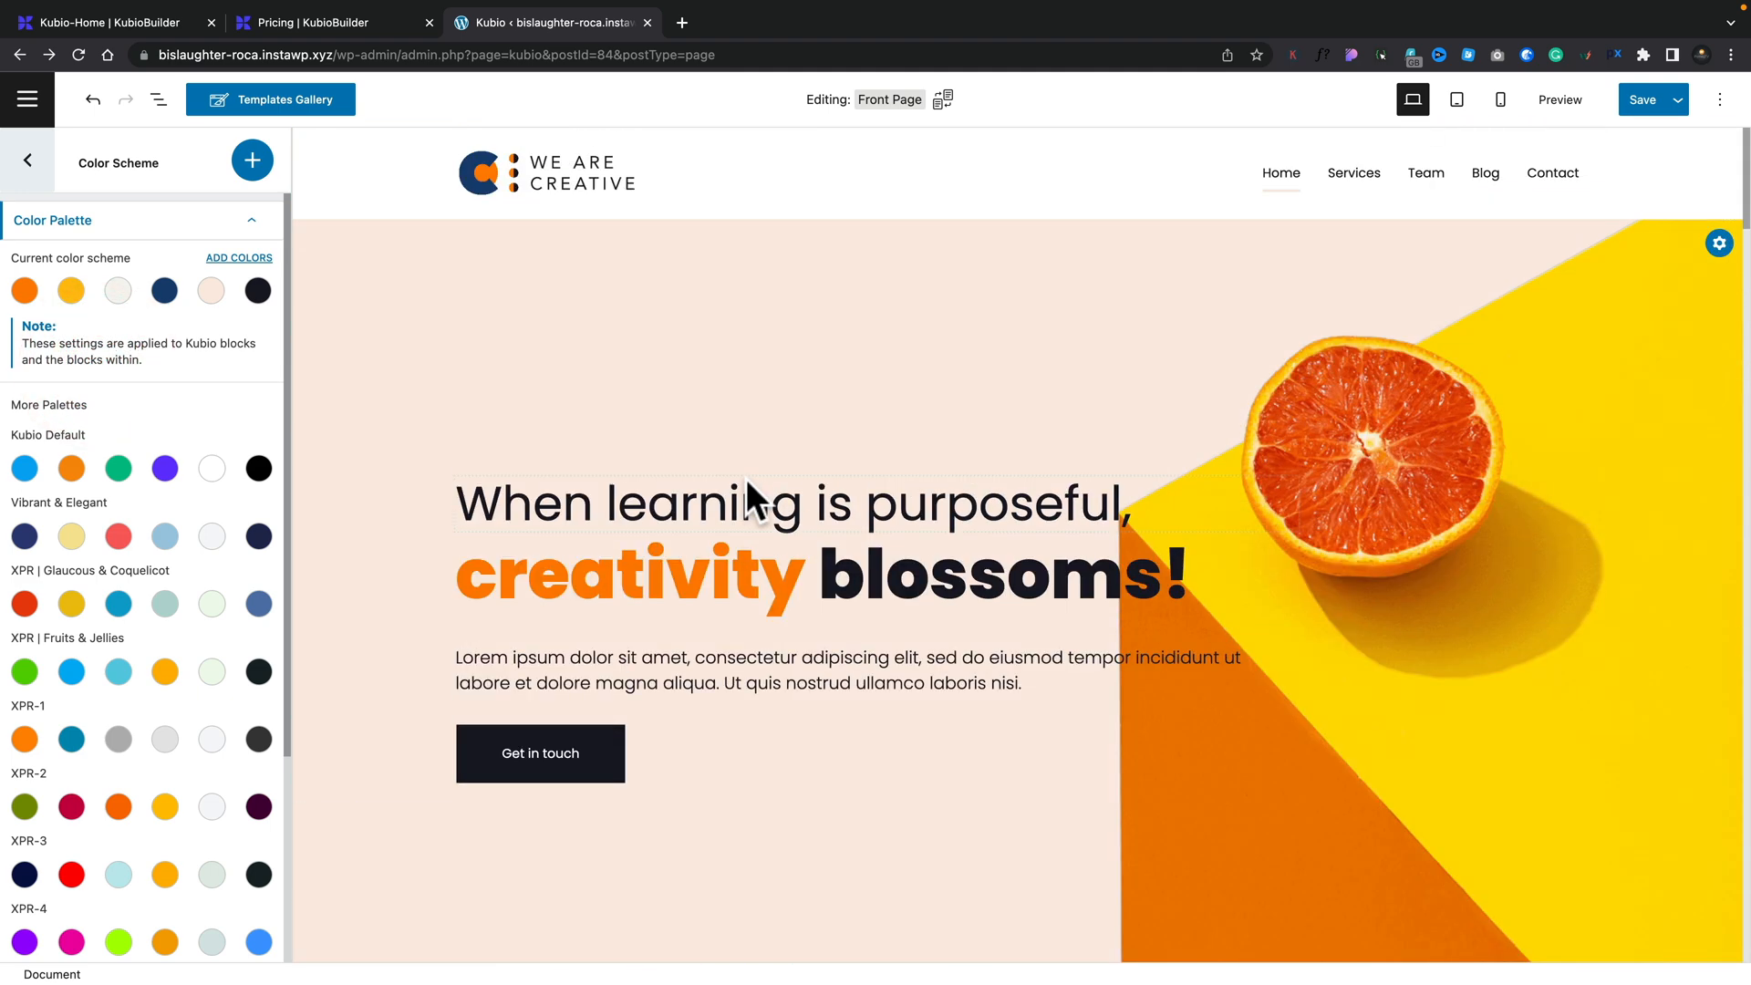
Step: Apply the XPR | Glaucous & Coquelicot palette, add and edit a new swatch, then view Global Spacing
left_click(71, 467)
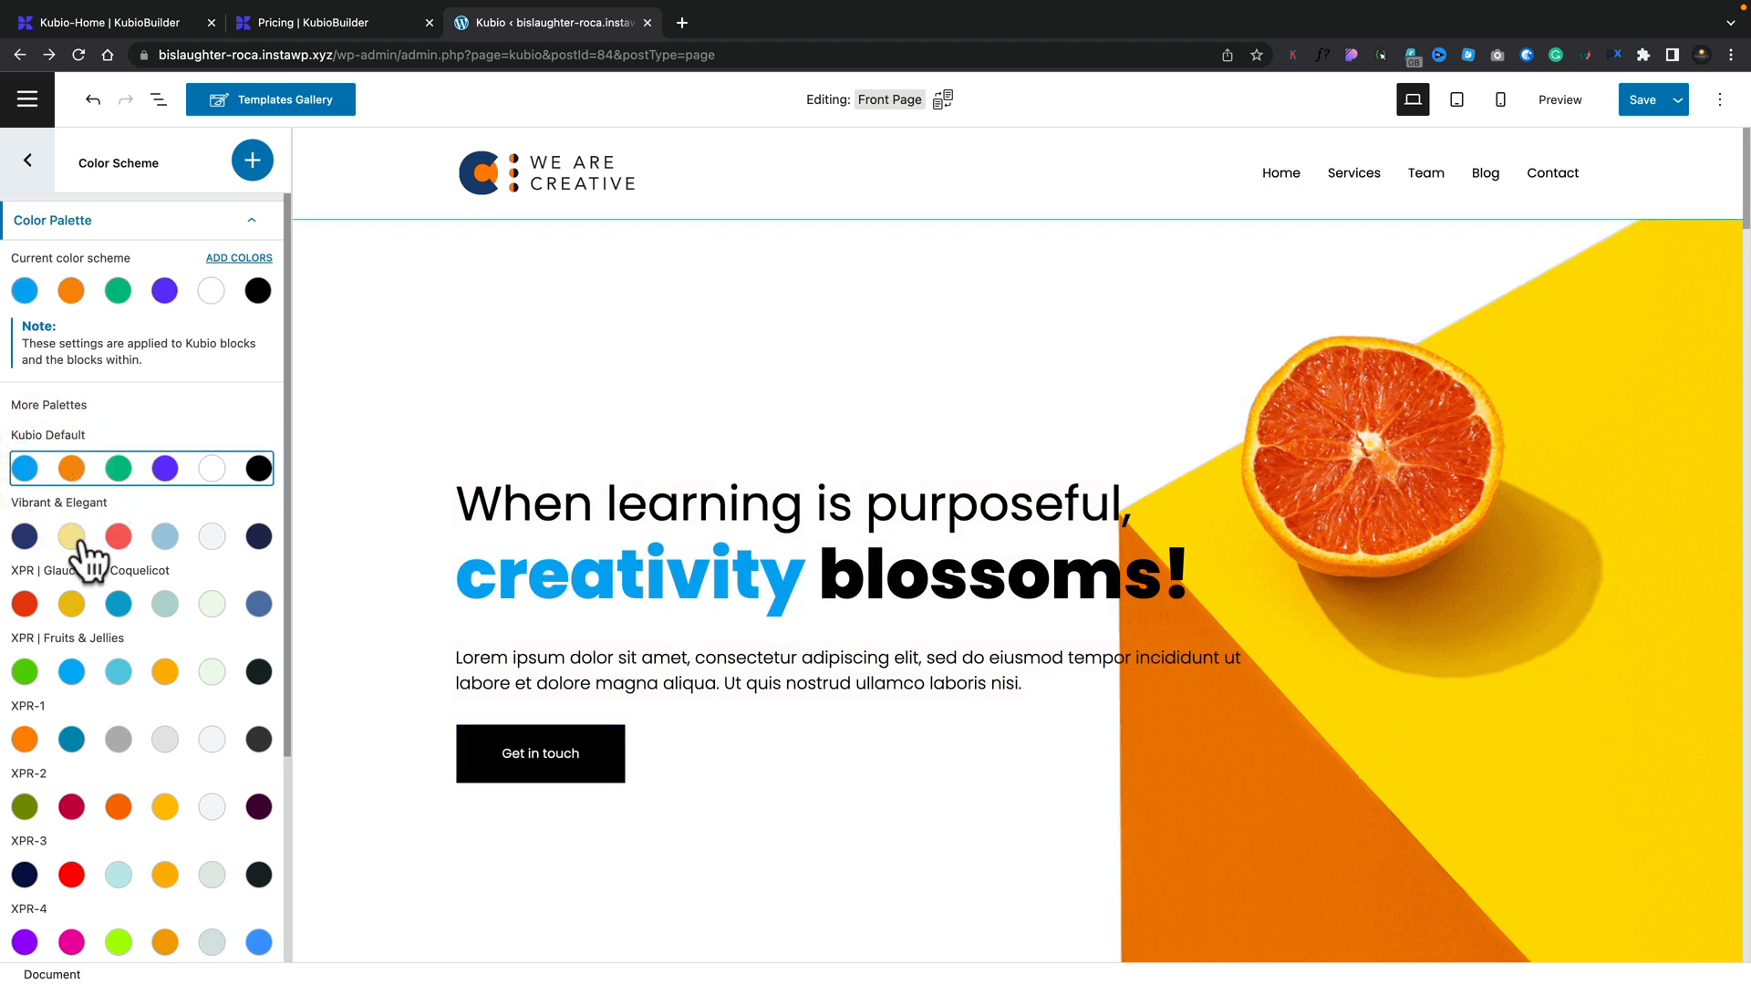
left_click(71, 604)
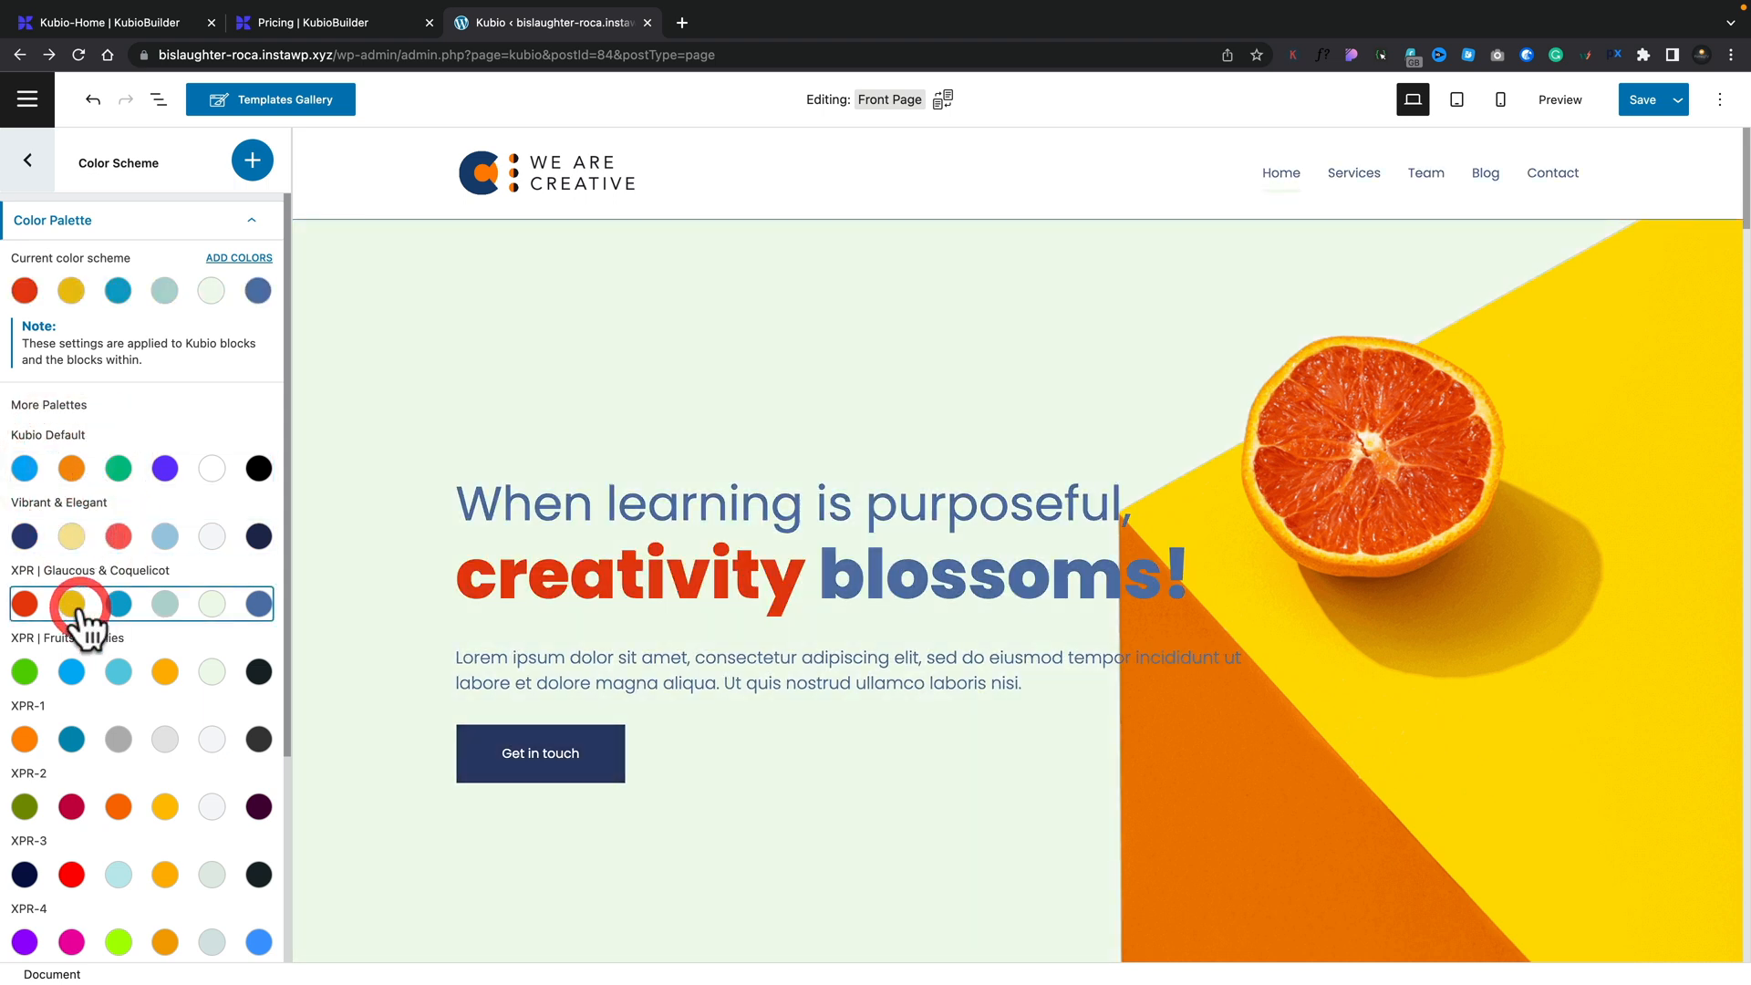
left_click(71, 603)
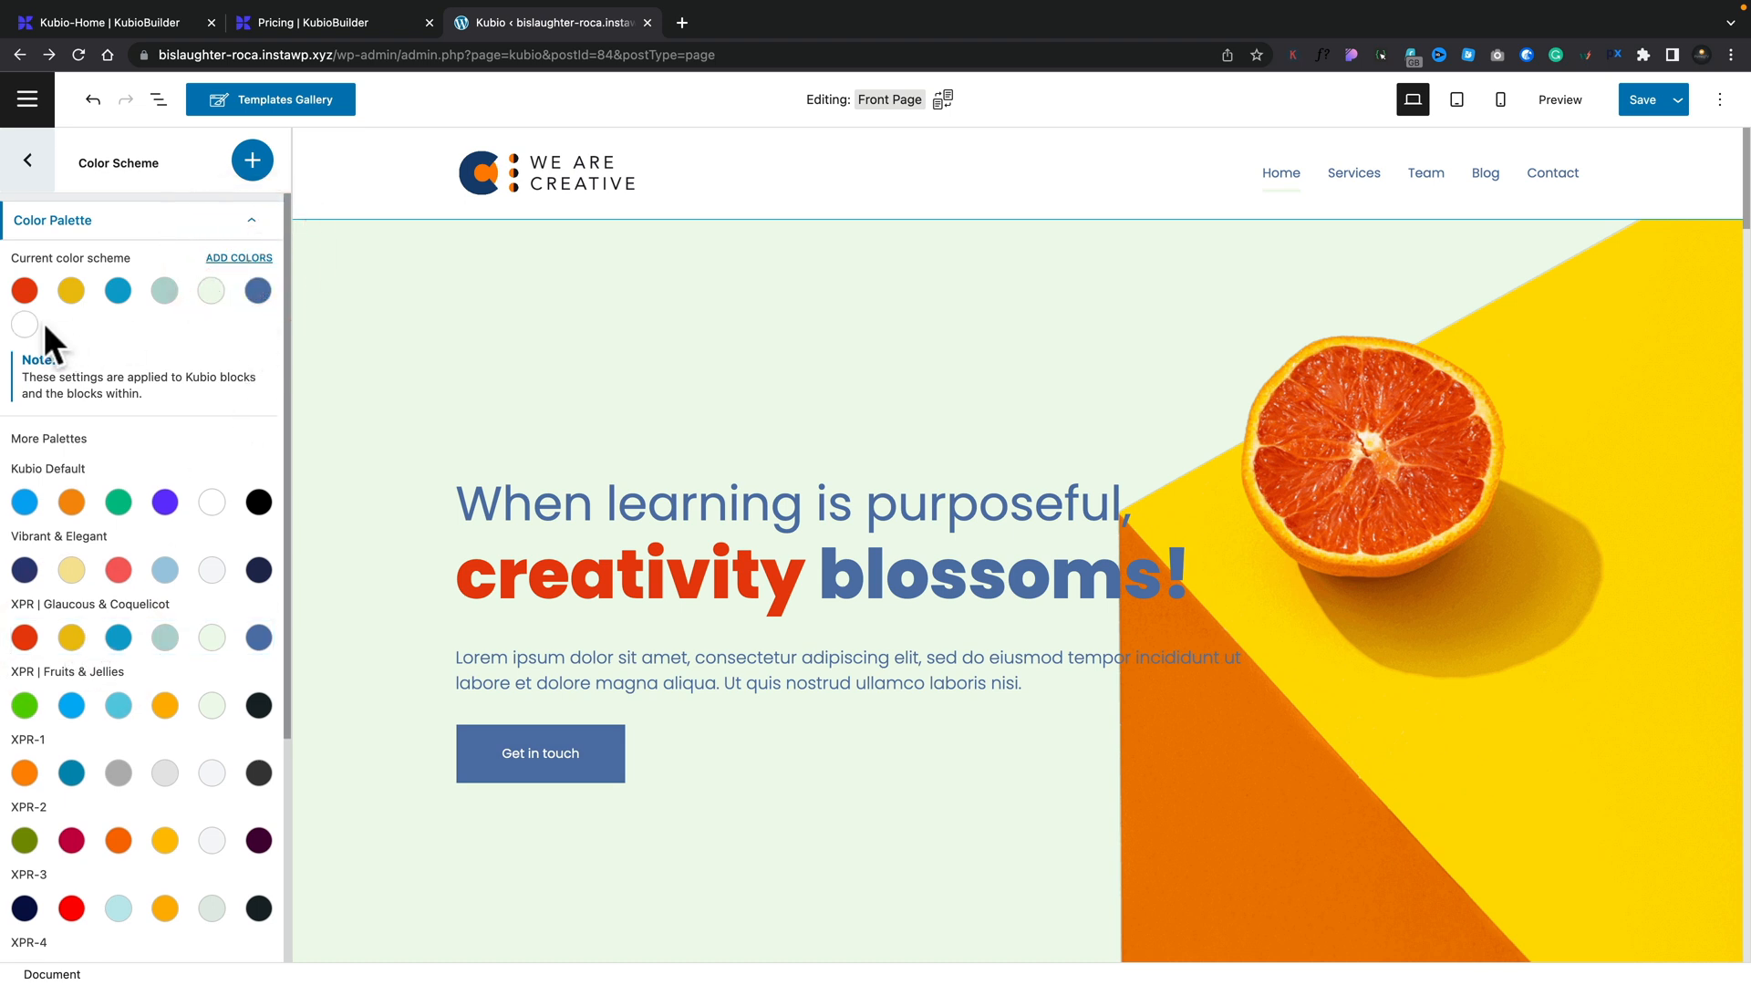
left_click(24, 324)
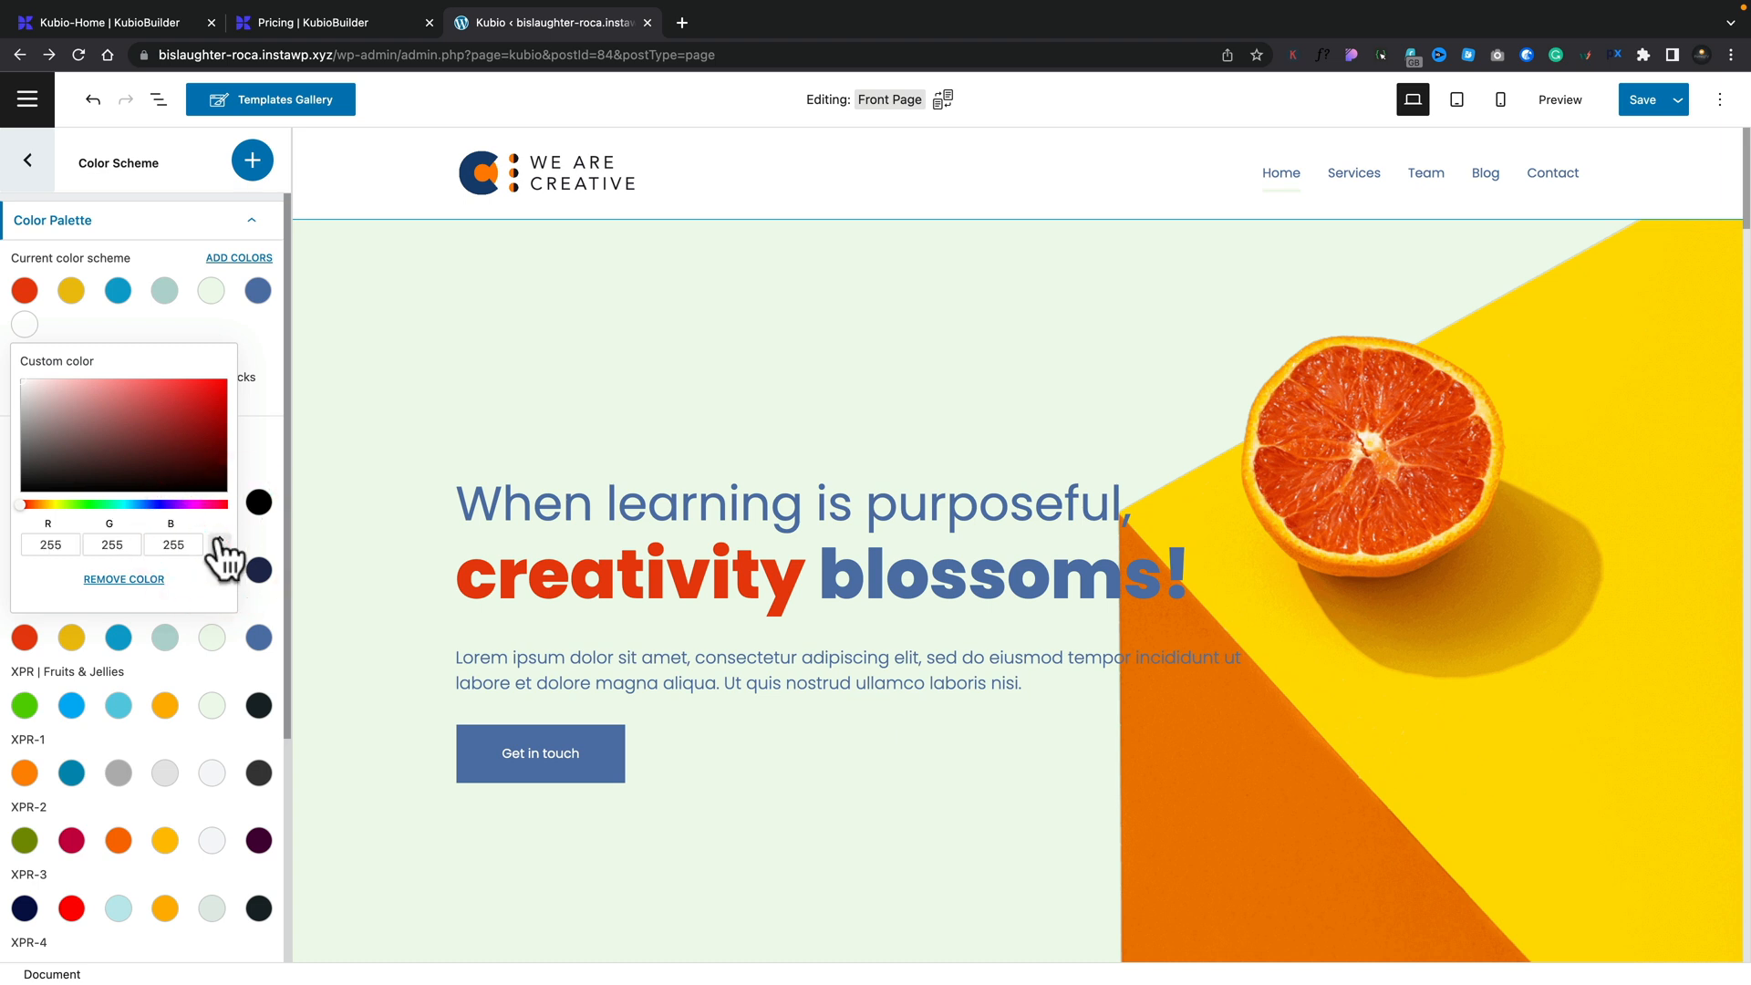
left_click(217, 536)
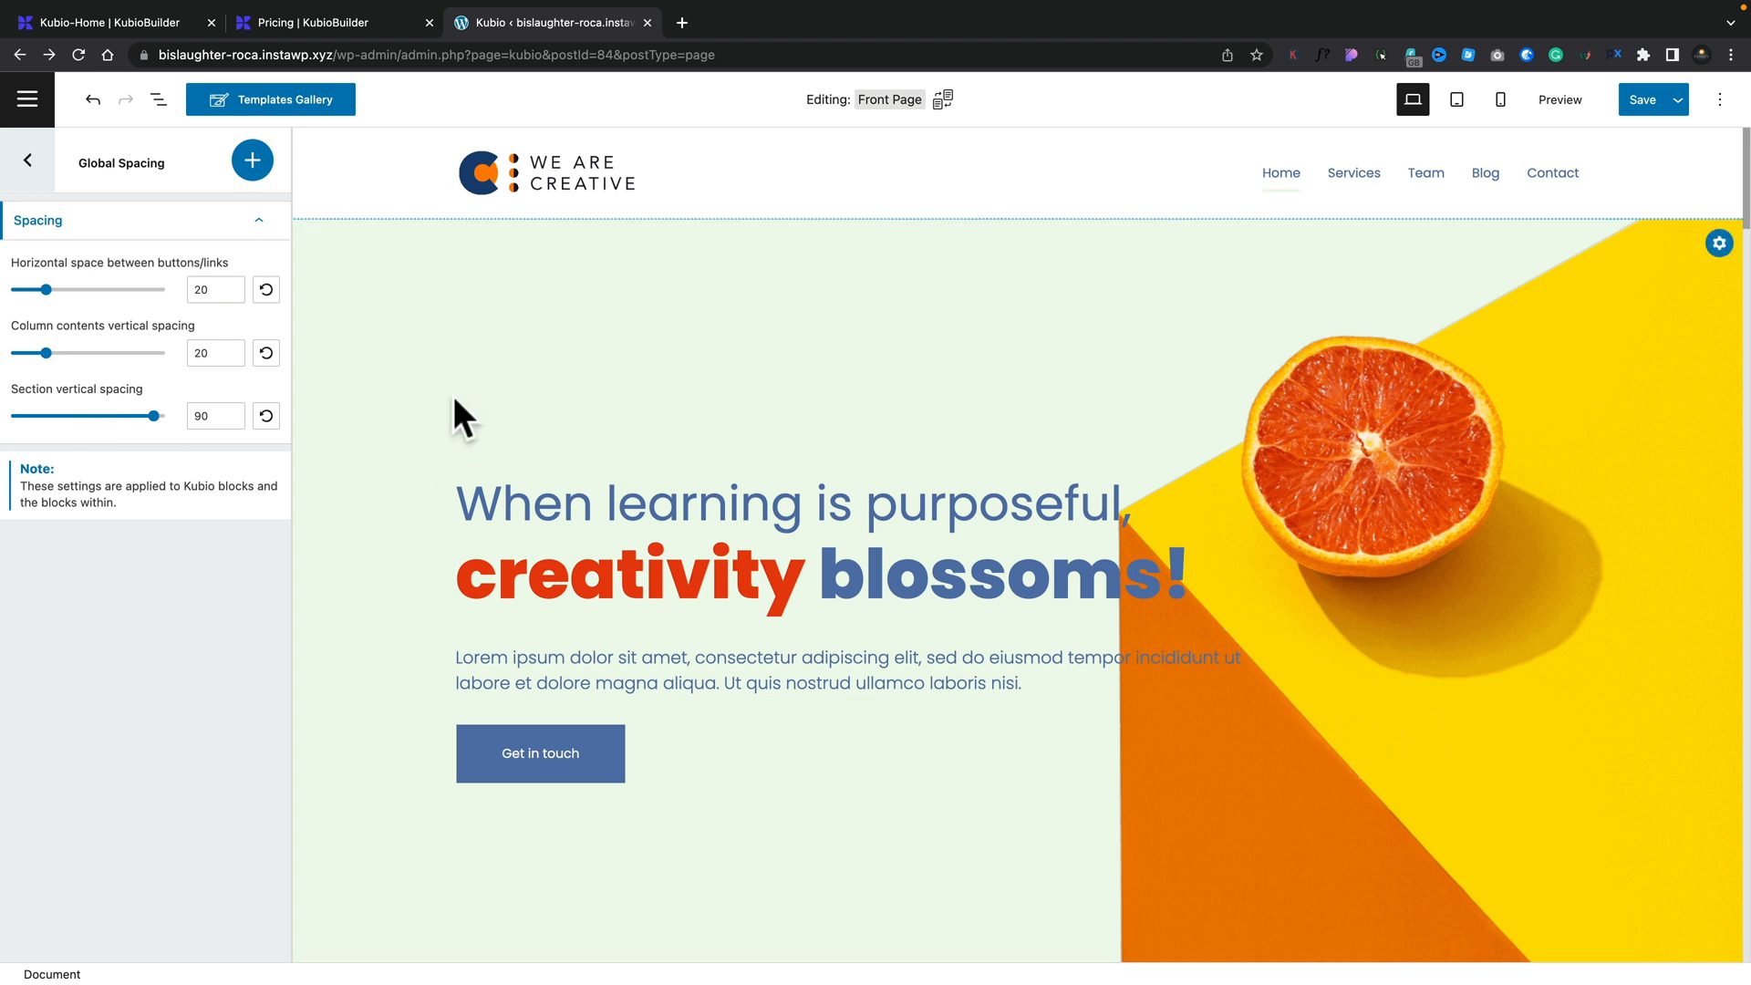
Step: Browse the Templates Gallery's Starter sites, Pages and Favorites, ending on the Sections tab
left_click(271, 99)
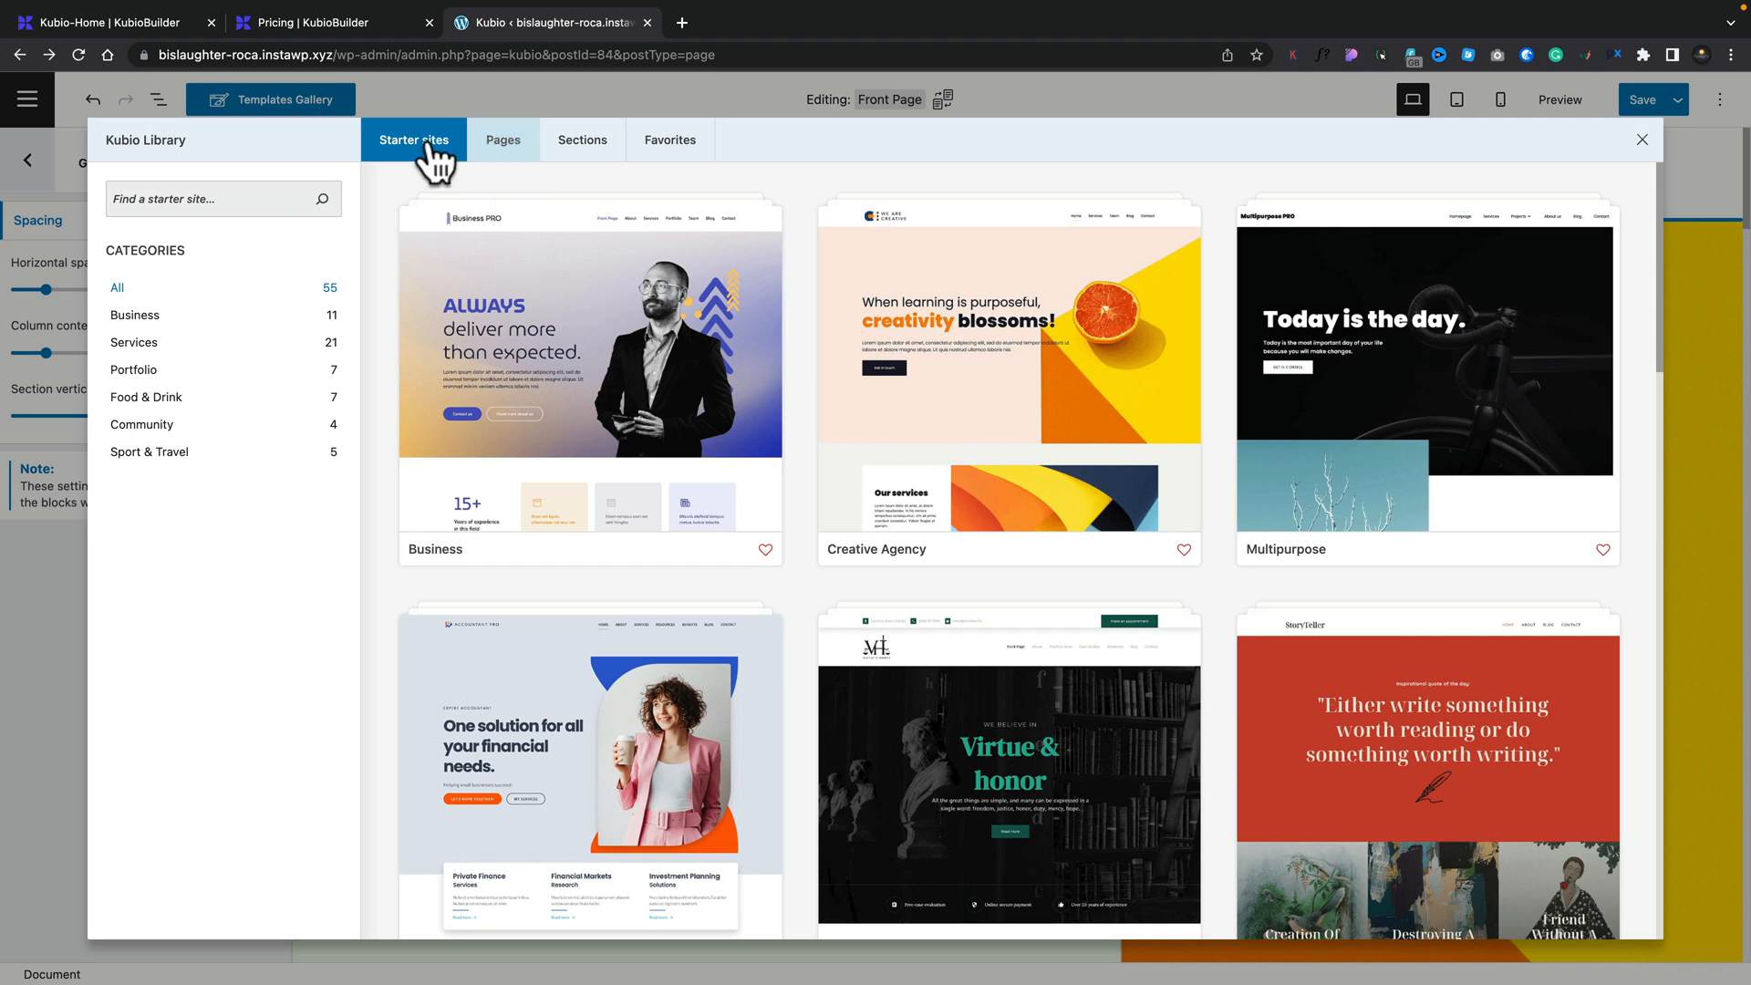
scroll("down", 3)
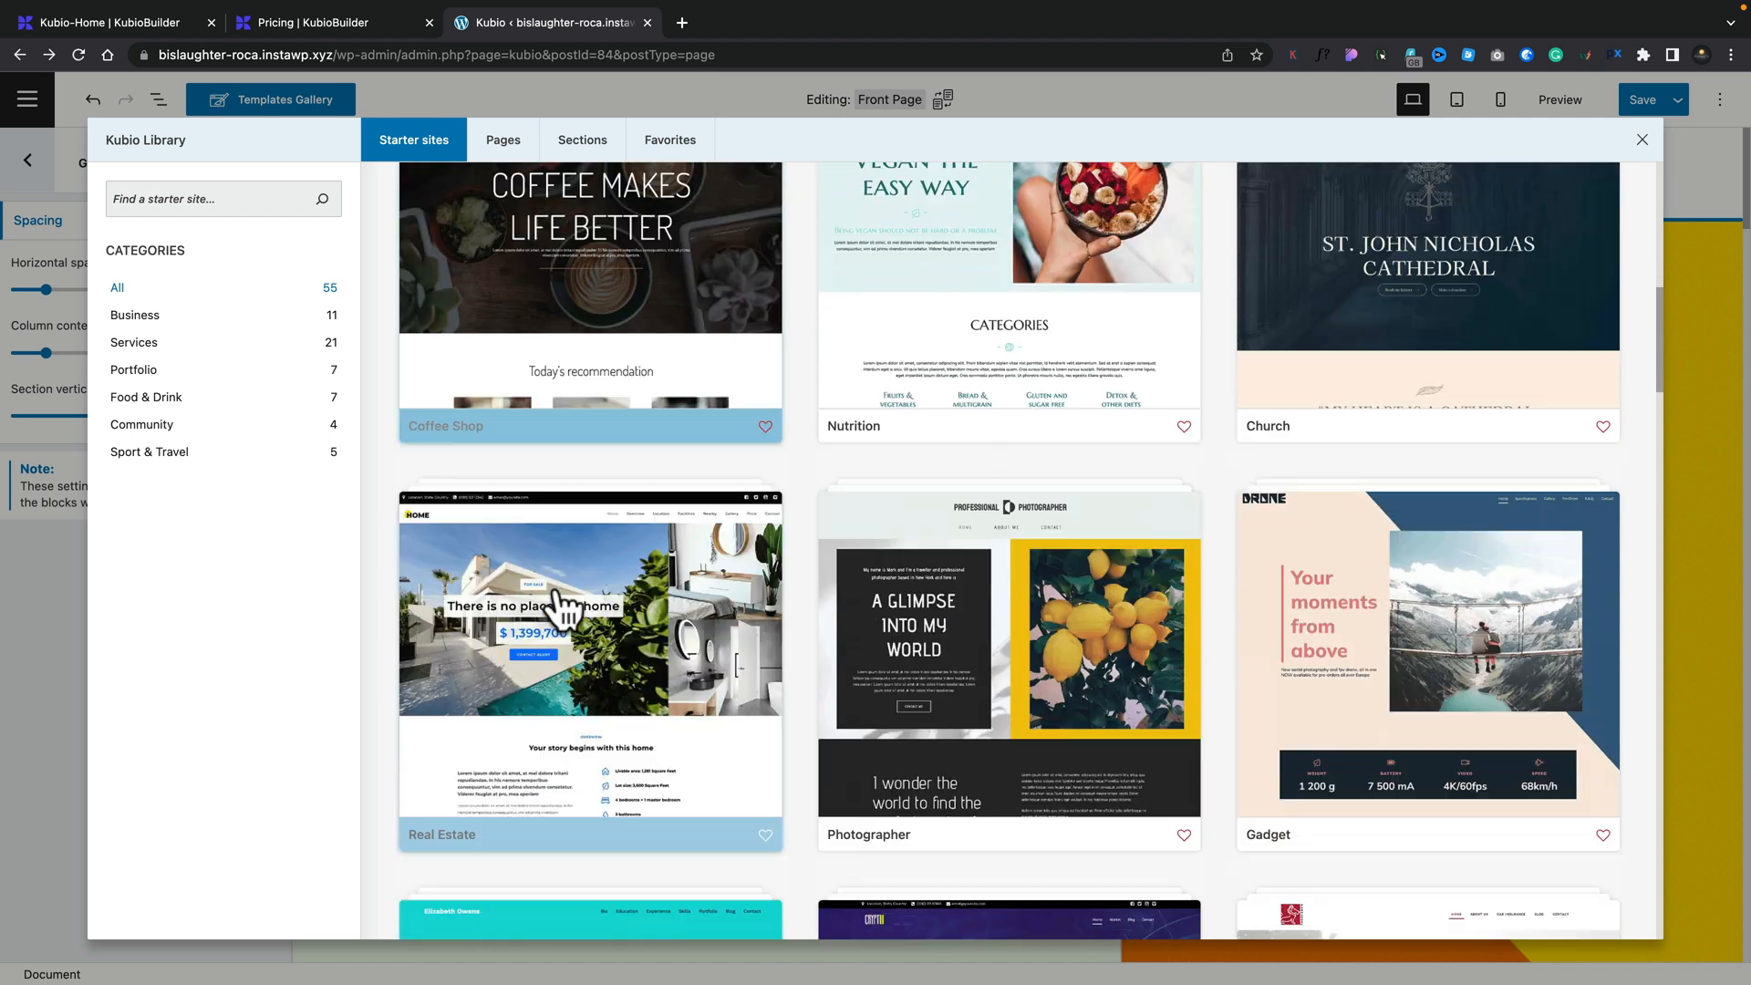
scroll("down", 3)
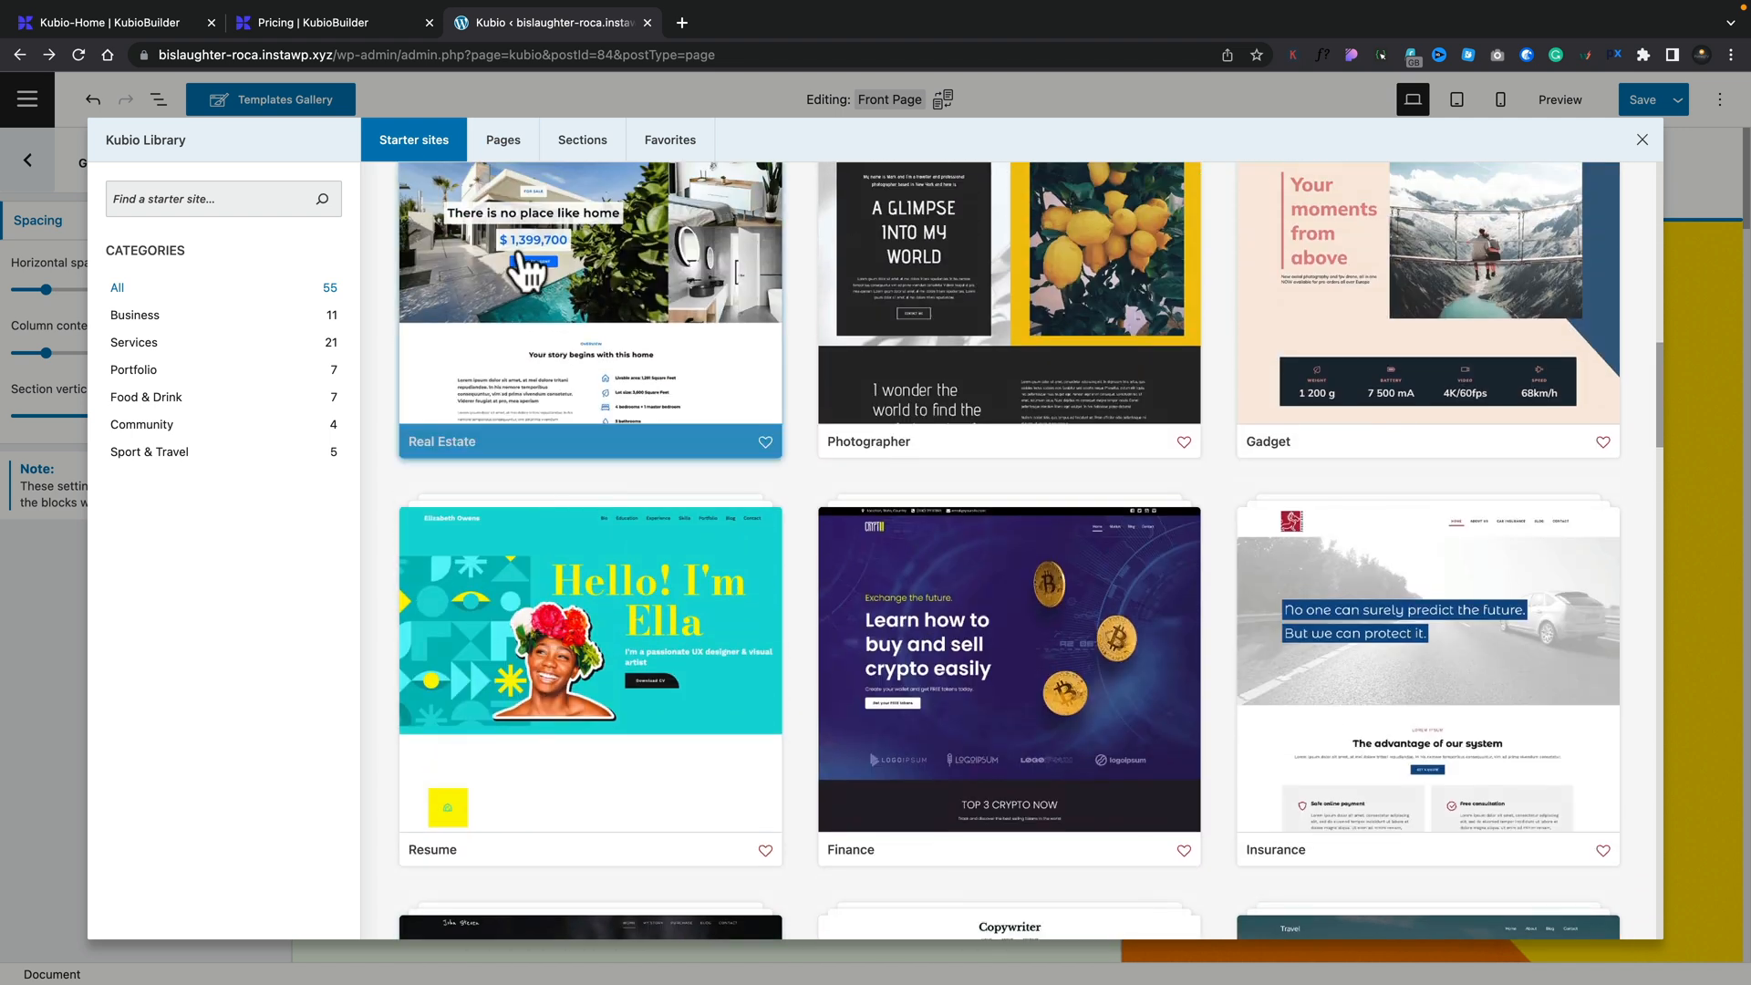
left_click(502, 139)
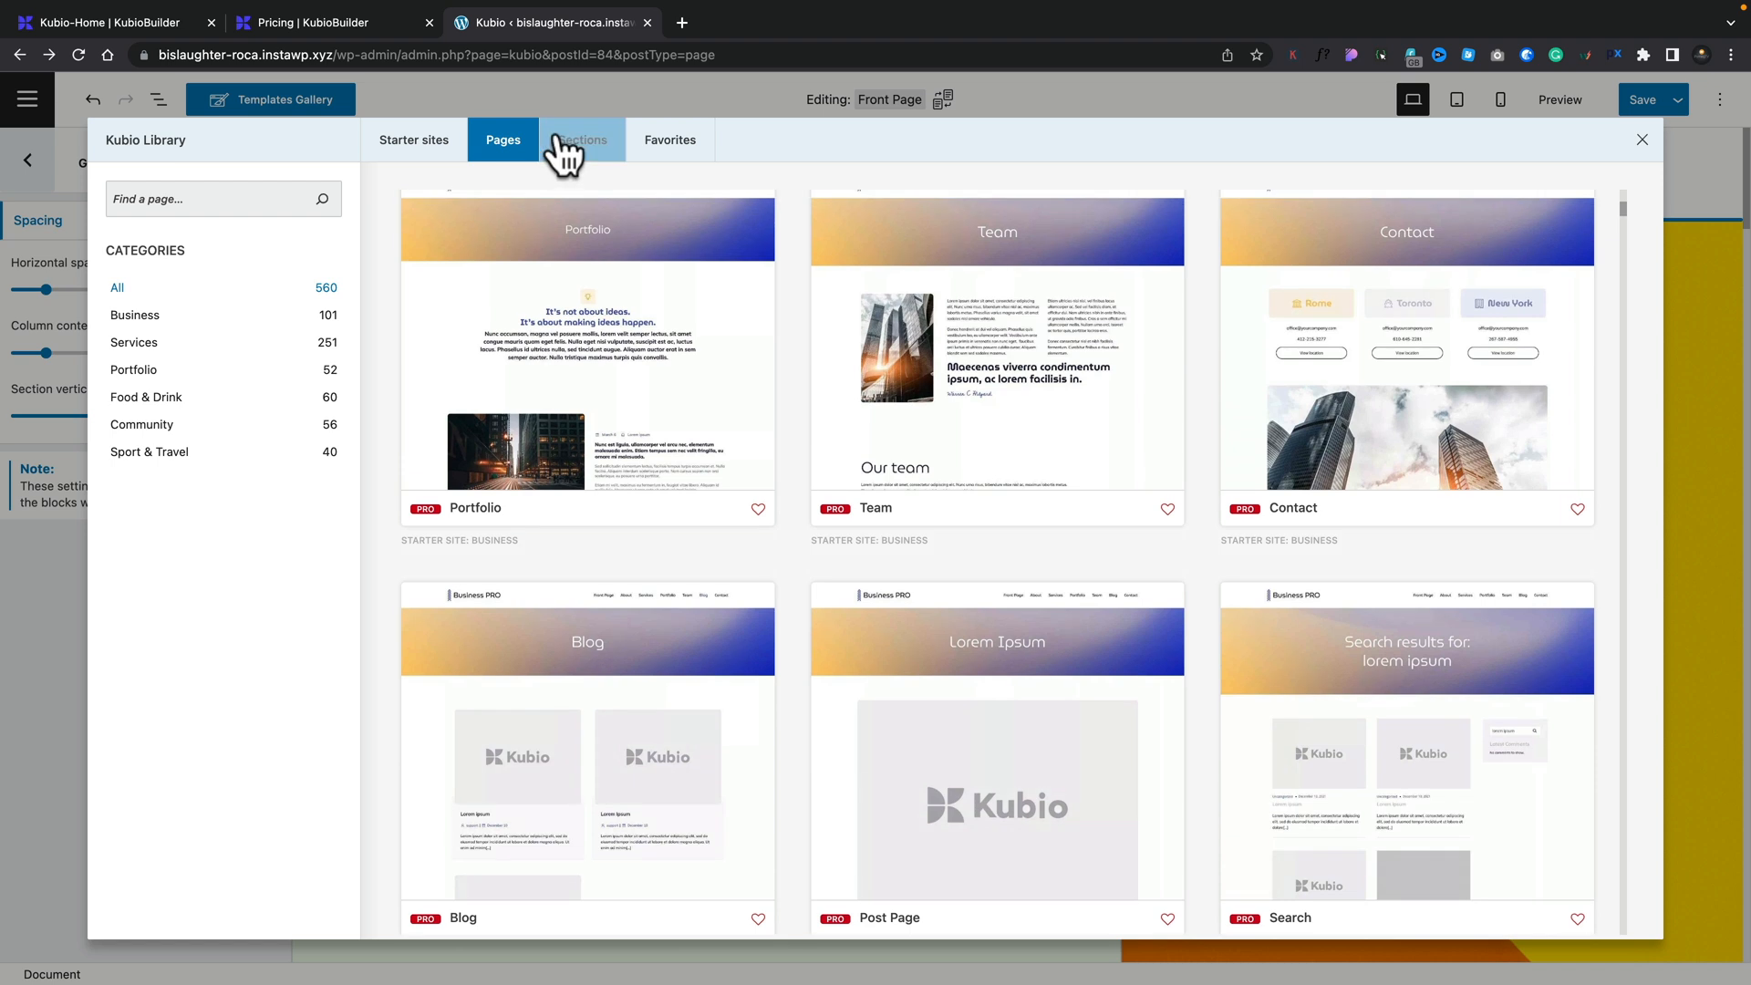
left_click(583, 140)
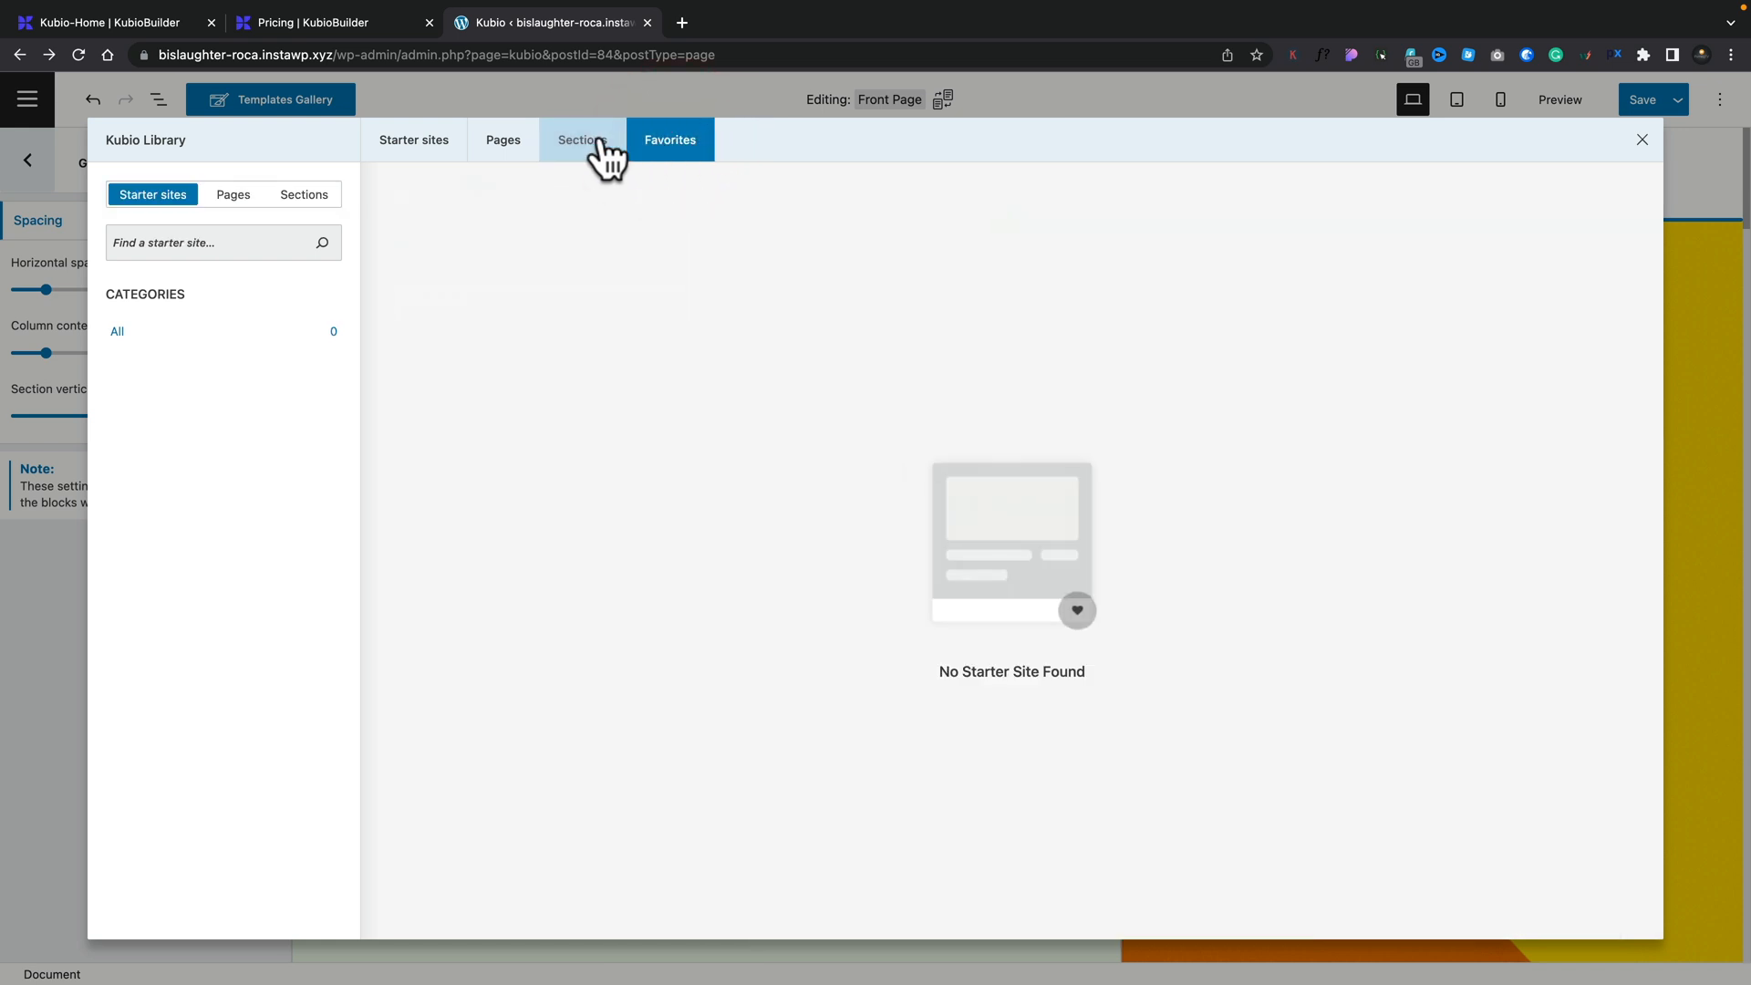
left_click(581, 140)
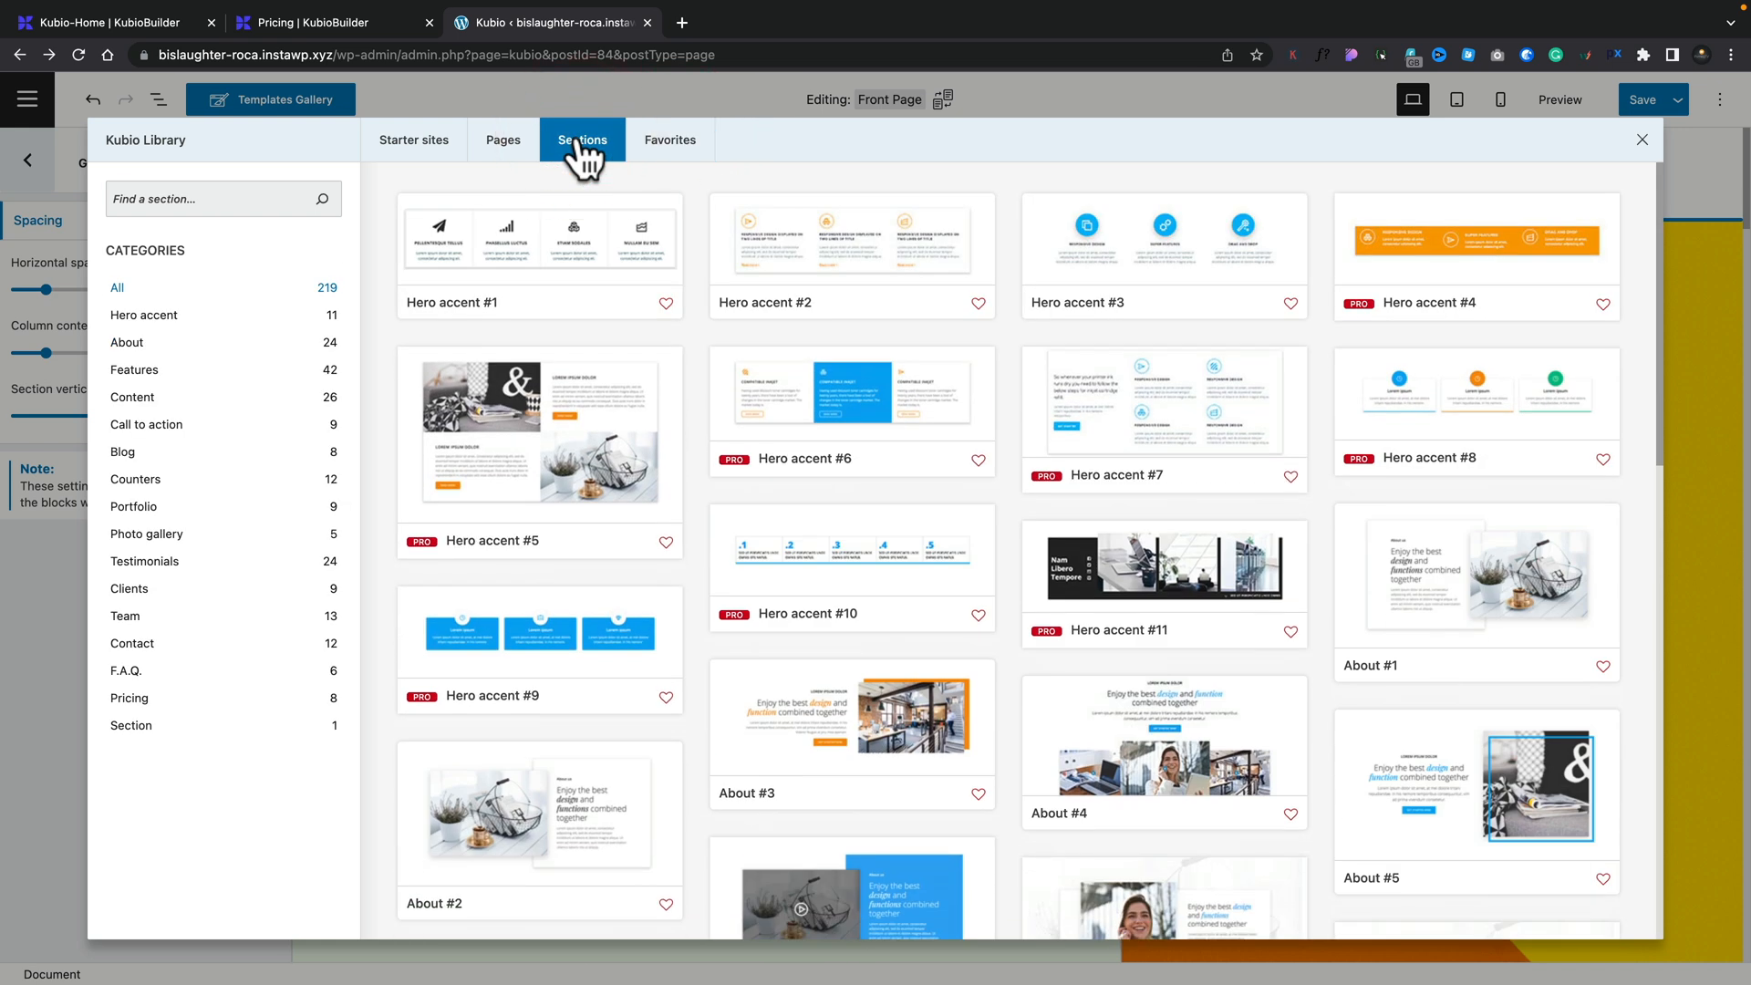